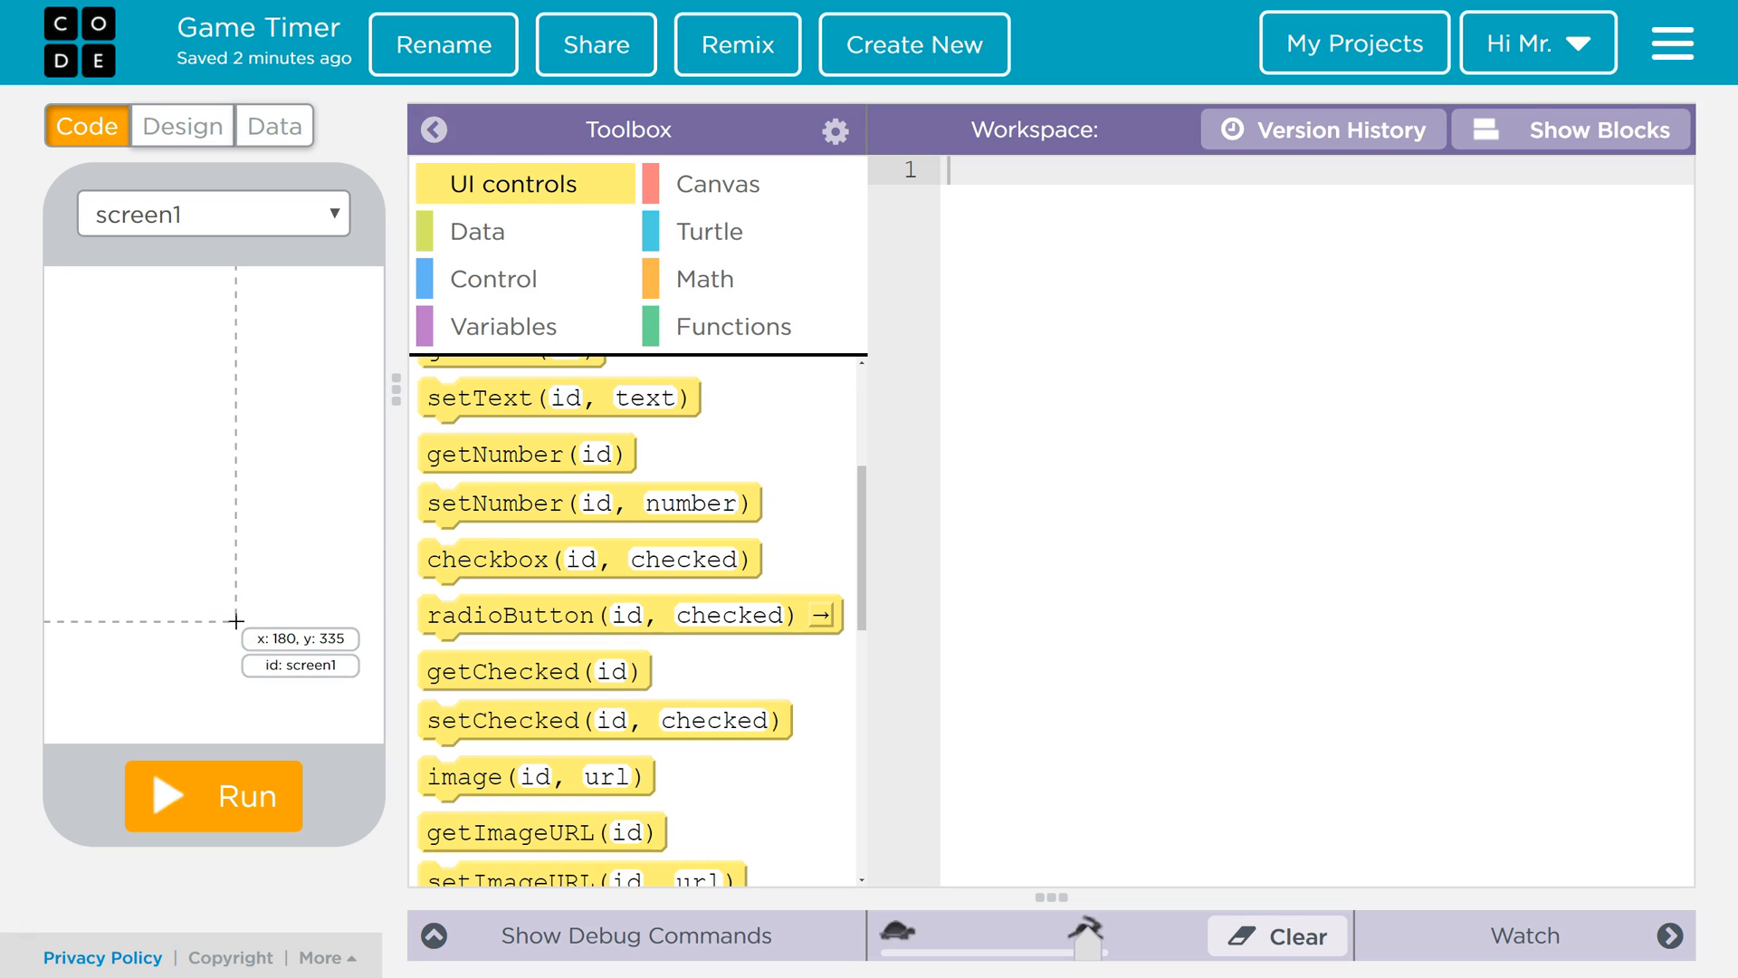
mouse_move(202, 572)
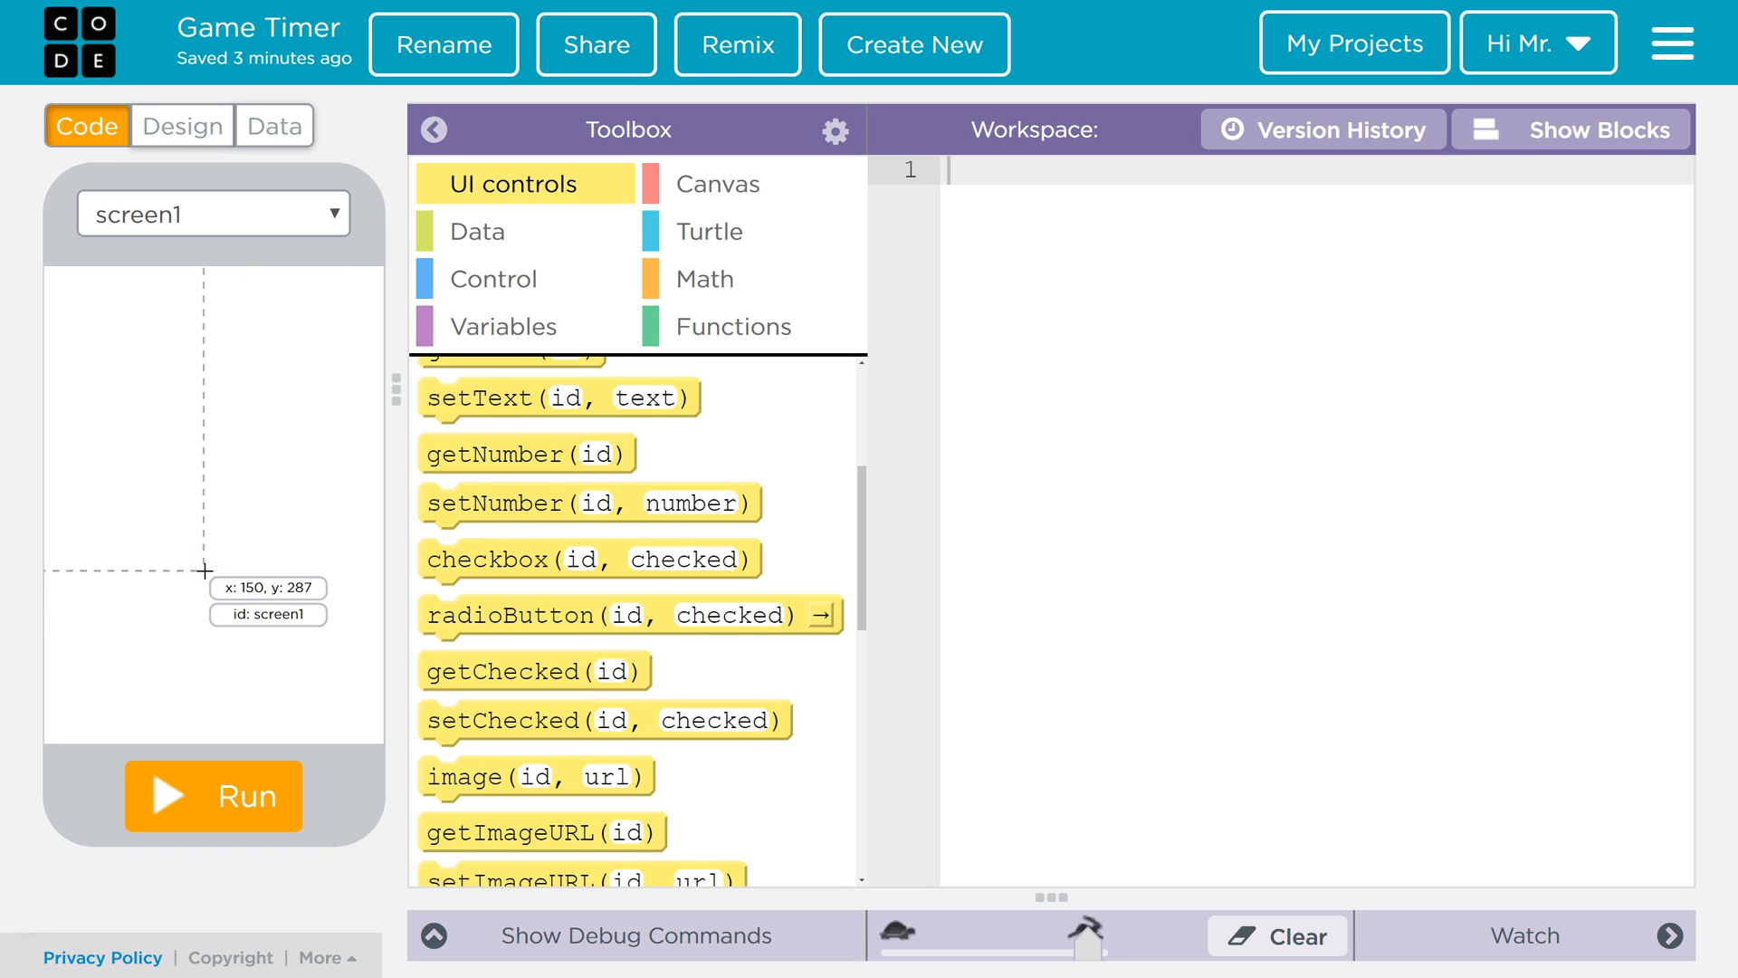
mouse_move(163, 322)
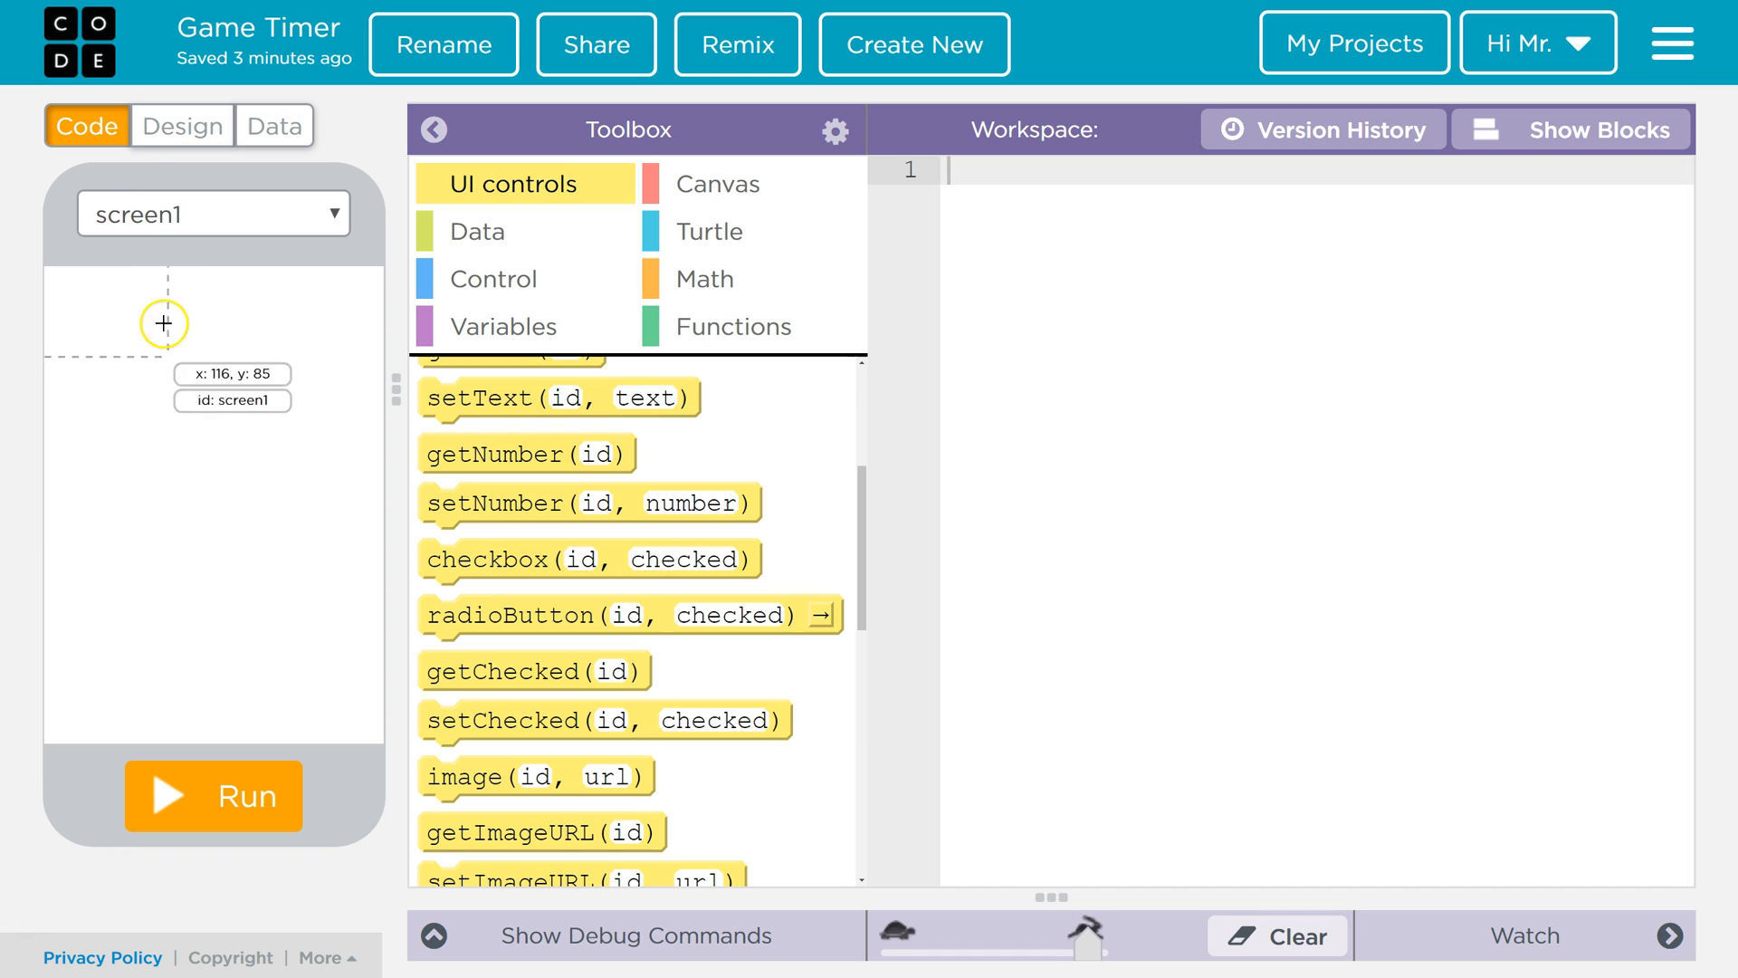
- Make the first button read Start with font size 22 and a green background
click(181, 125)
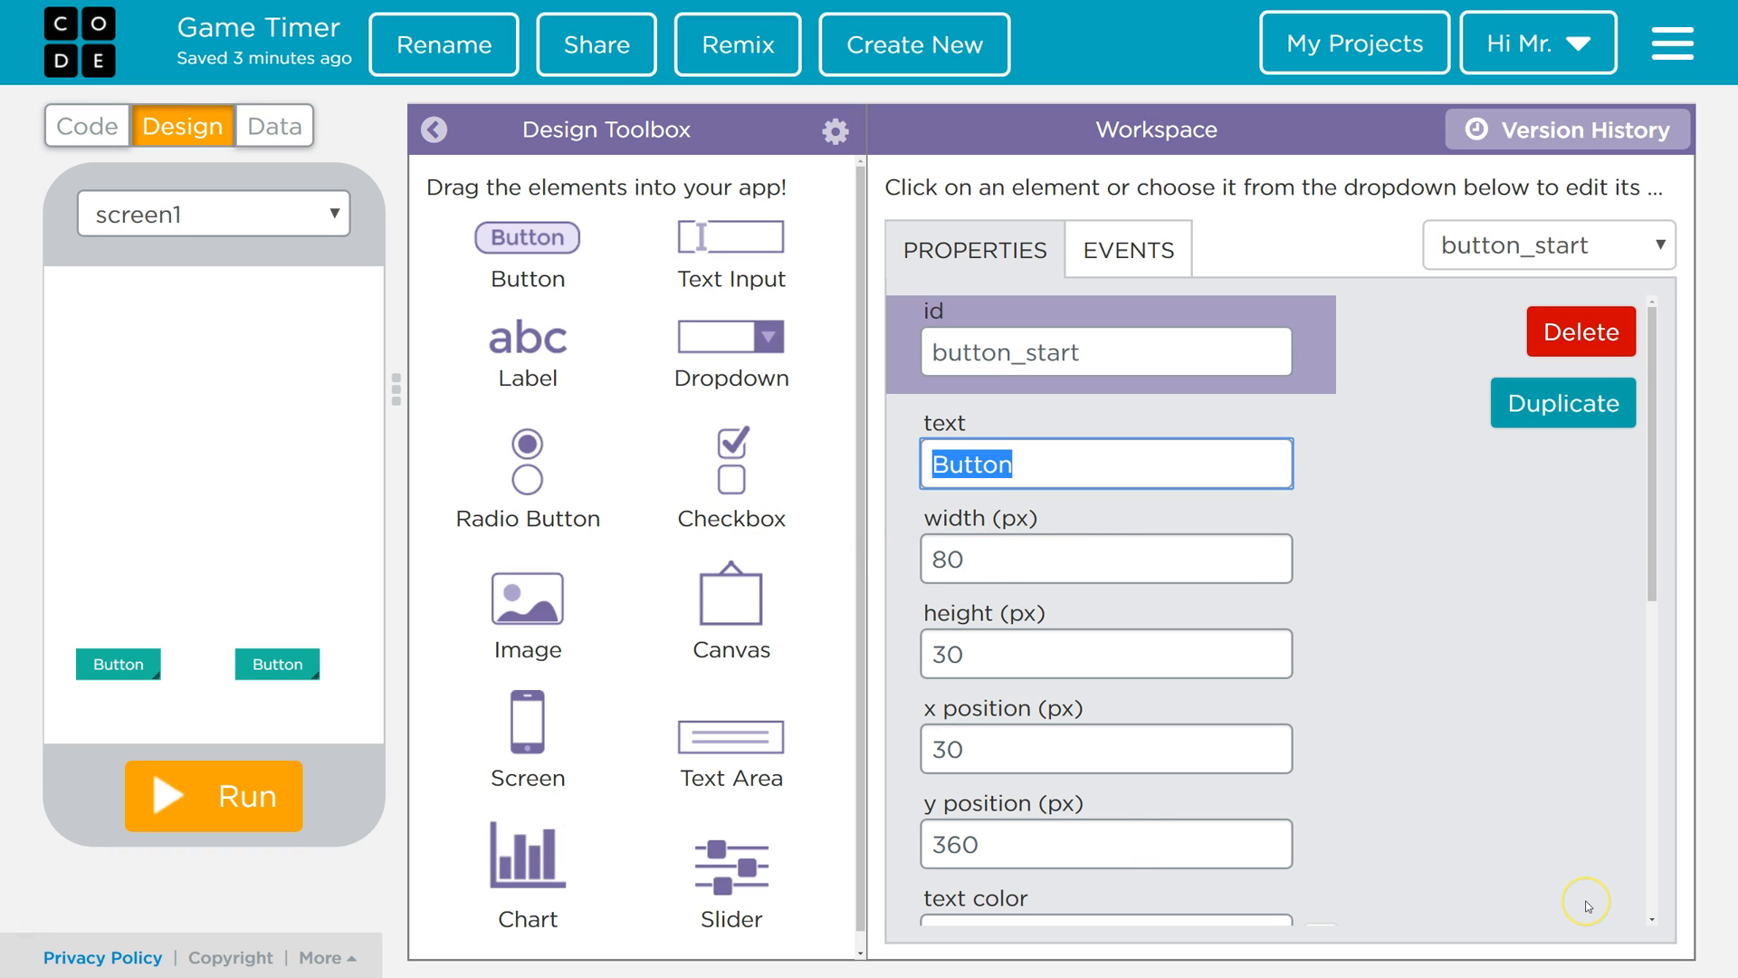
text(Start)
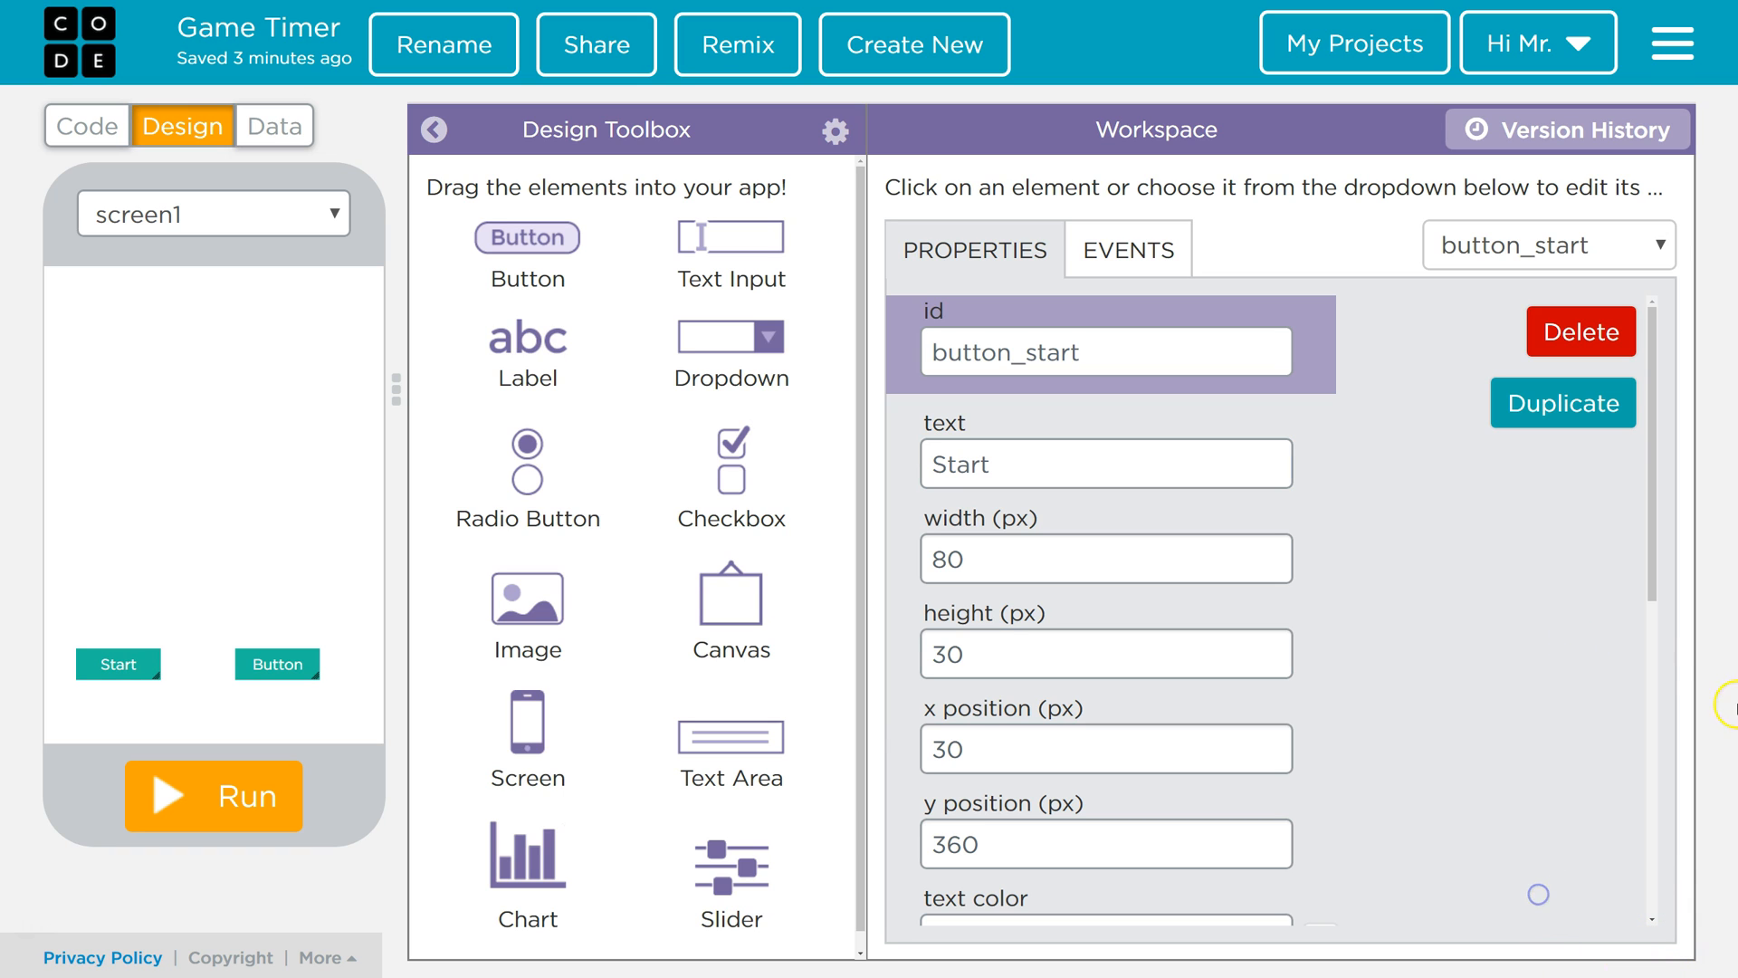
scroll(down, 3)
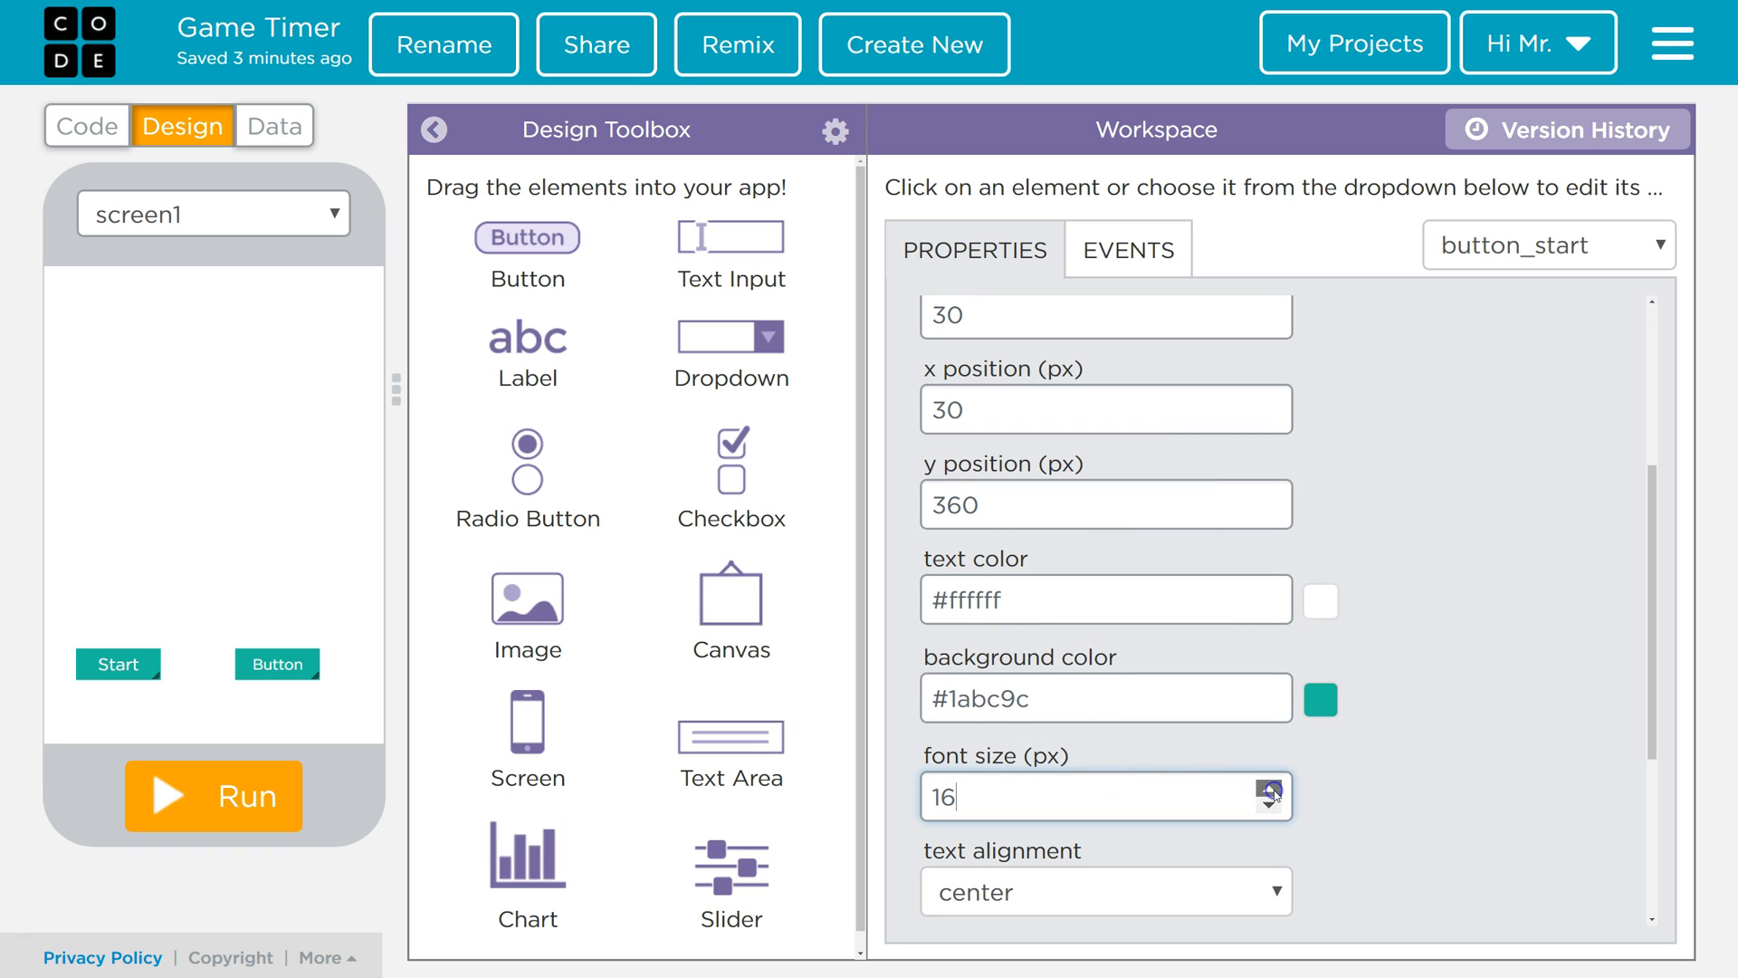
click(1269, 788)
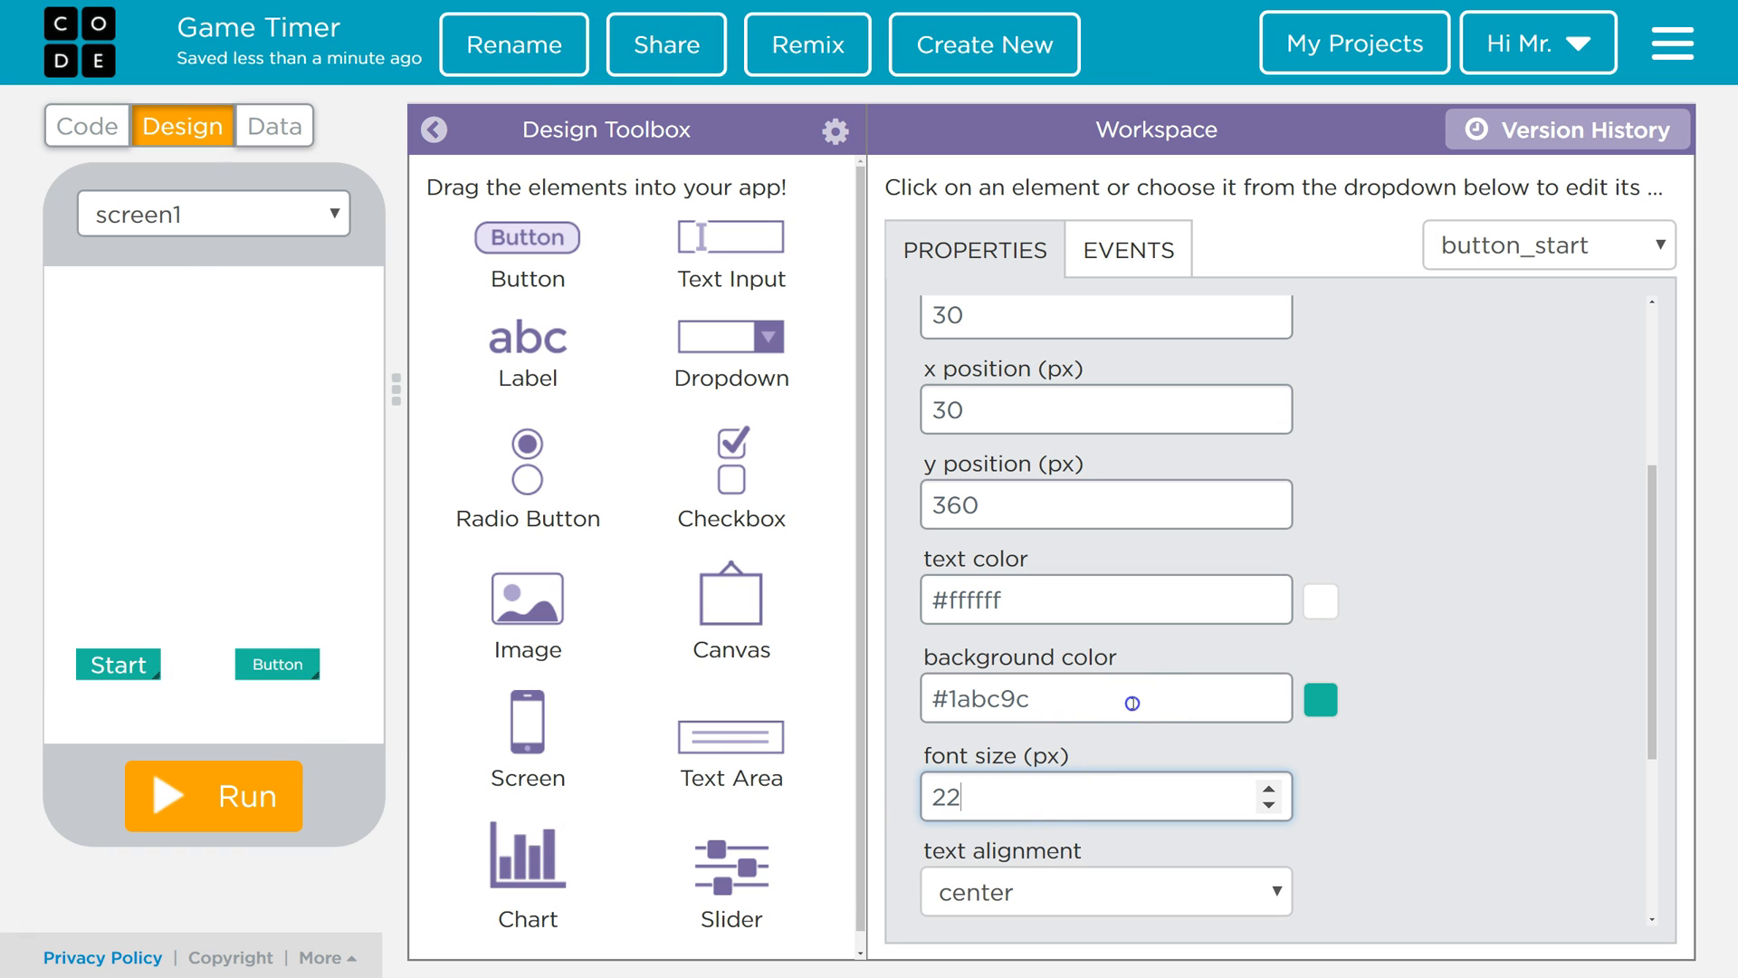
click(1320, 699)
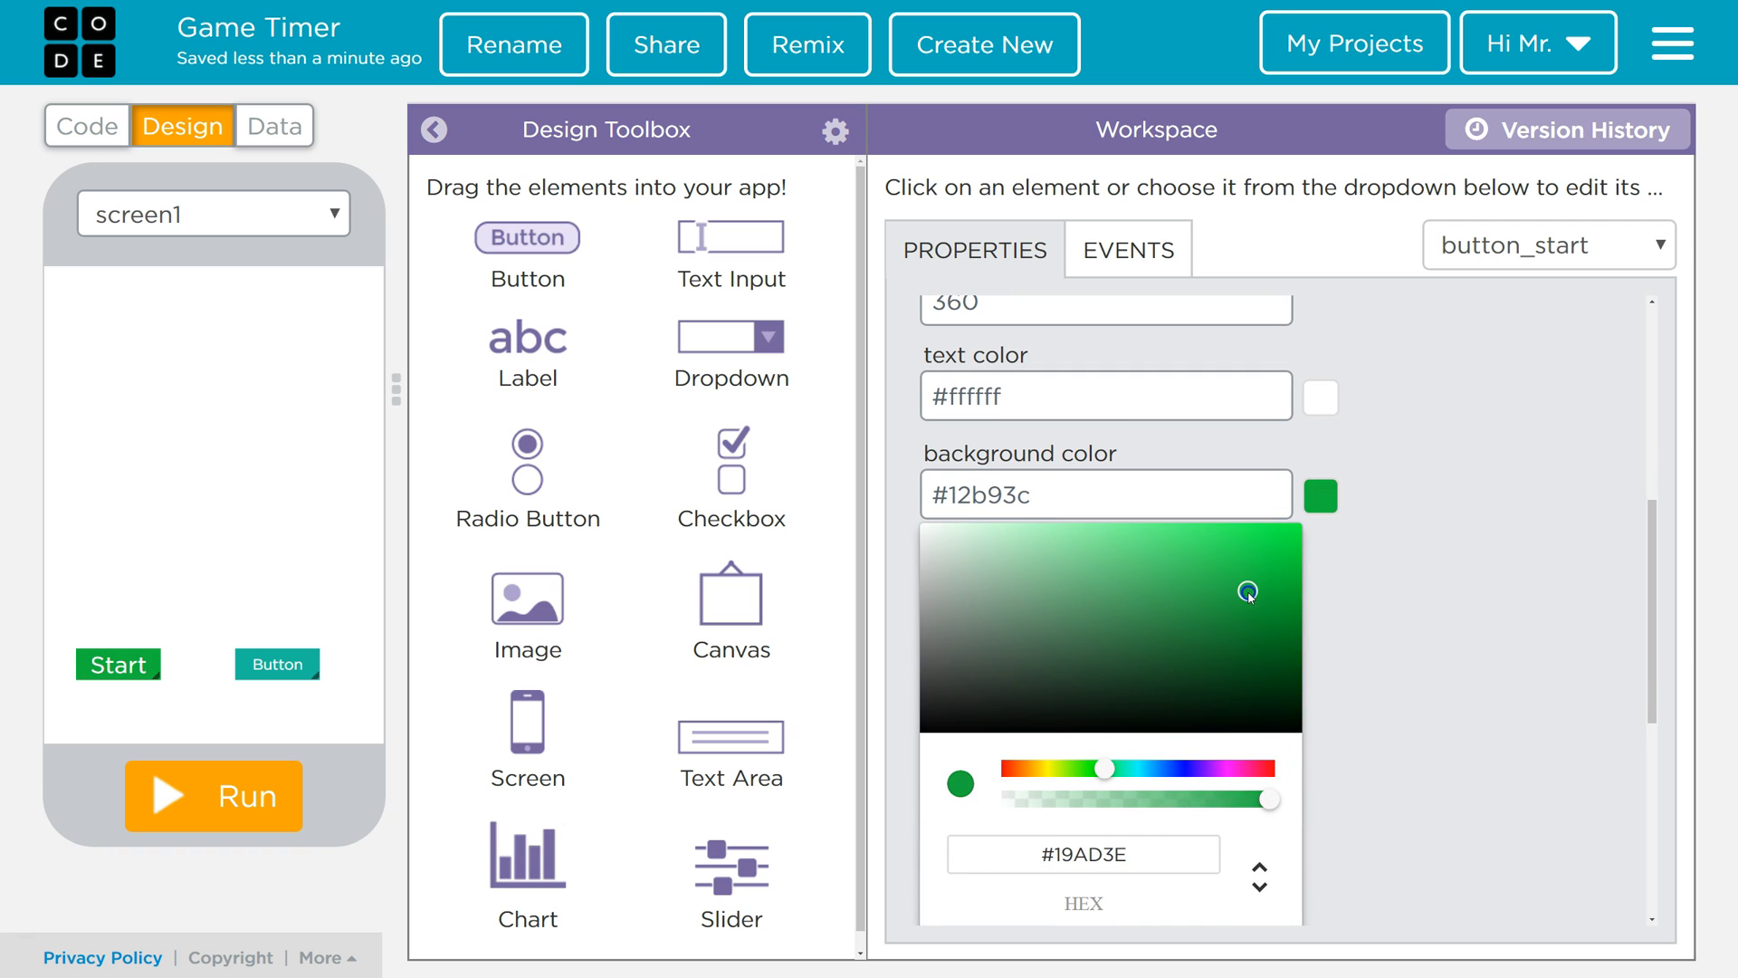
click(359, 677)
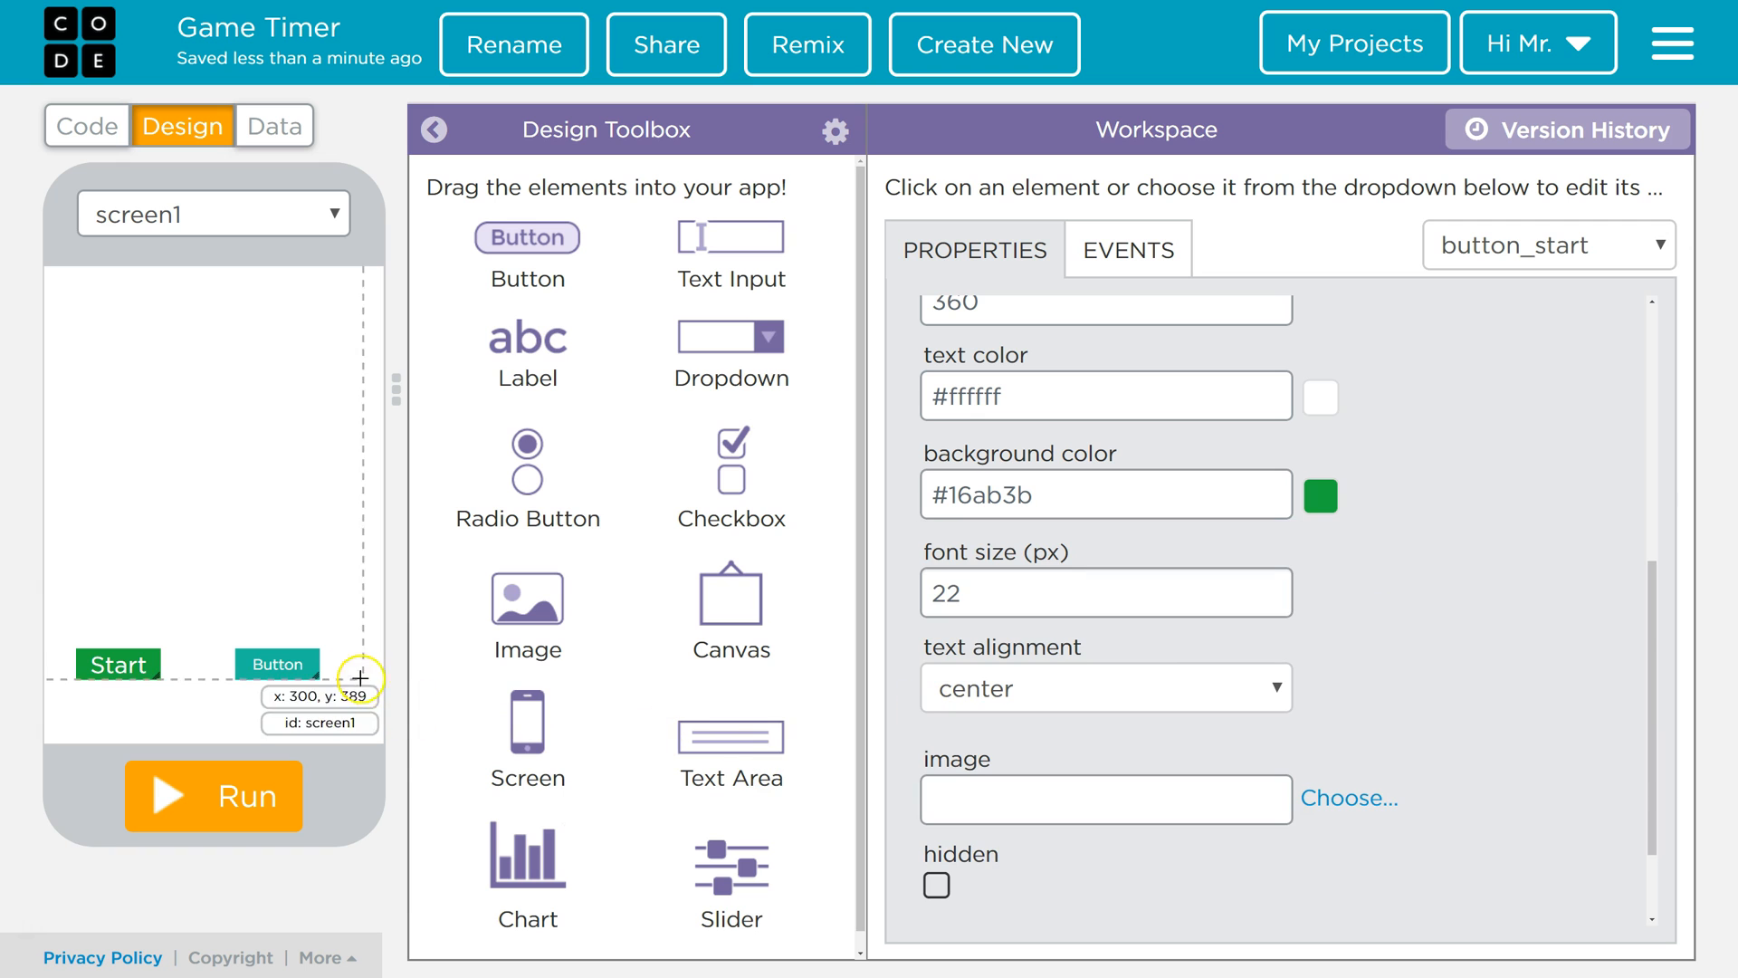
- Make the second button button_stop reading Stop with 22px text and a red background
click(277, 664)
text(t)
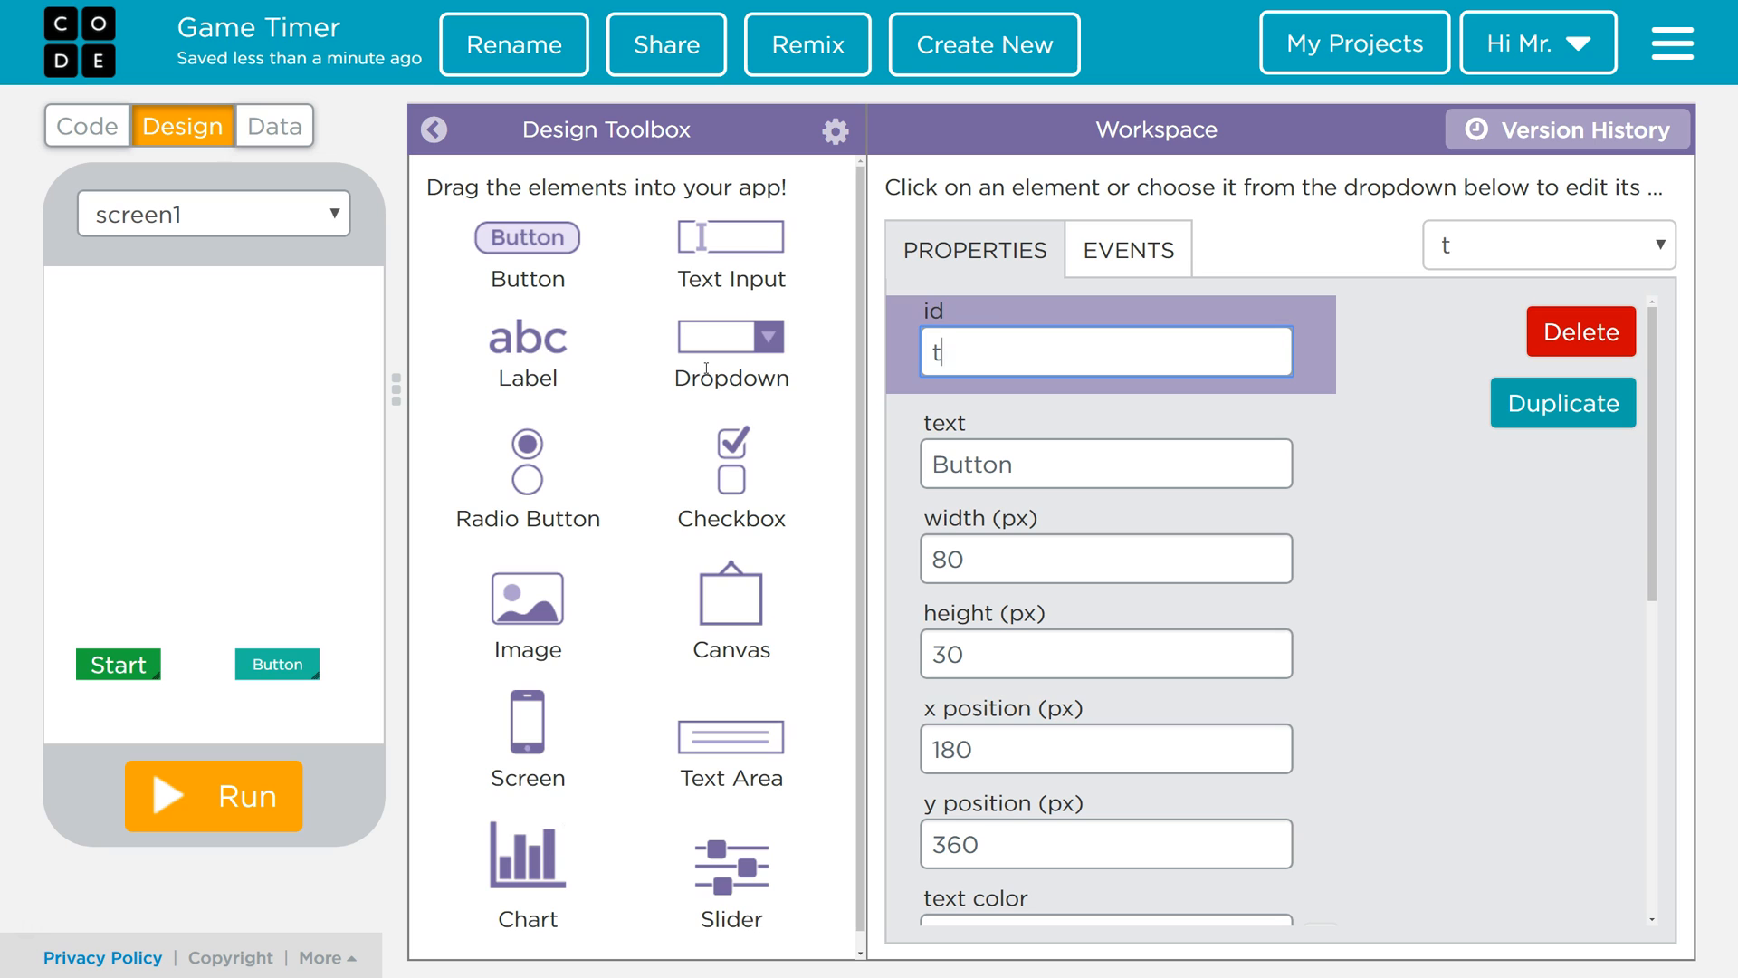
text(utton_stop)
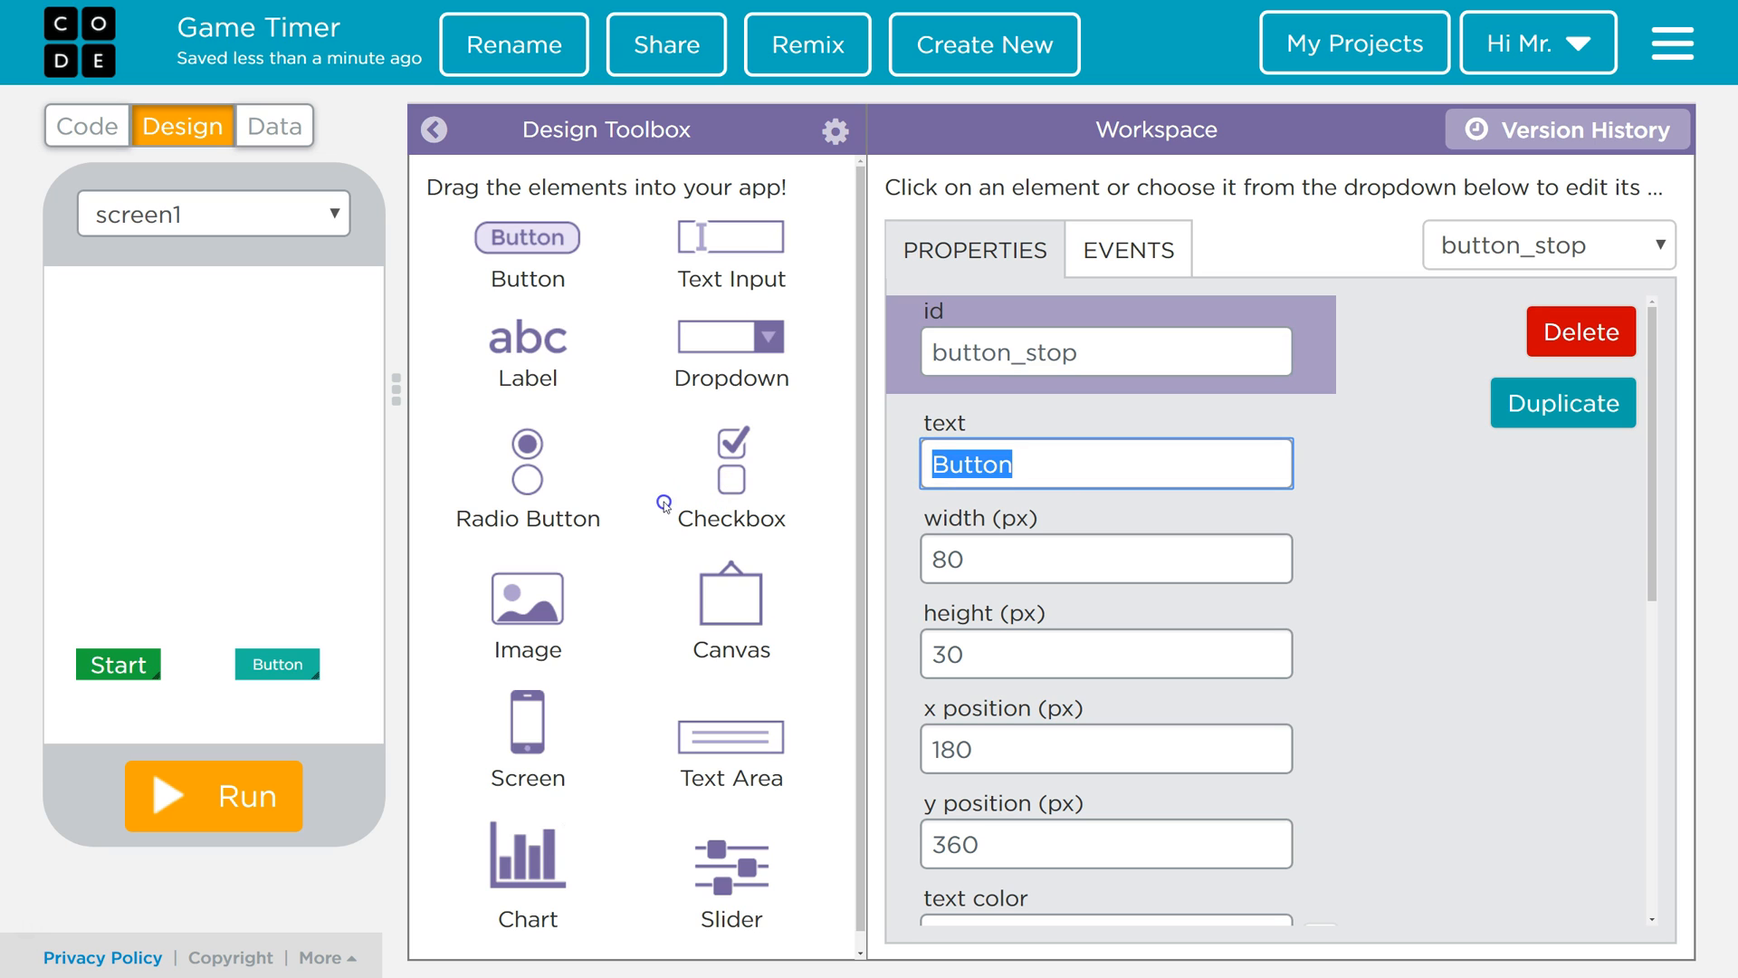
text(Stop)
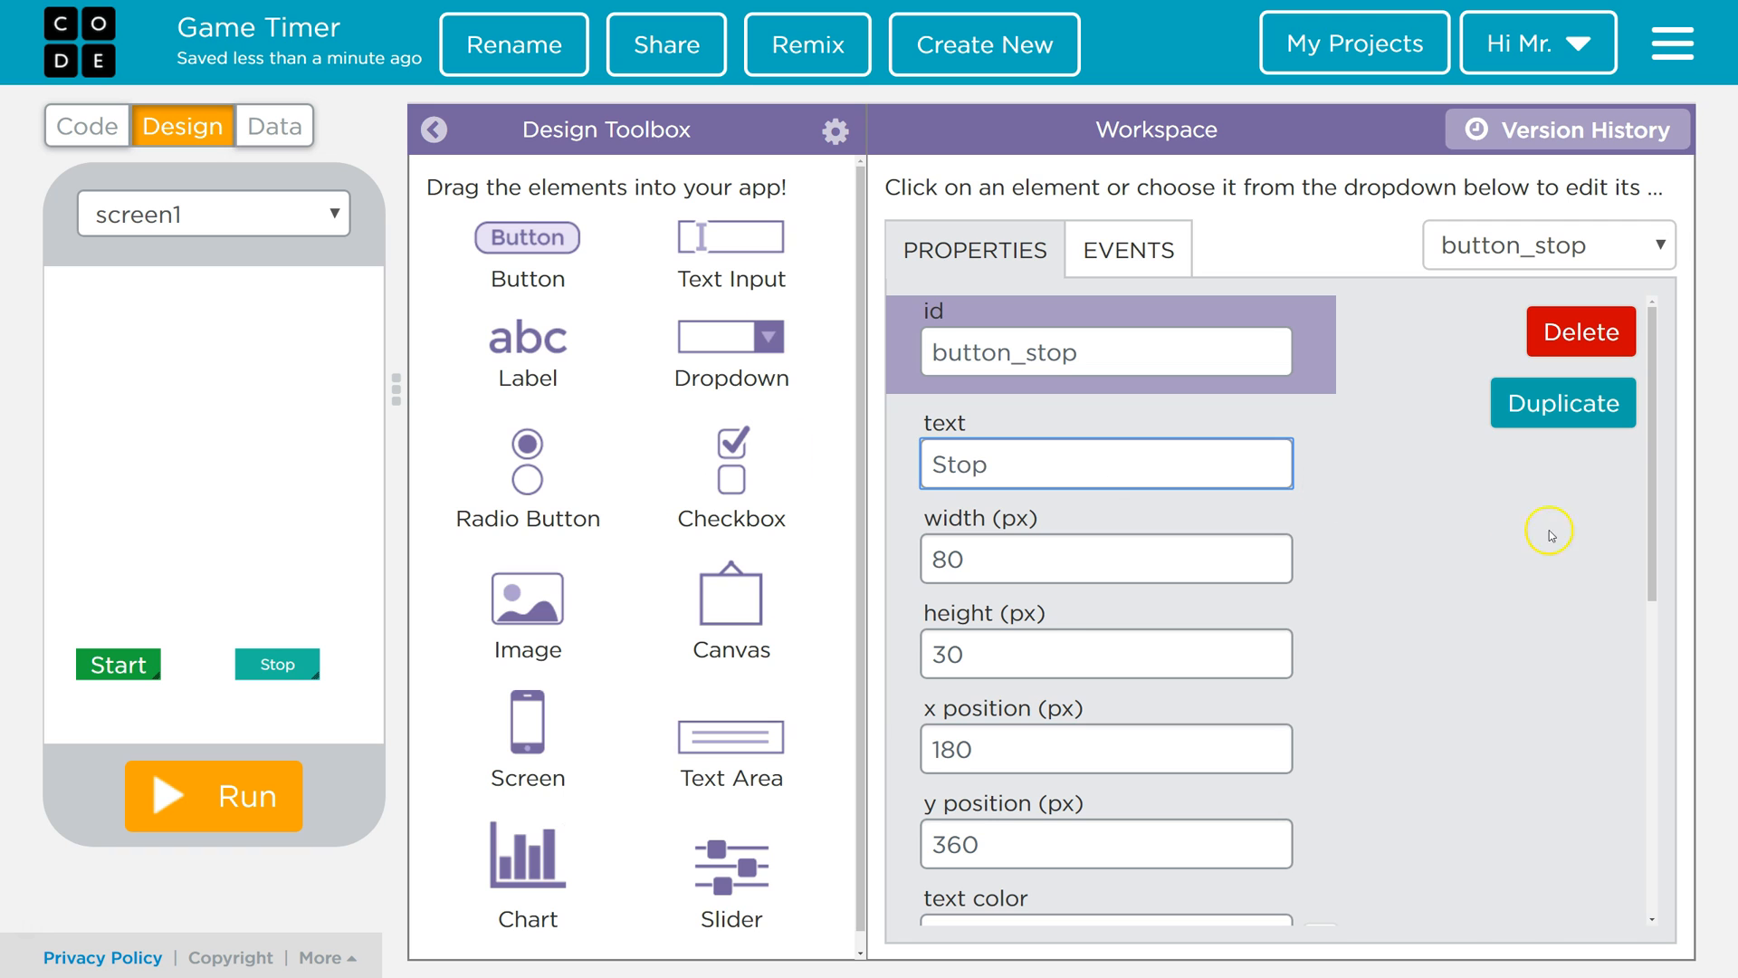
scroll(down, 3)
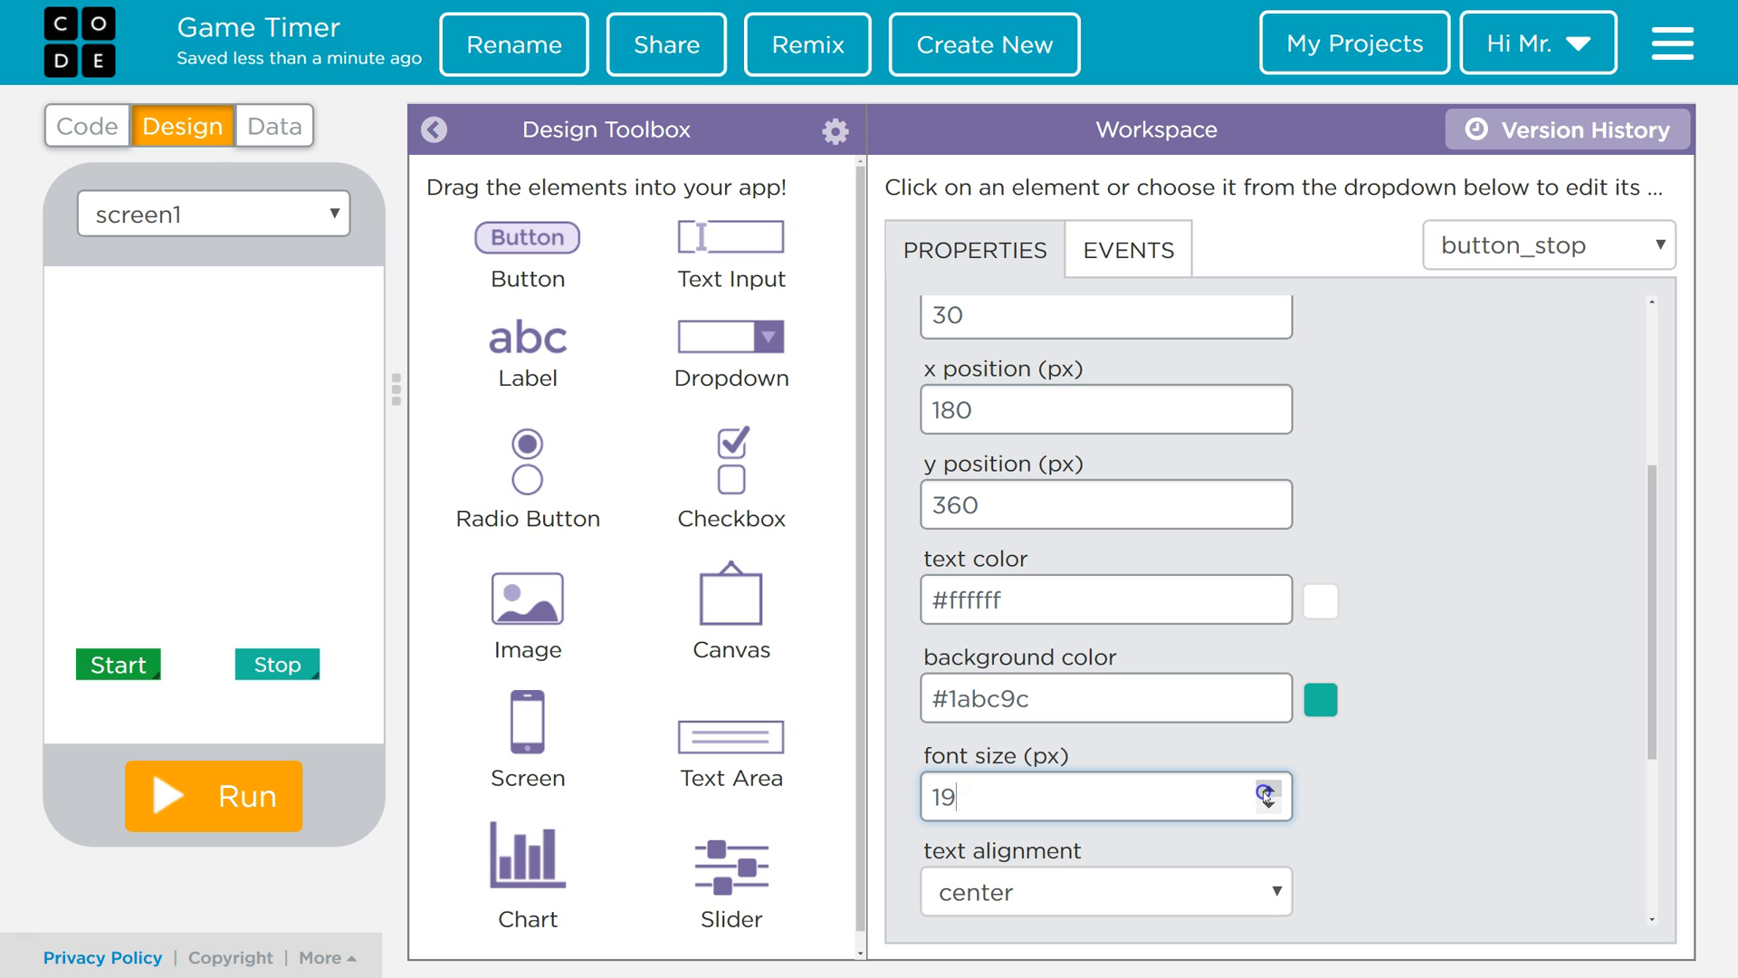
click(1320, 699)
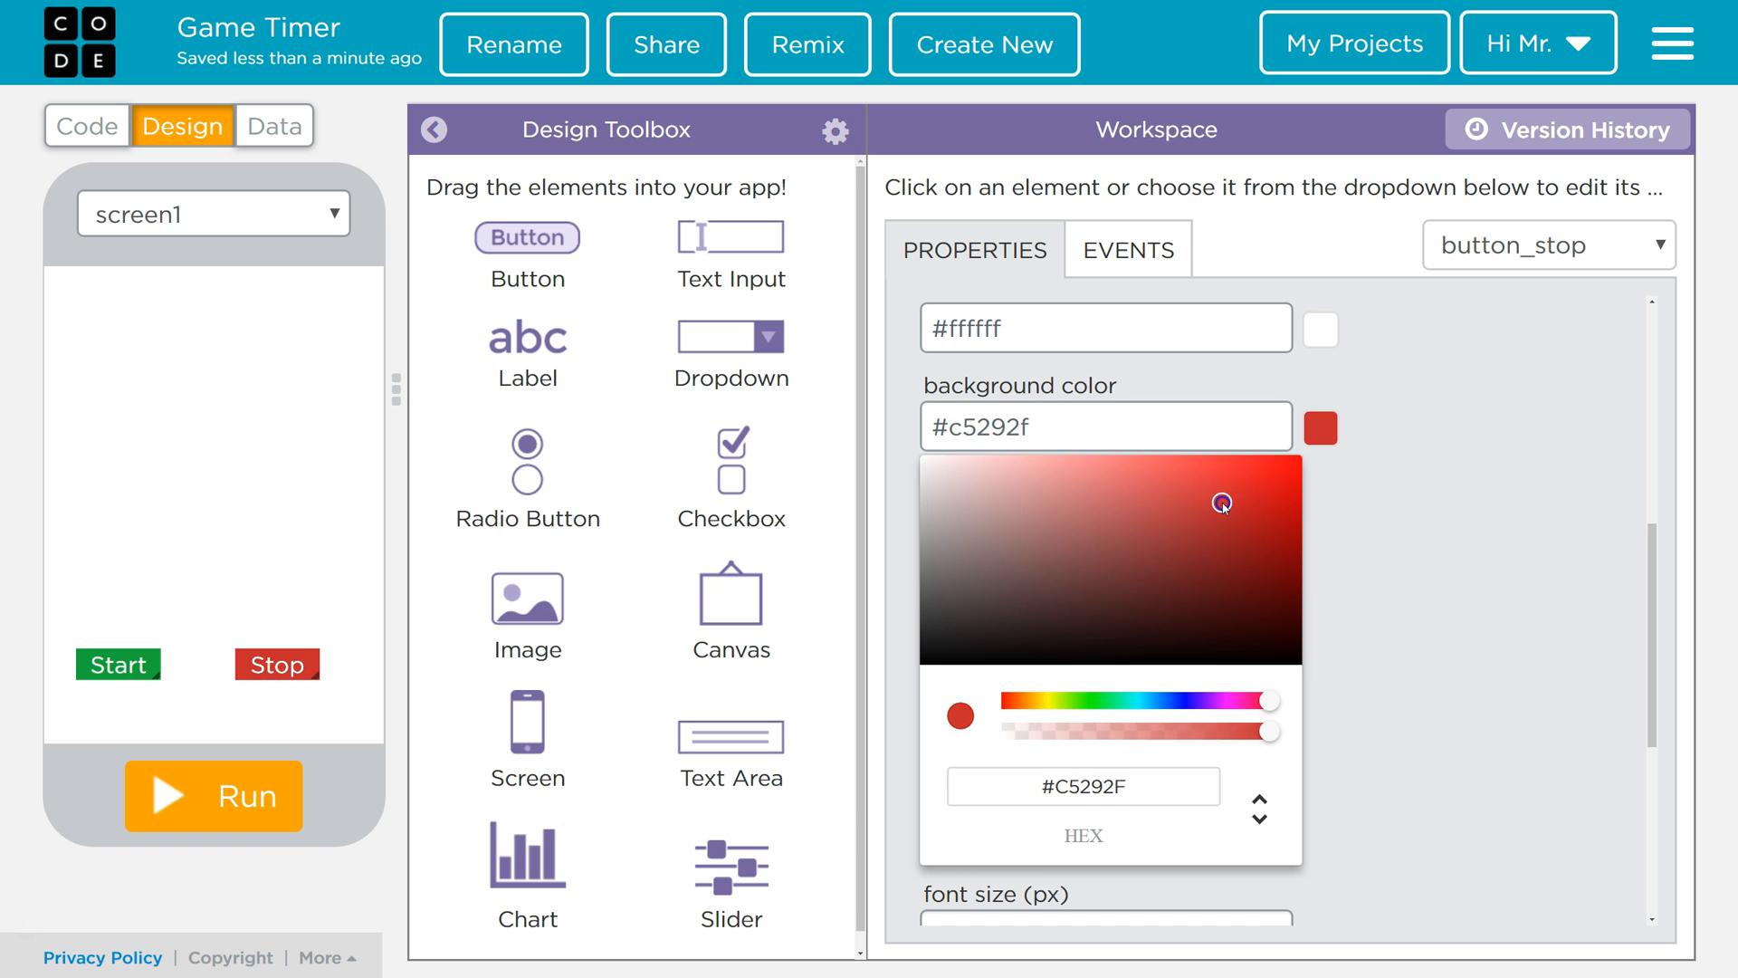
click(1388, 526)
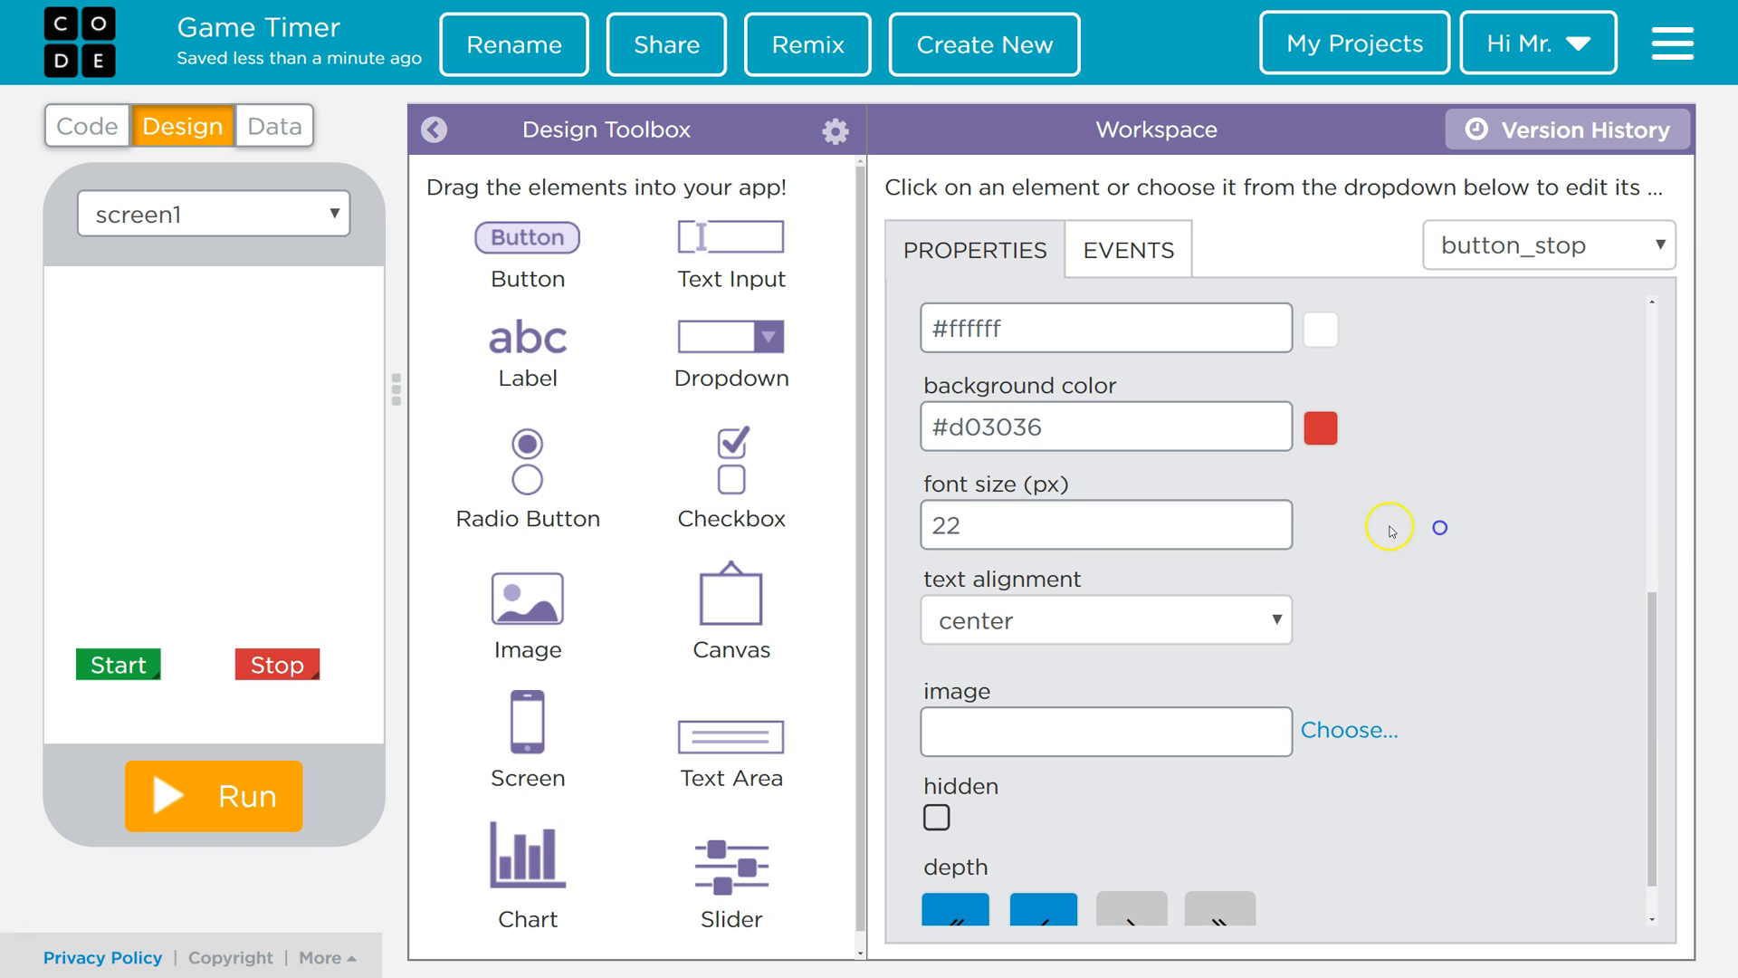
mouse_move(299, 641)
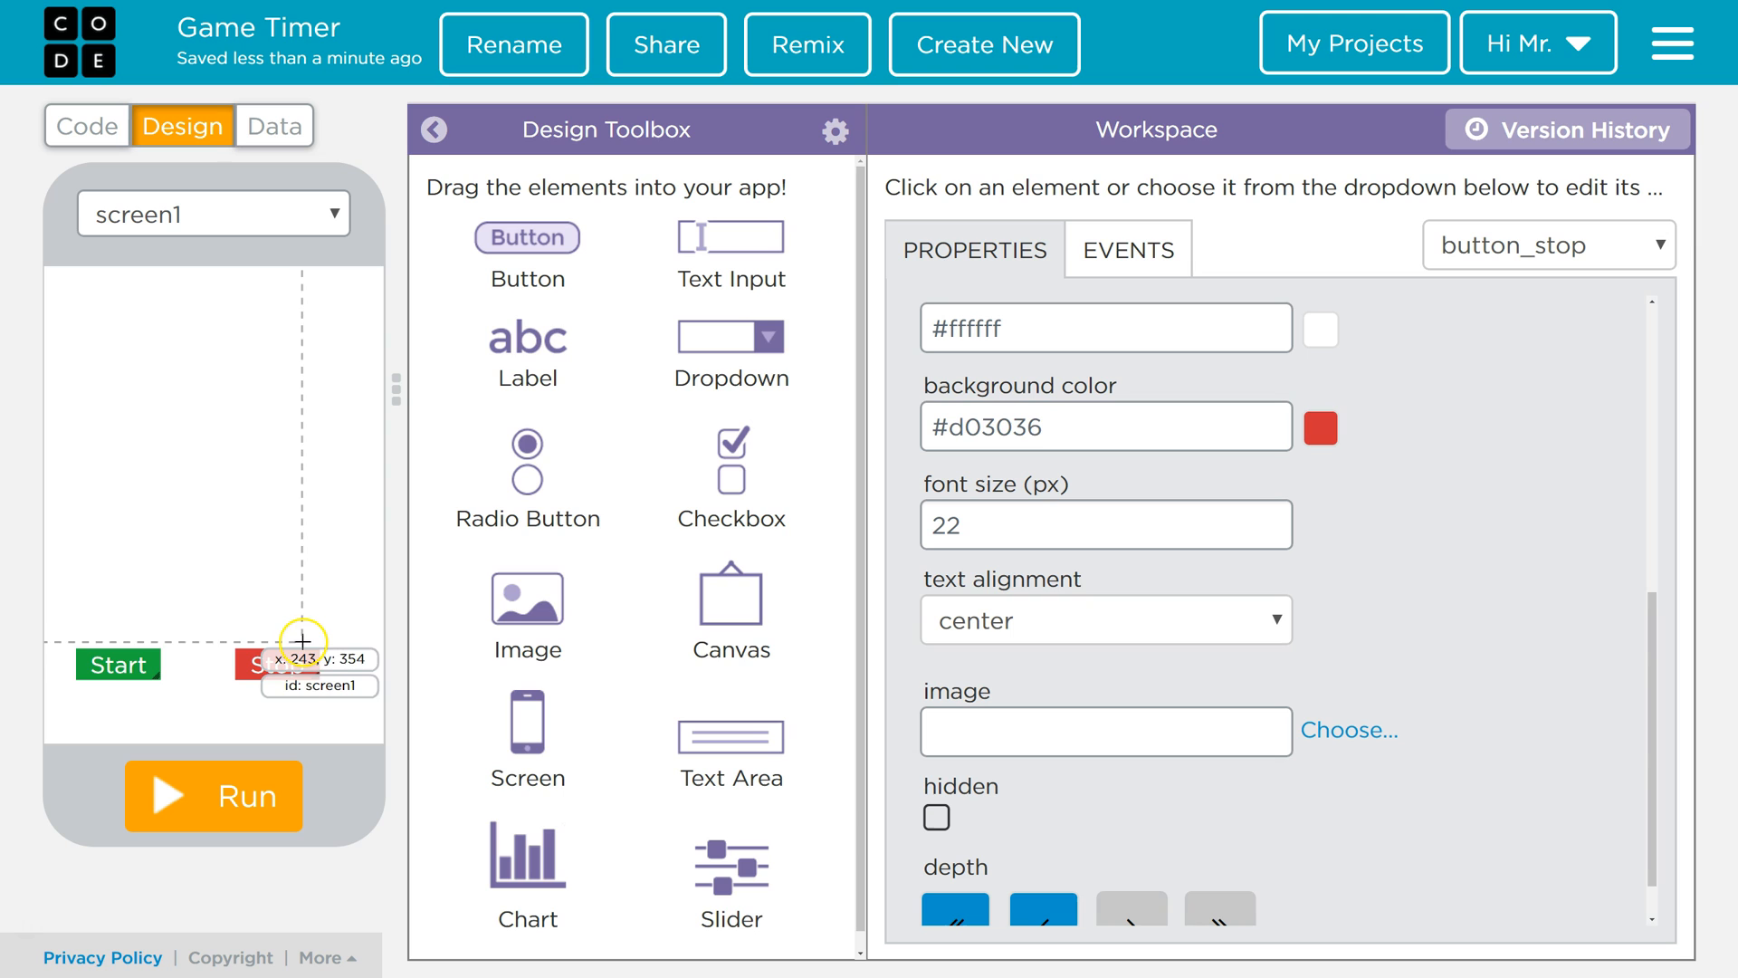
mouse_move(164, 436)
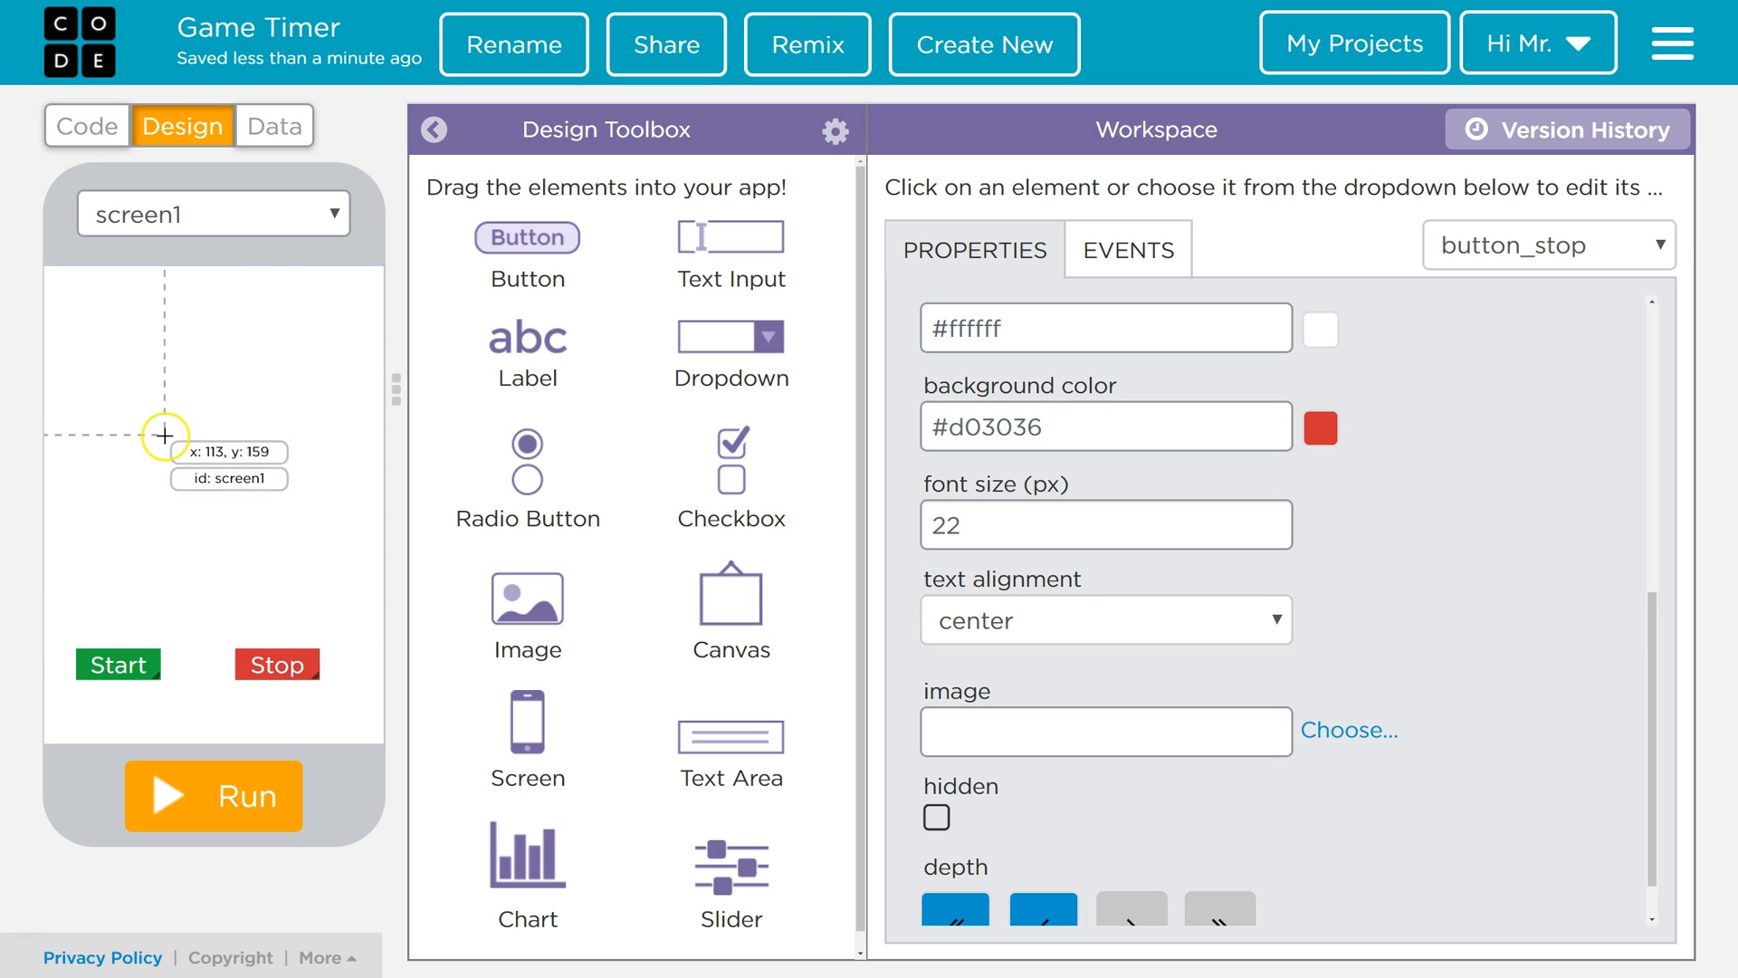
mouse_move(343, 402)
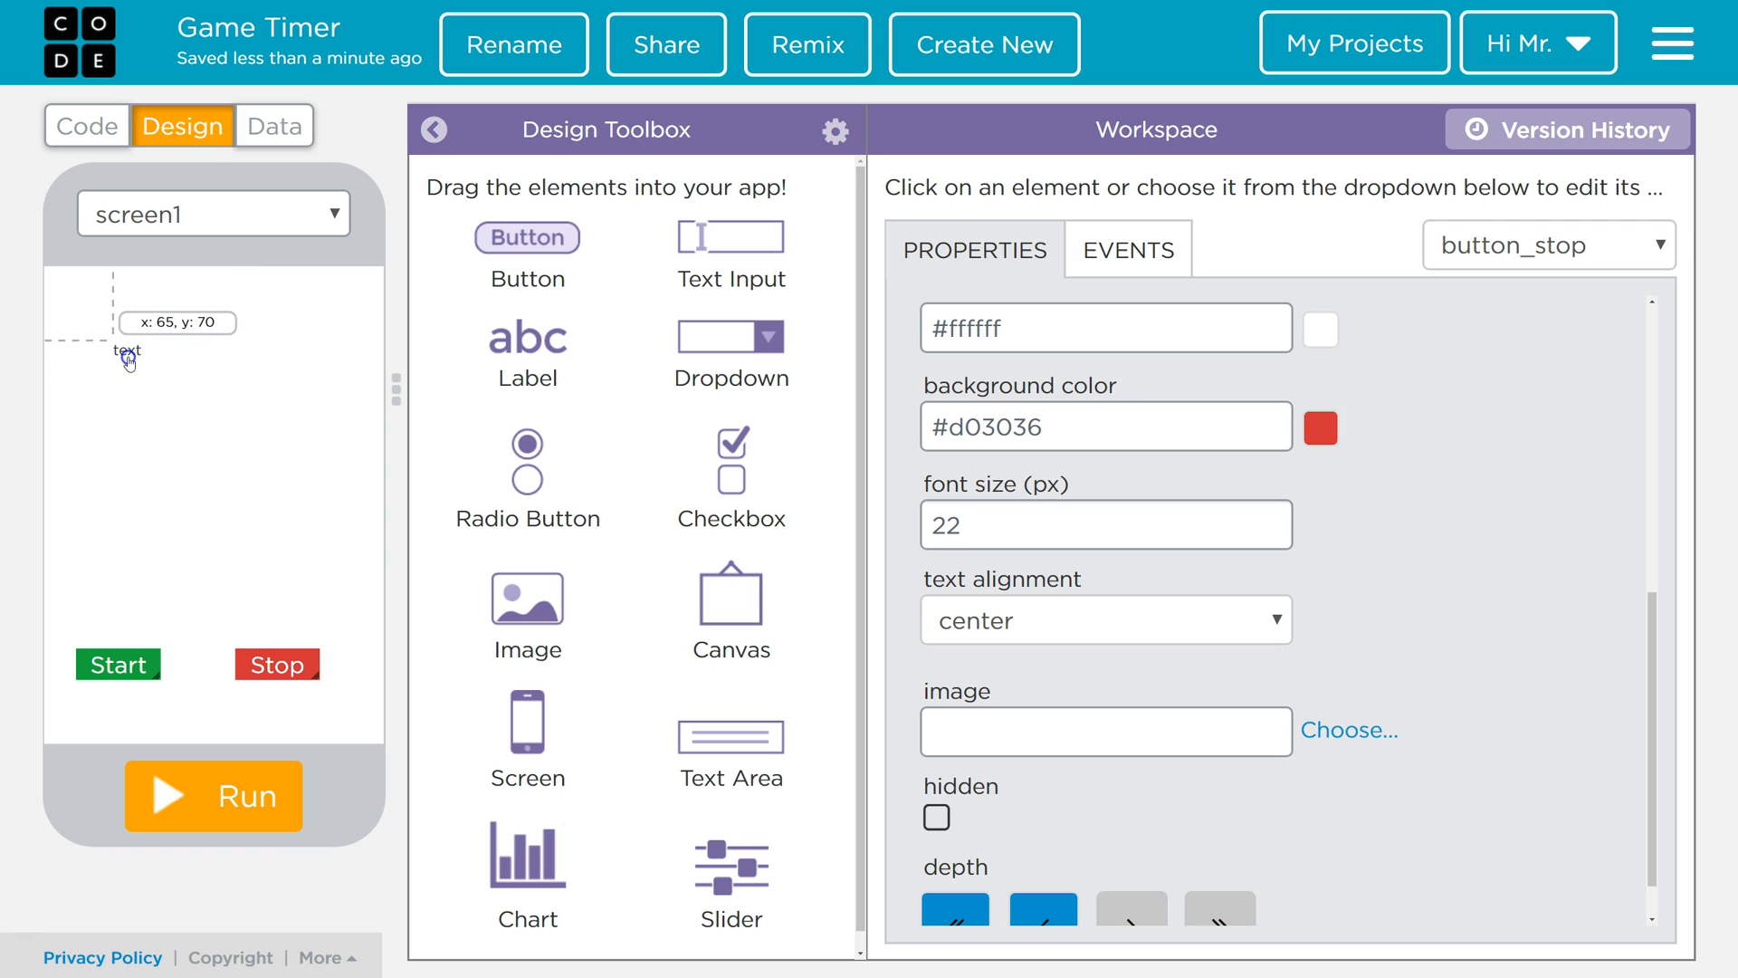
- Add a label named label_time reading 'Time: 0'
click(127, 349)
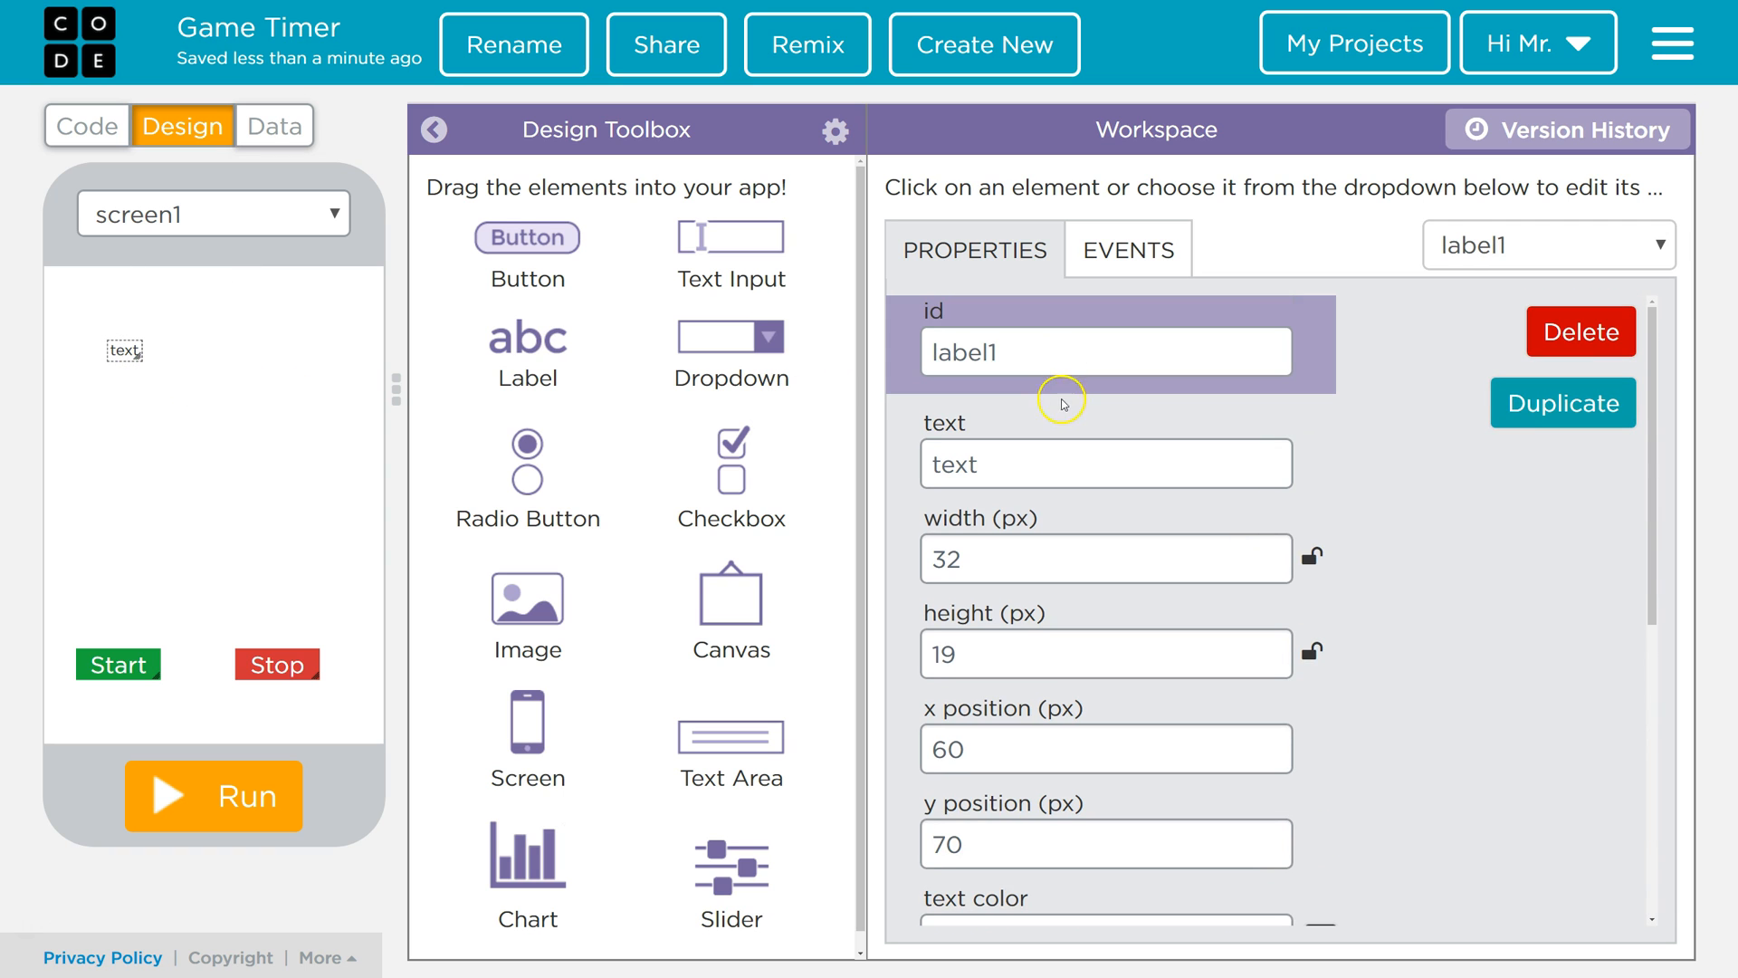
key(Backspace)
text(_time)
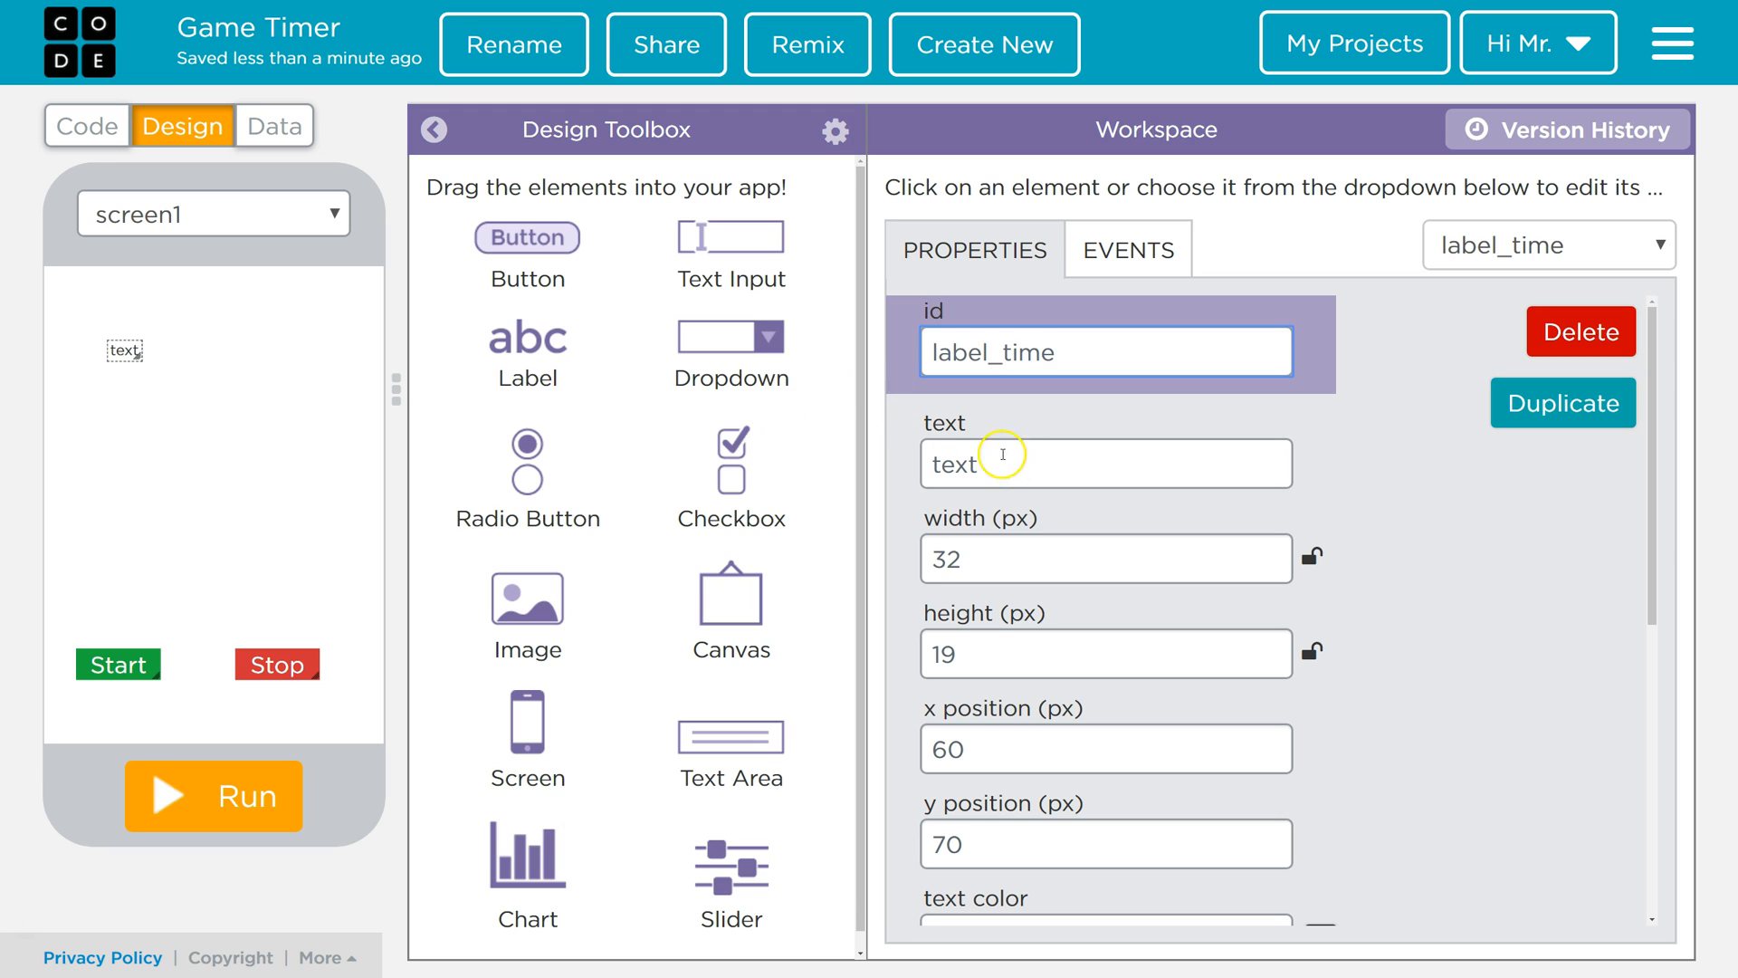
triple_click(1104, 463)
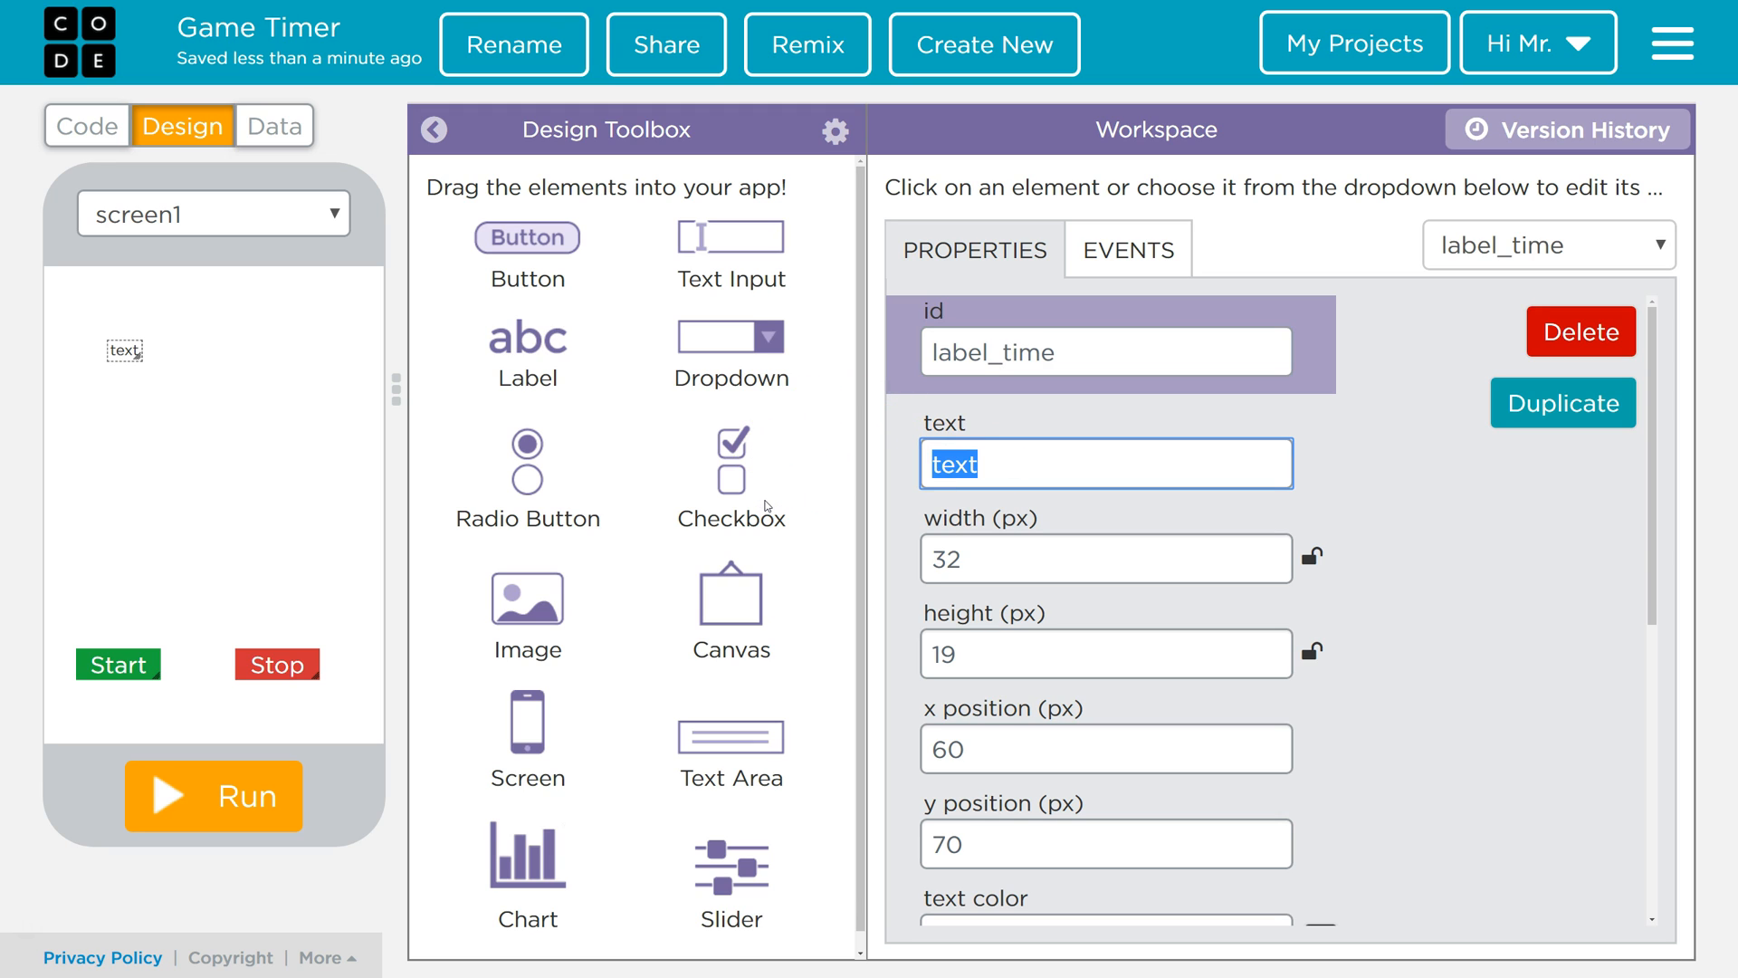
text(Time: 0)
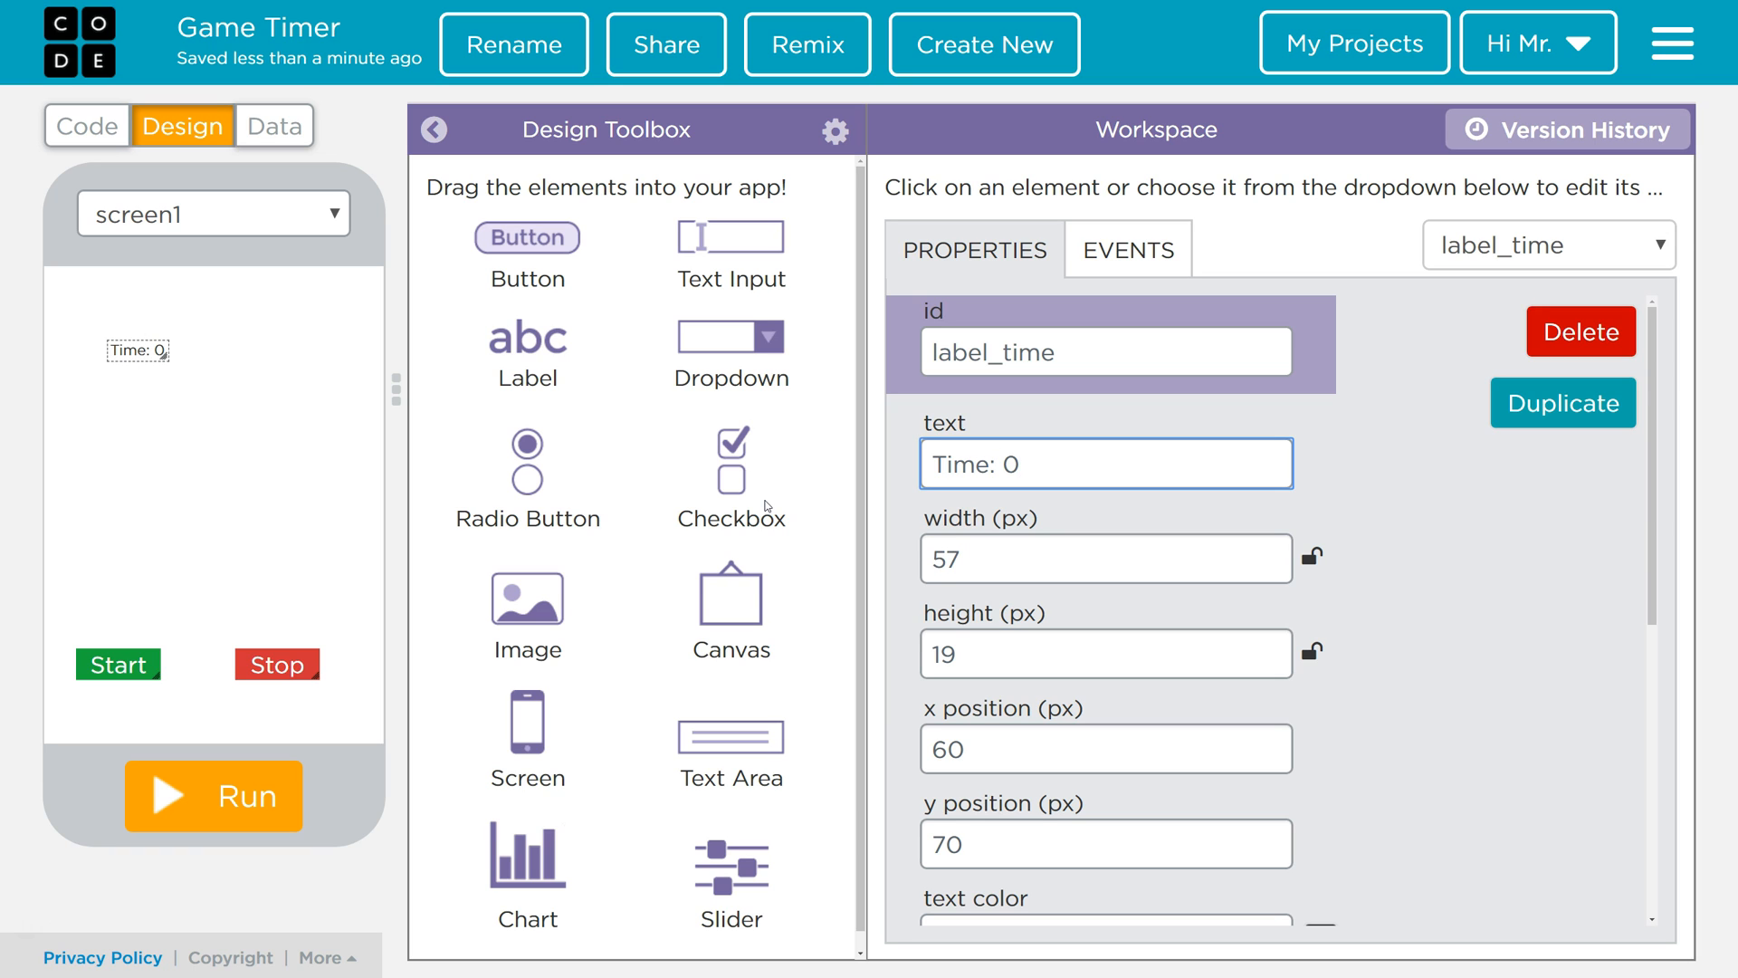
scroll(down, 3)
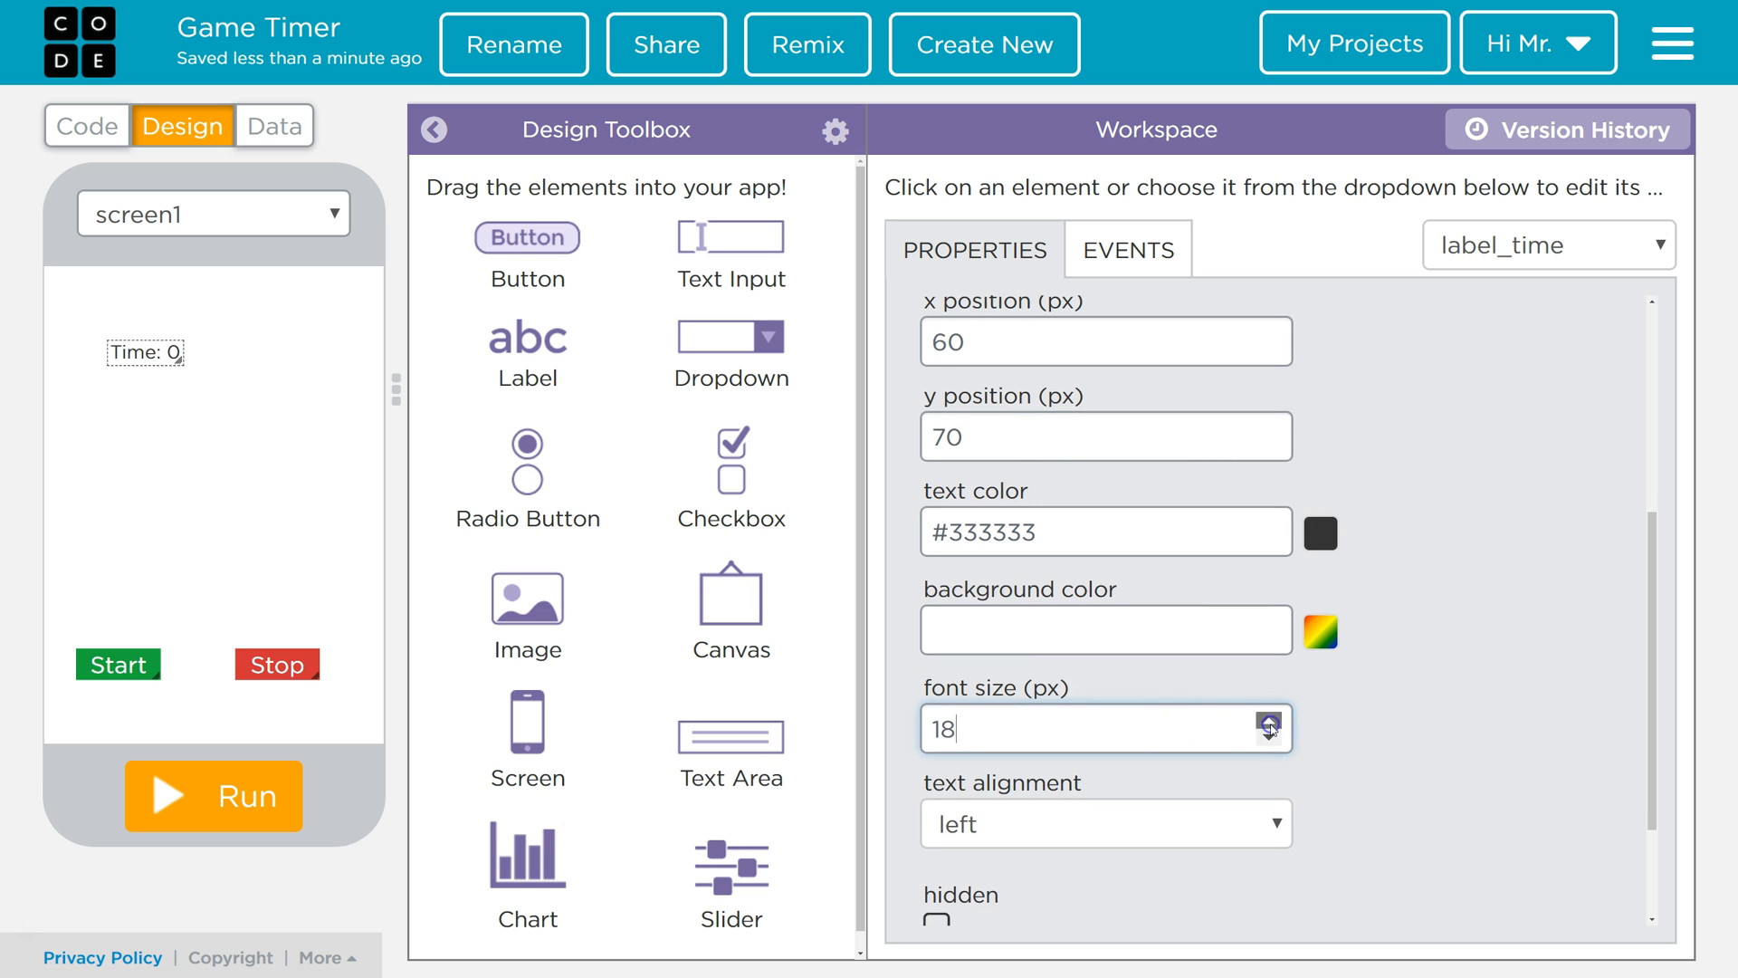
- Enlarge the label's font to 30 and move it to the top centre of the screen
click(1270, 720)
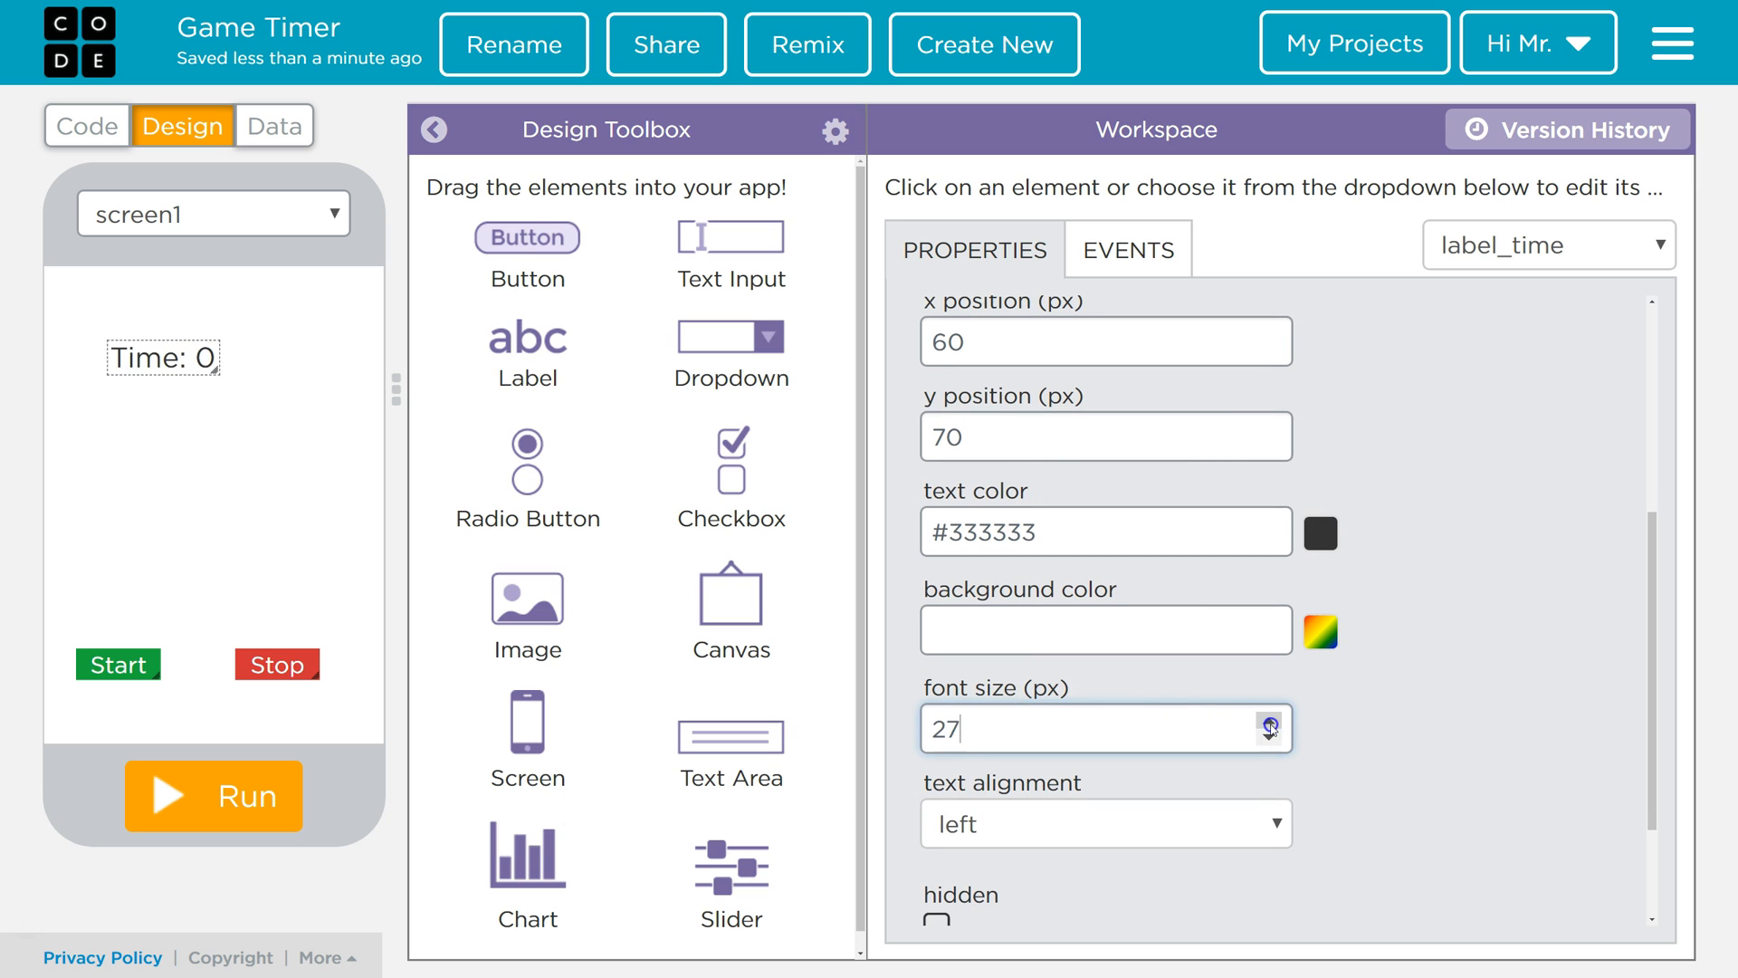
click(1273, 719)
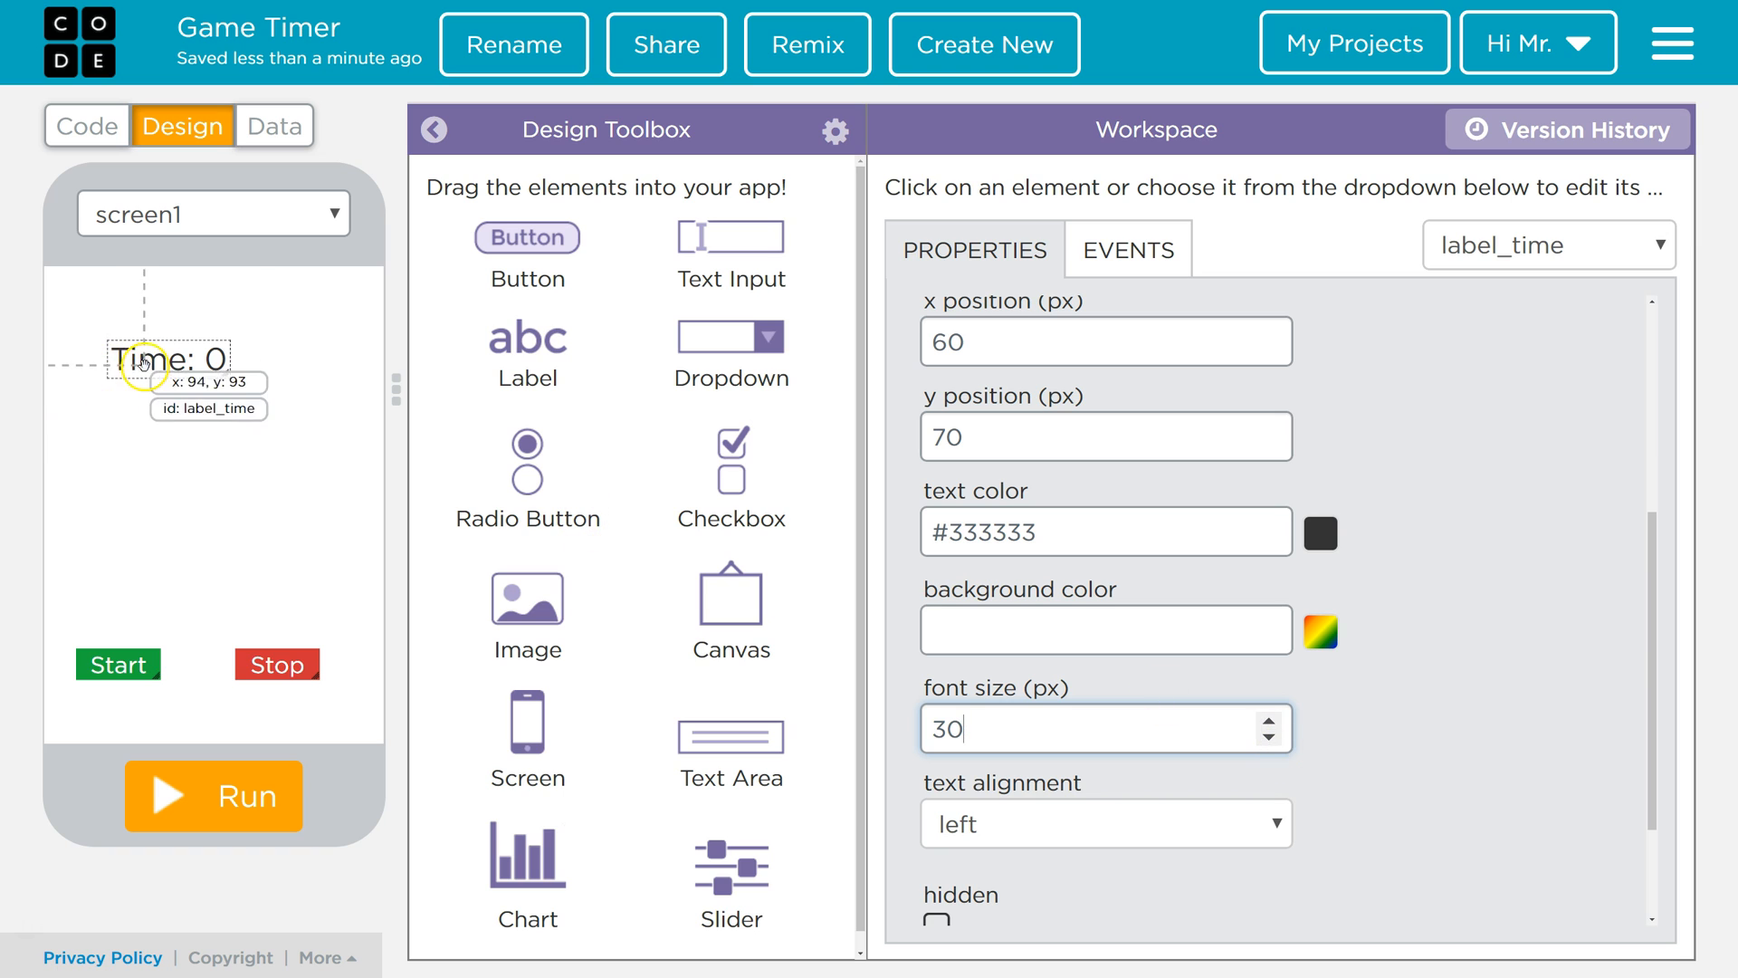
drag(145, 361, 199, 349)
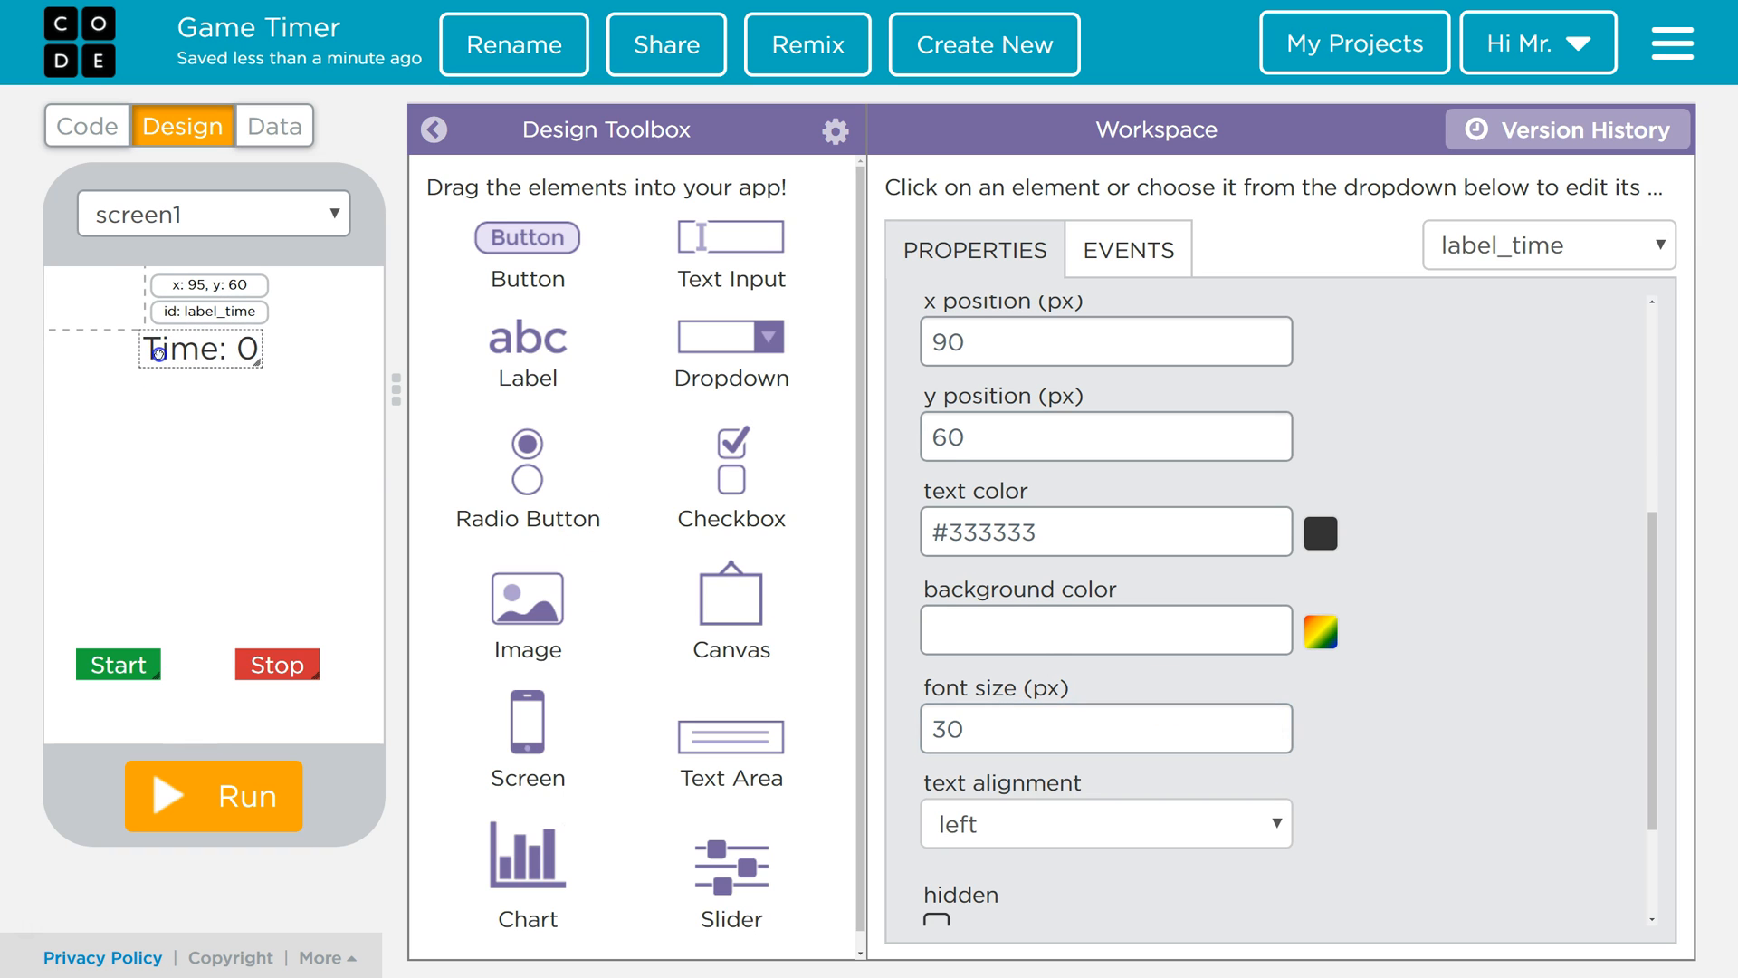
click(219, 608)
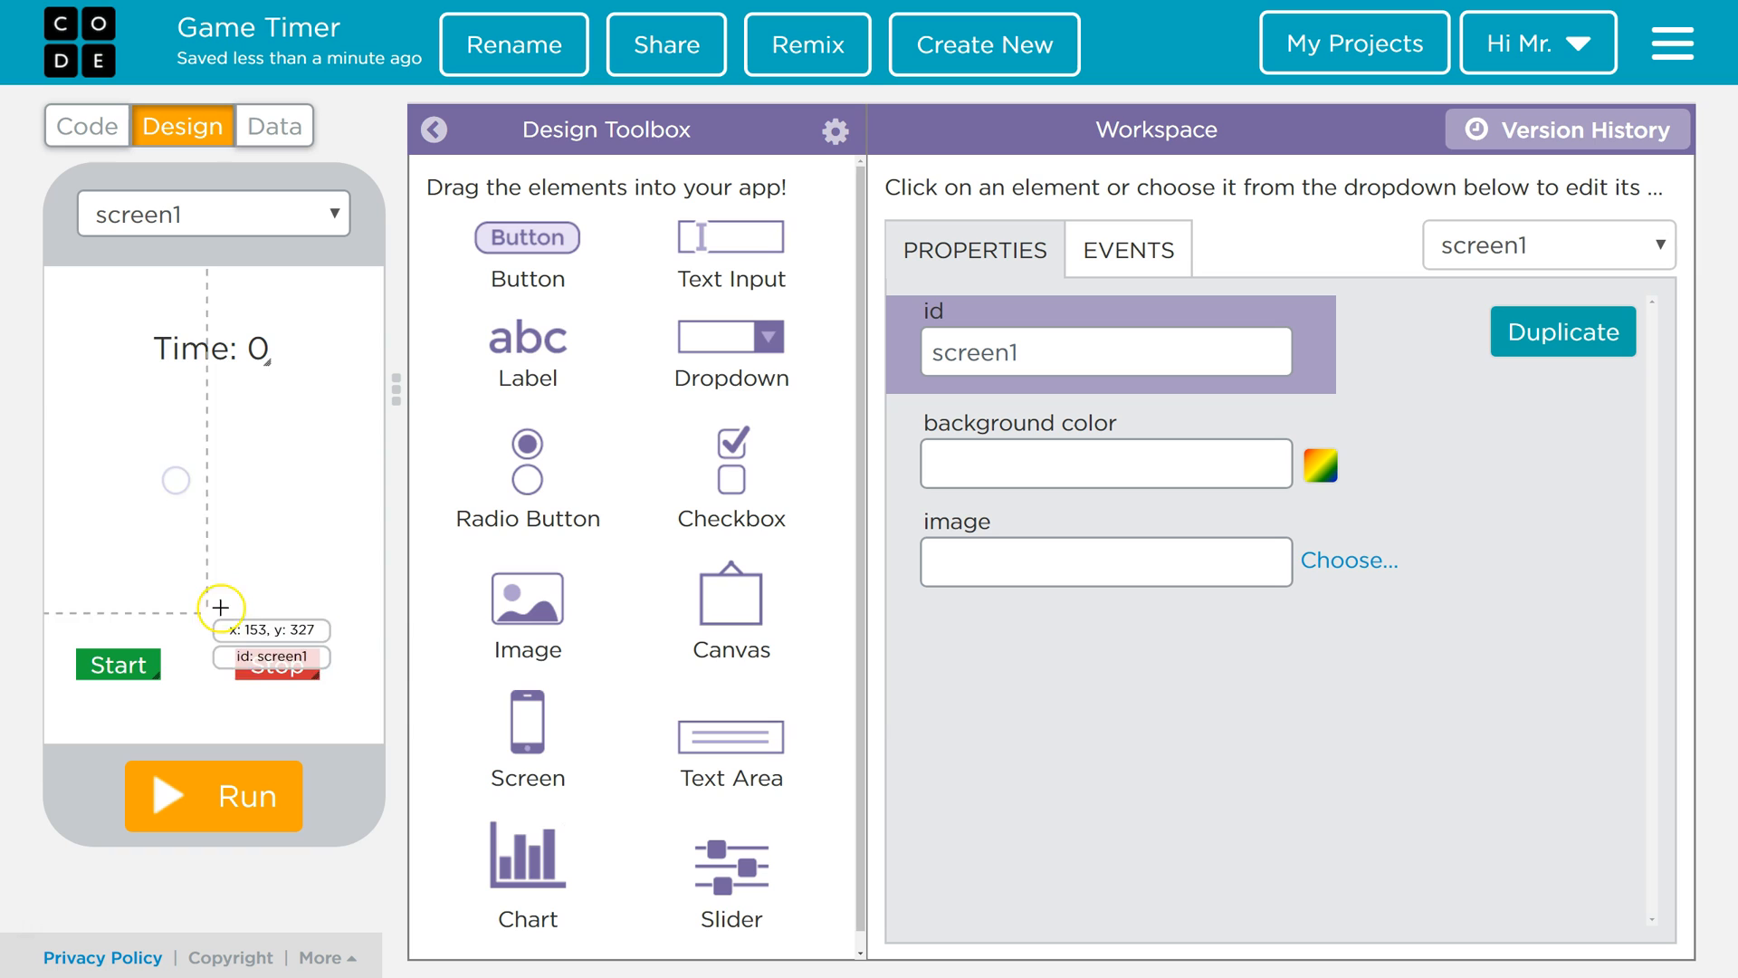
mouse_move(221, 440)
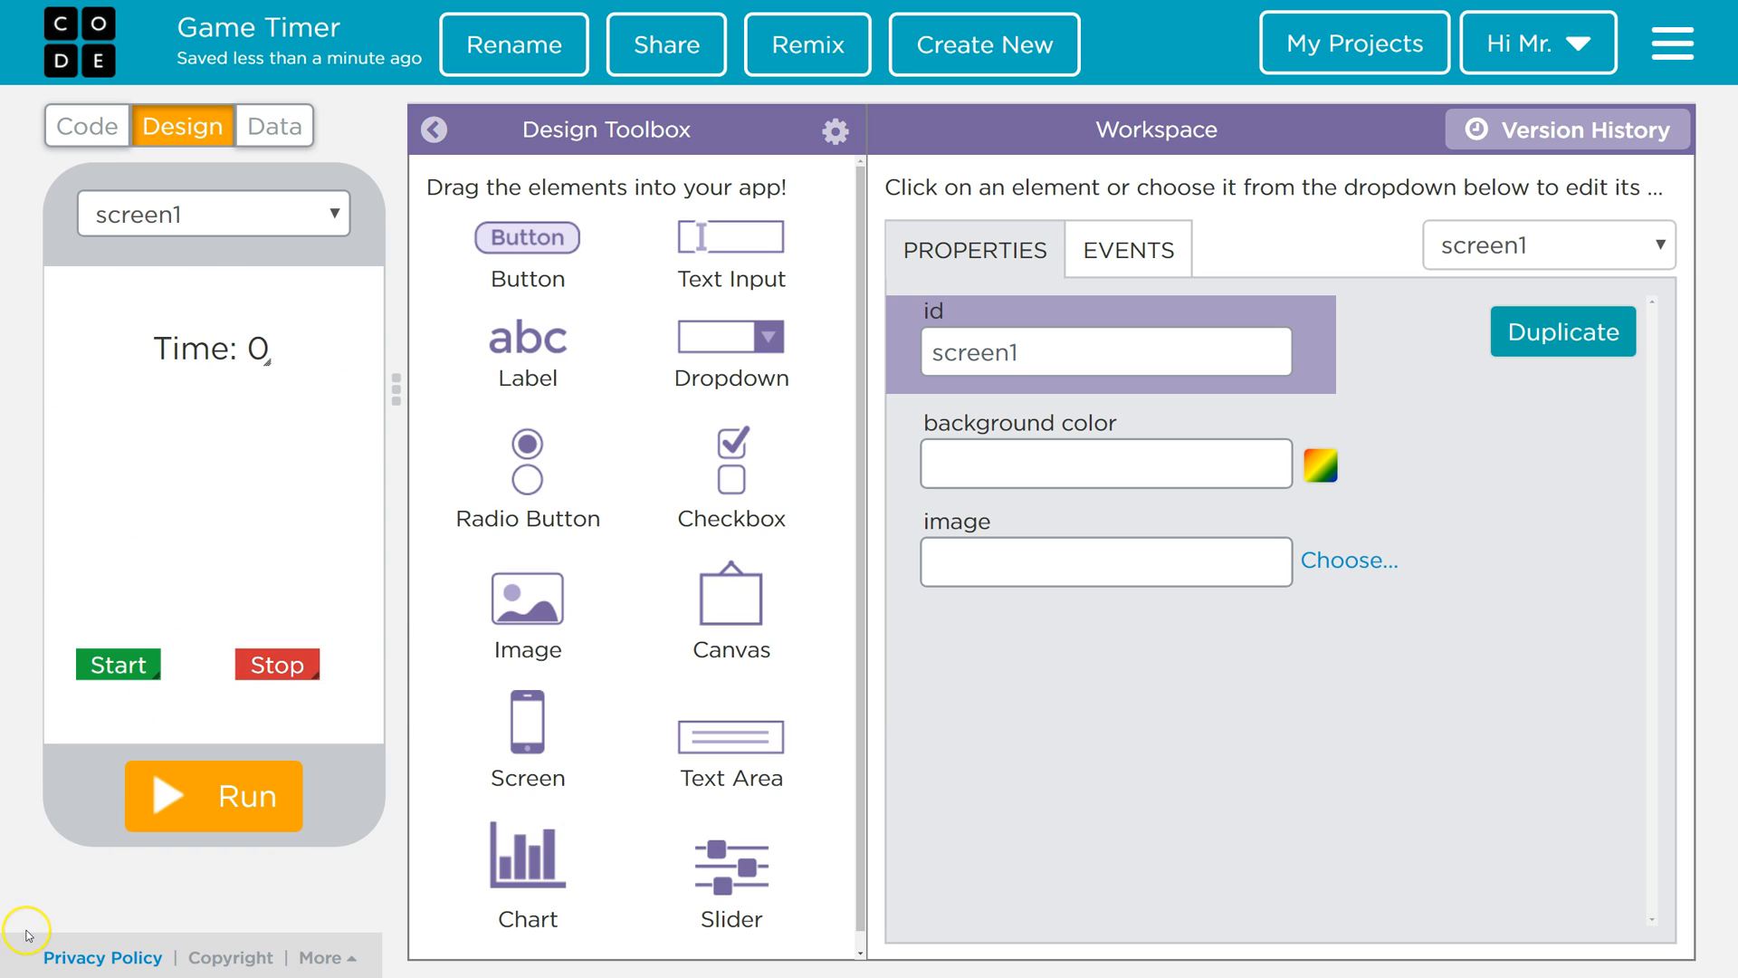
- In the code editor, declare var startTime; and var isRunning = false;
click(87, 125)
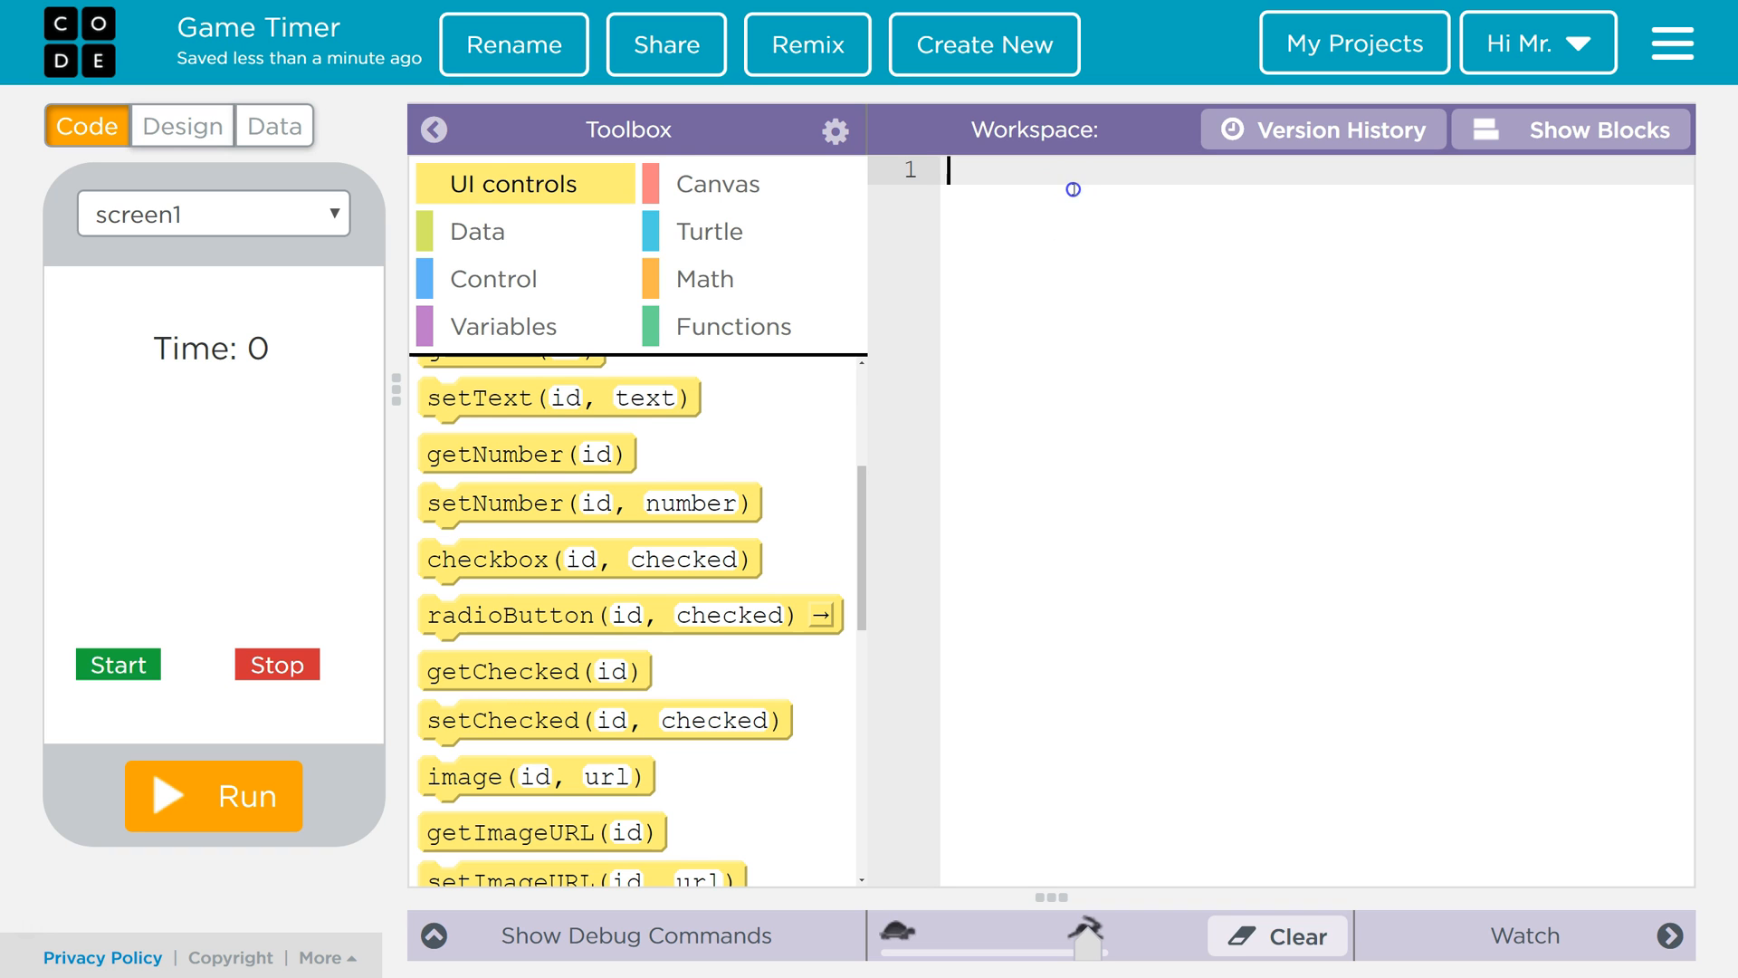
text(var star)
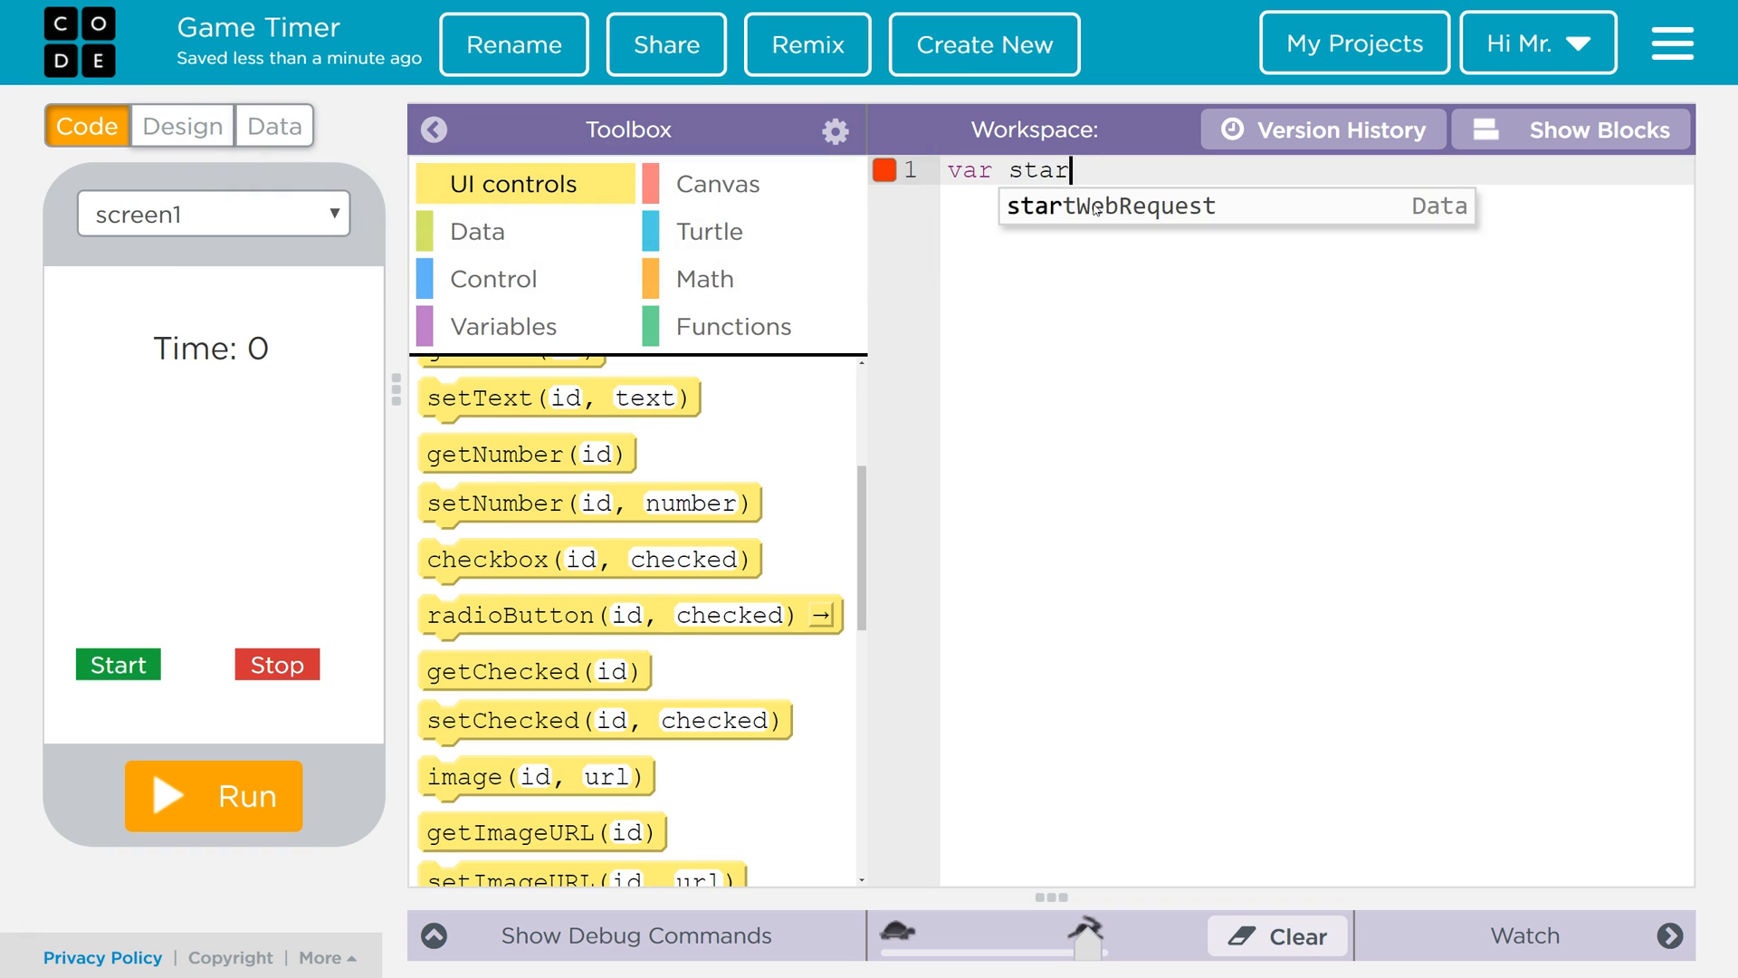
text(tTime;)
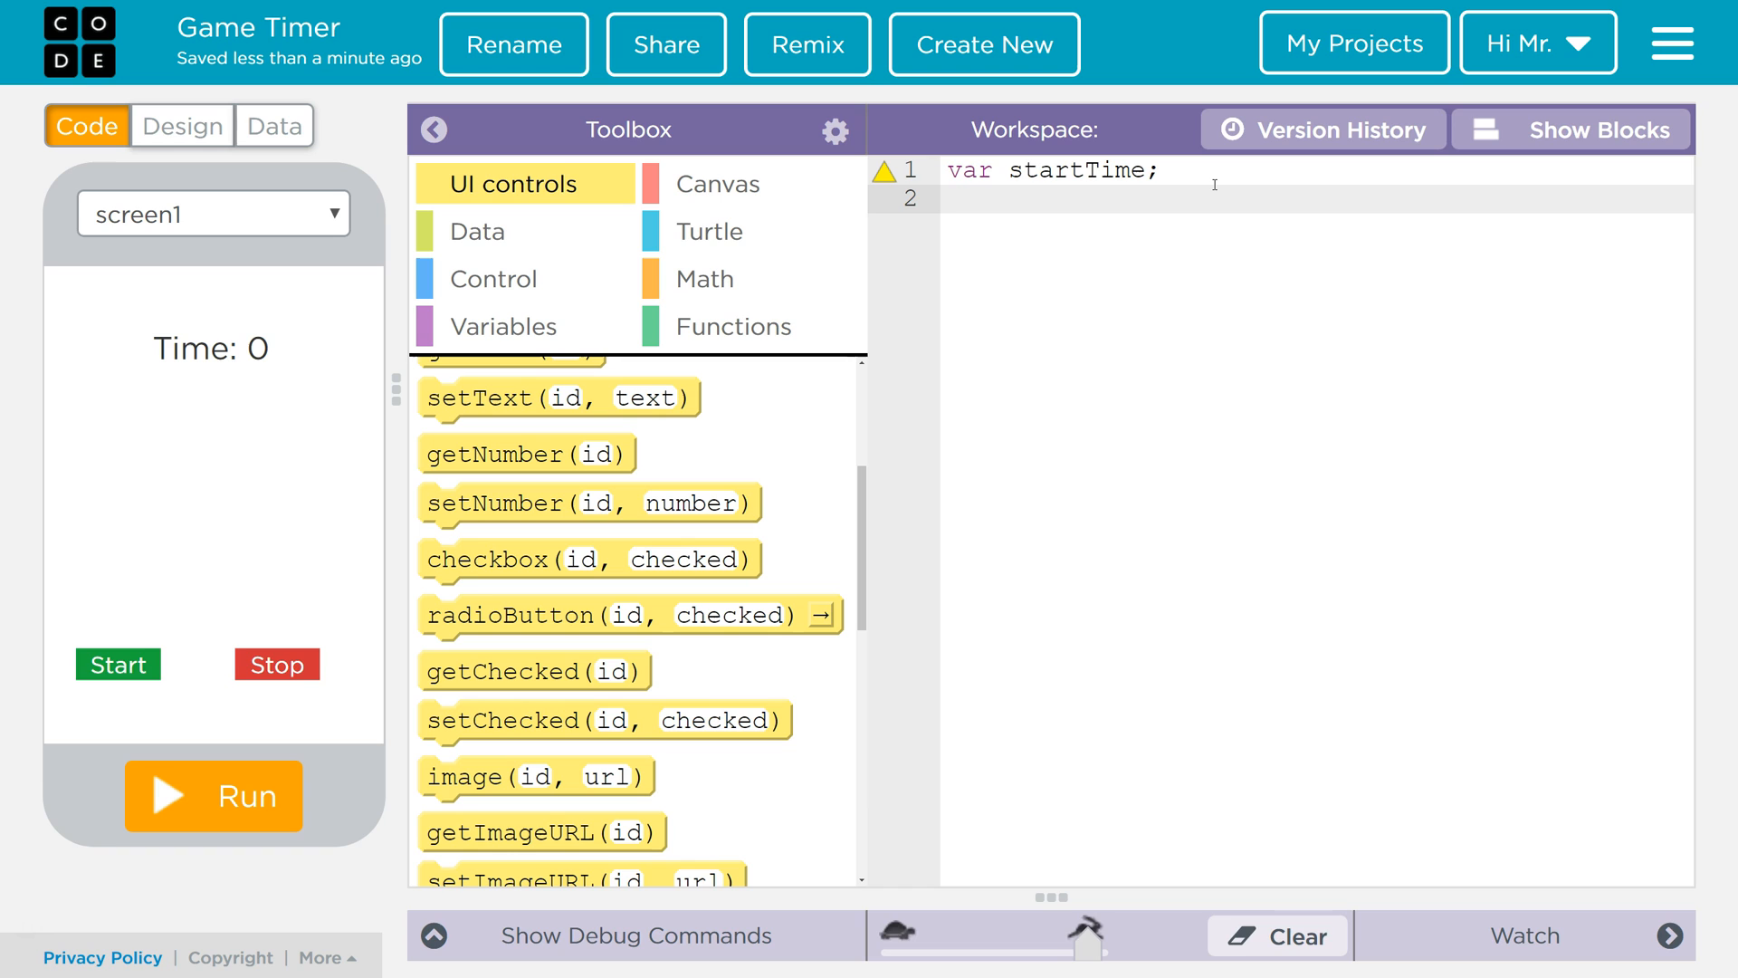
text(var is)
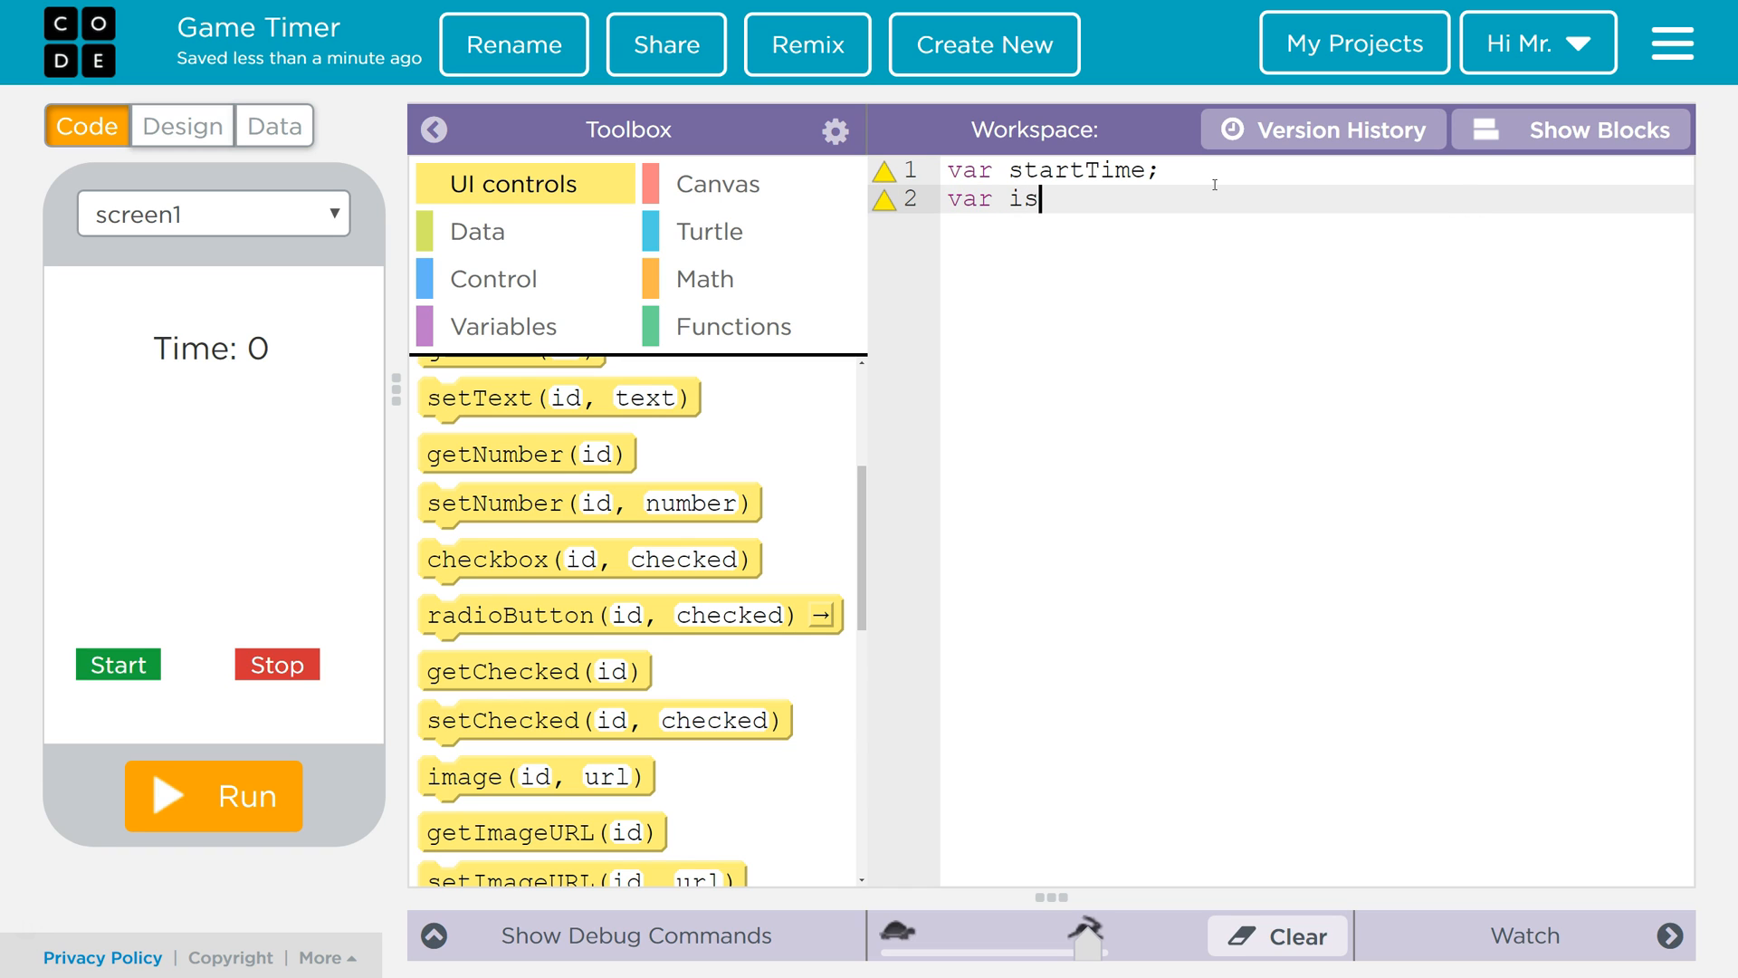
text(Running = fals)
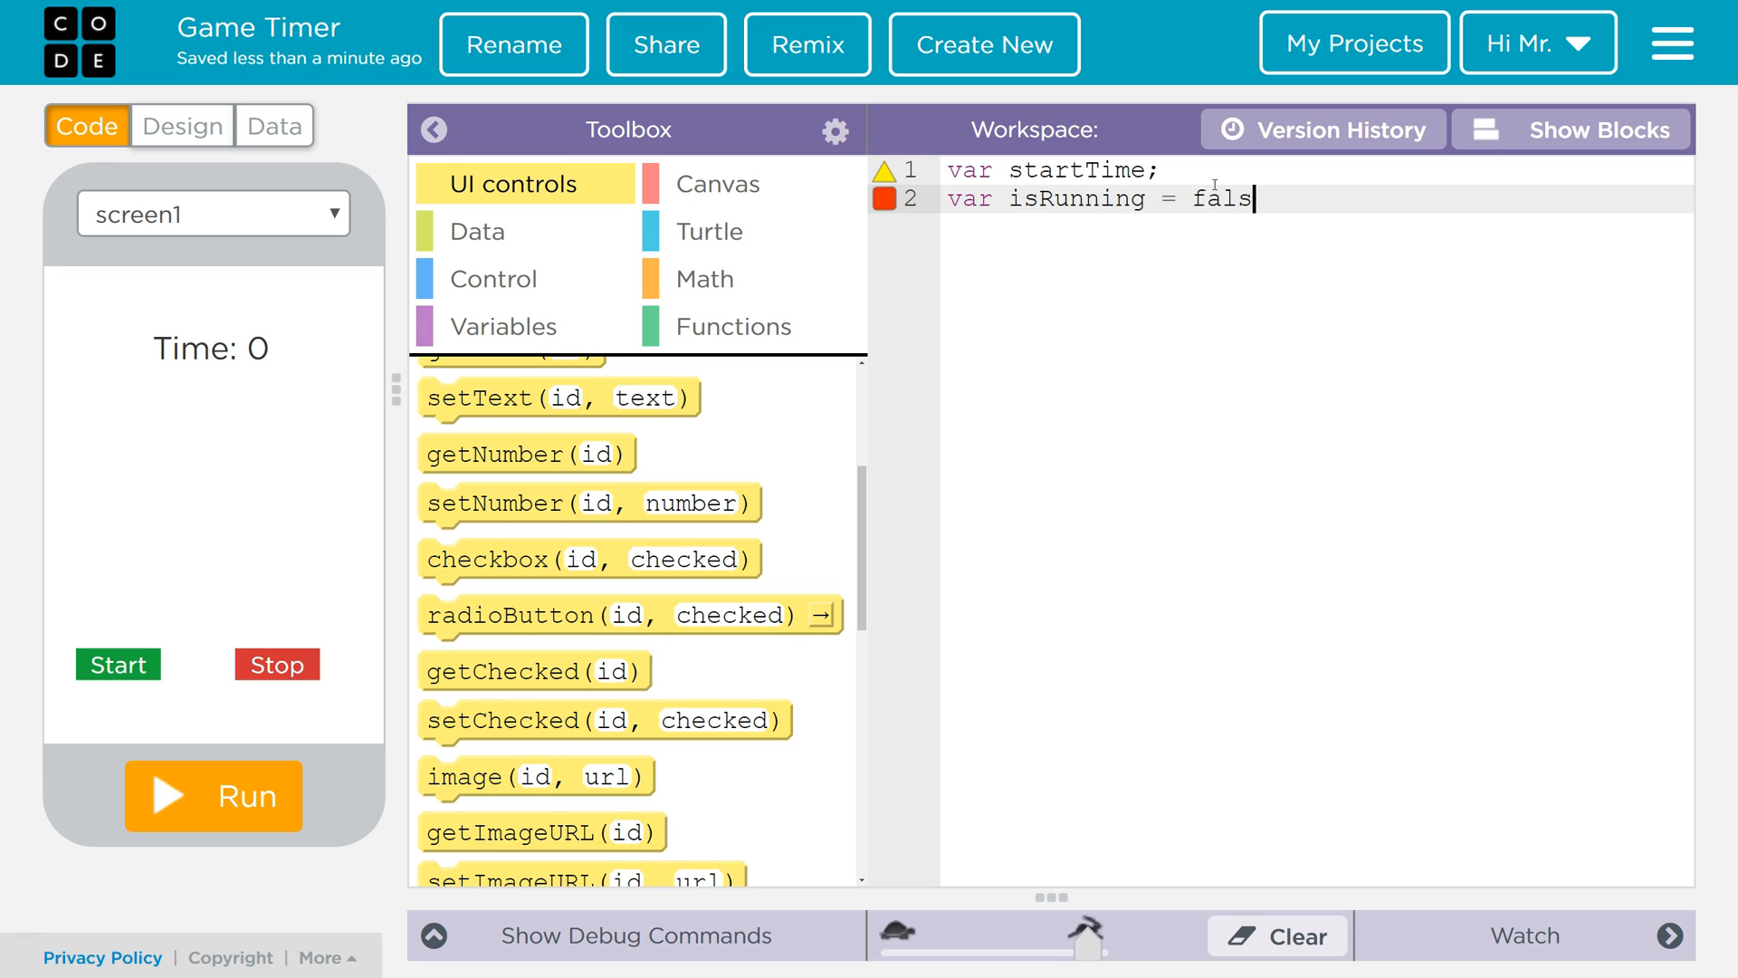
text(e;)
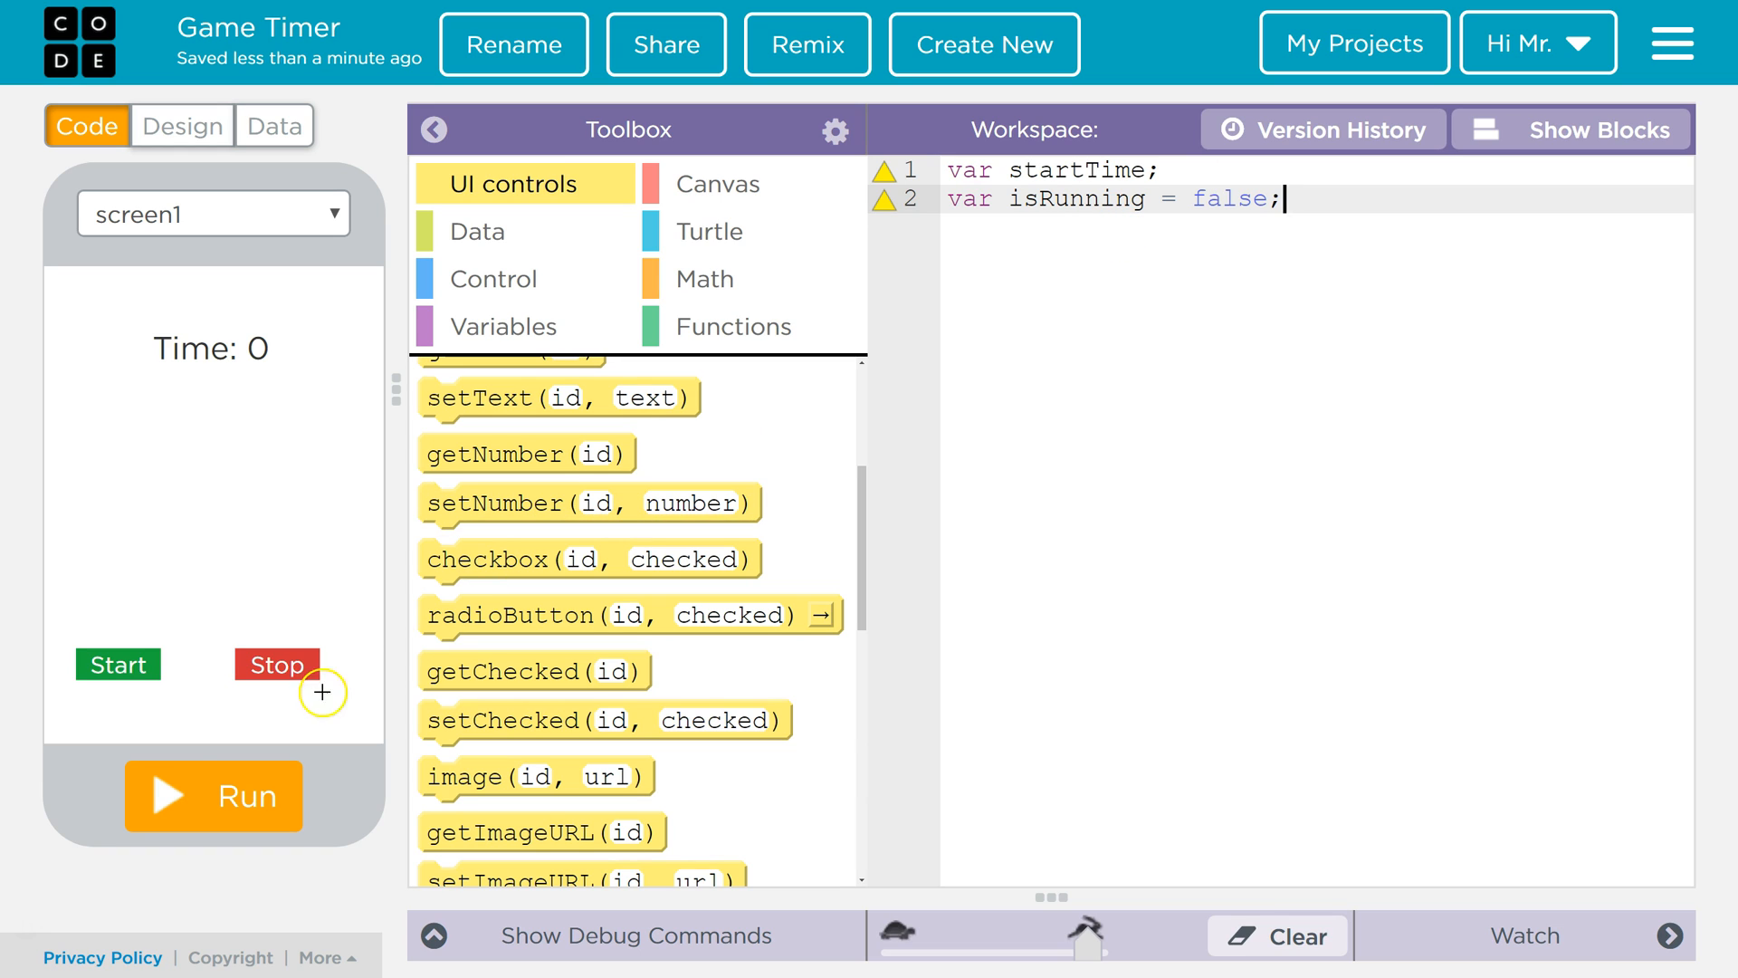
mouse_move(371, 735)
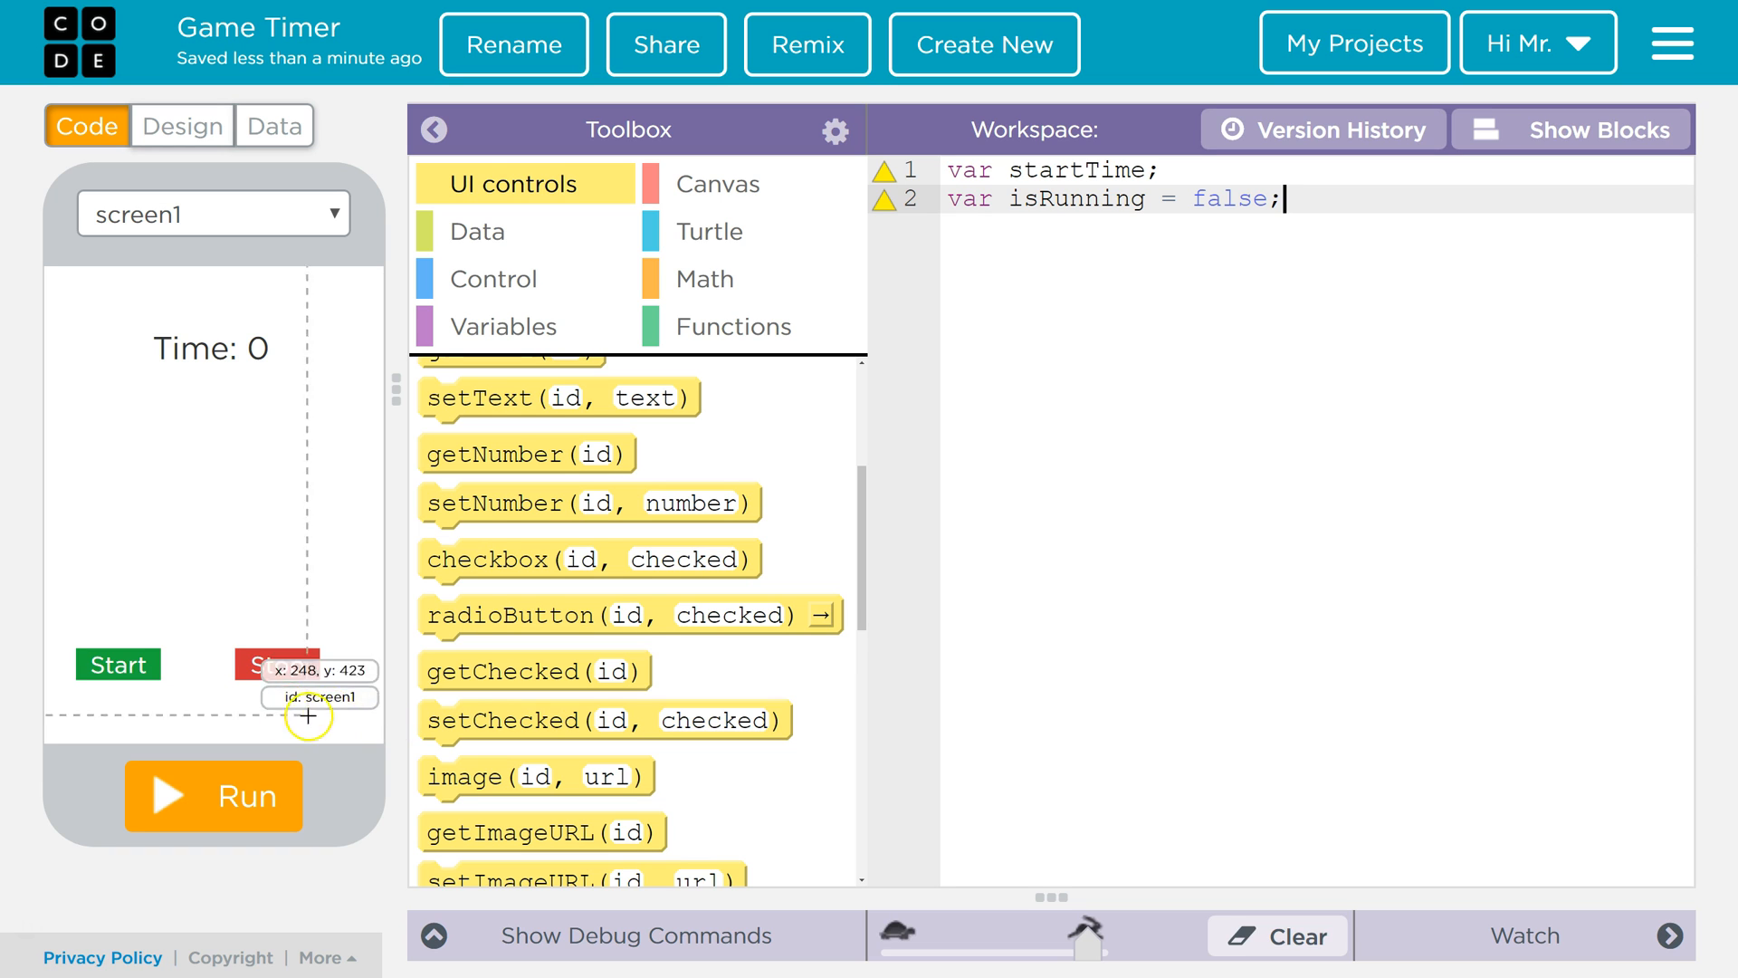
mouse_move(838, 317)
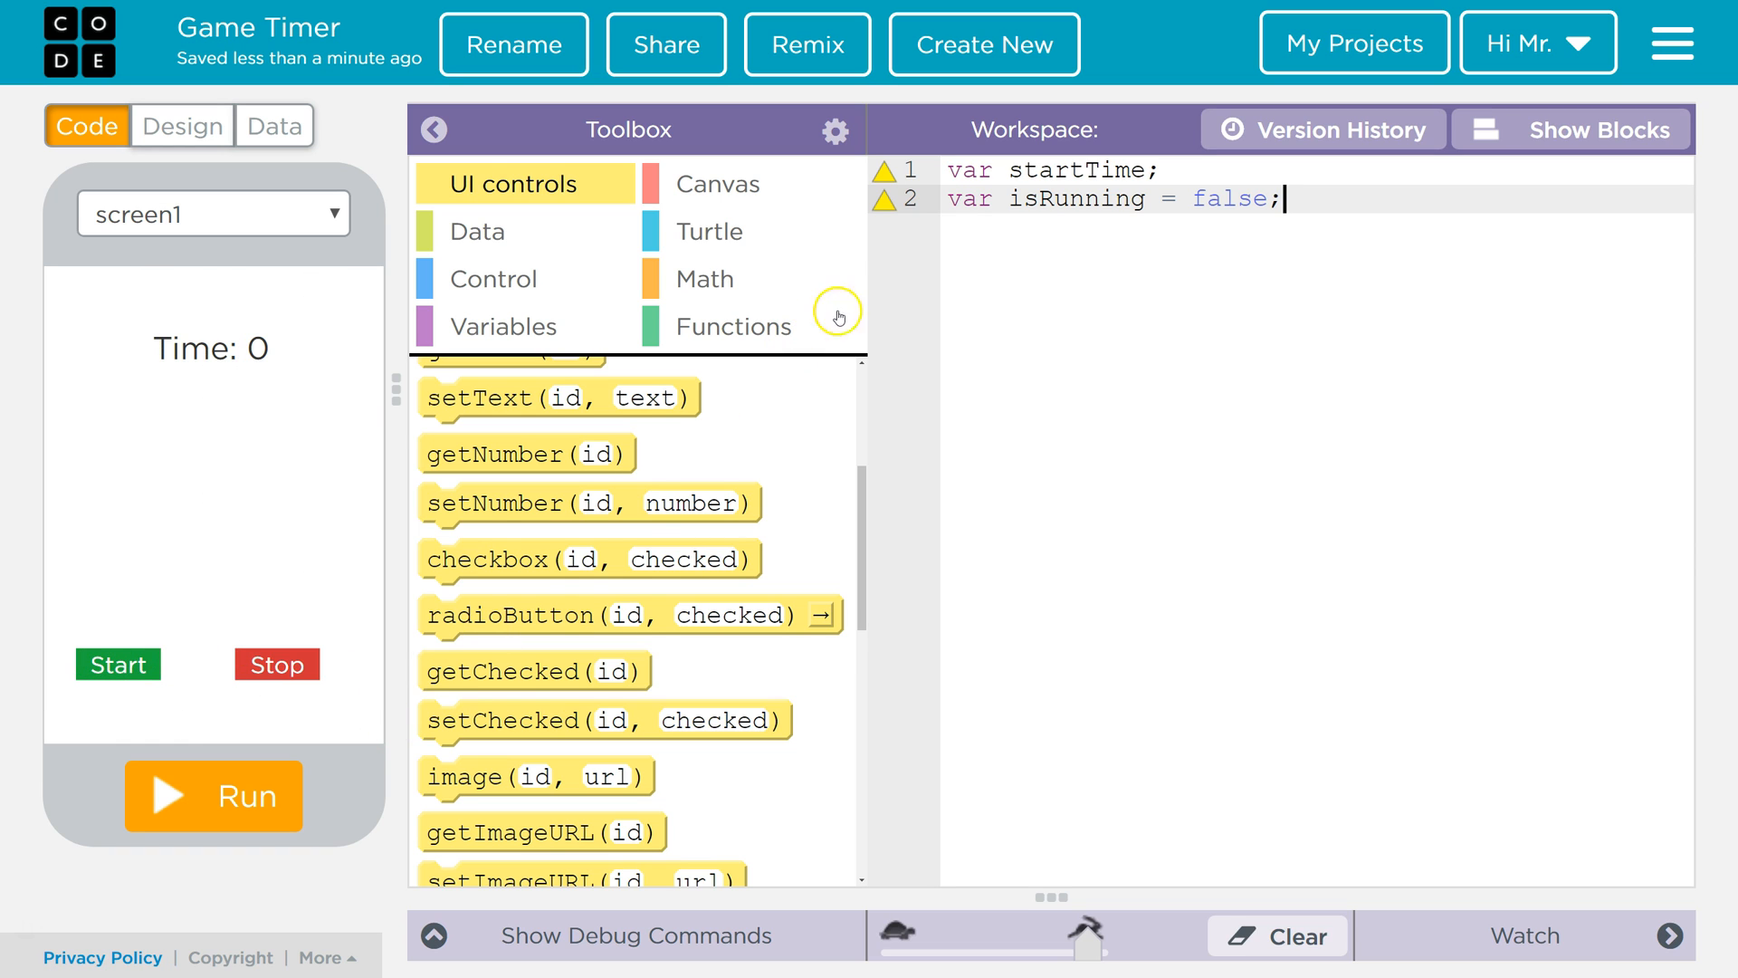
mouse_move(764, 552)
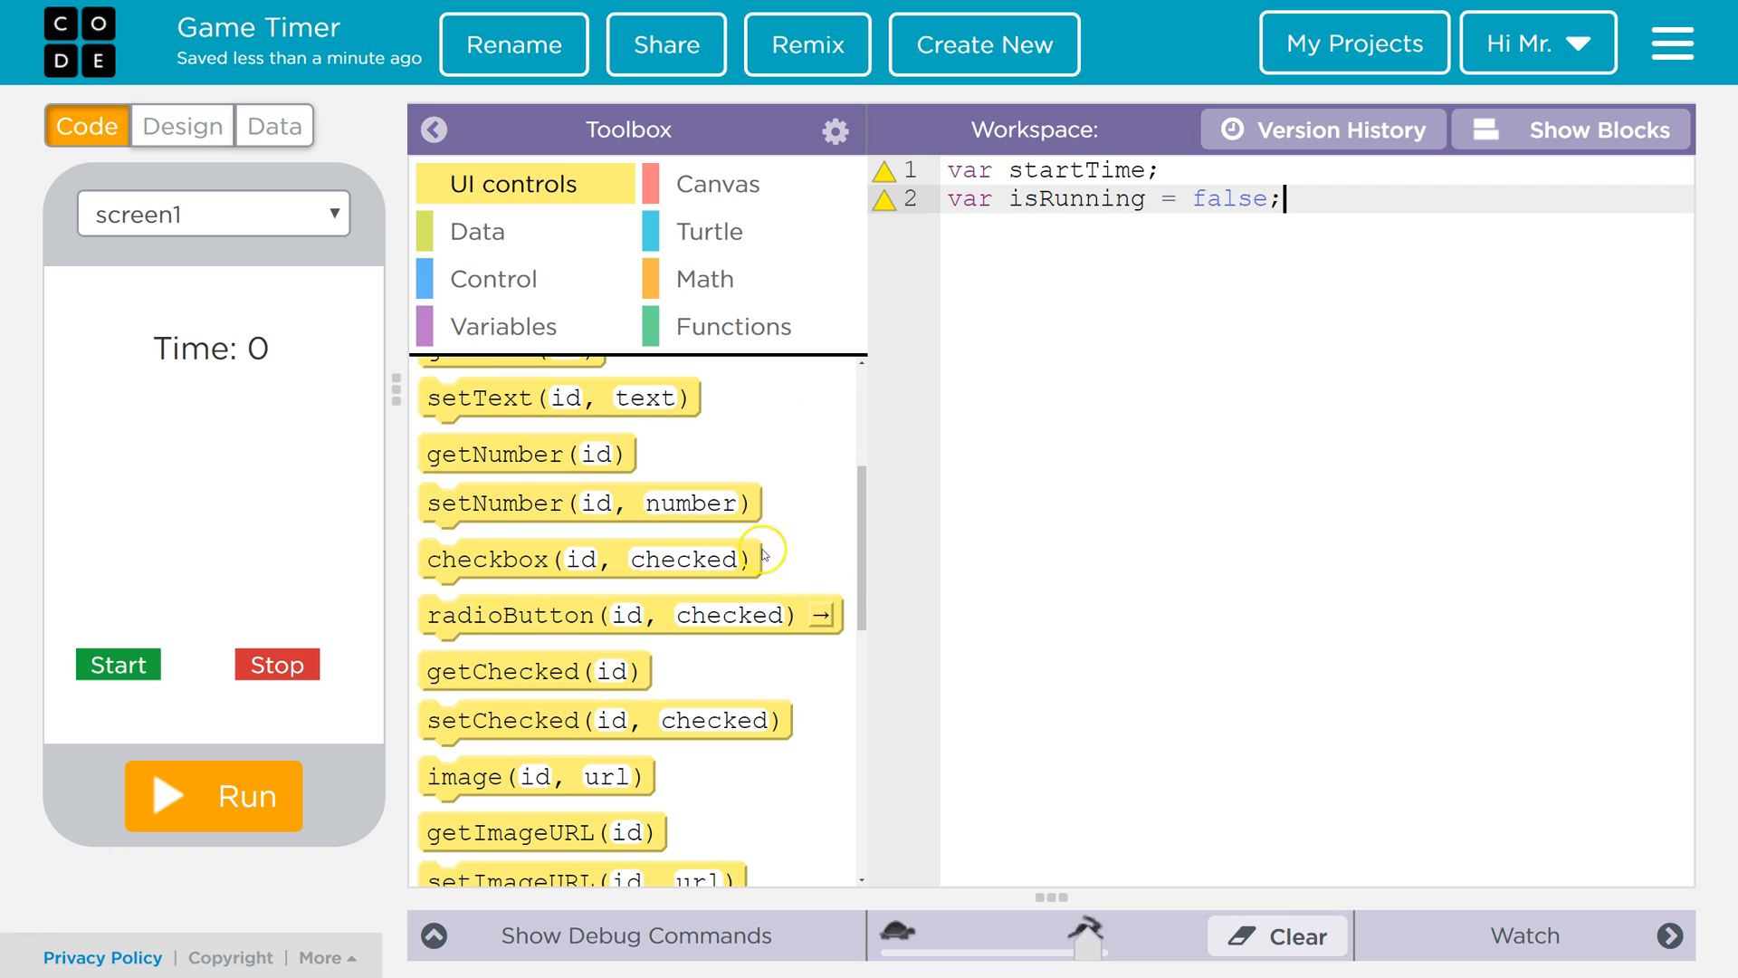
- Insert a Click event handler for button_start from its Events panel
click(183, 125)
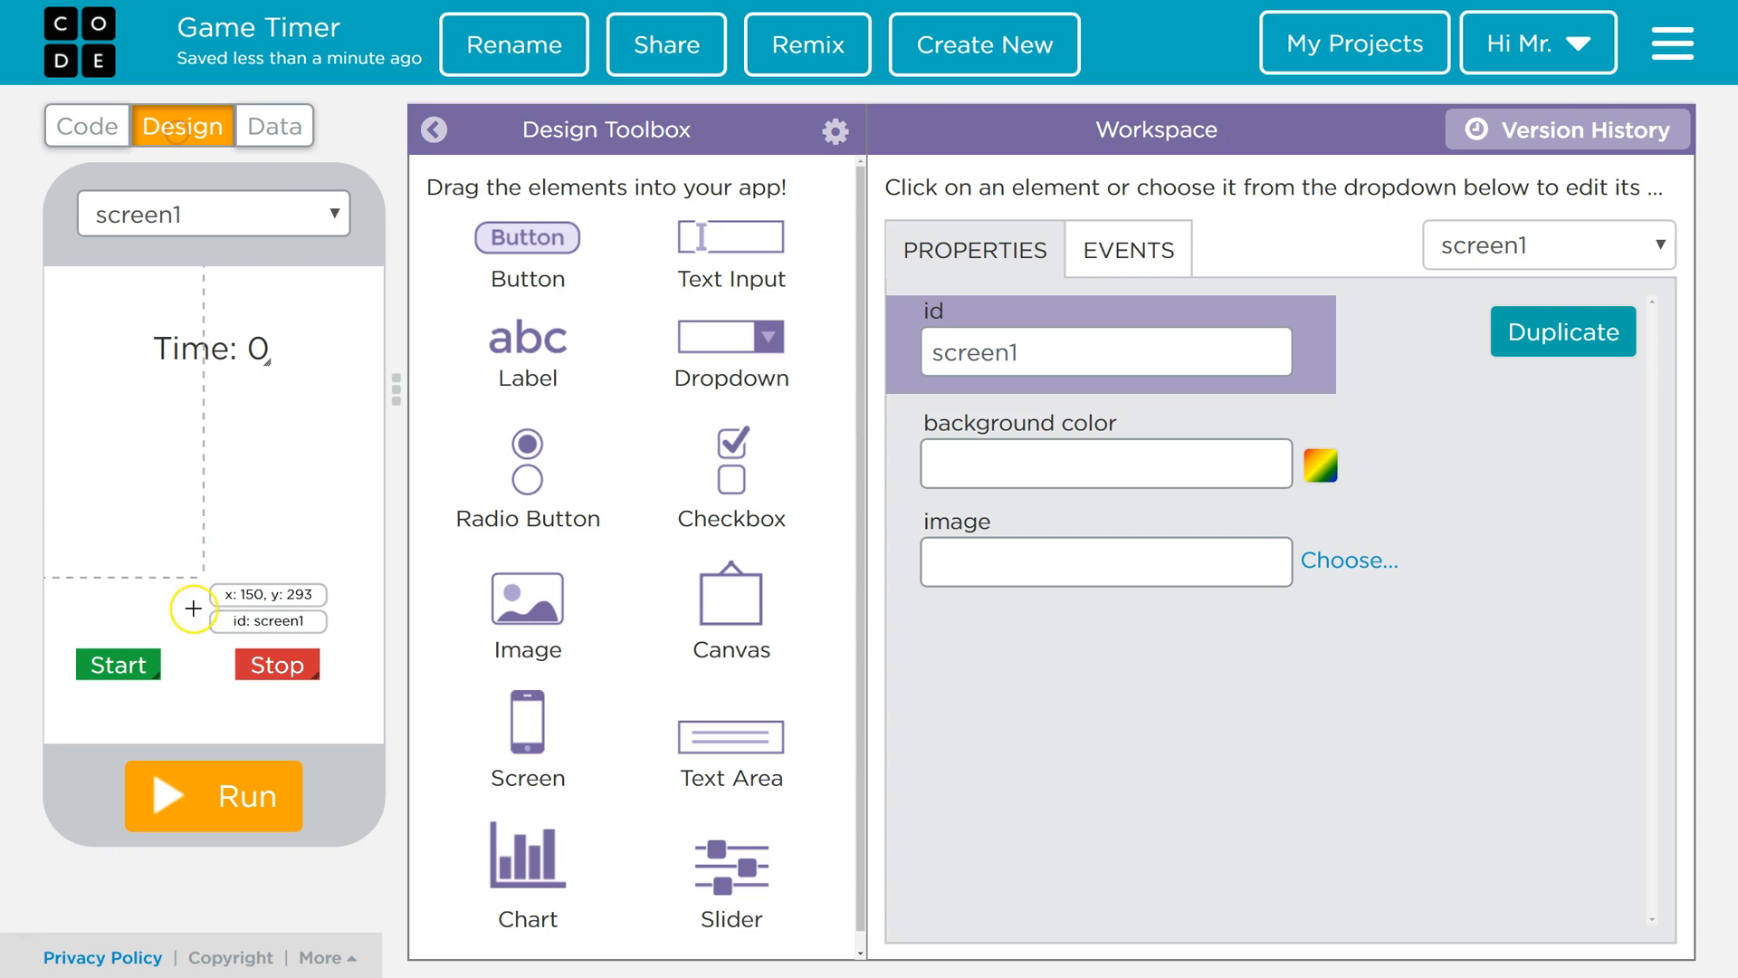
click(118, 664)
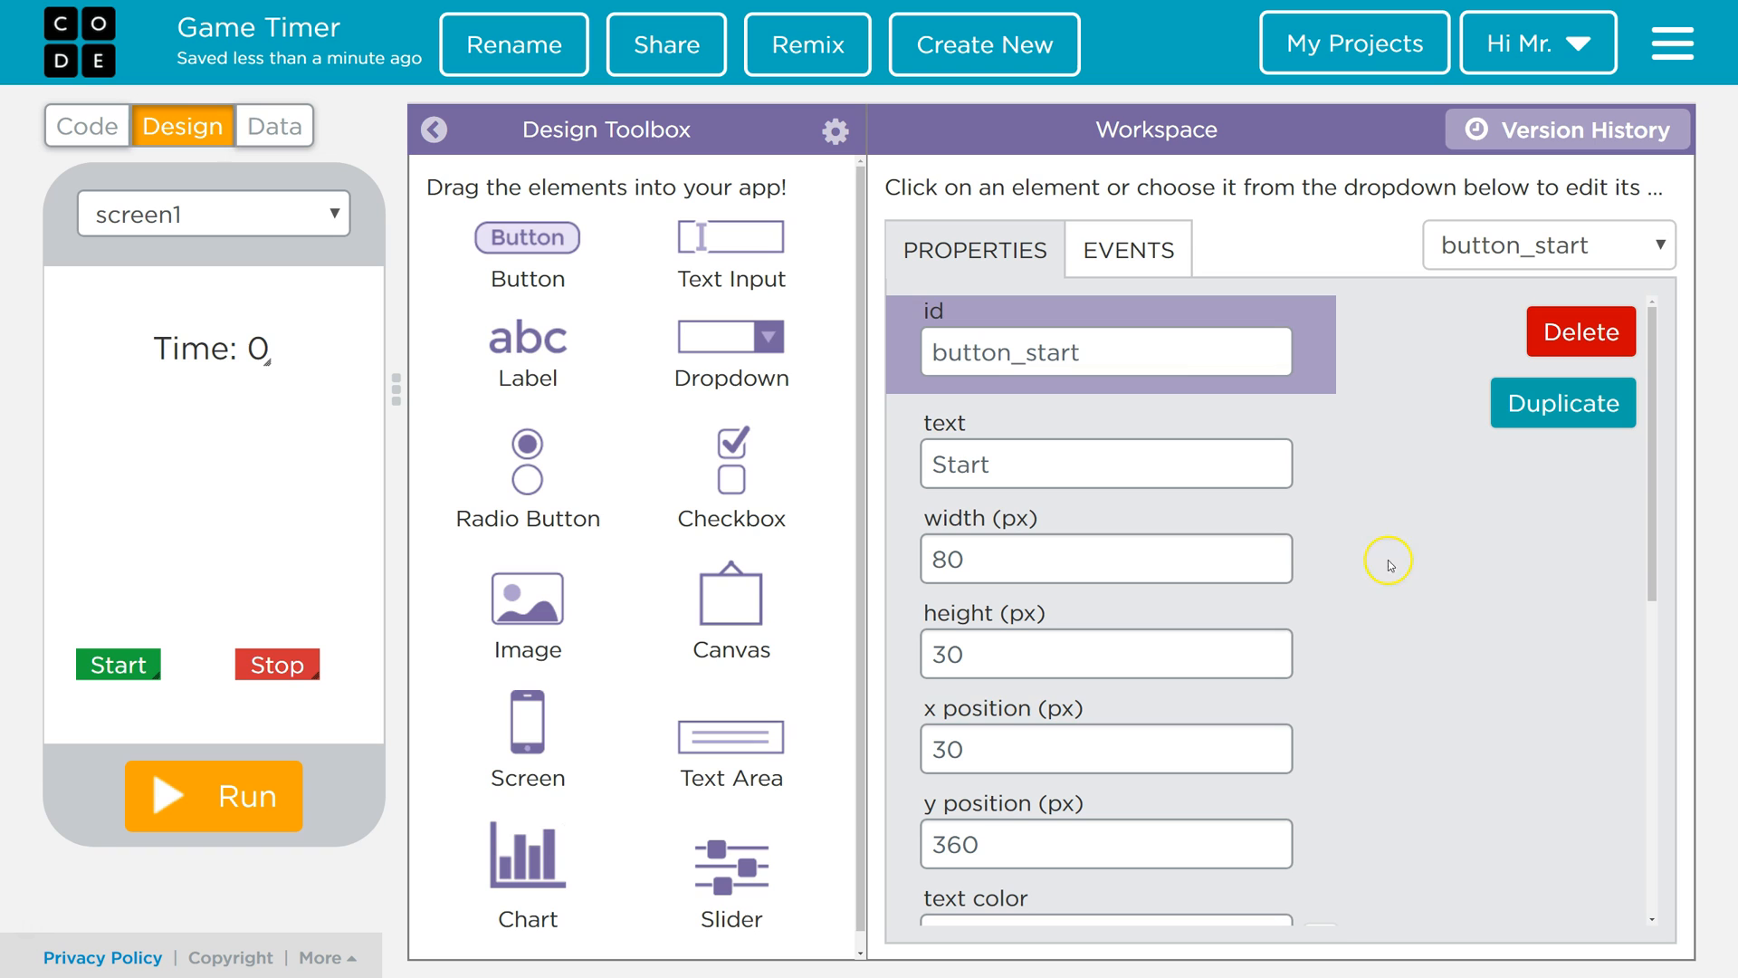
click(1127, 248)
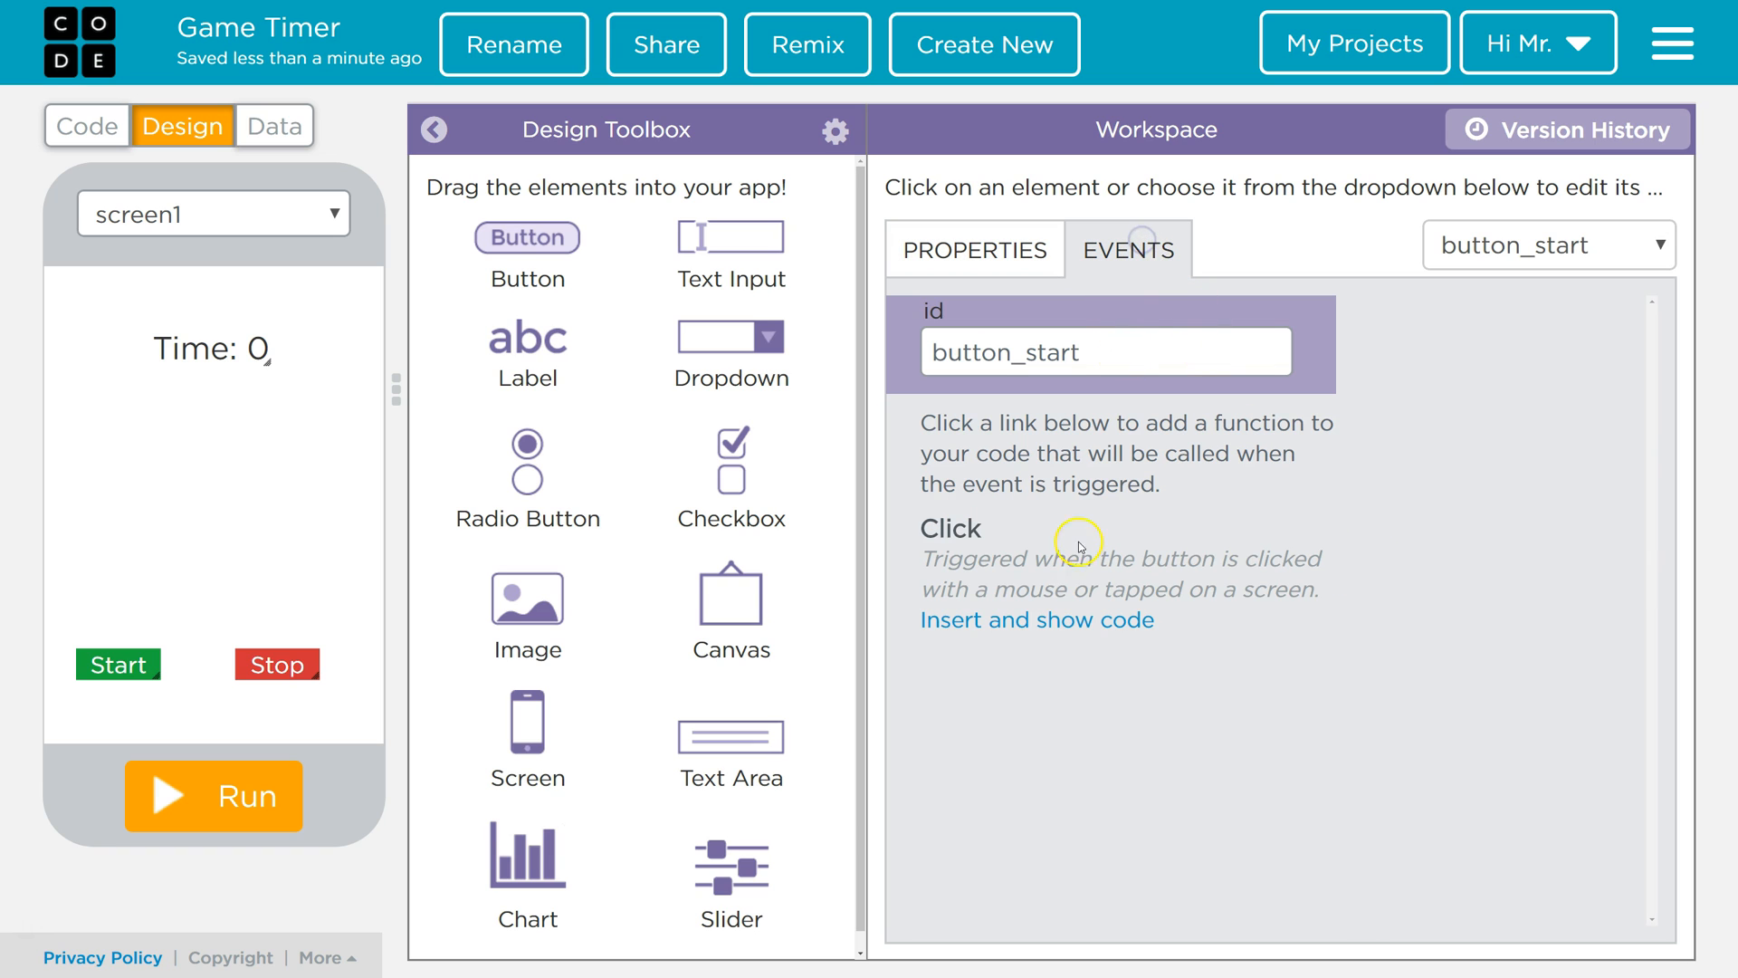
click(1036, 619)
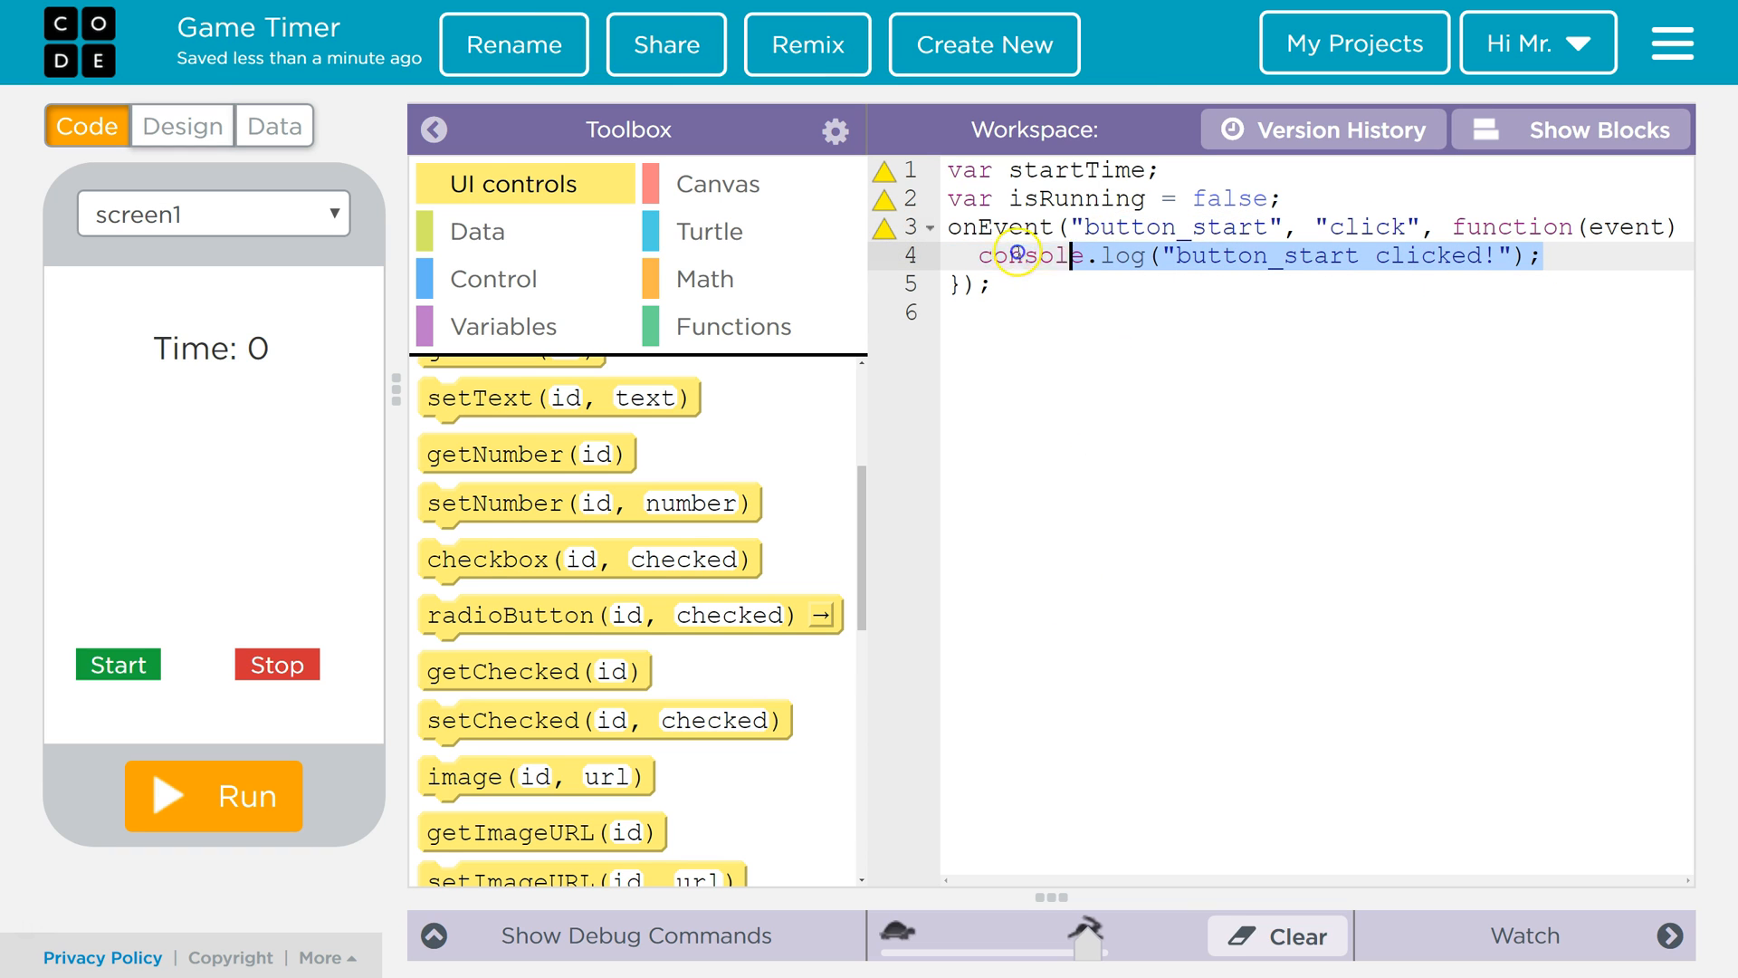
mouse_move(1191, 264)
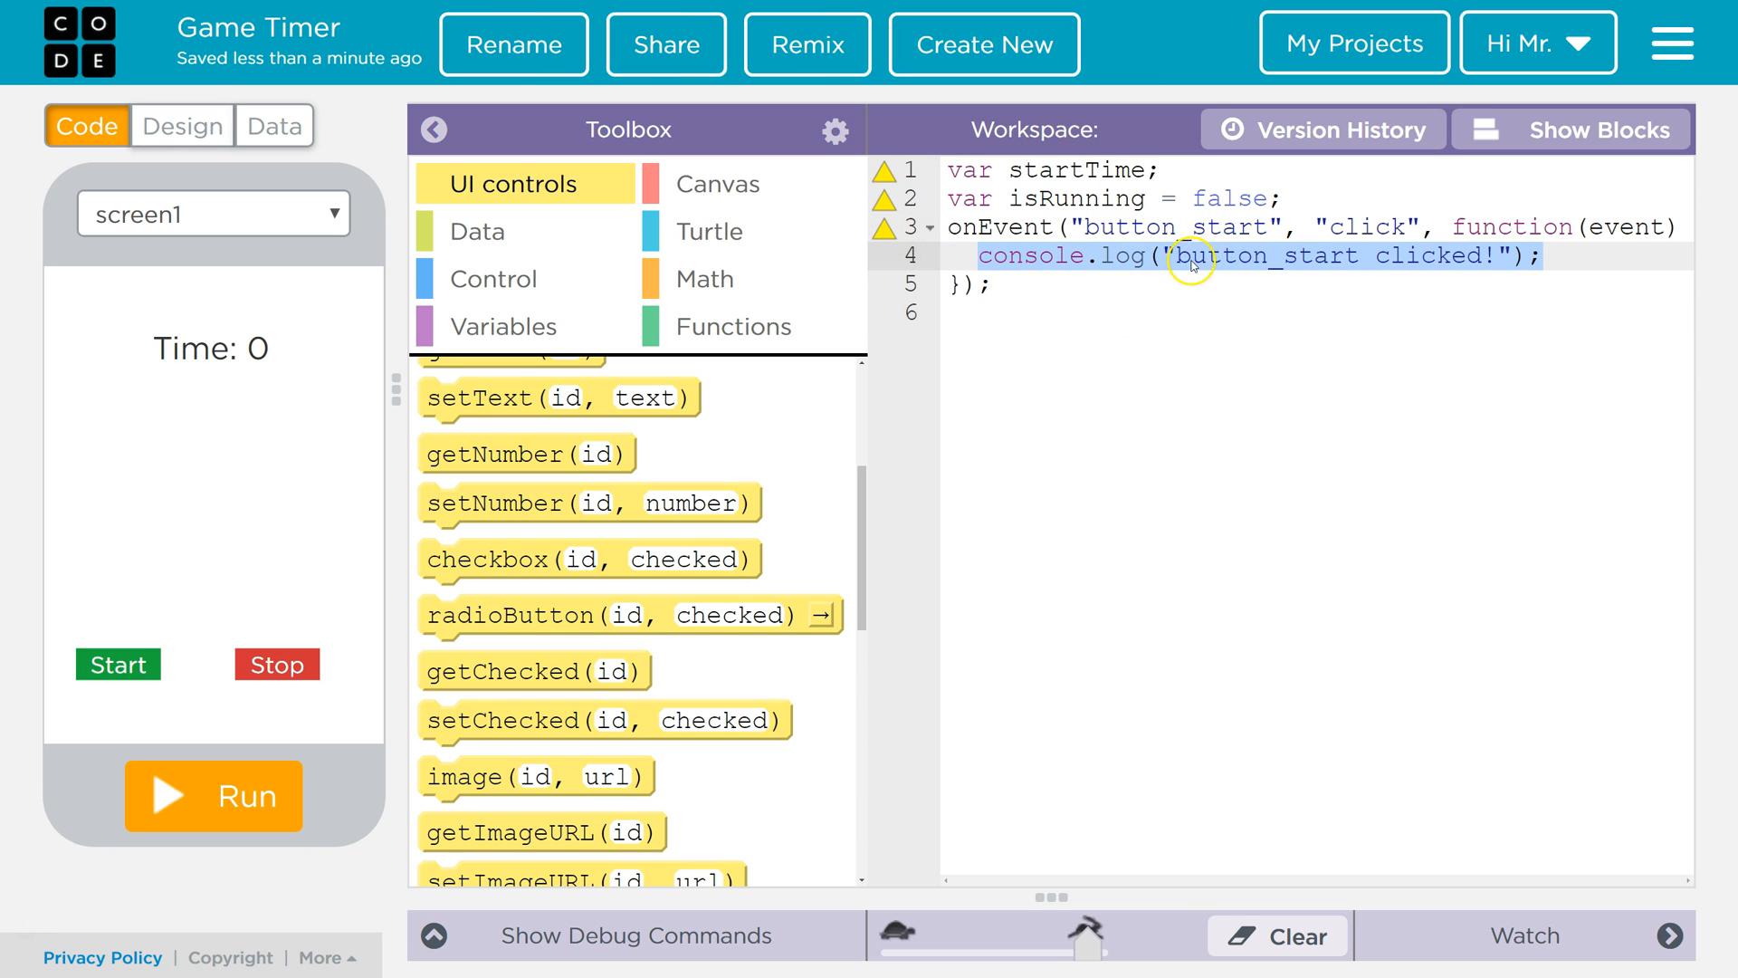
mouse_move(1379, 469)
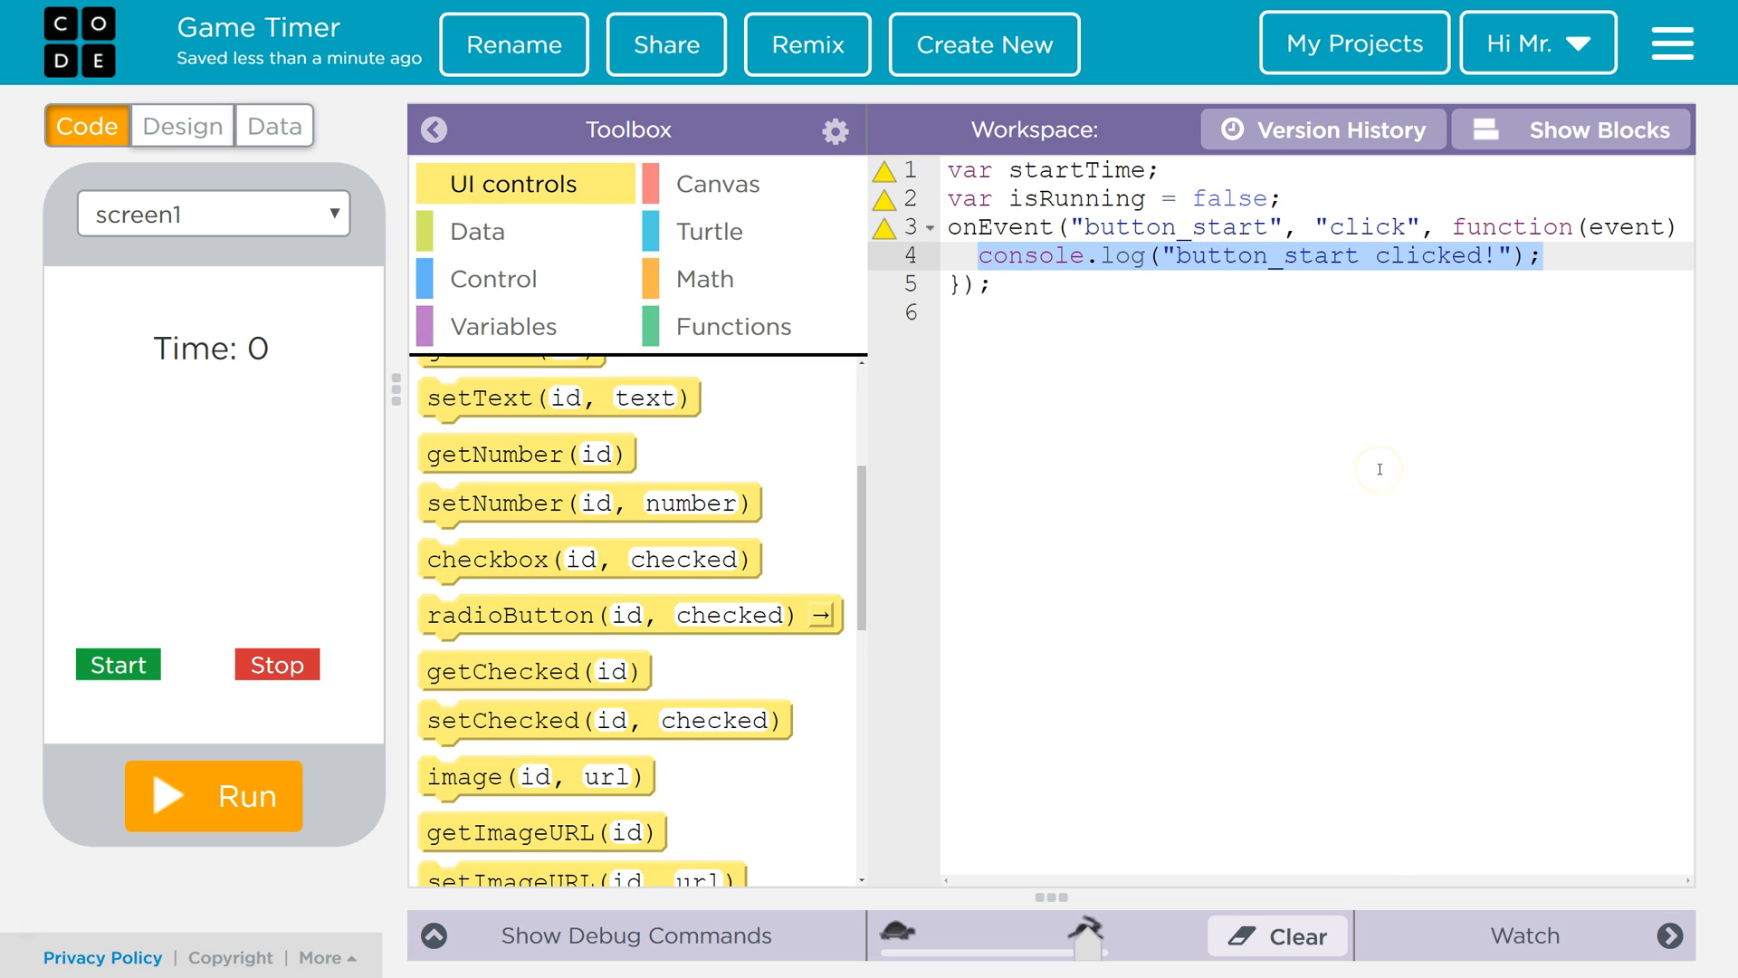
- Delete the placeholder console.log line from the Start handler
key(Delete)
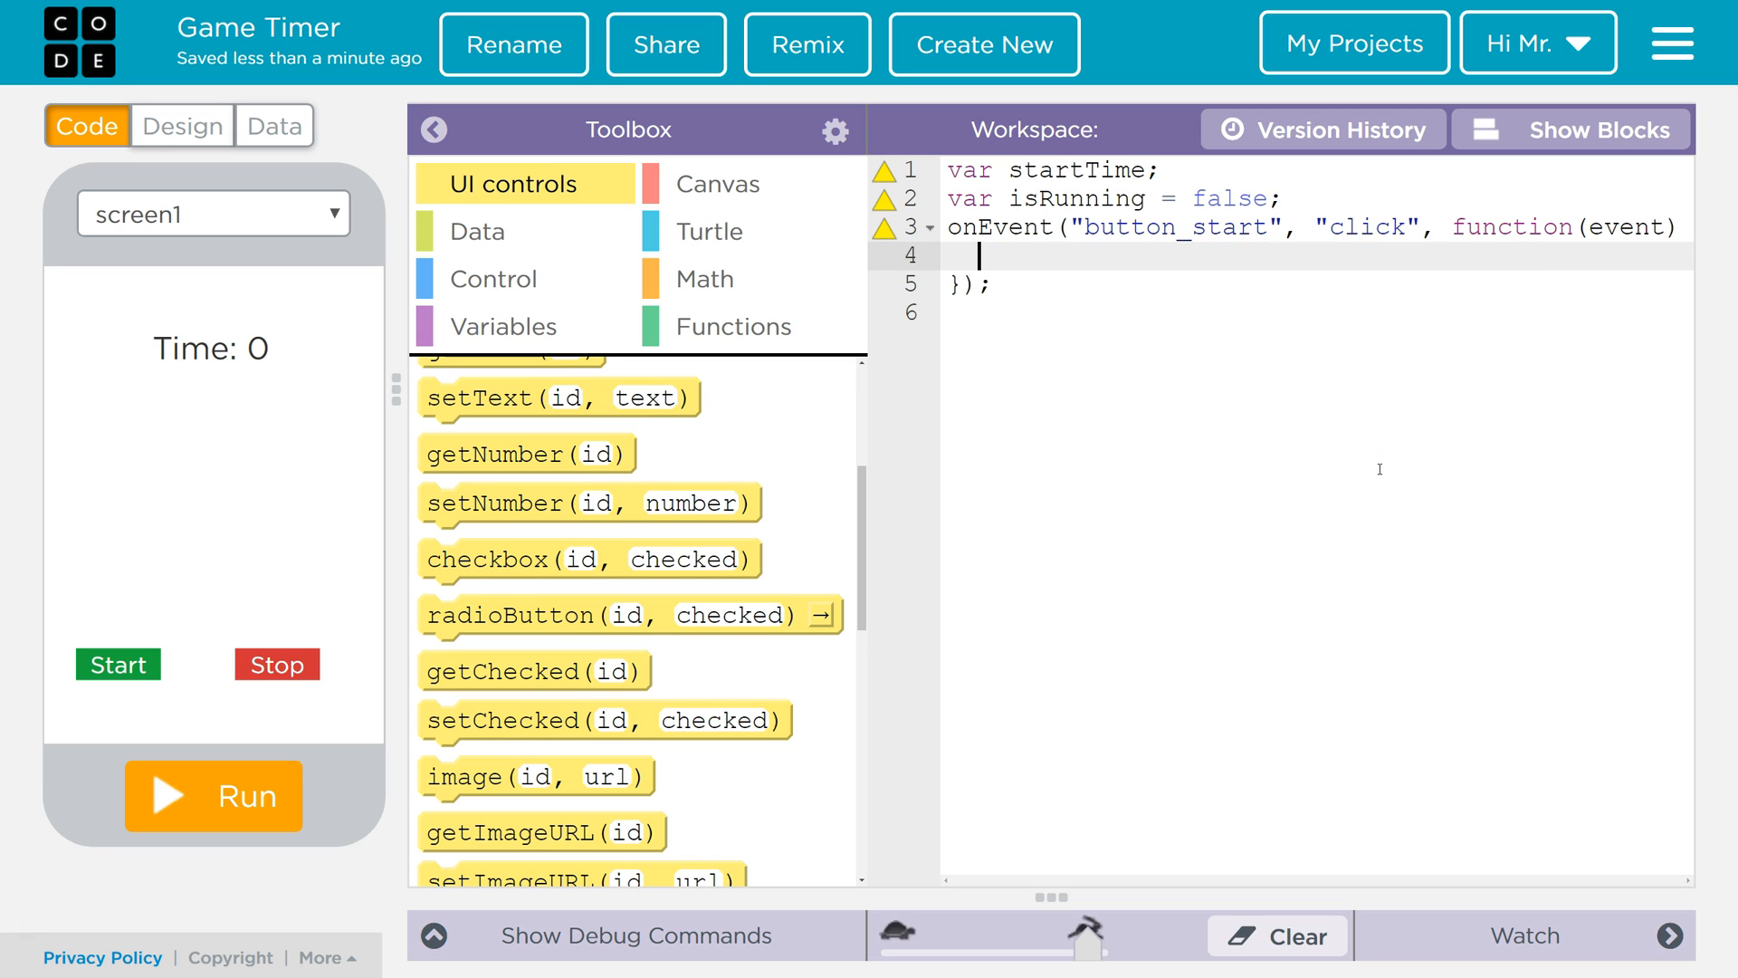
mouse_move(1059, 156)
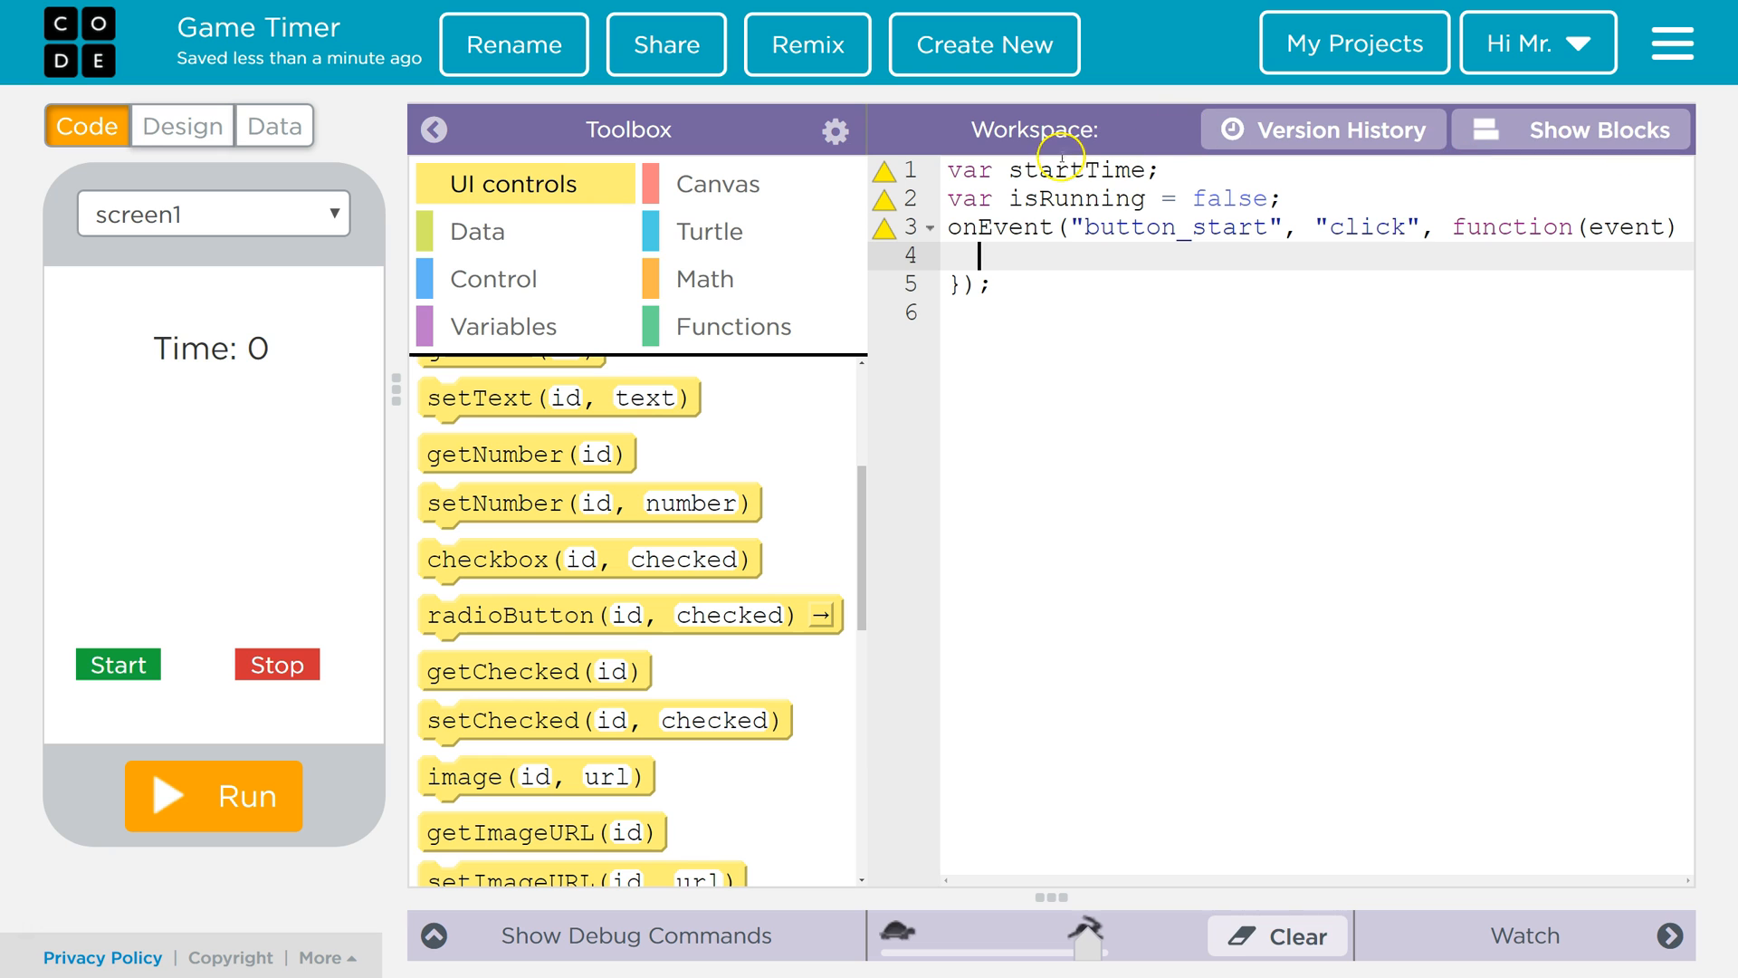
- Add an if block with condition !isRunning inside the Start handler
click(492, 279)
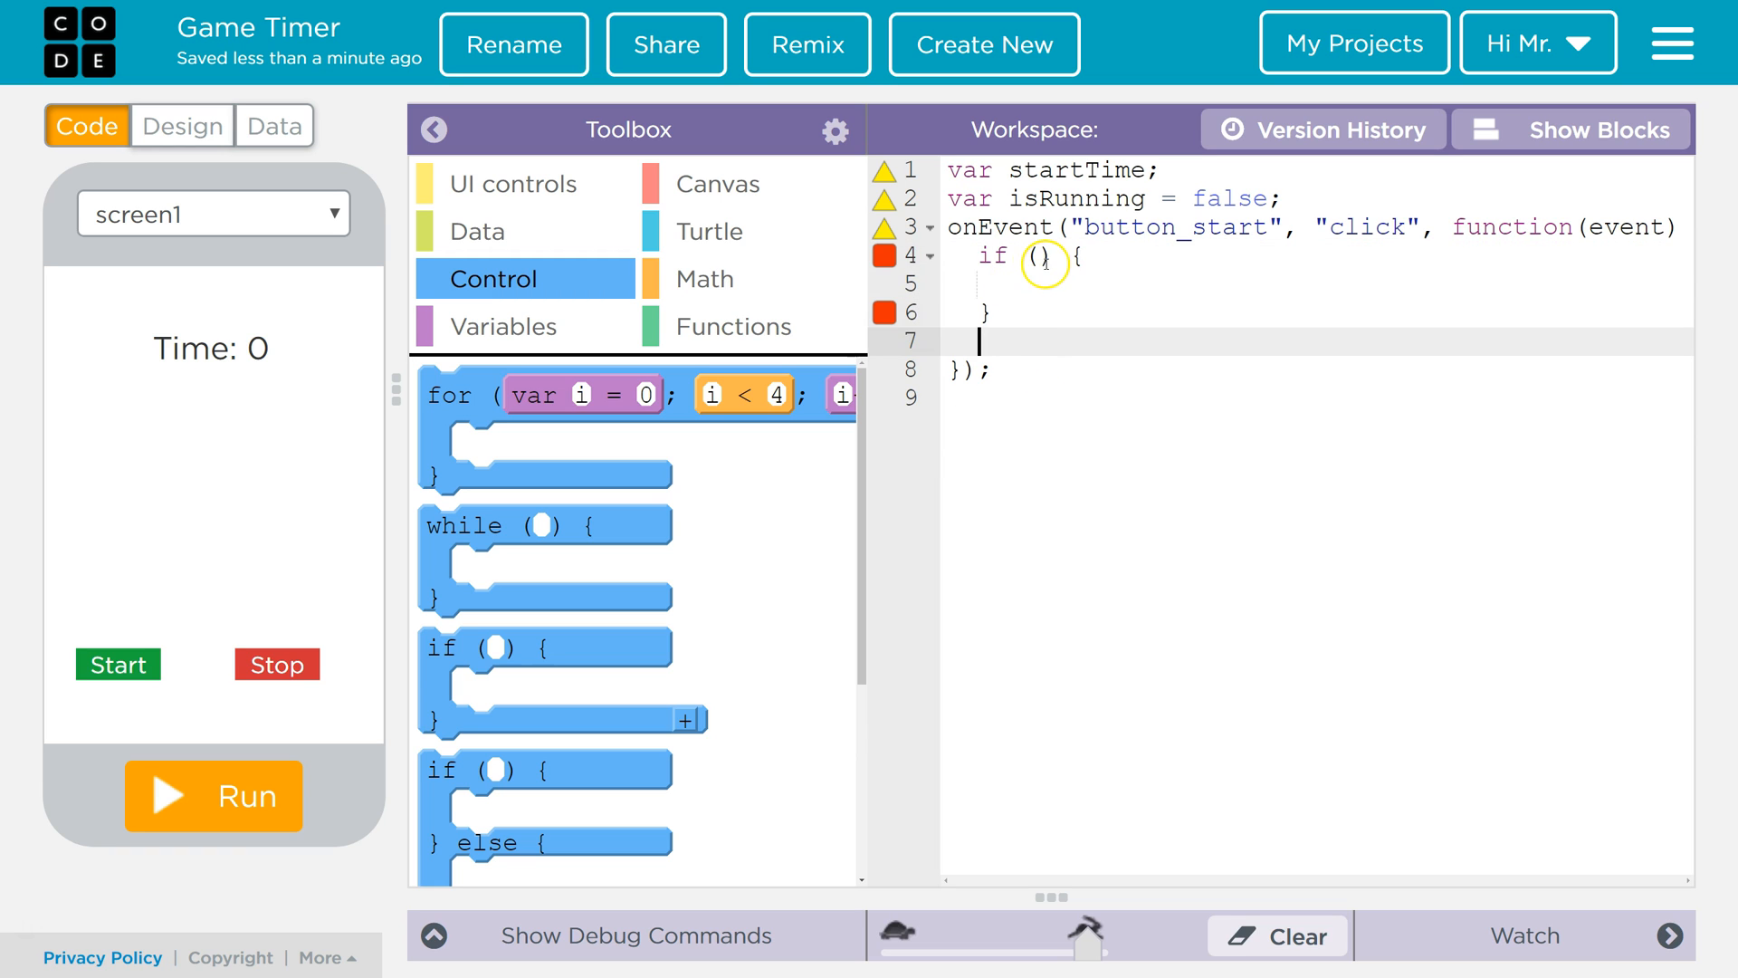
text(!)
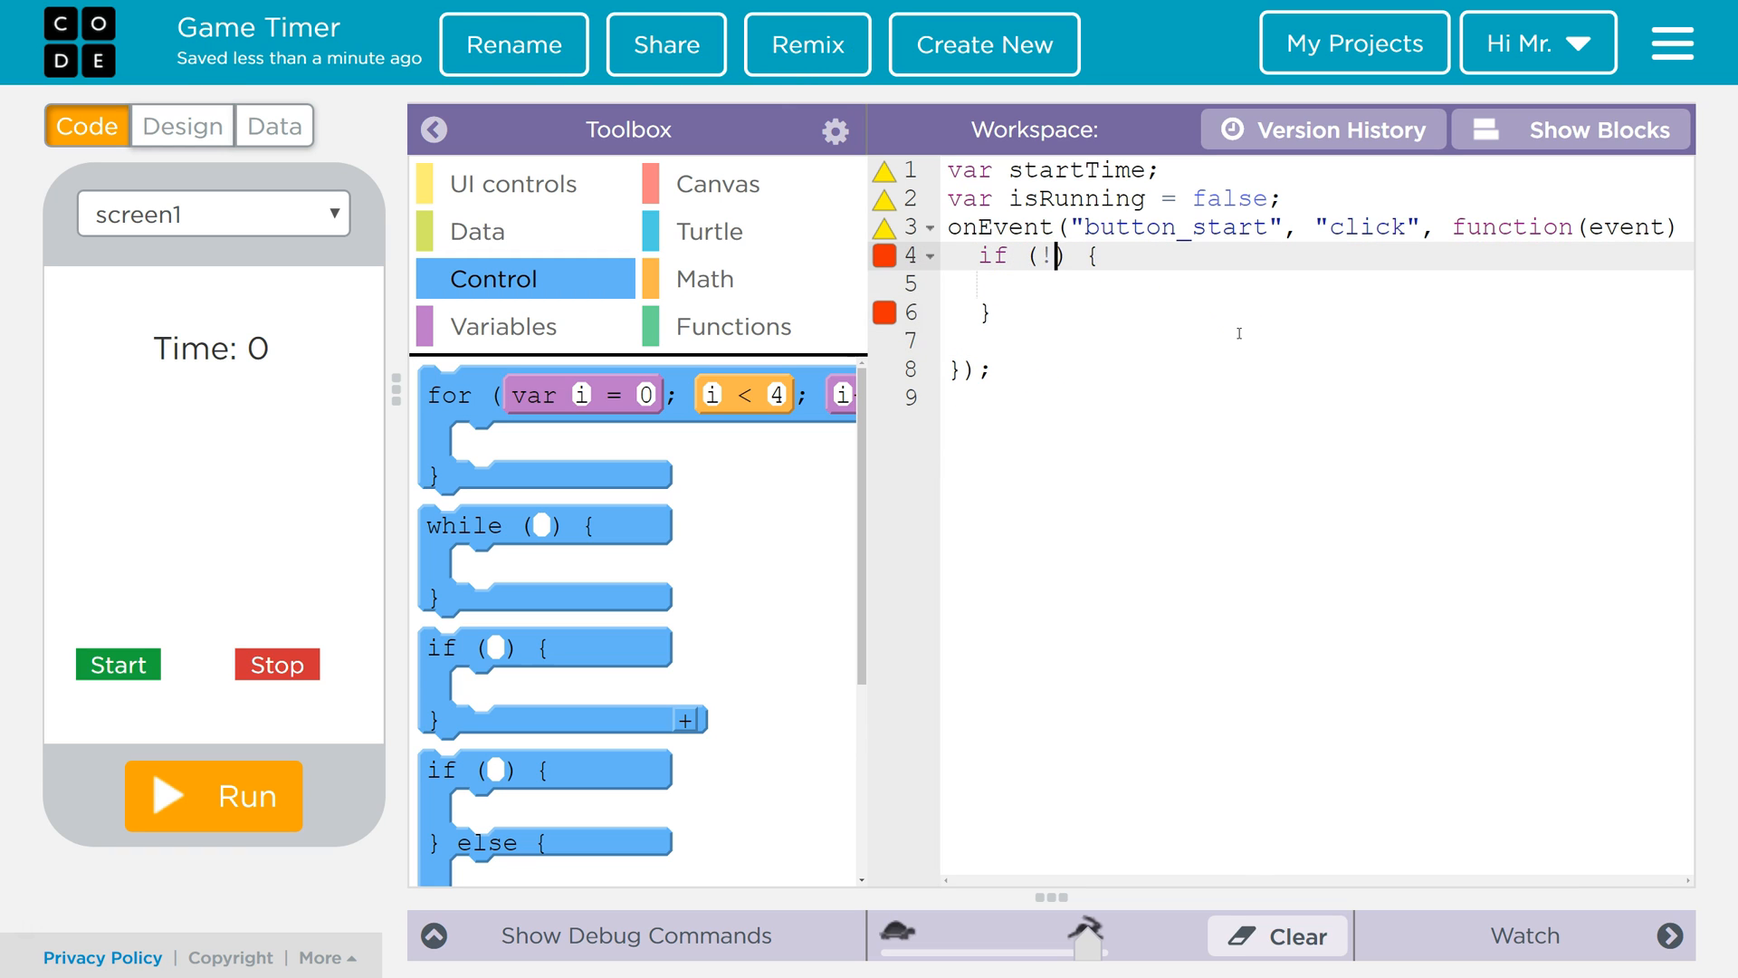
text(isRunning)
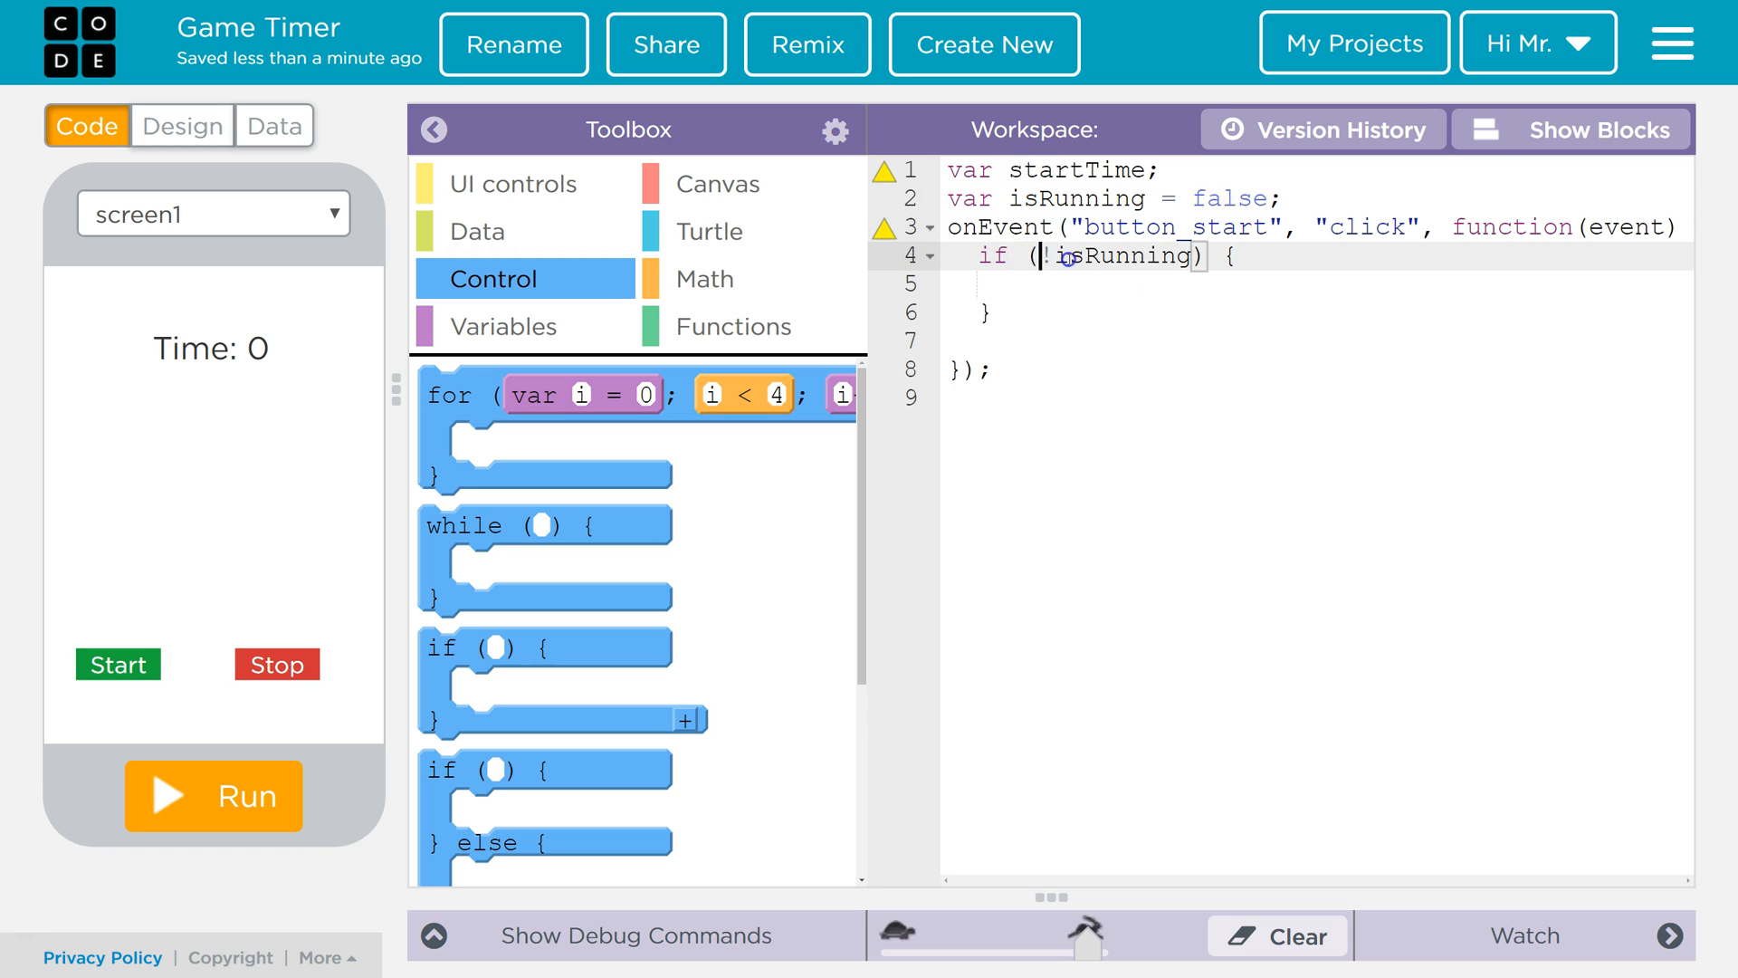
key(Backspace)
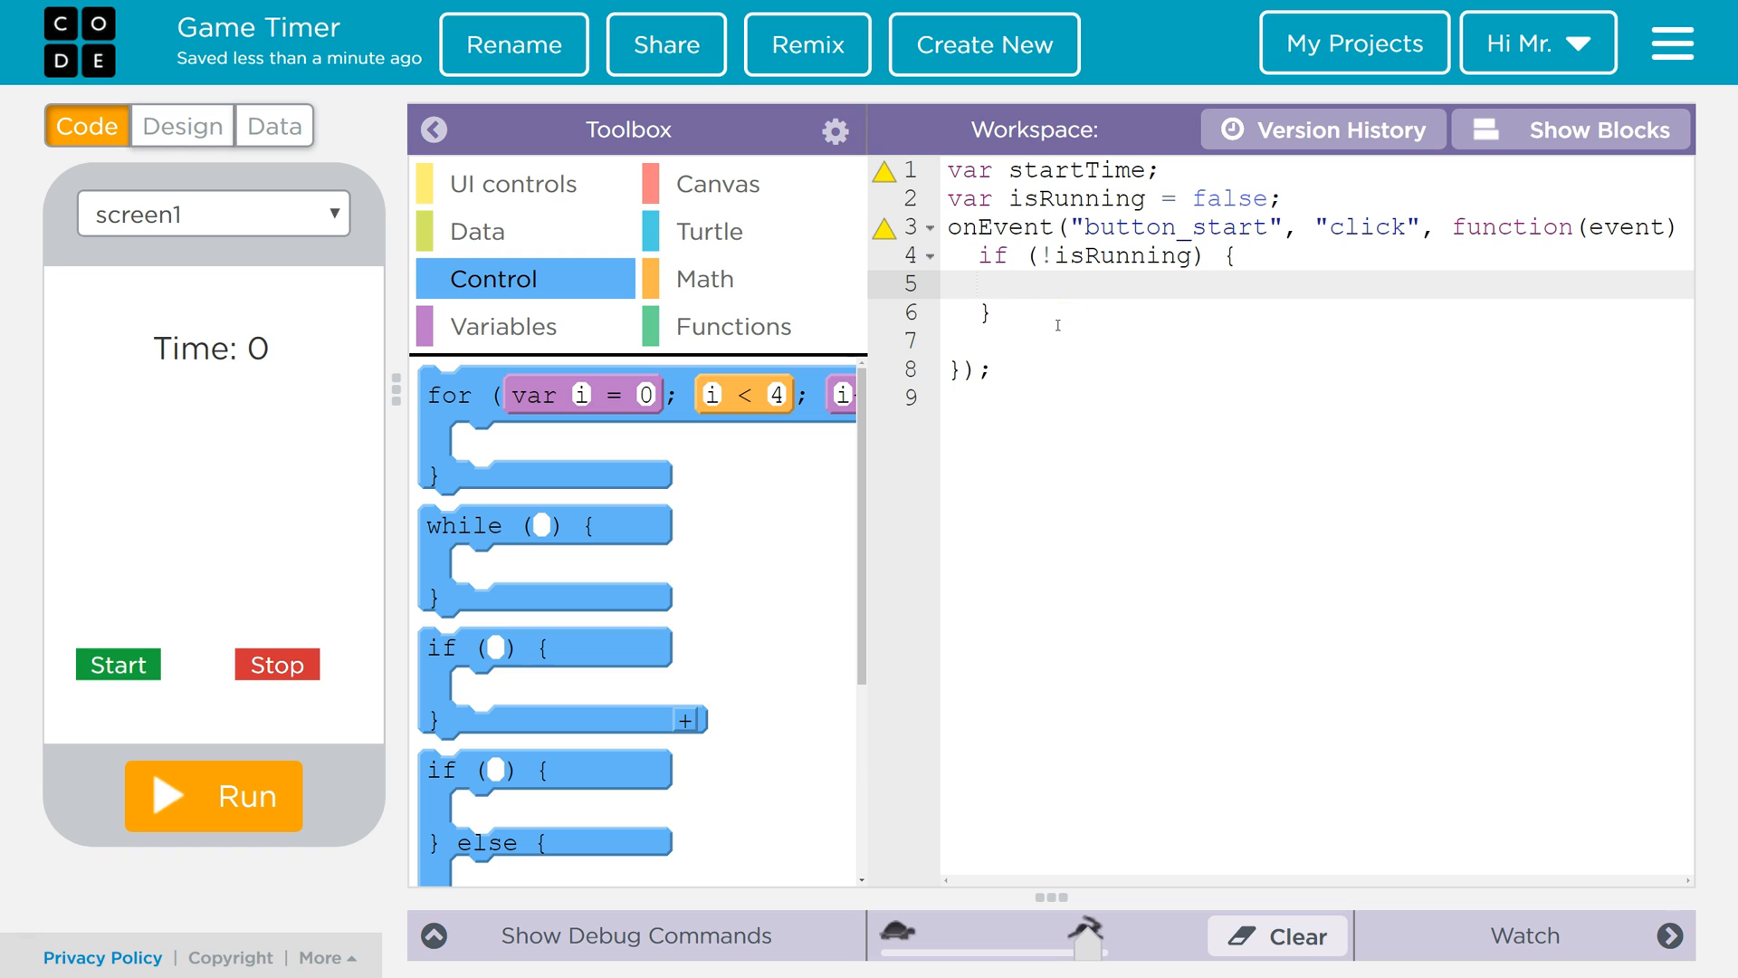
- Inside the if, set isRunning = true and startTime = getTime()
text(isR)
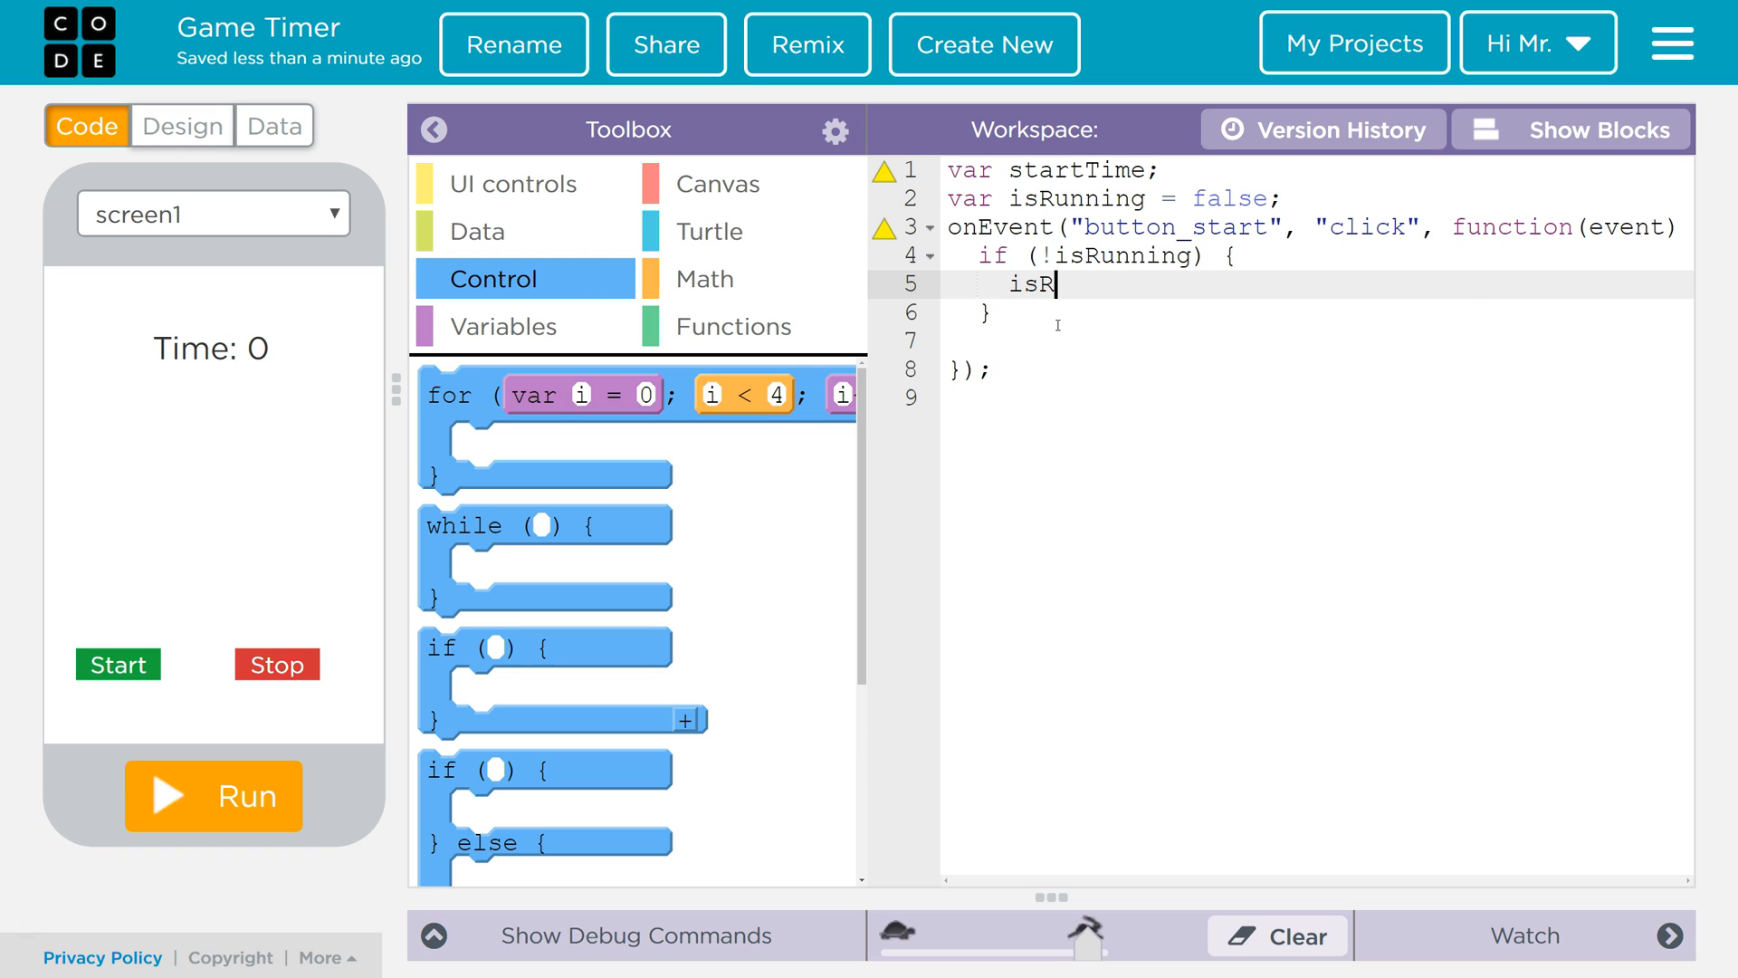
text(unning = true;)
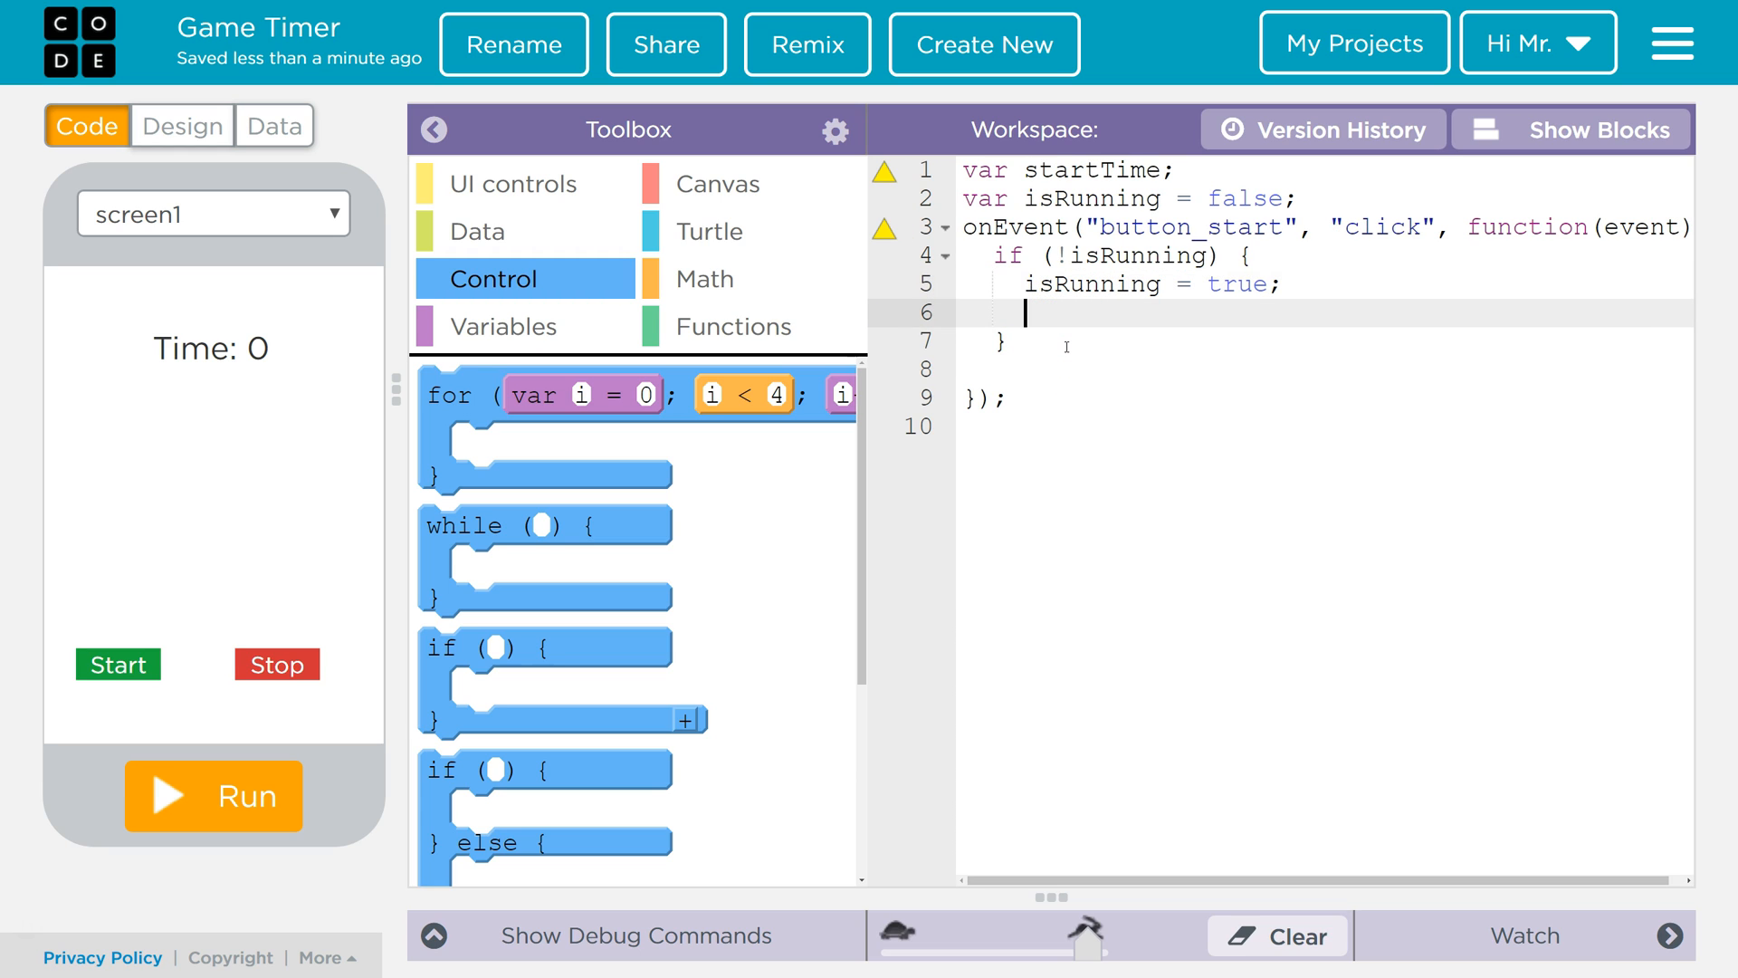
text(startT)
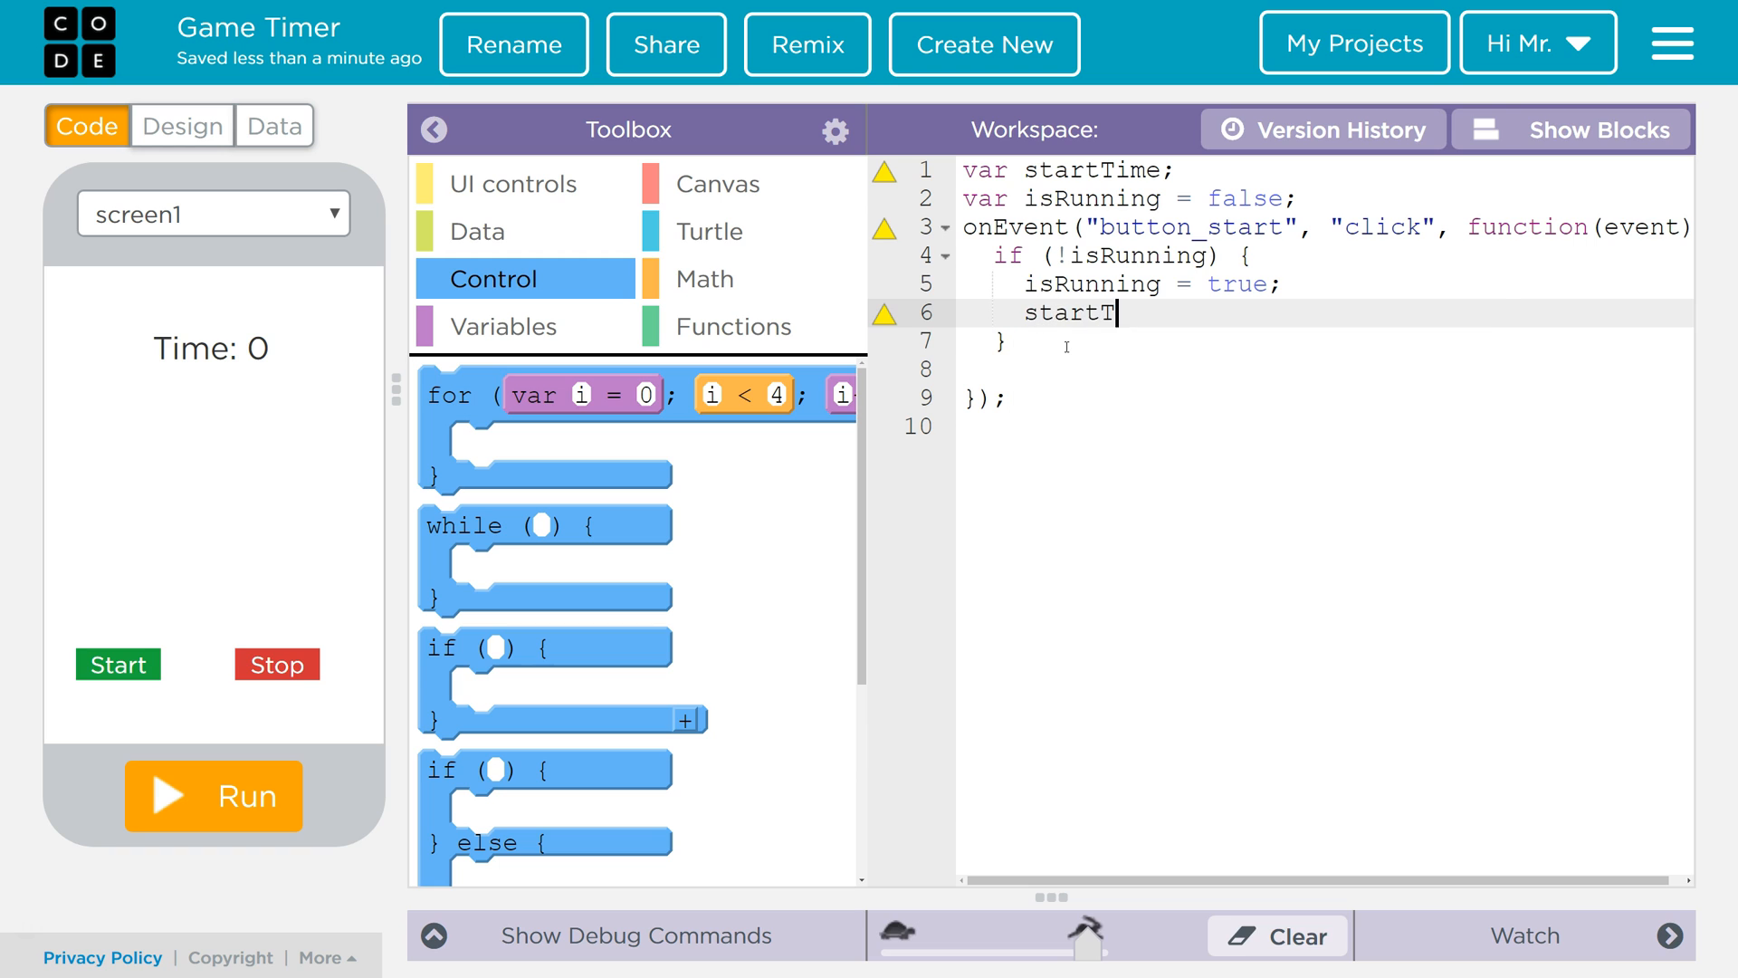
text(ime)
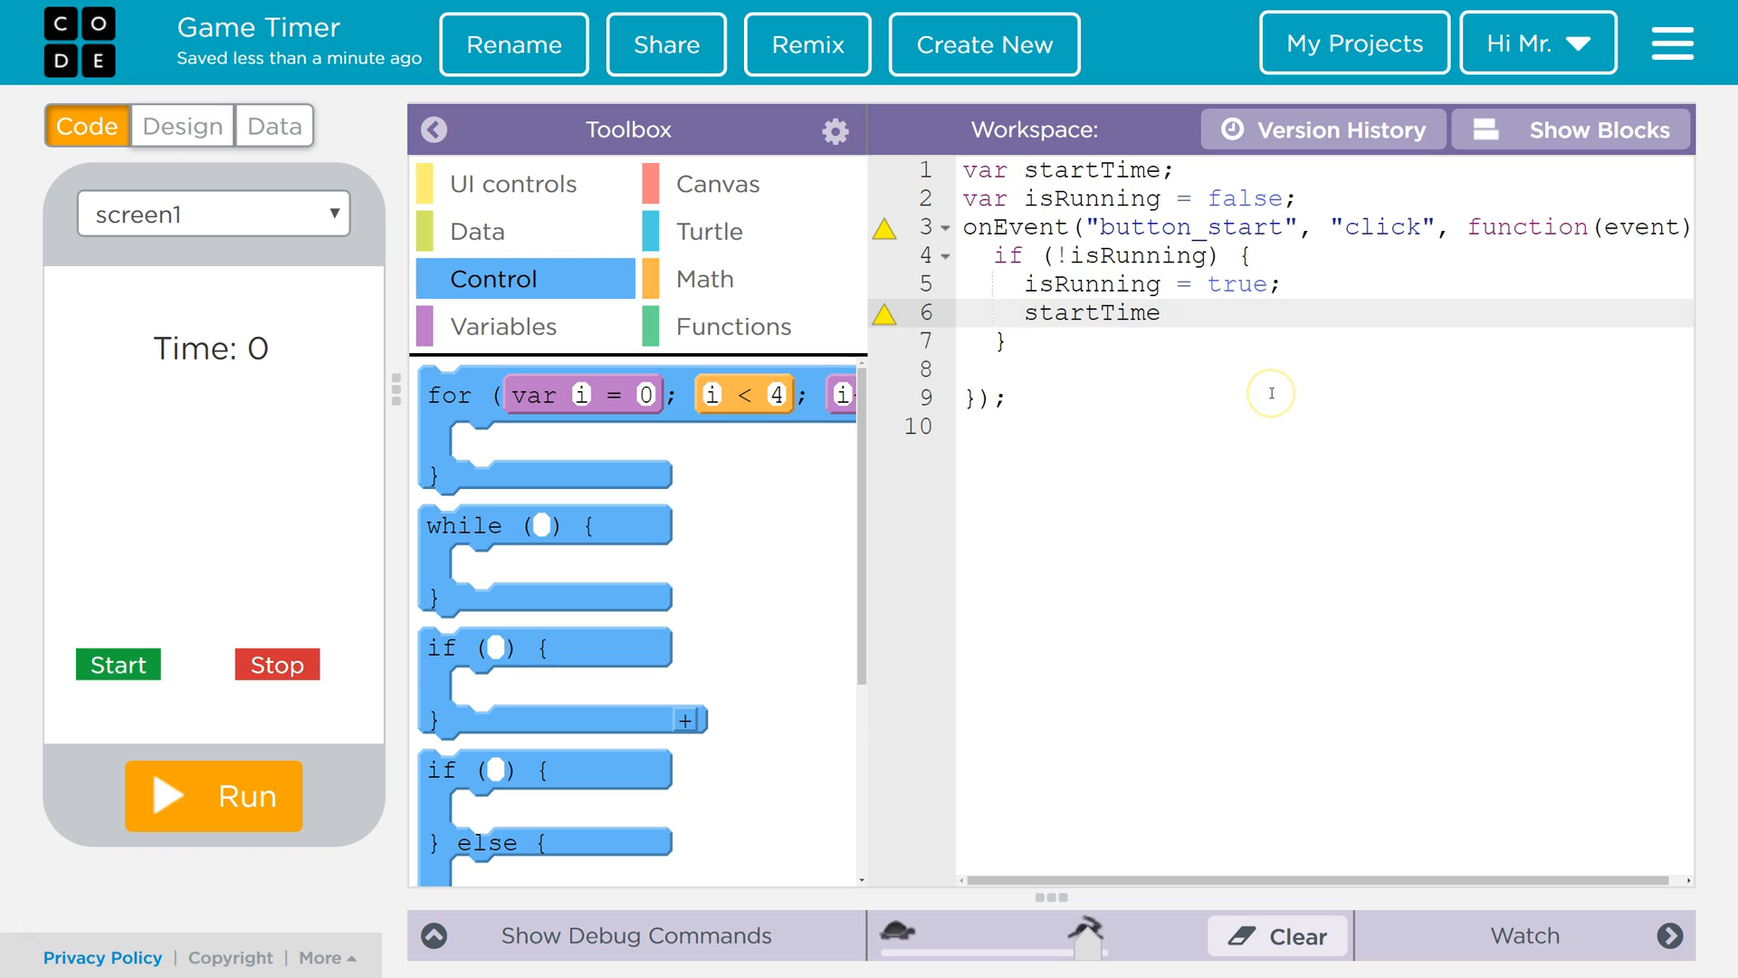
text(= getTime();)
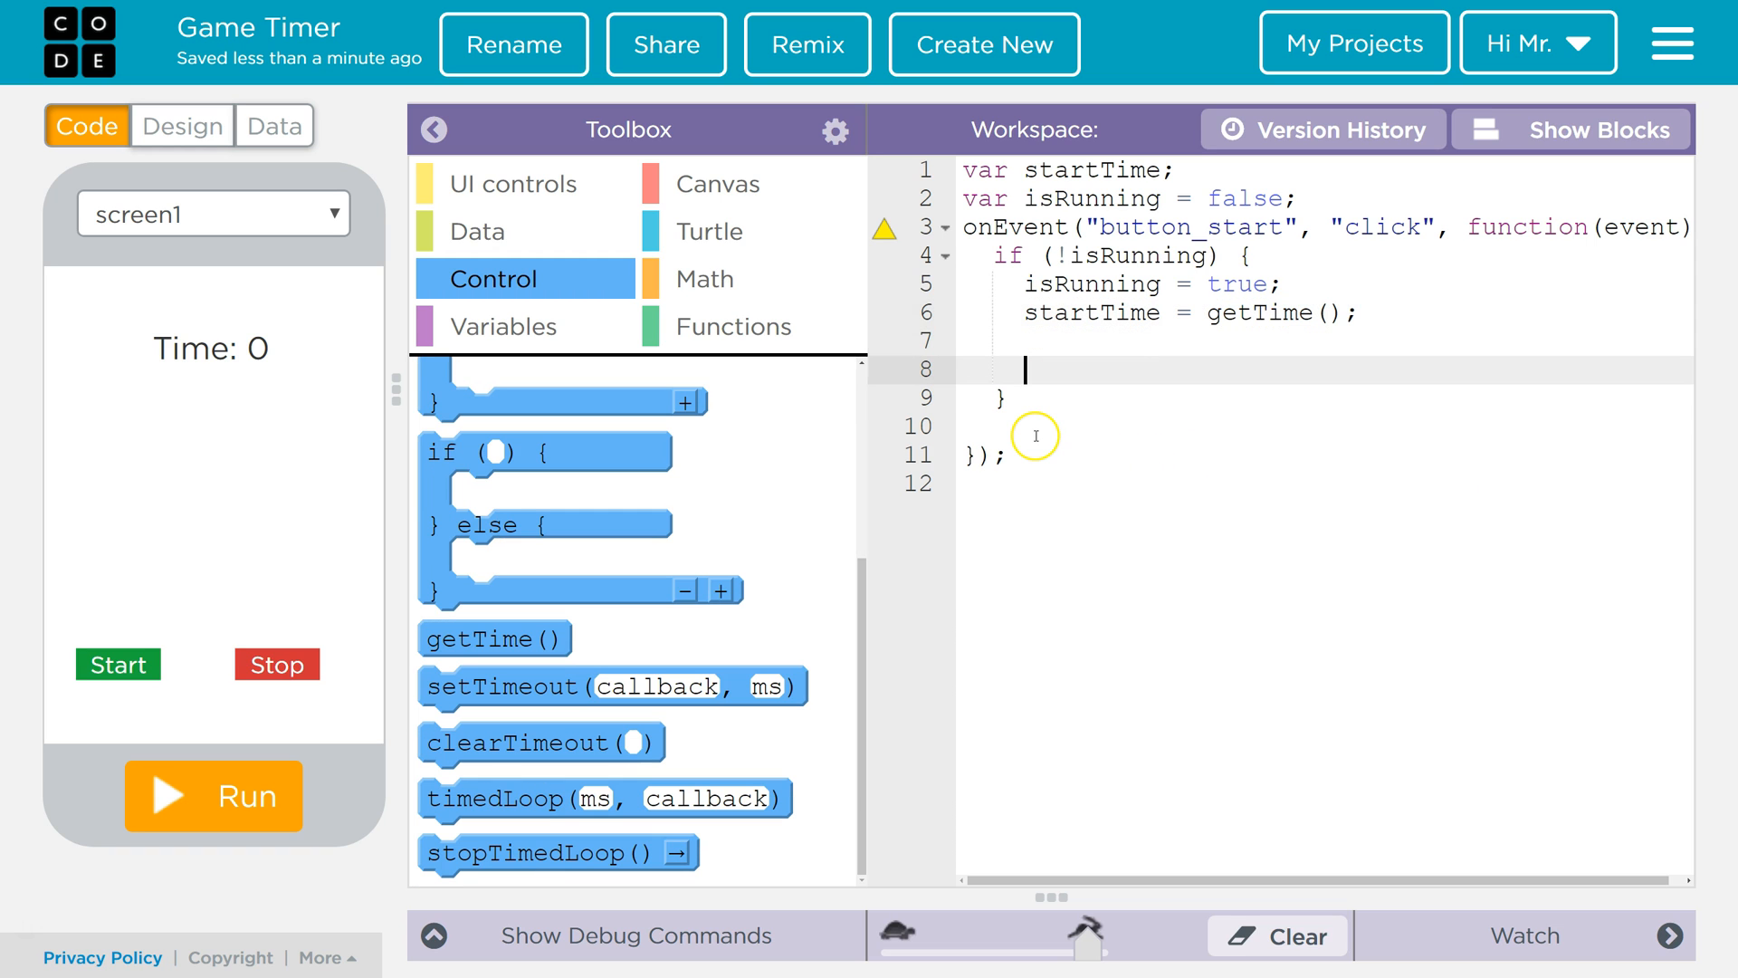
mouse_move(245, 337)
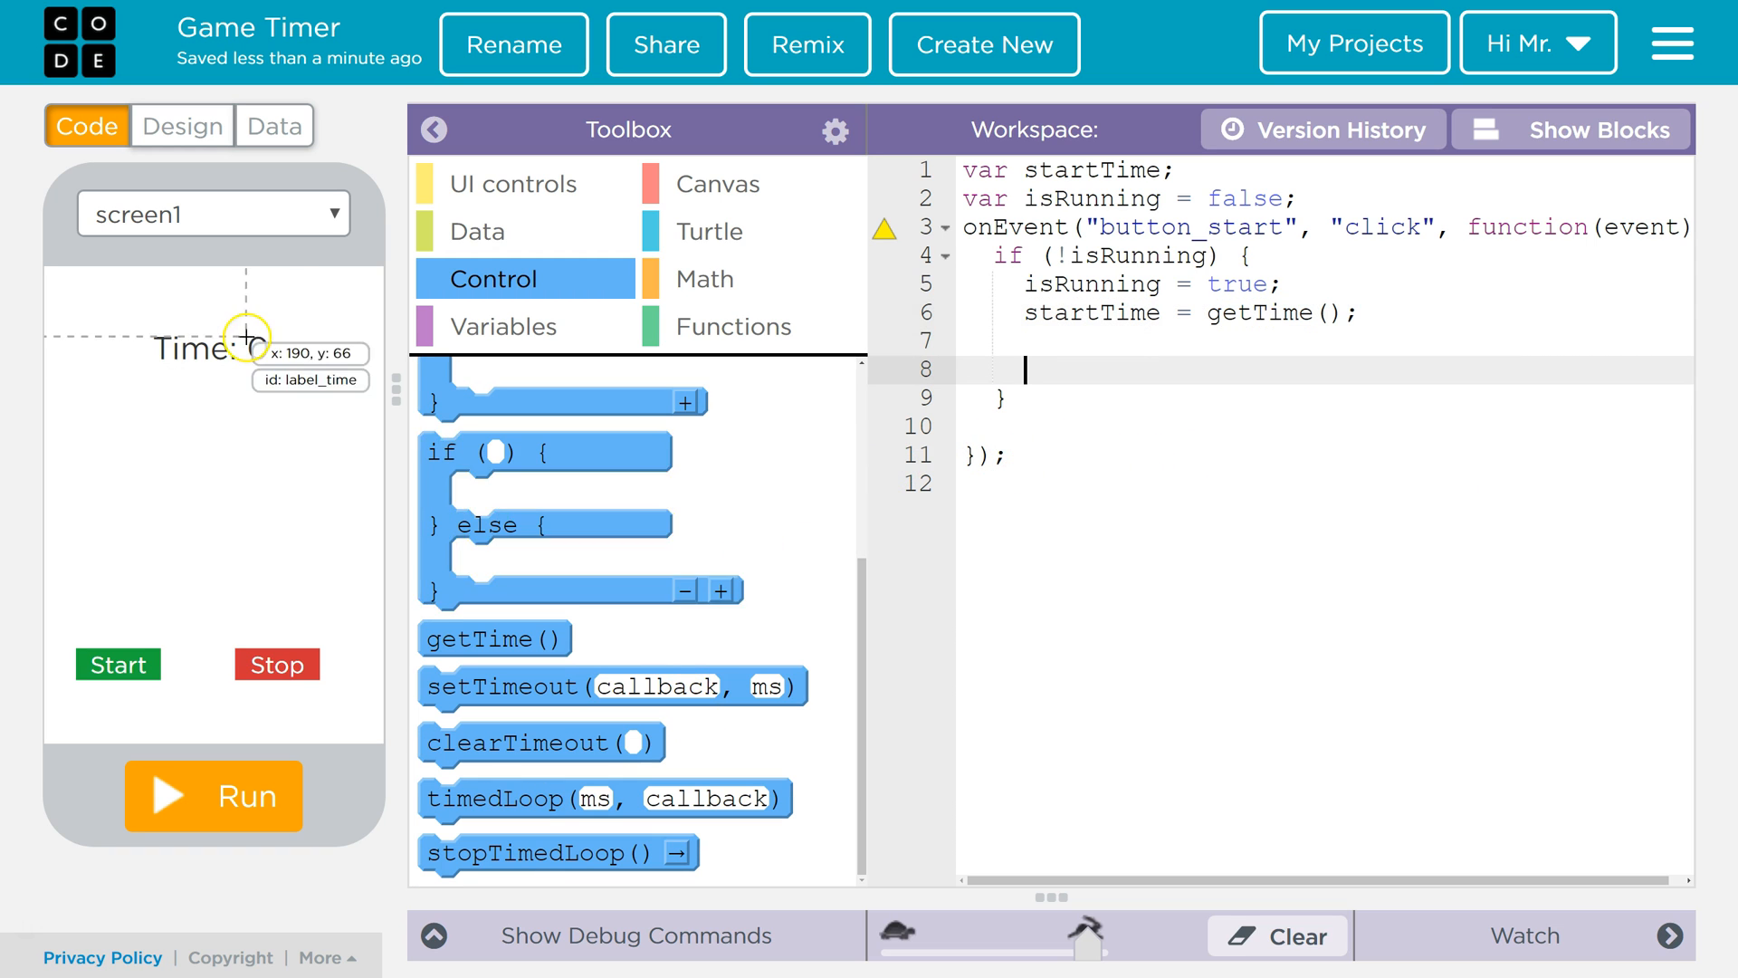
mouse_move(565, 326)
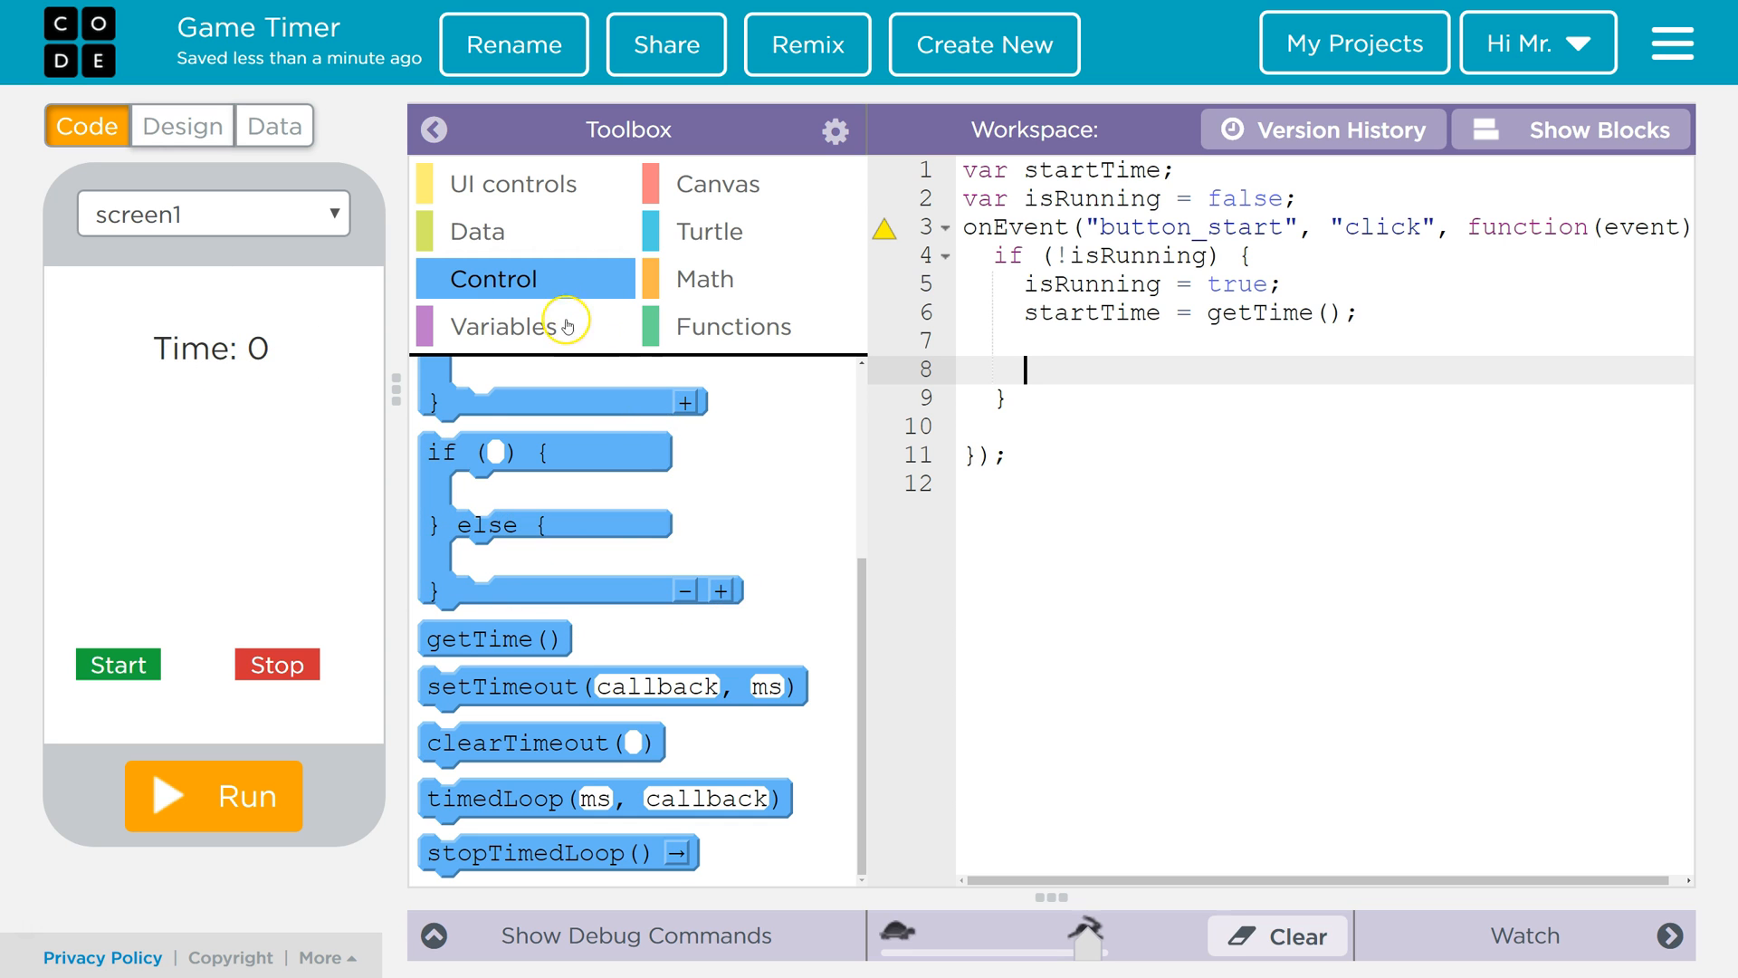
mouse_move(606, 798)
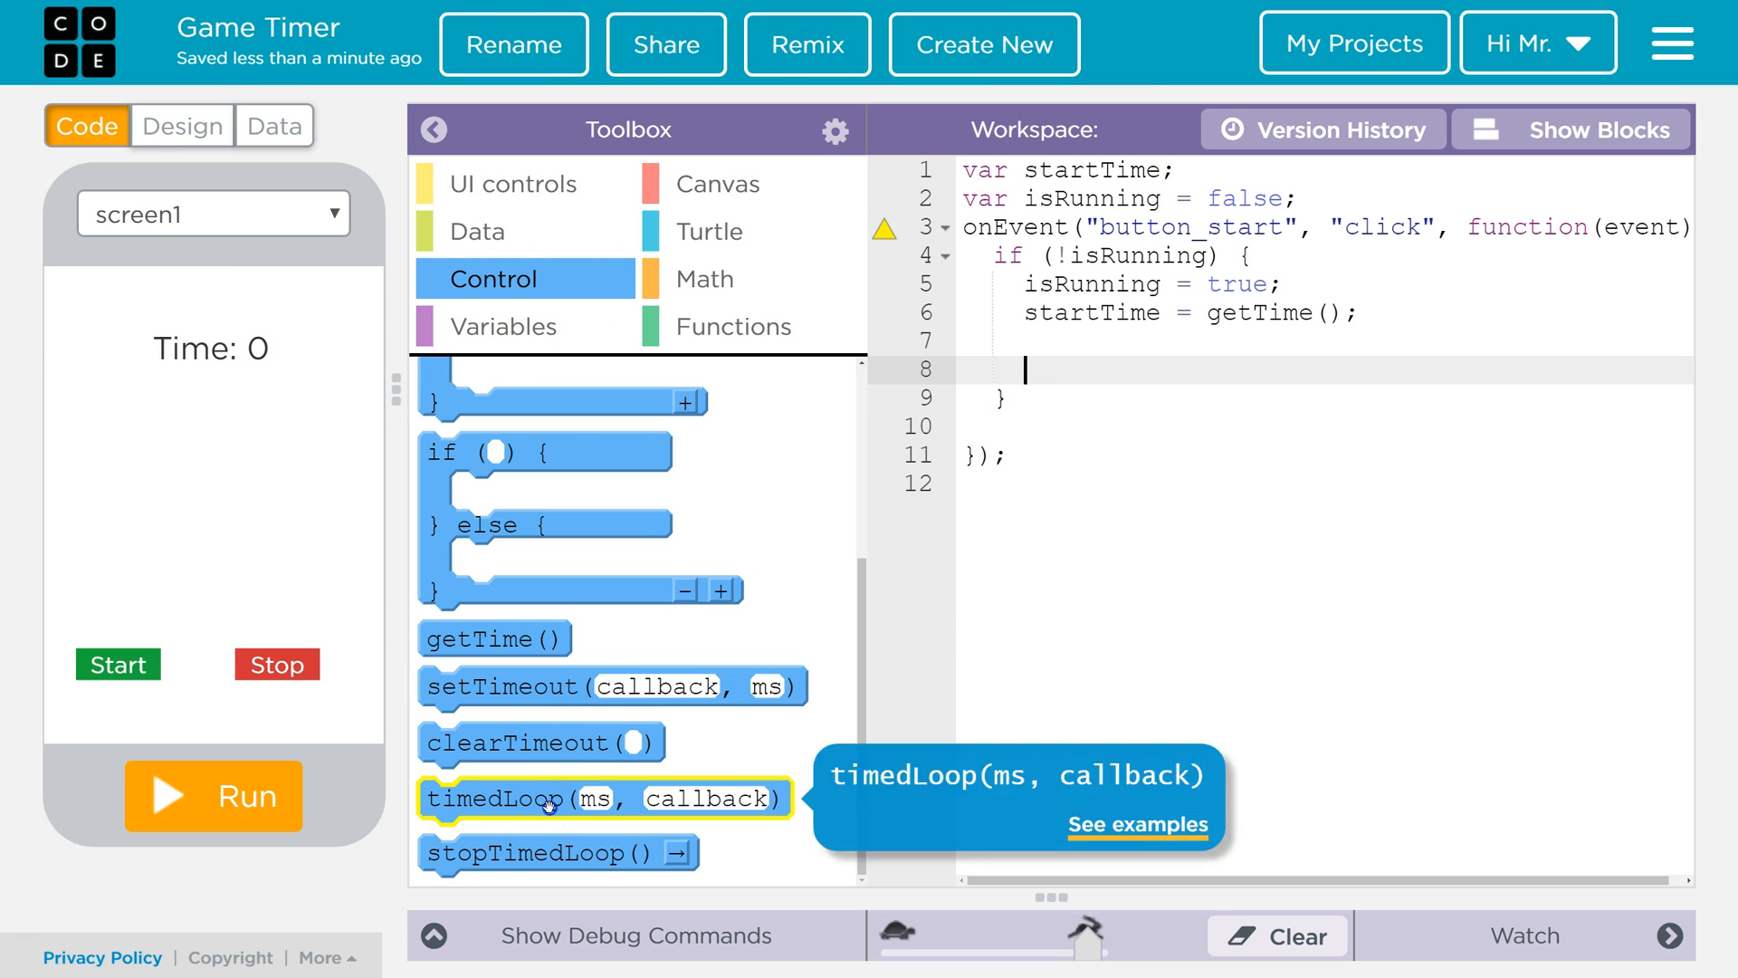
- Insert a timedLoop with a 1000 ms interval inside the if block and enter its body
click(605, 798)
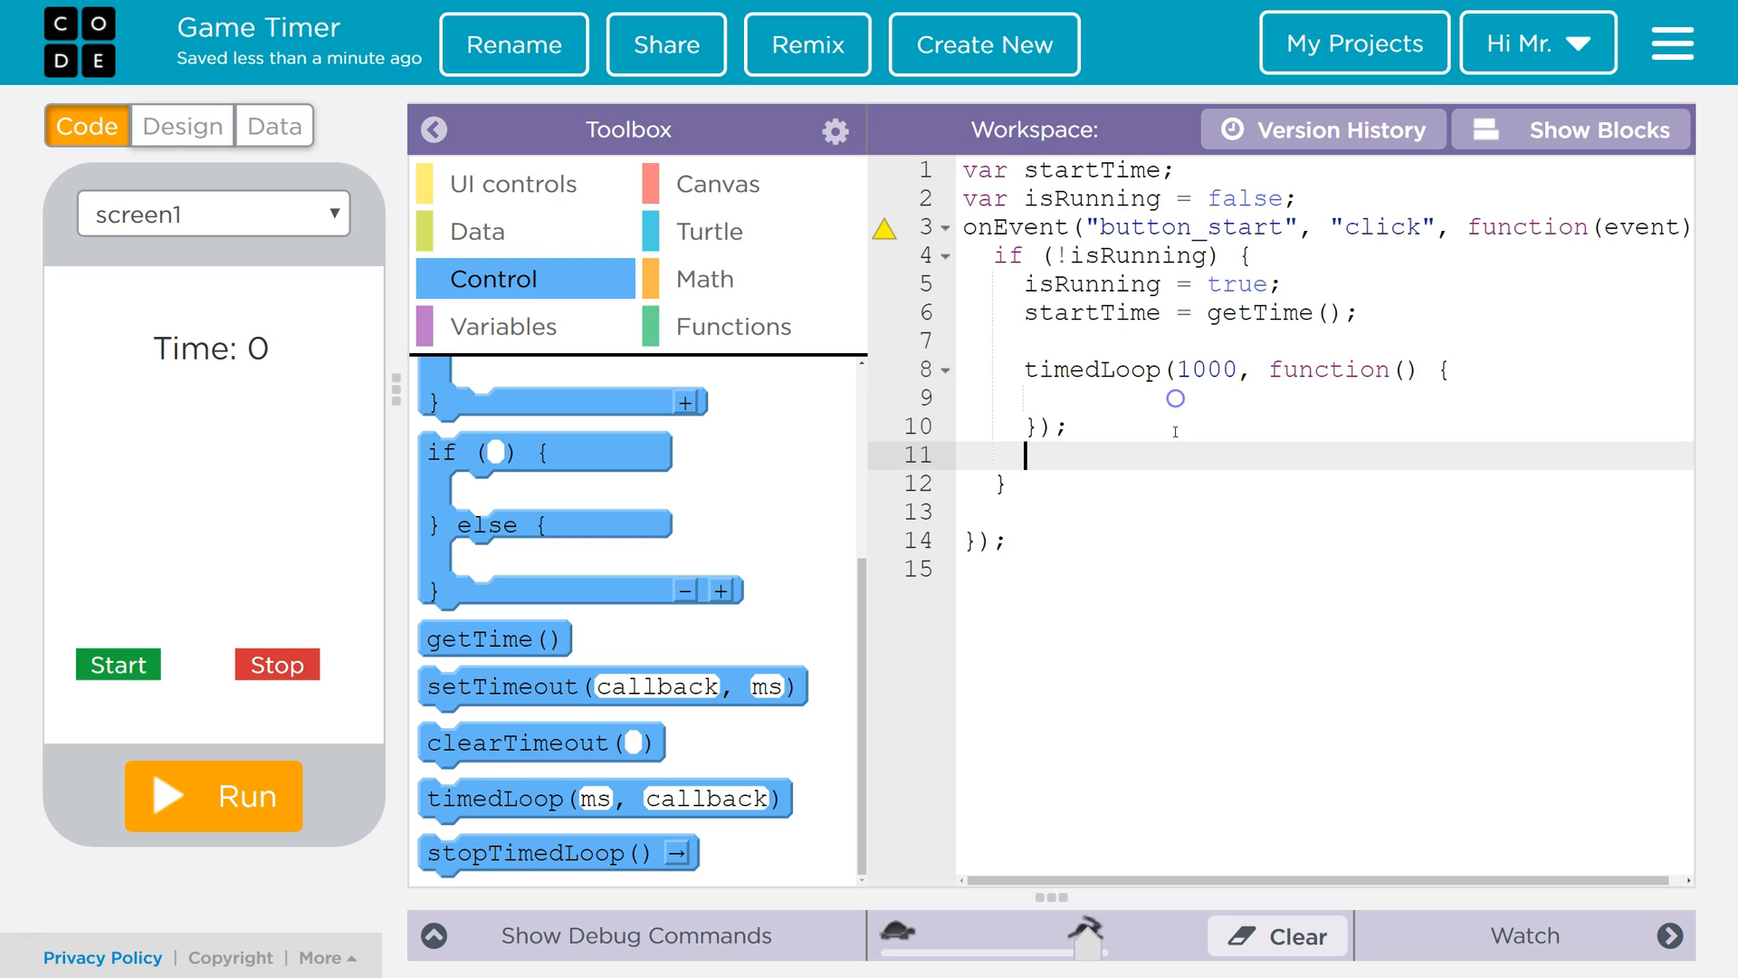
double_click(1202, 369)
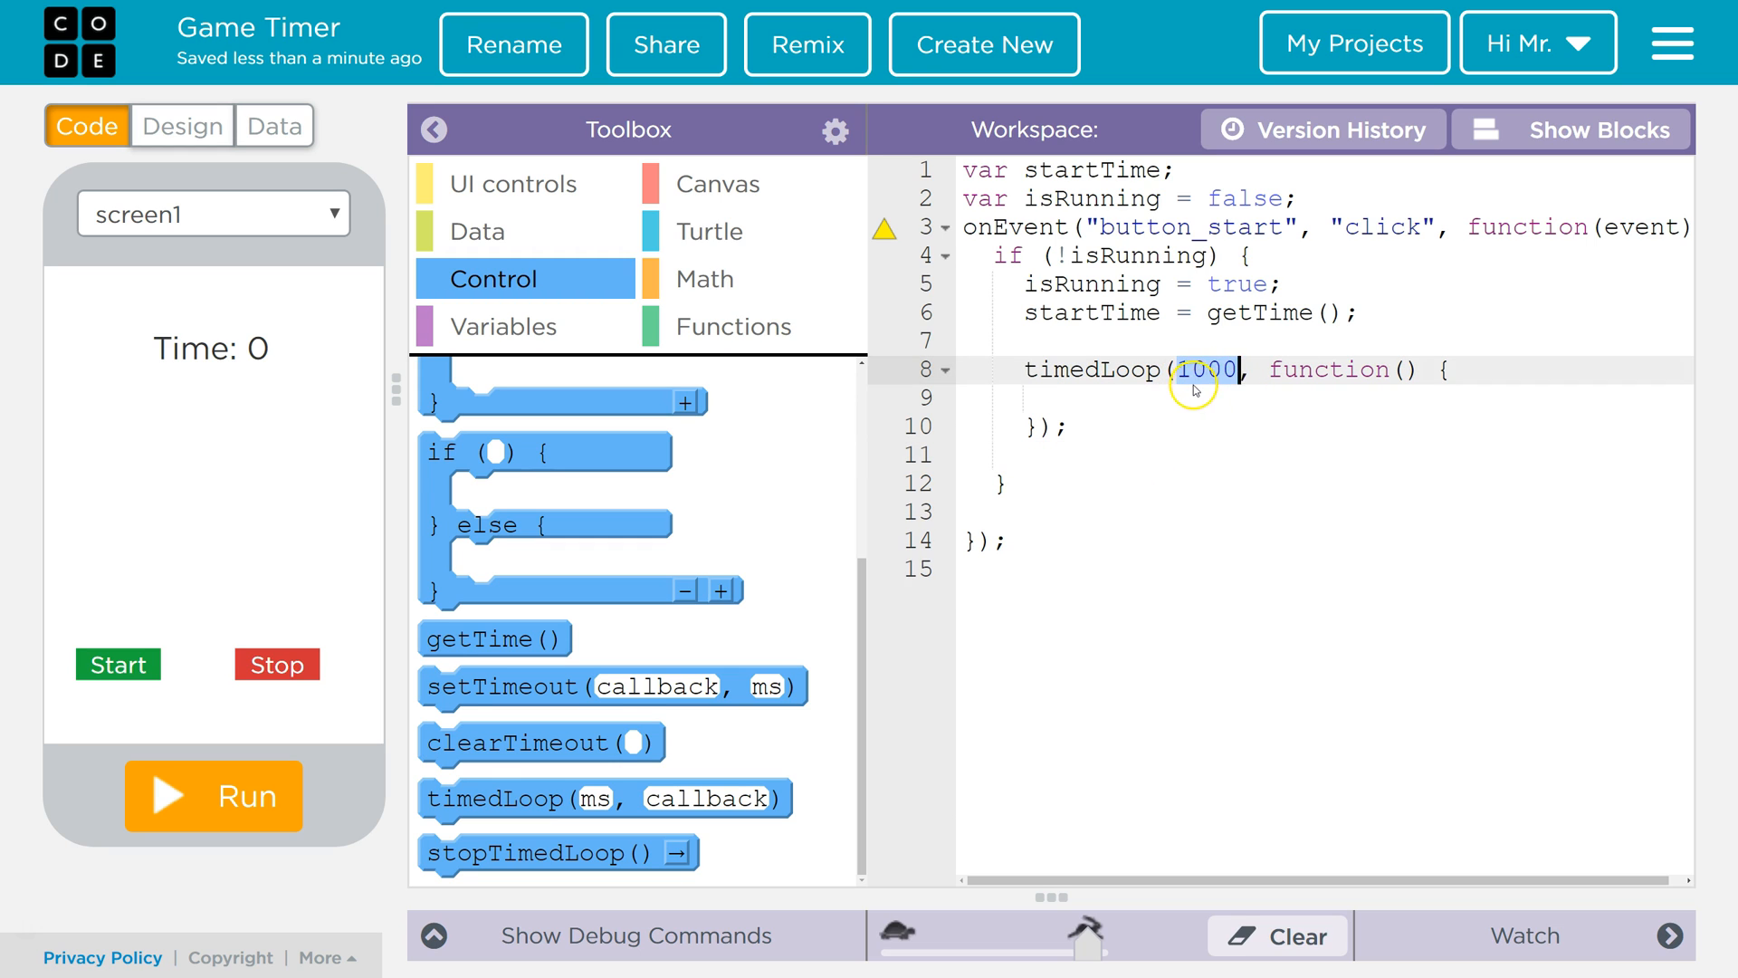
mouse_move(1211, 393)
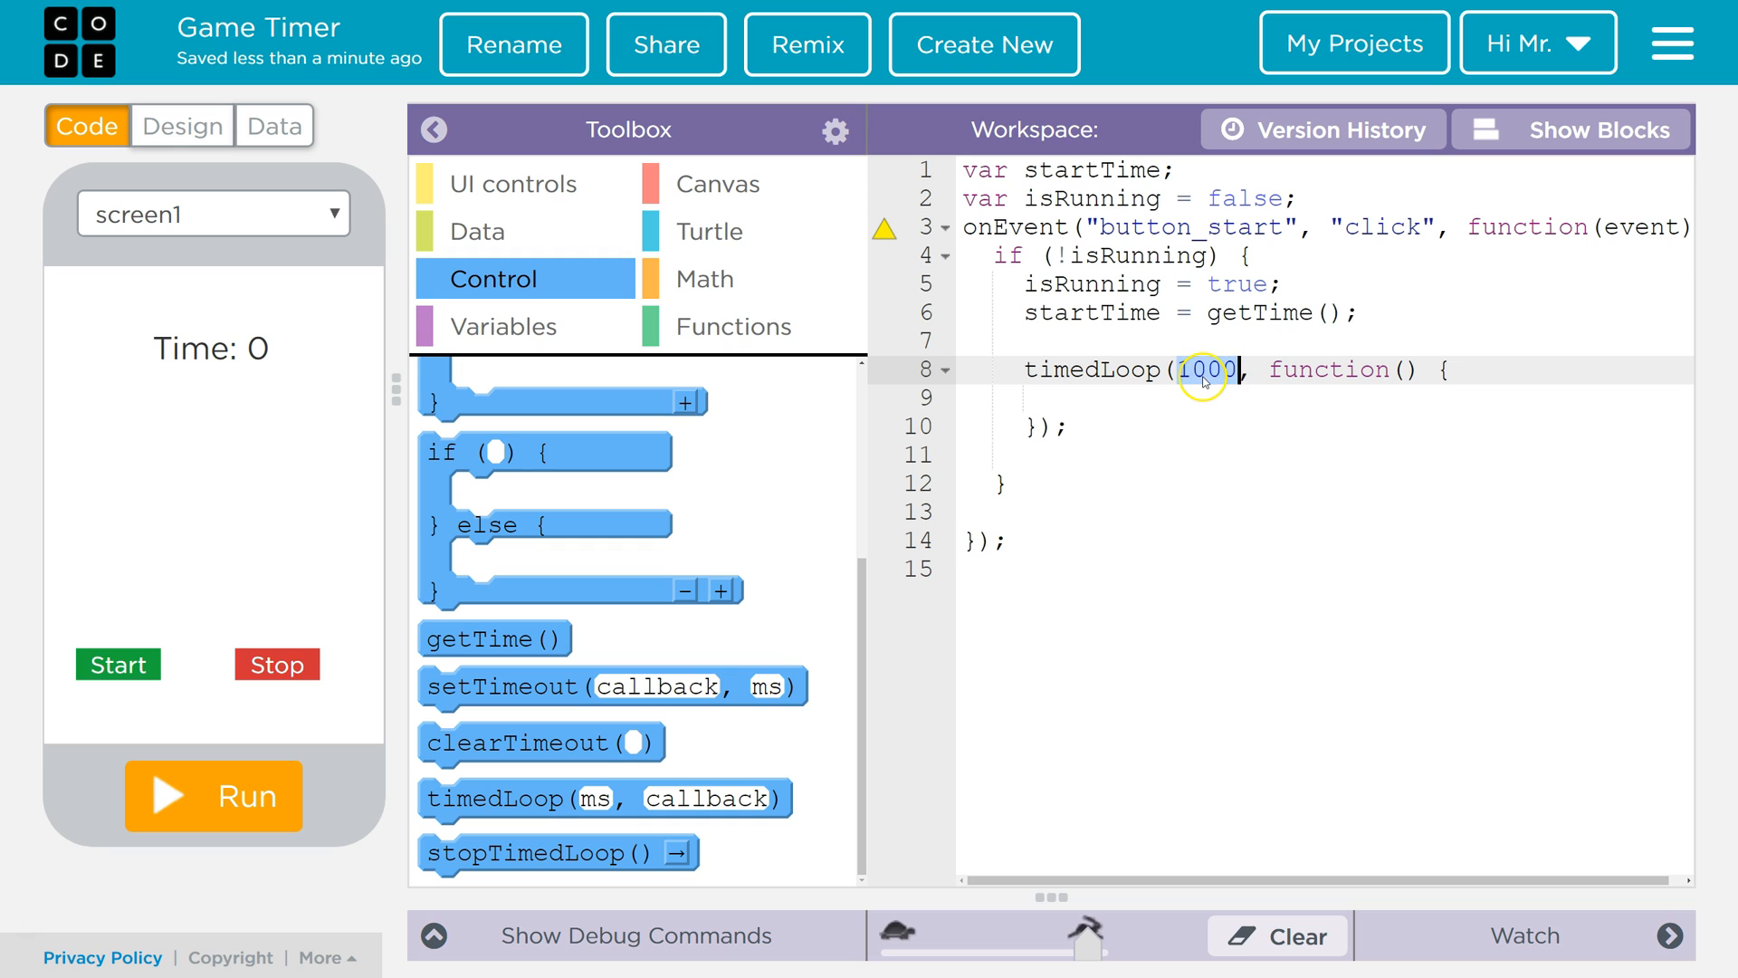
mouse_move(1133, 418)
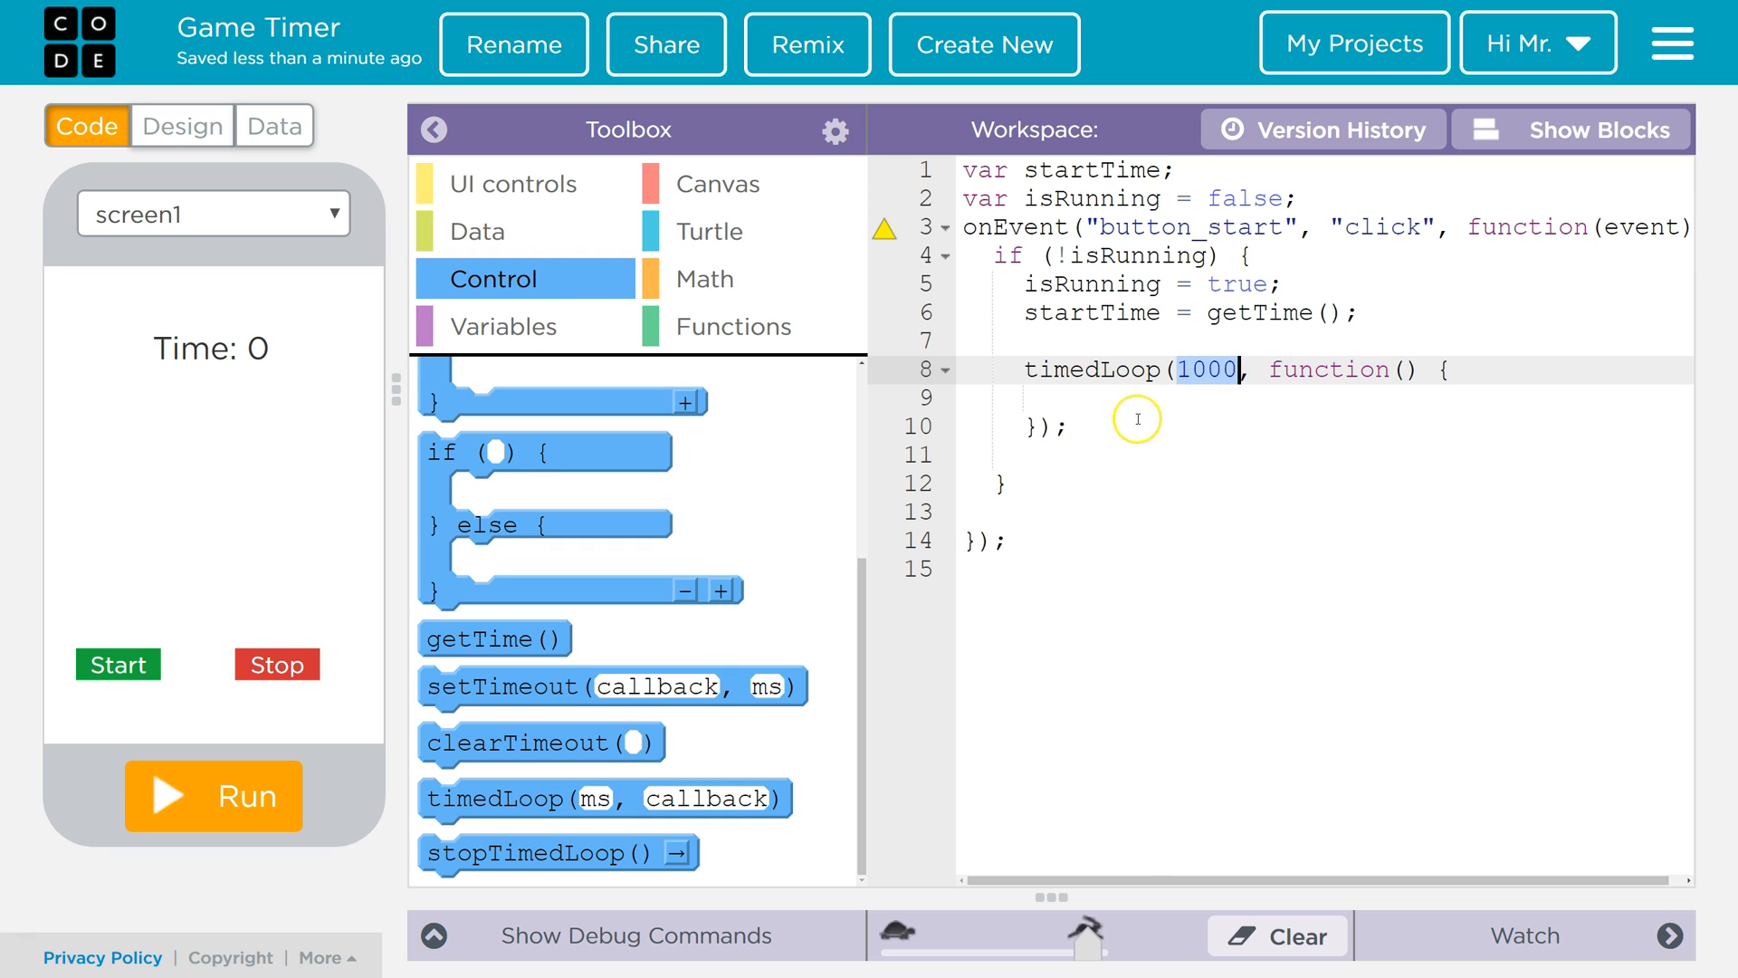
click(1086, 399)
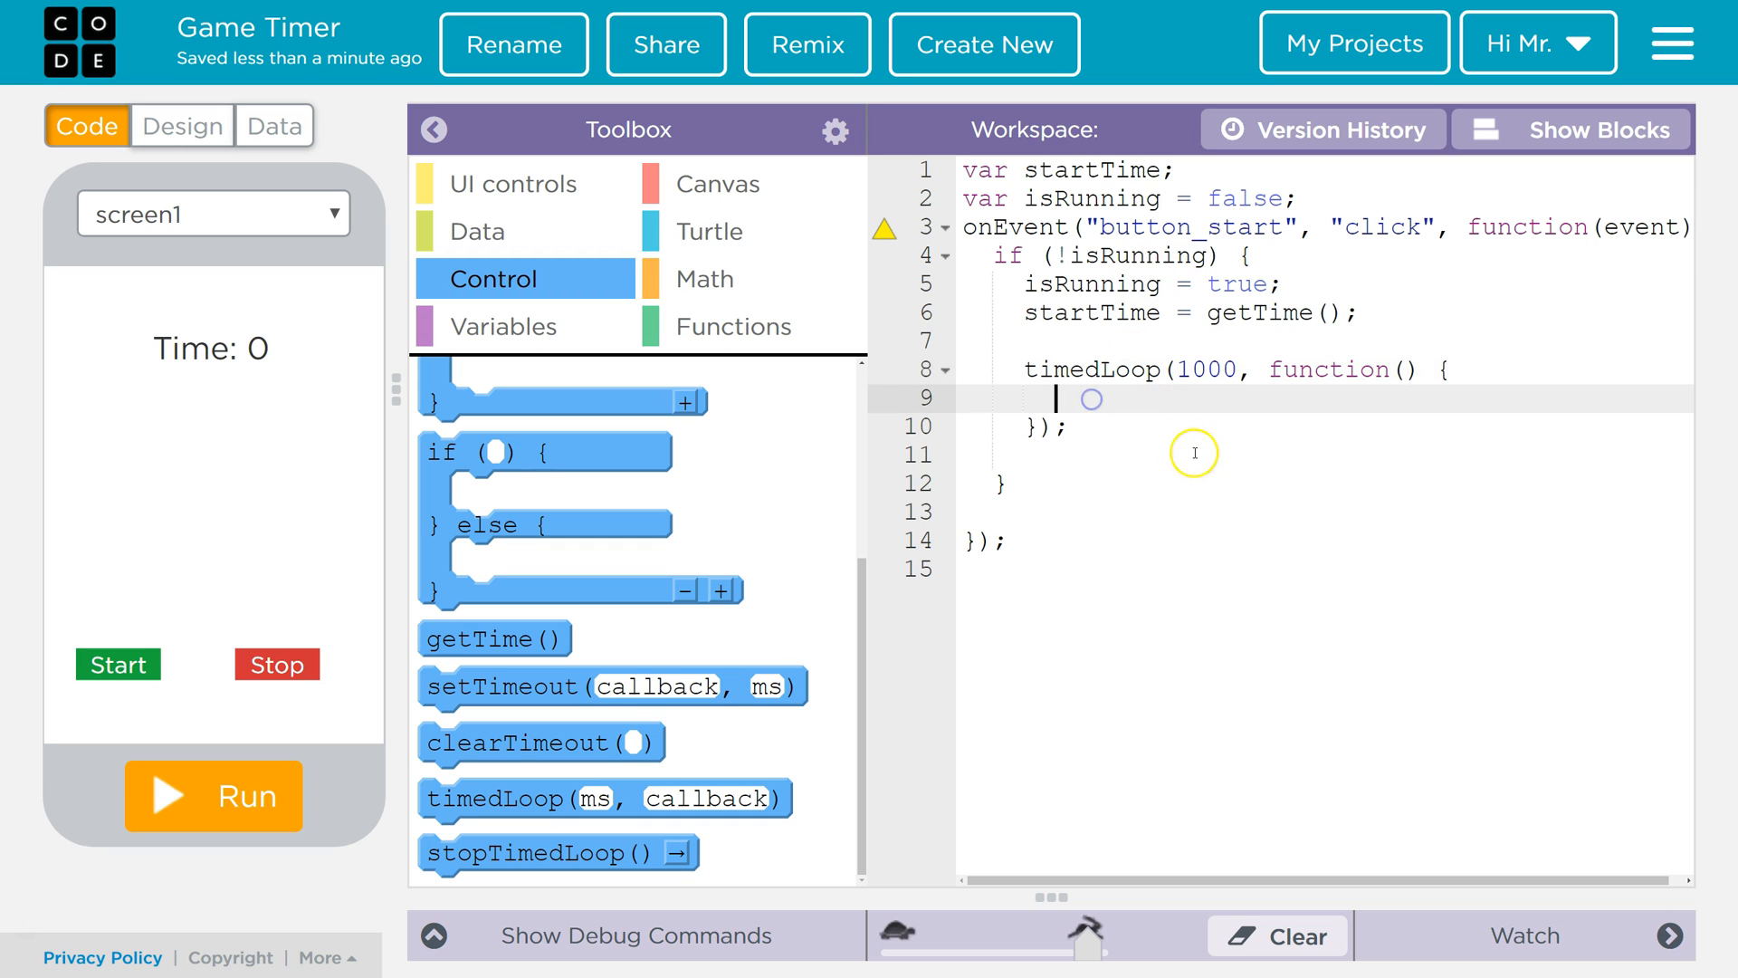
- Write var currentTime = getTime(); in the loop body and start a new line
text(v)
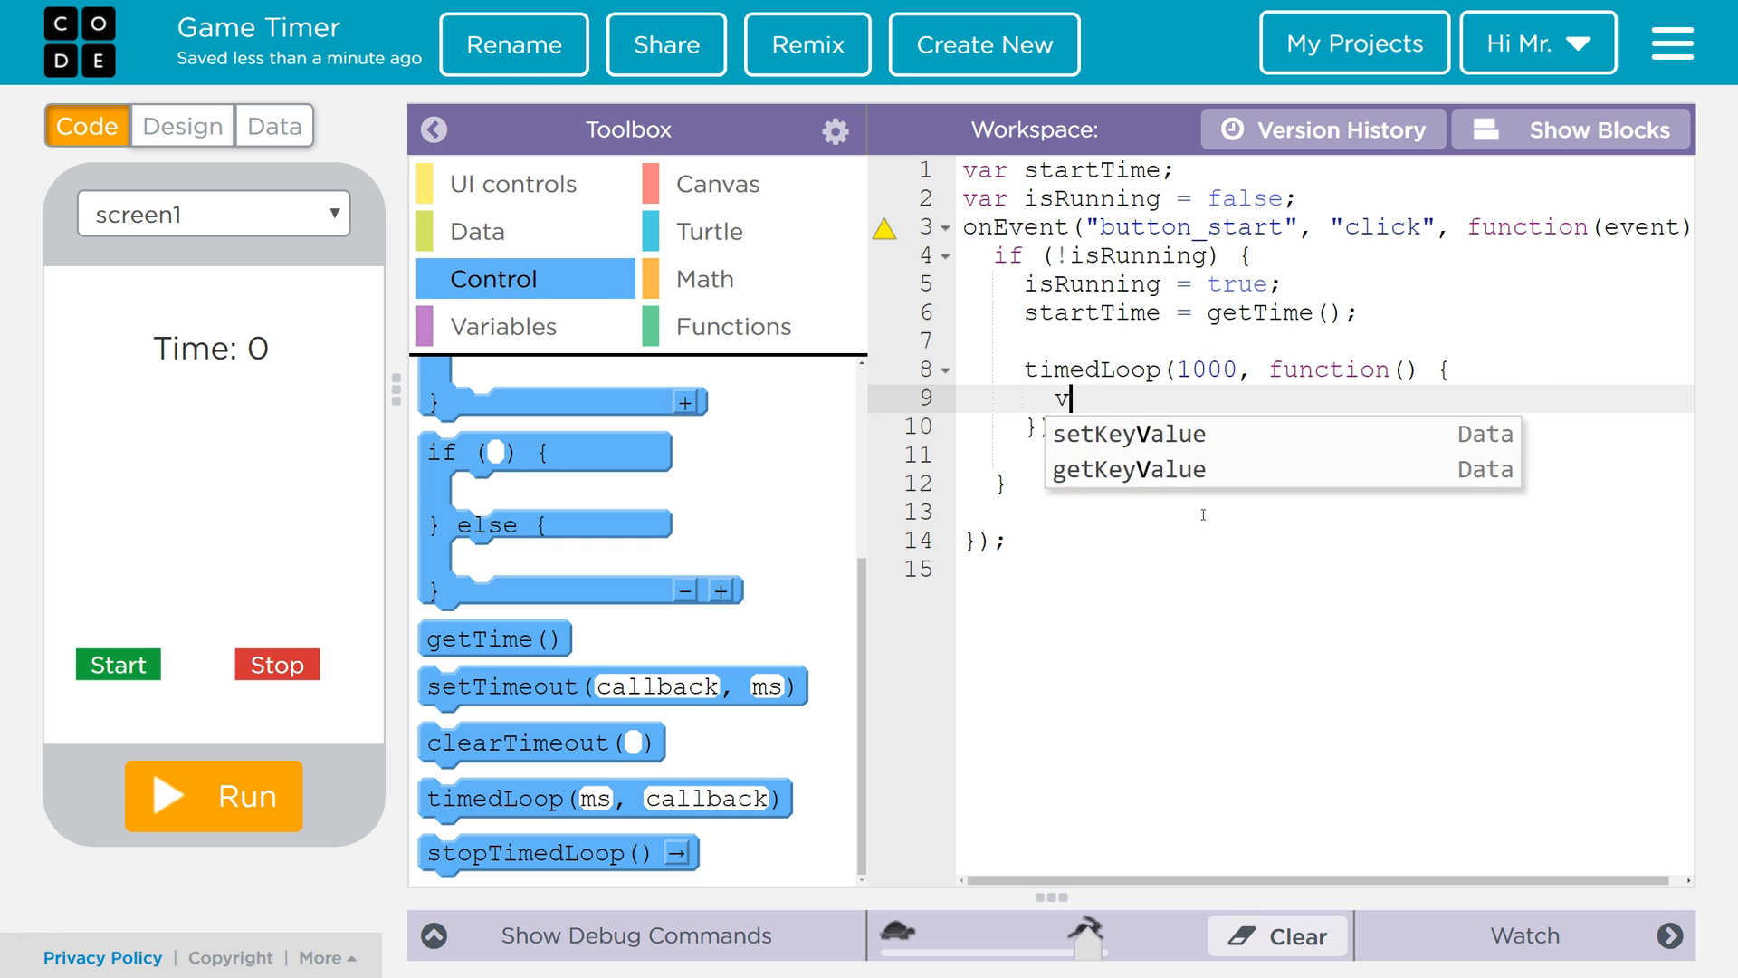
text(ar curr)
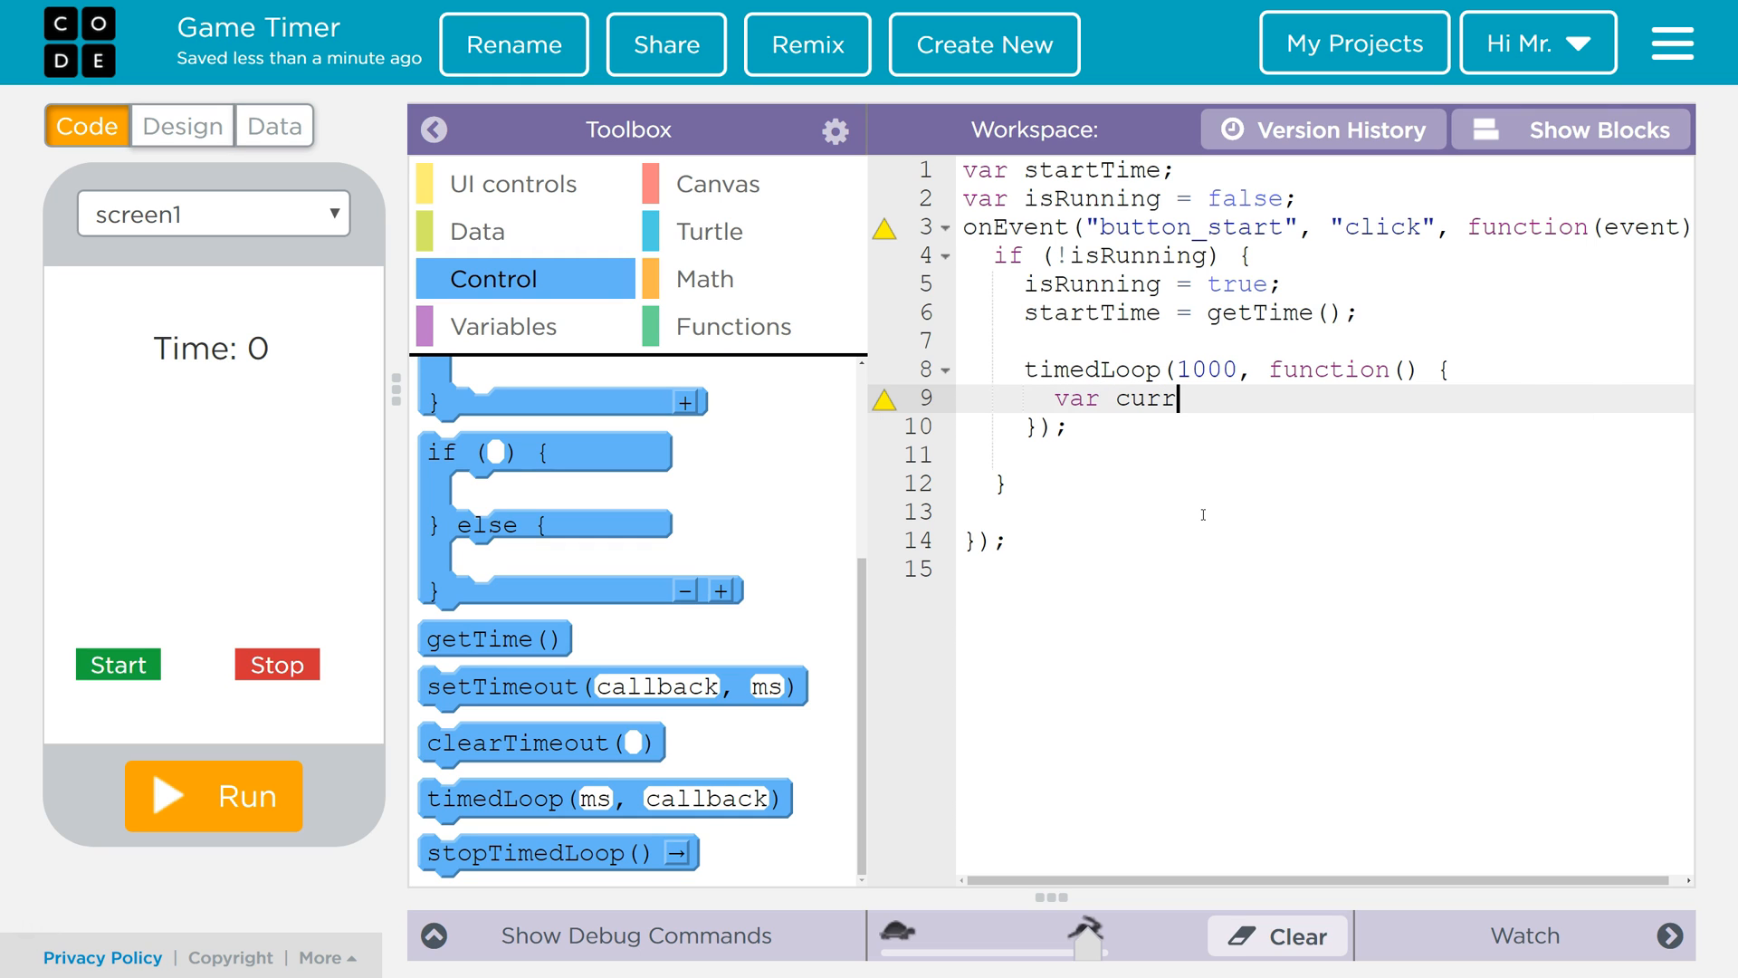
text(entTime)
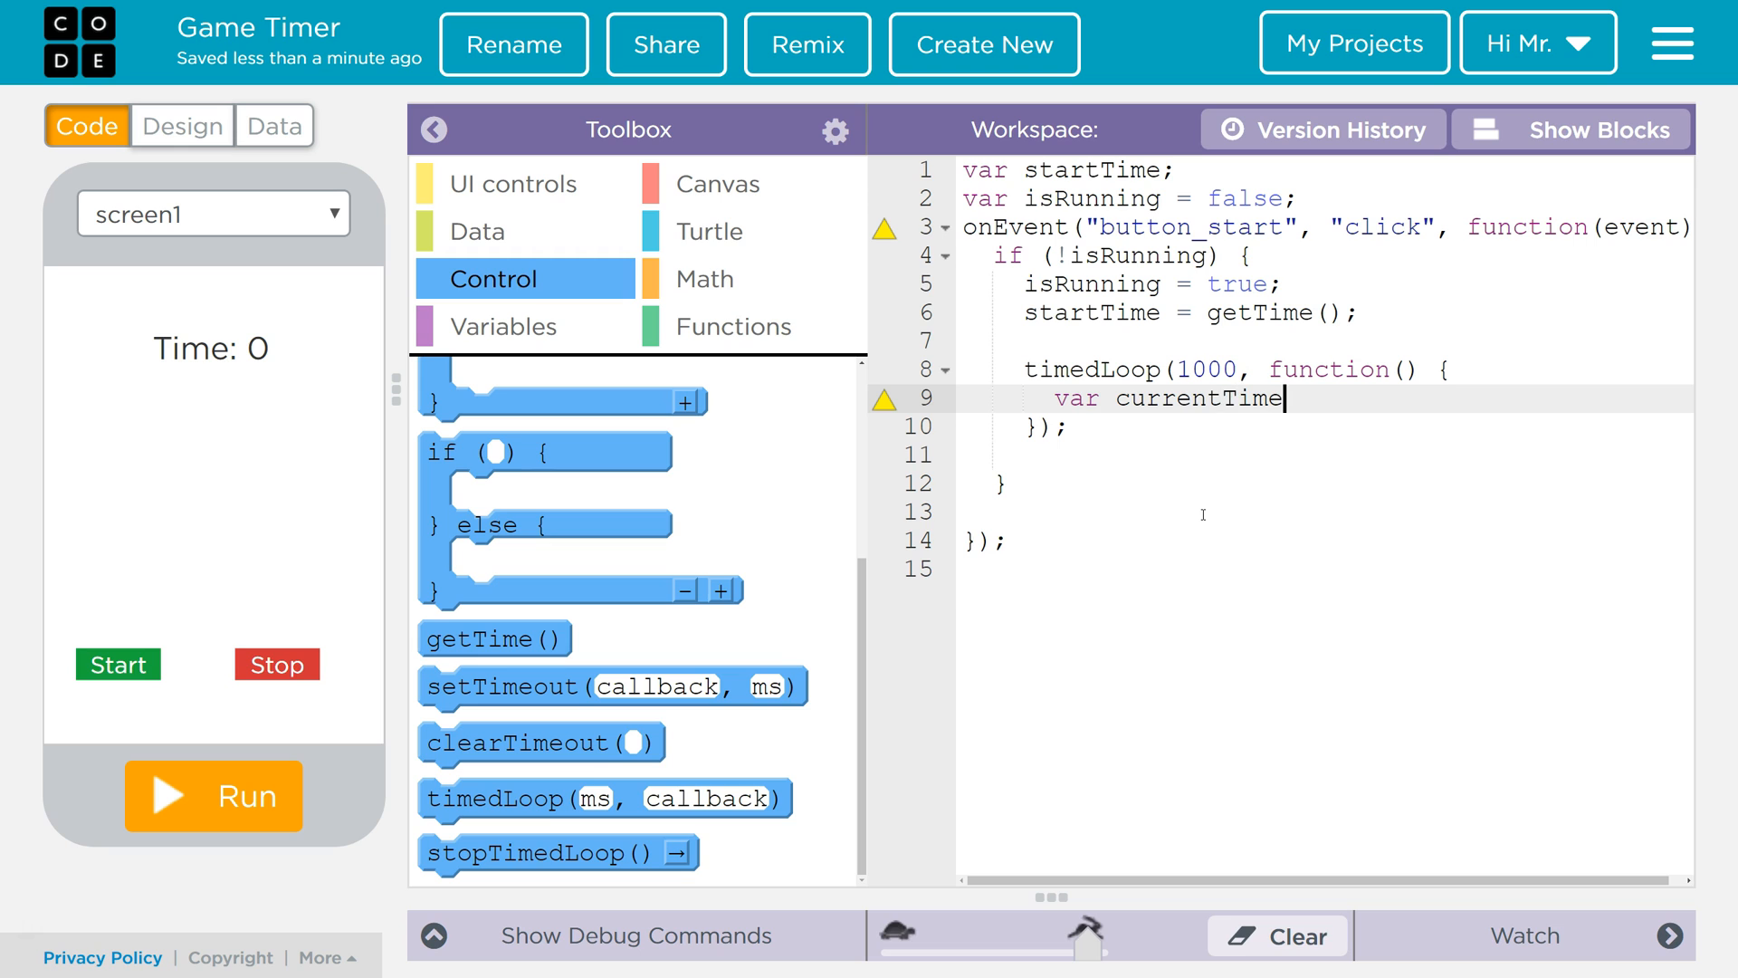
mouse_move(1117, 366)
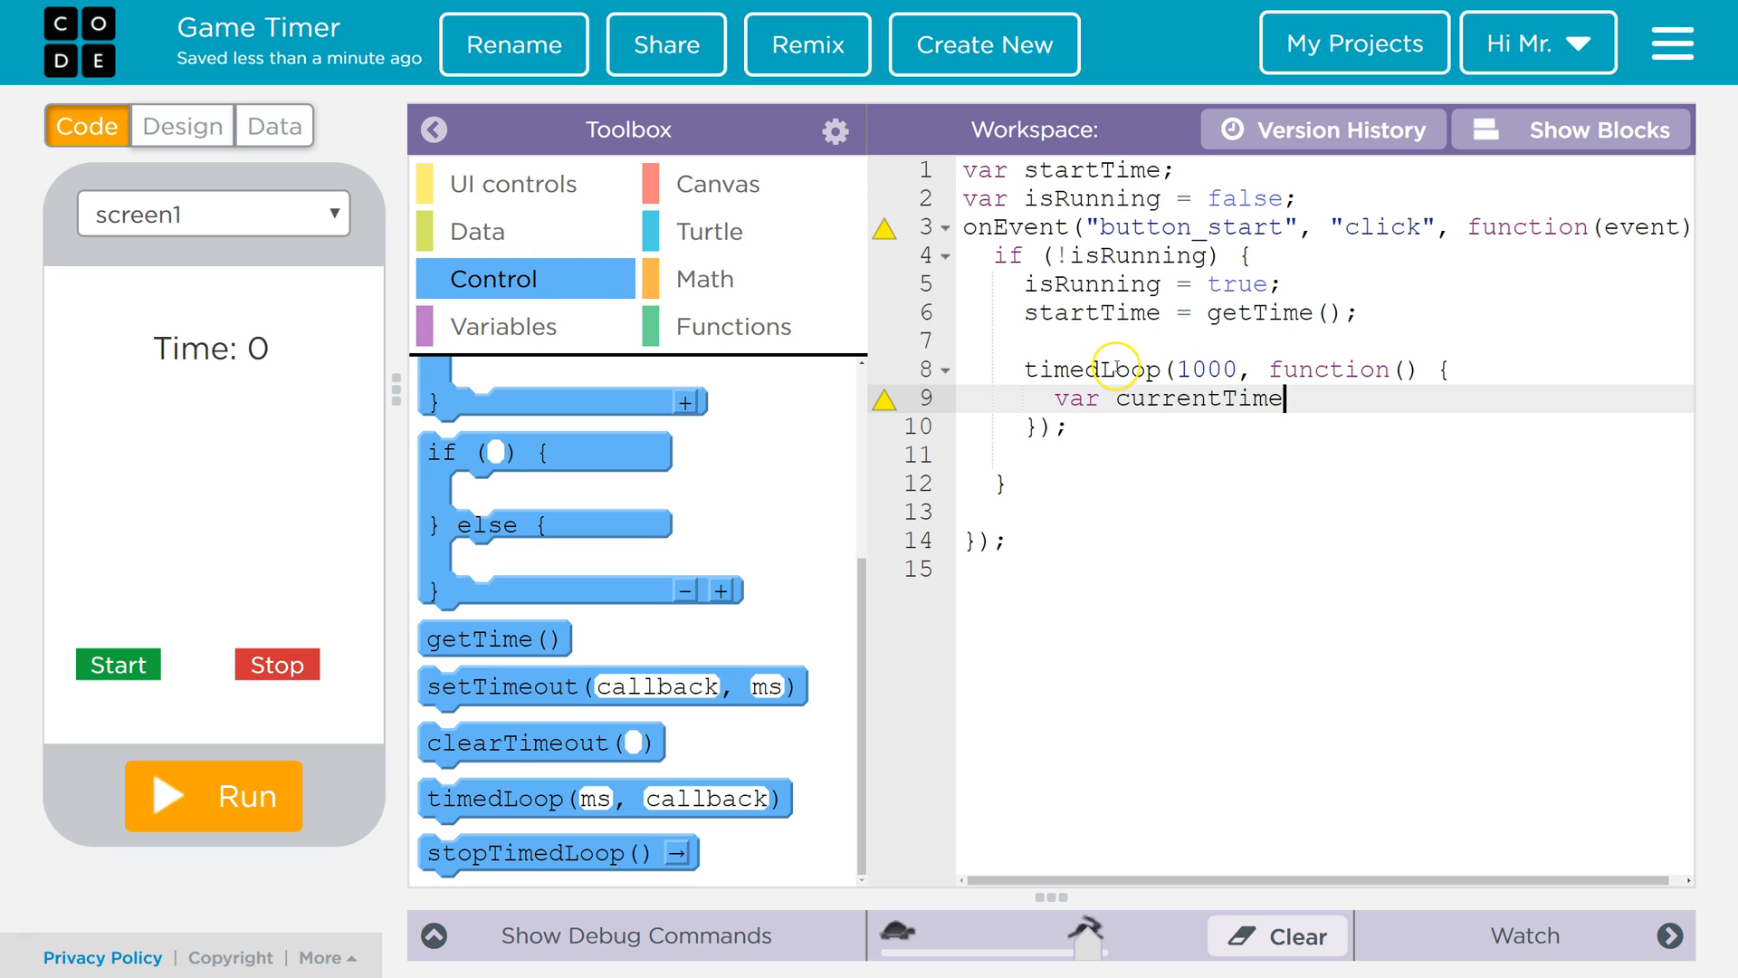
mouse_move(1106, 418)
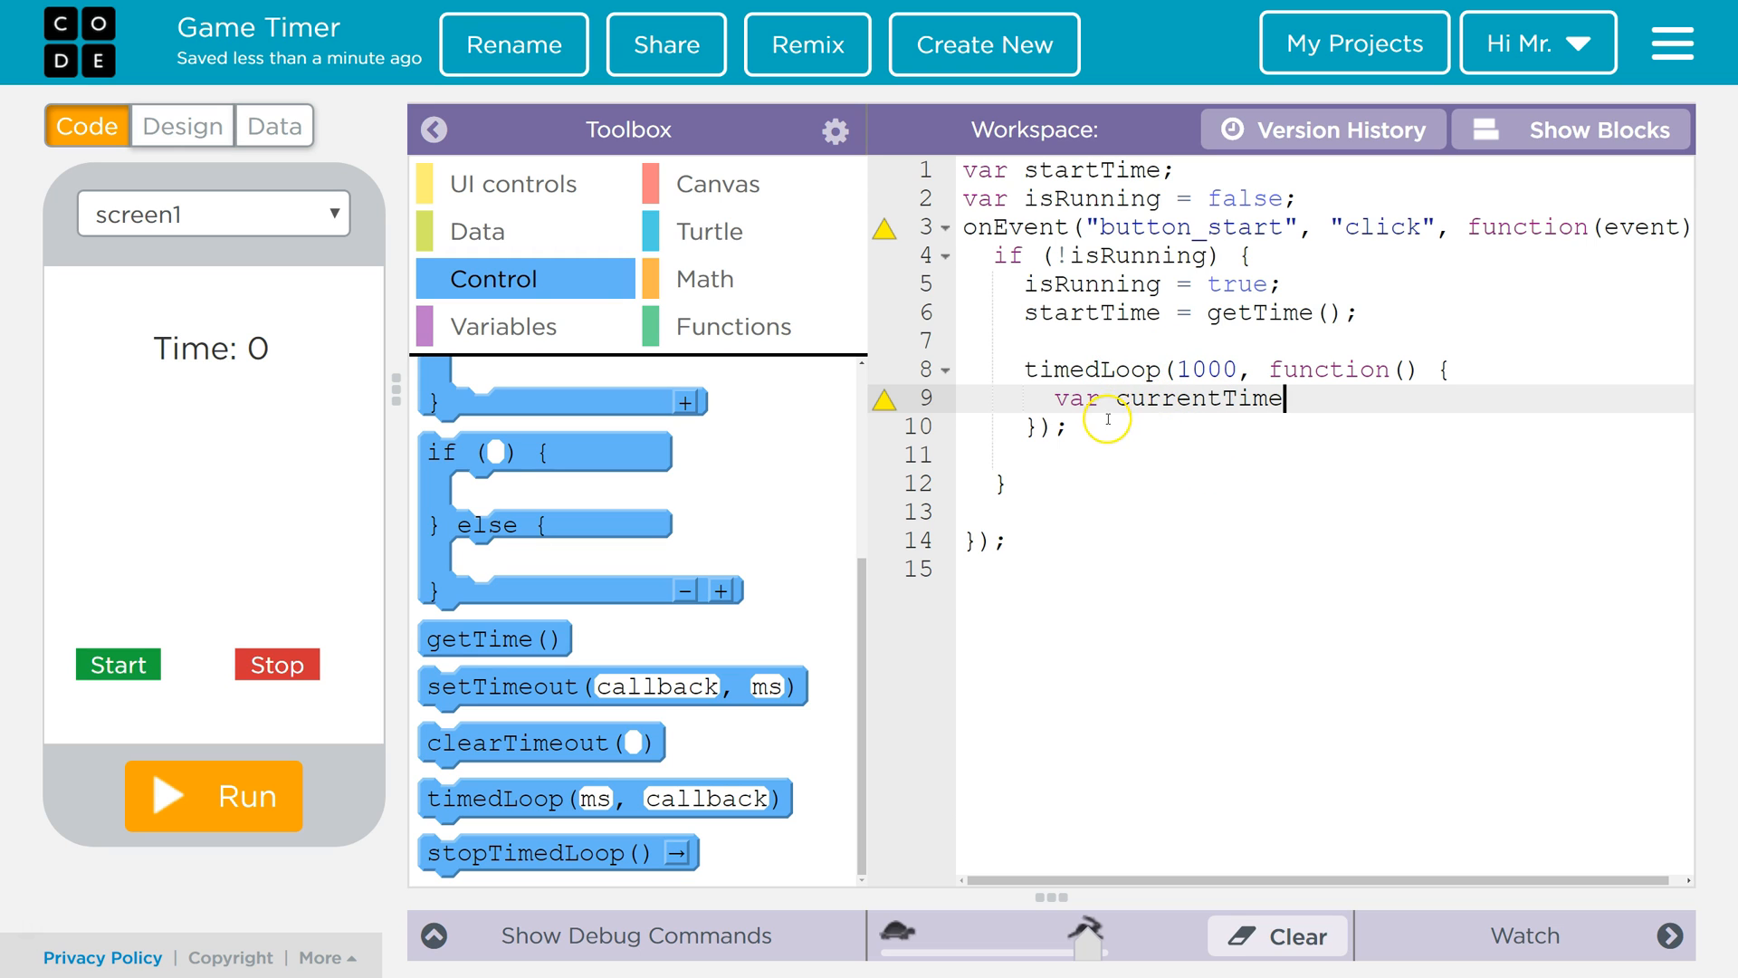
mouse_move(1153, 402)
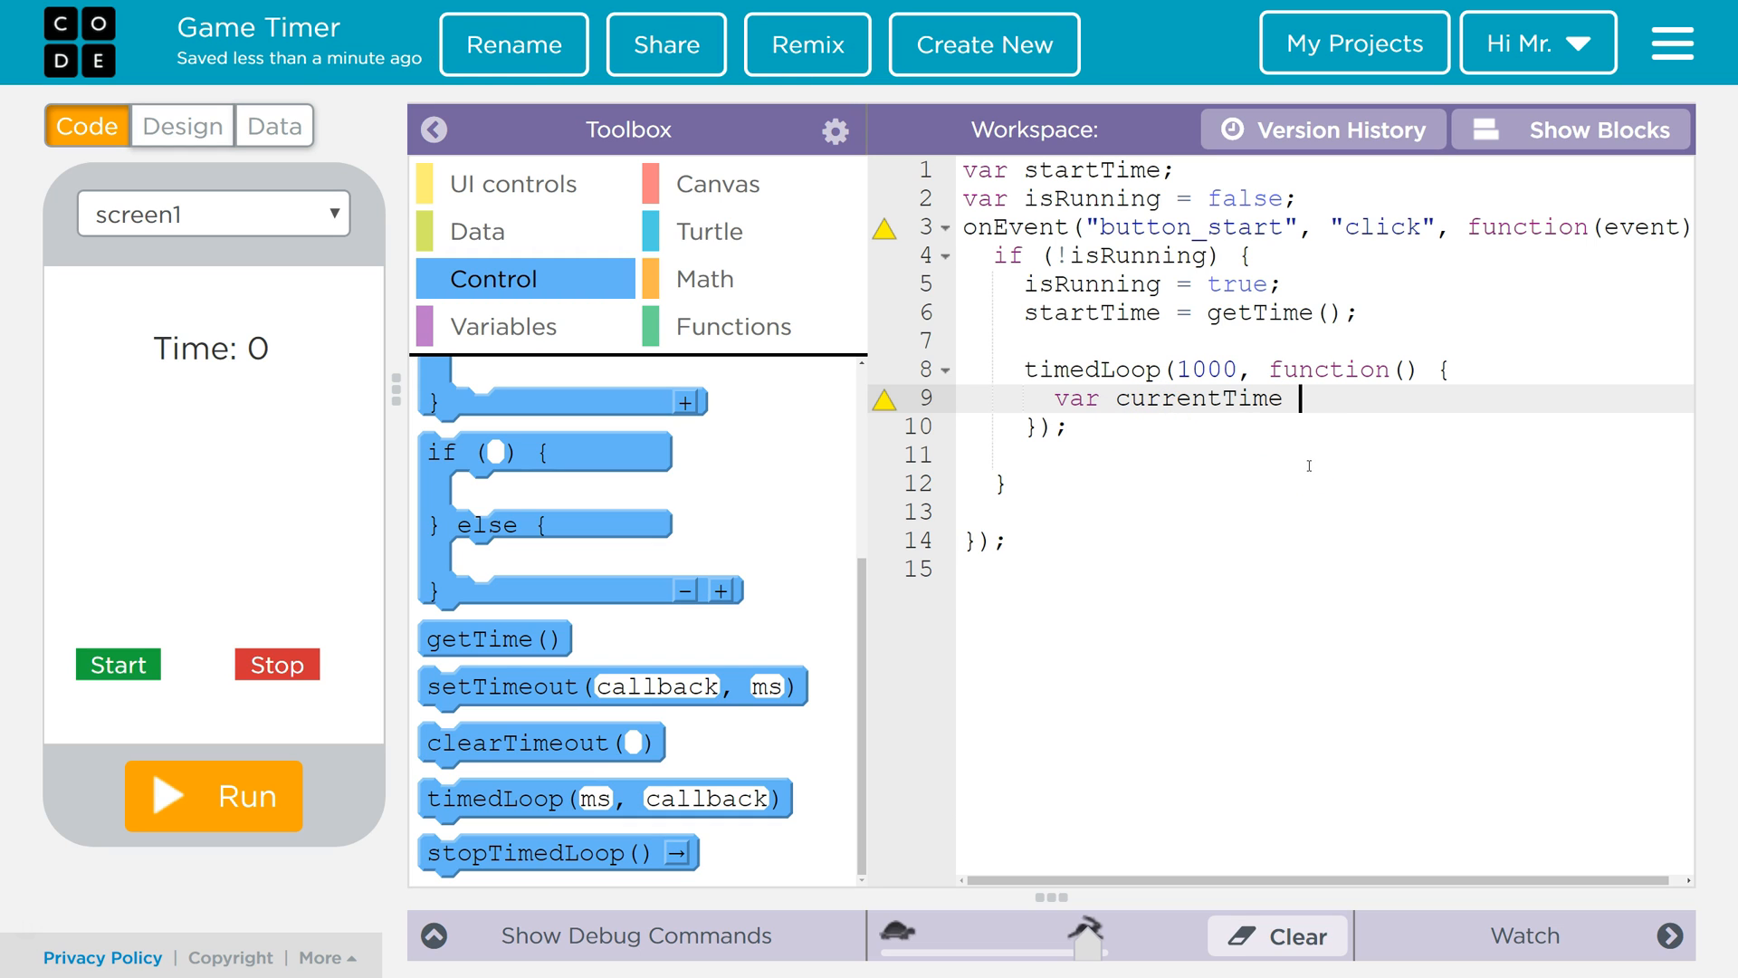
text(= getTime)
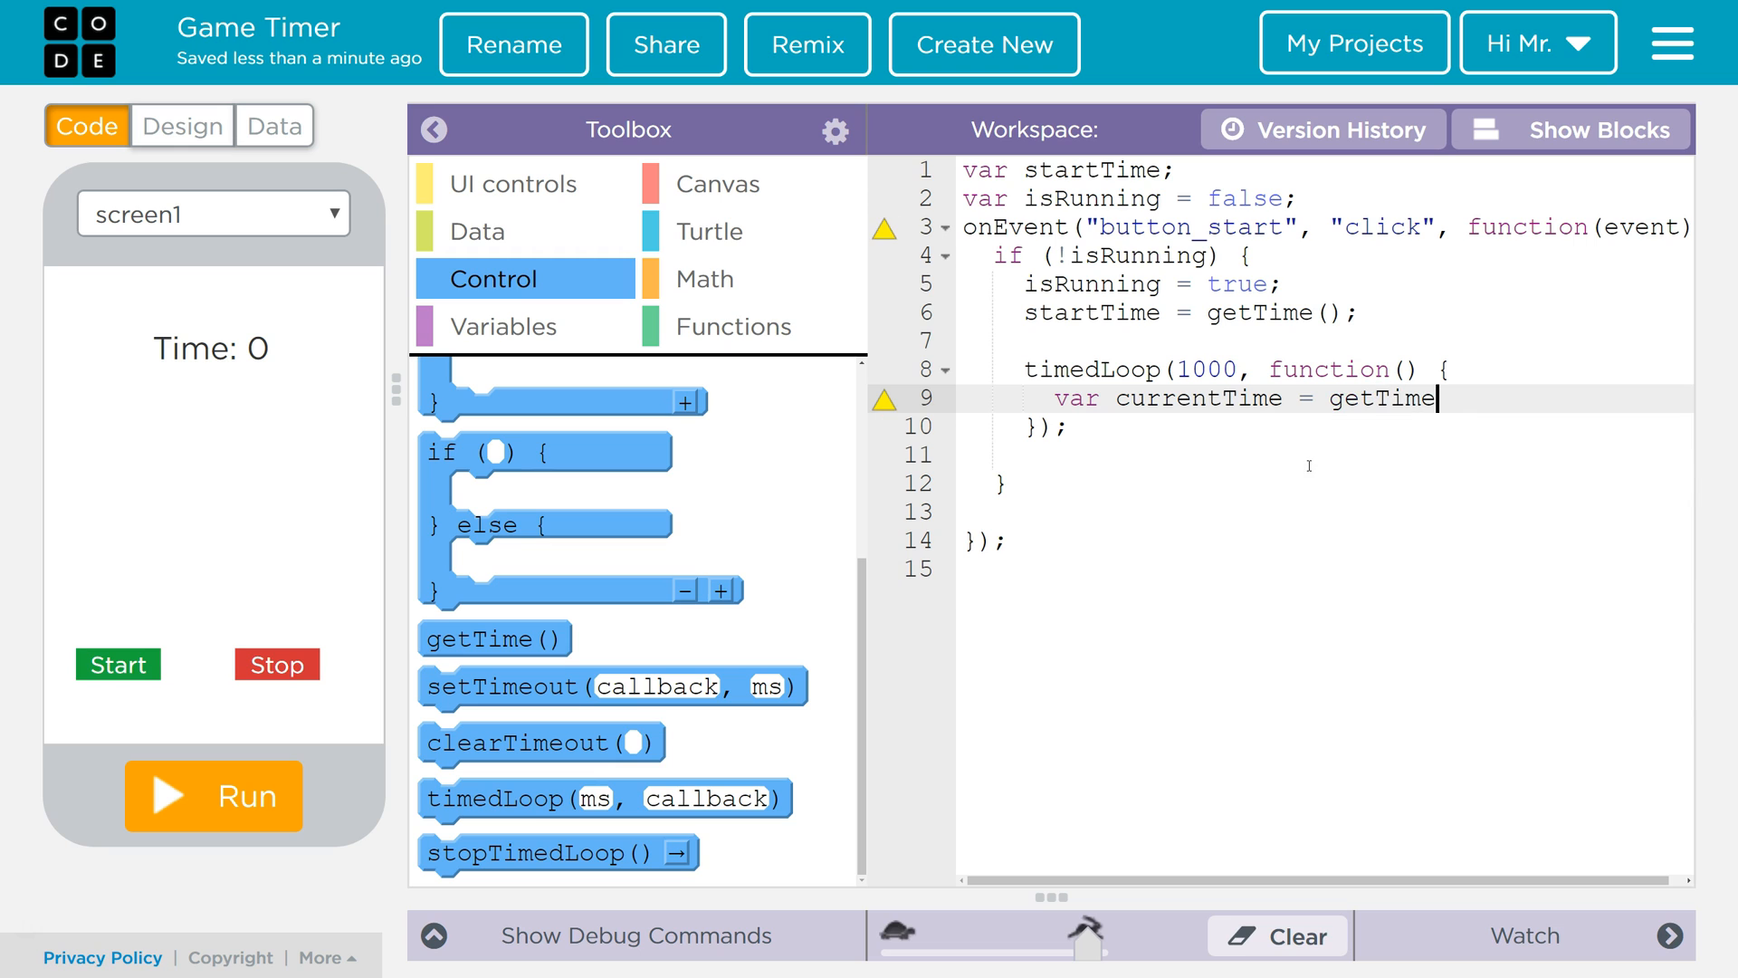
text(()'')
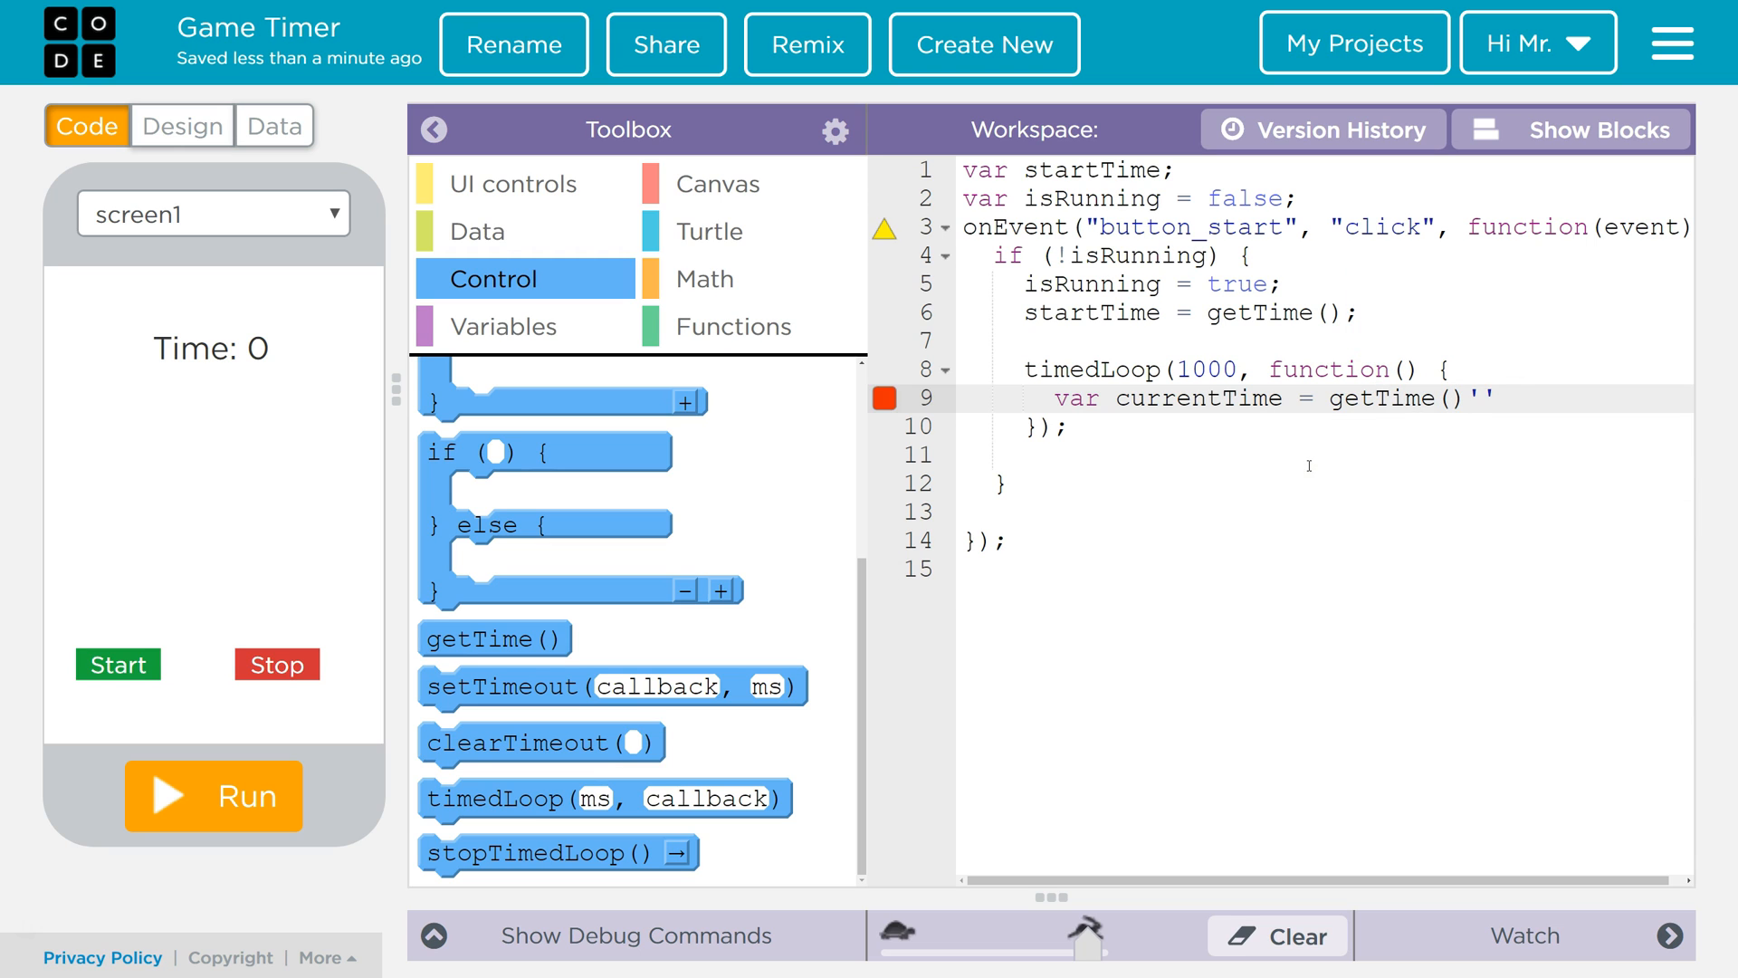
text(;)
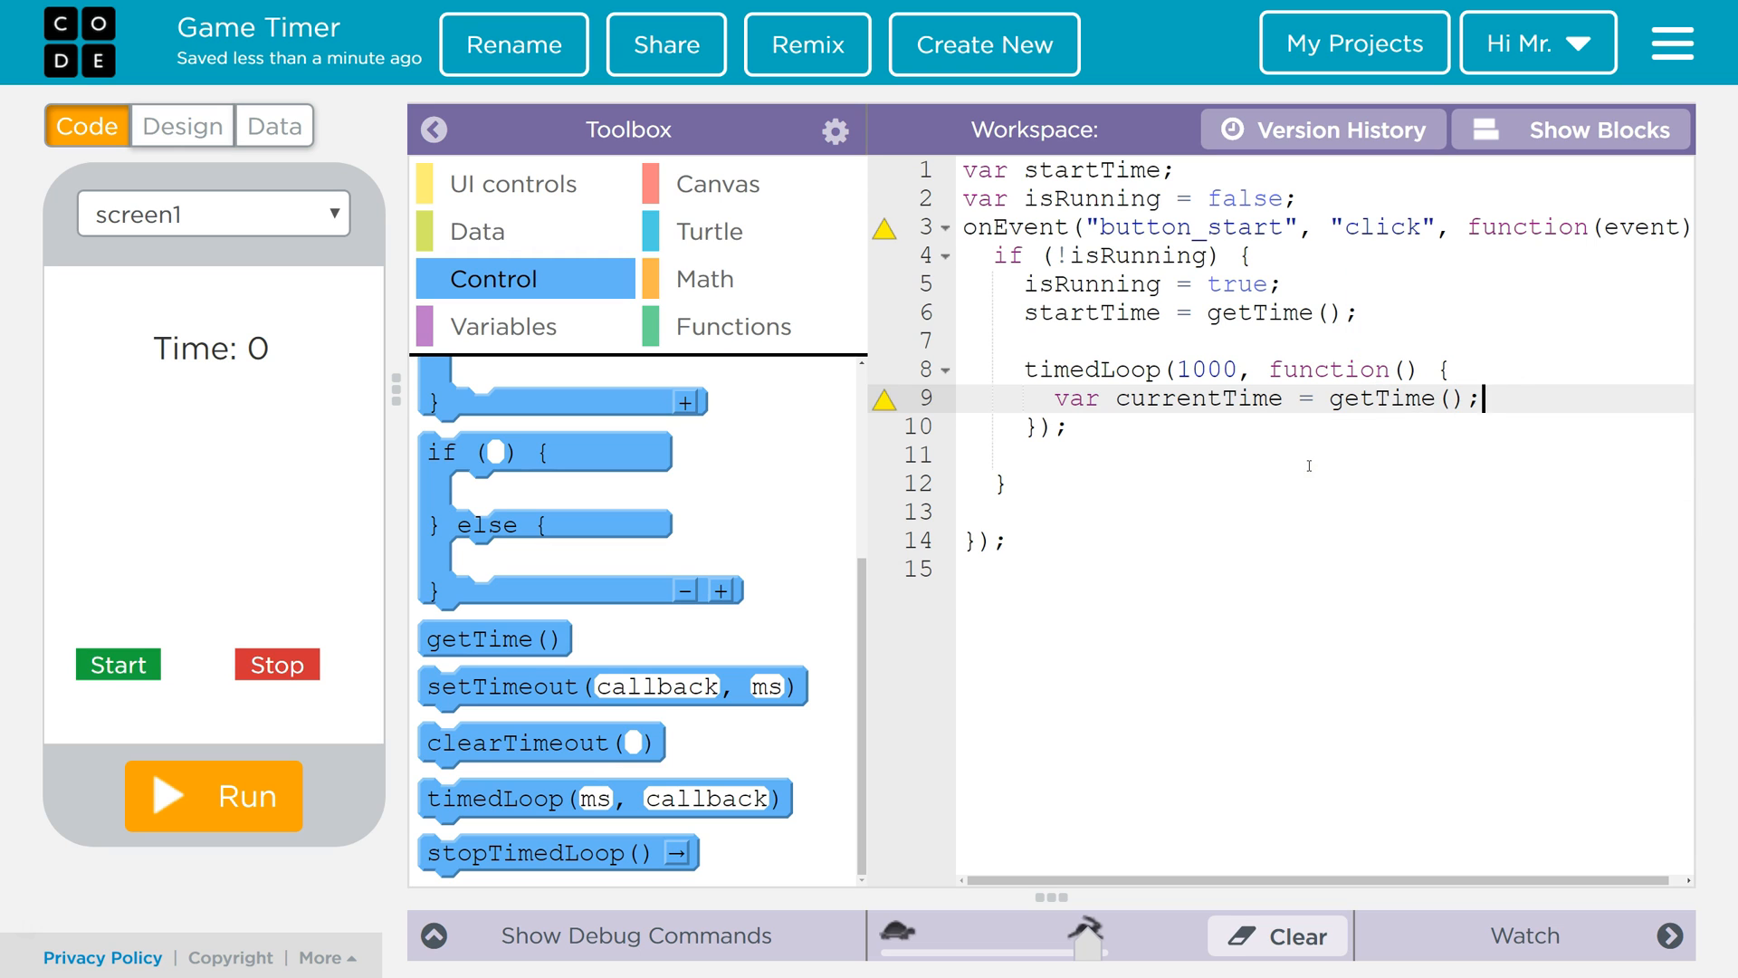
key(Enter)
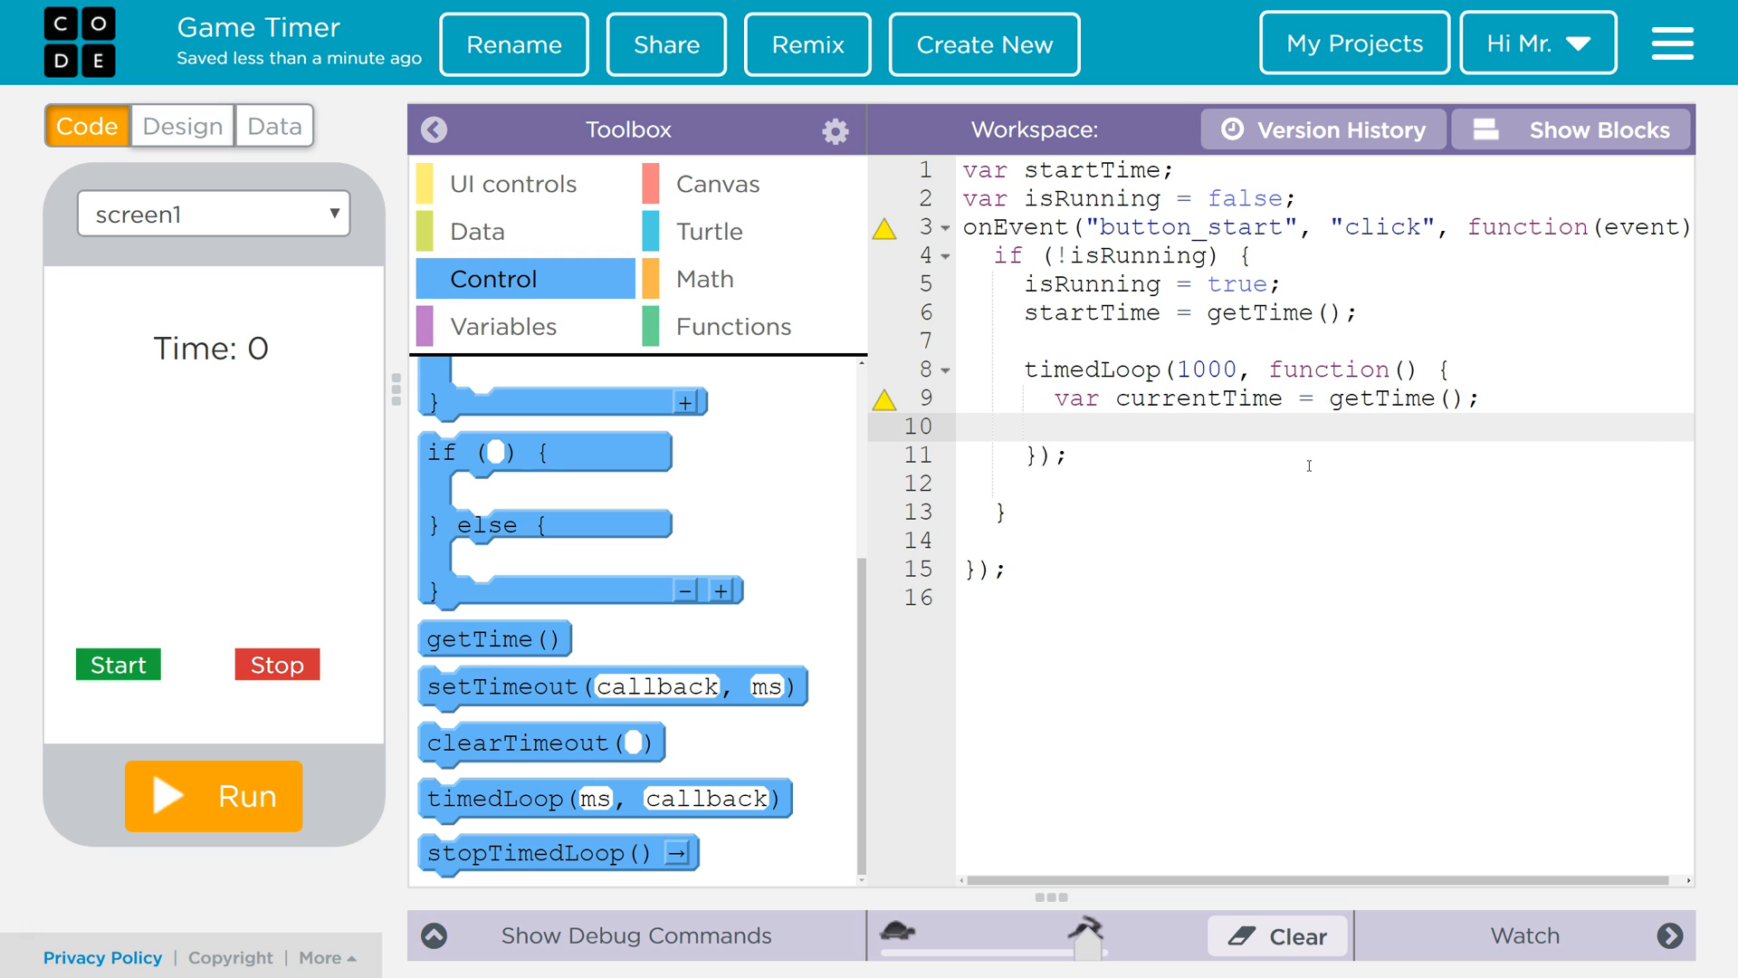
click(1056, 427)
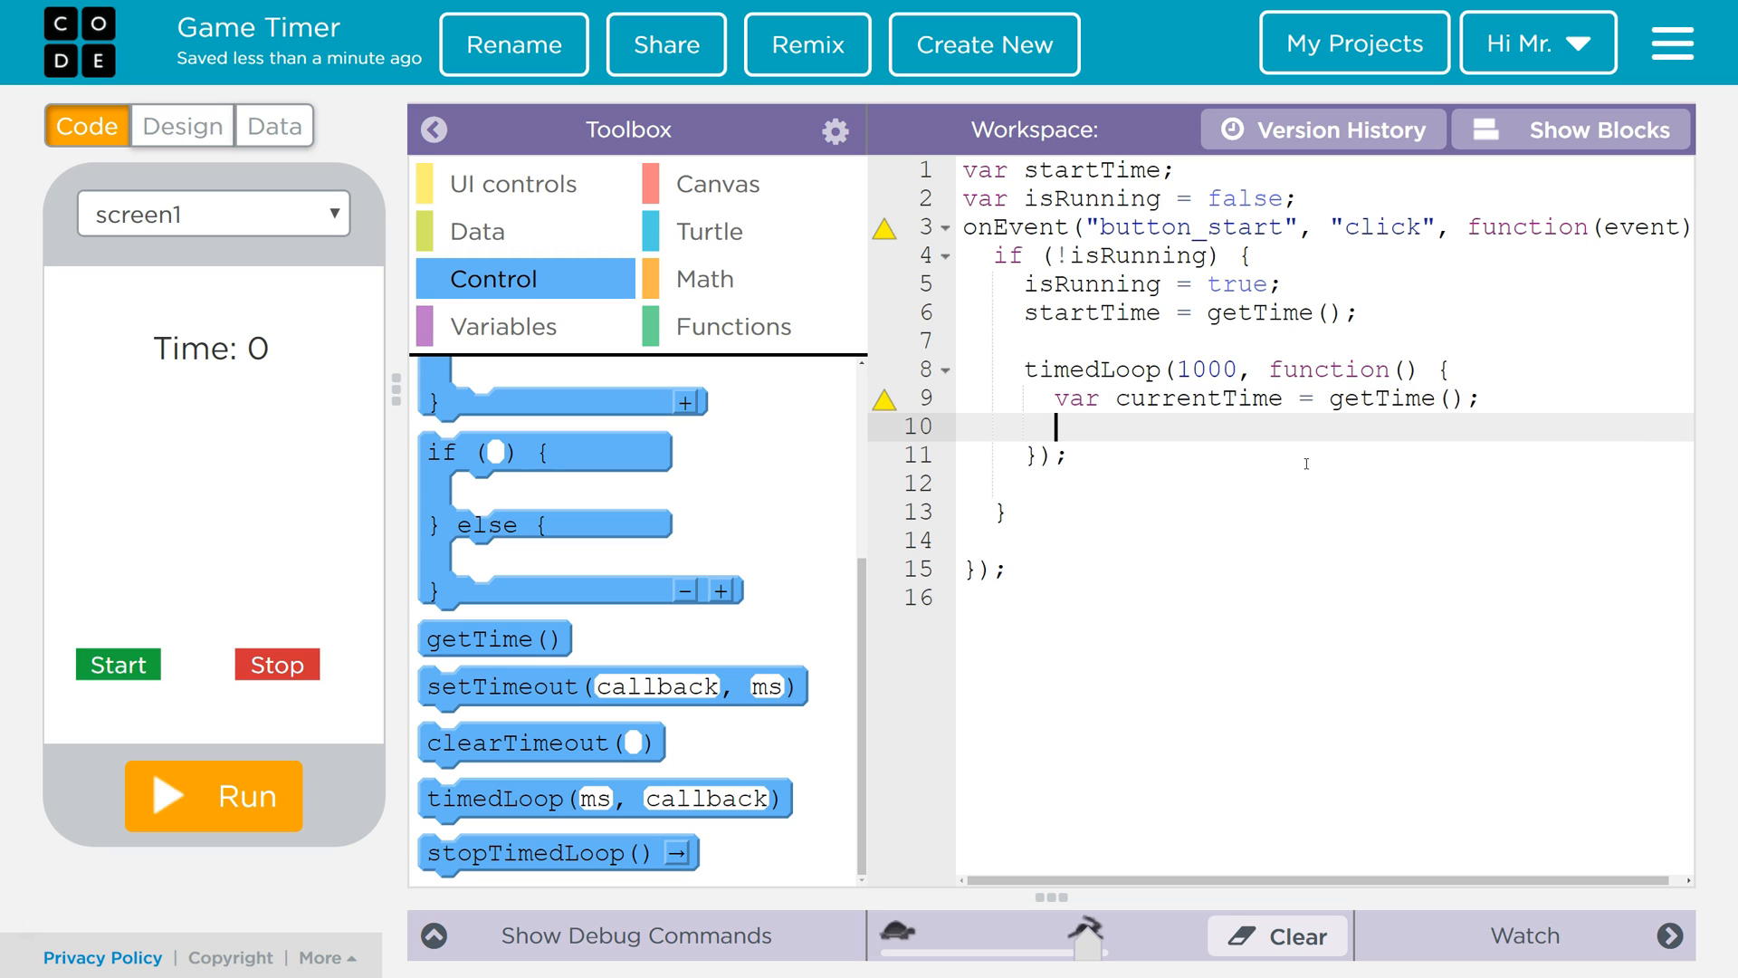
- Write var elapsedTime = currentTime - startTime; on the next line
text(var)
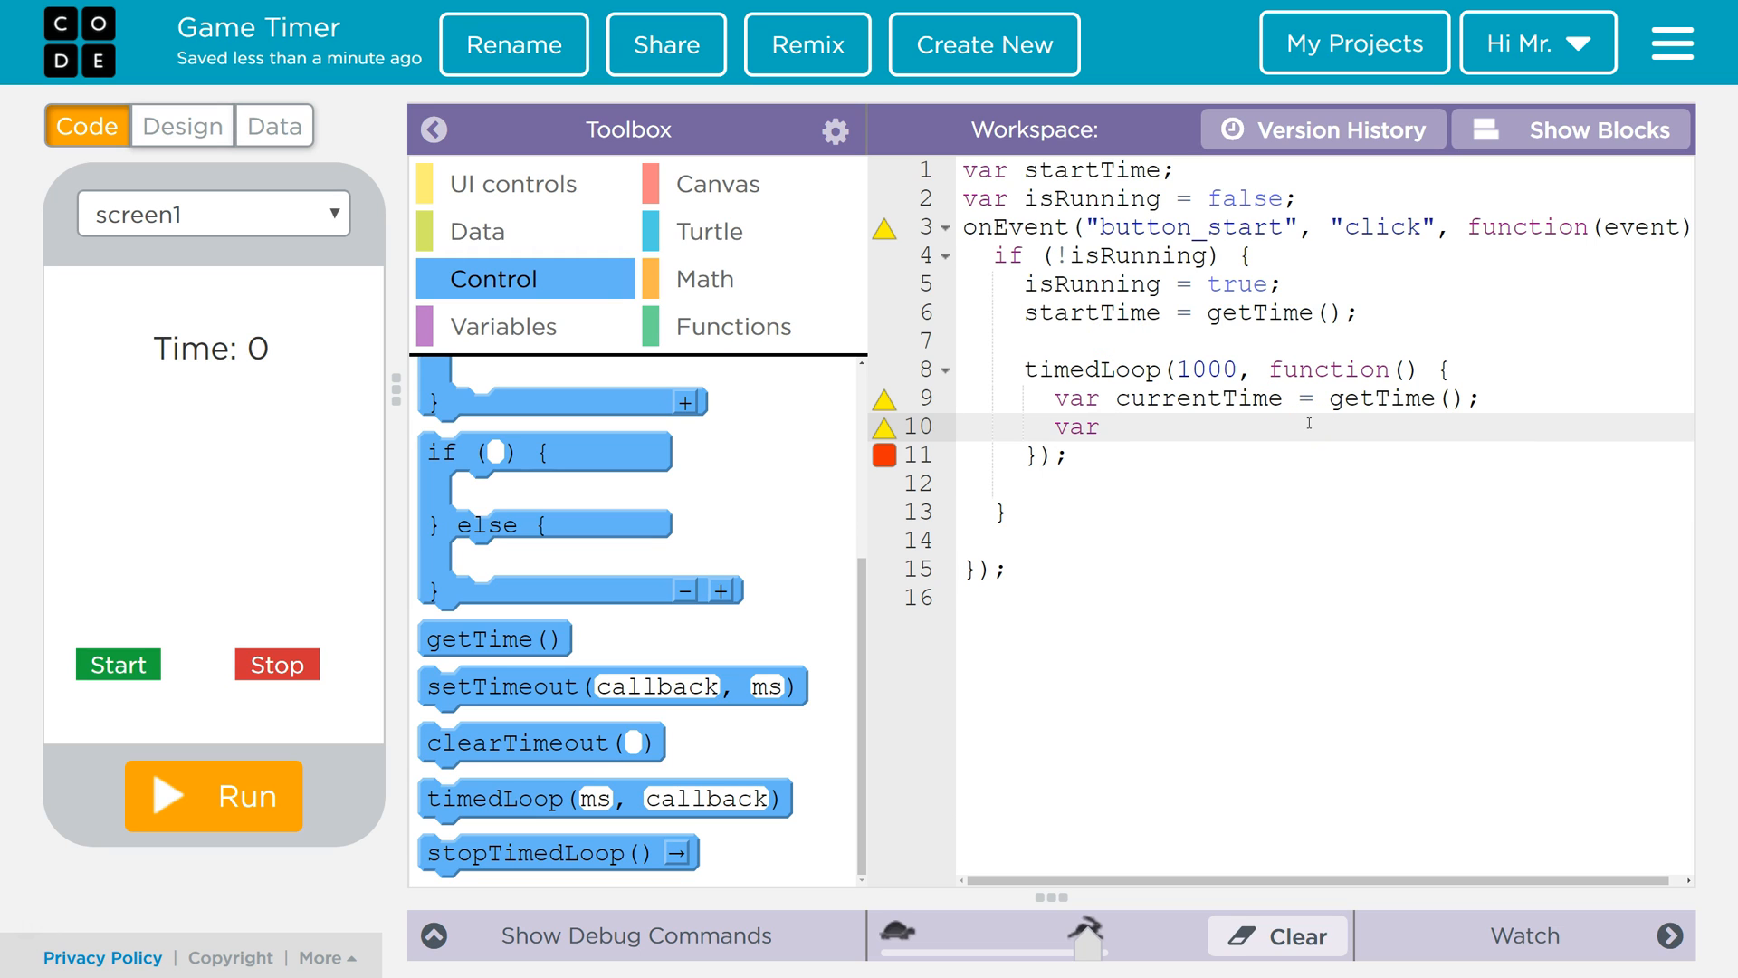
text(elapsed)
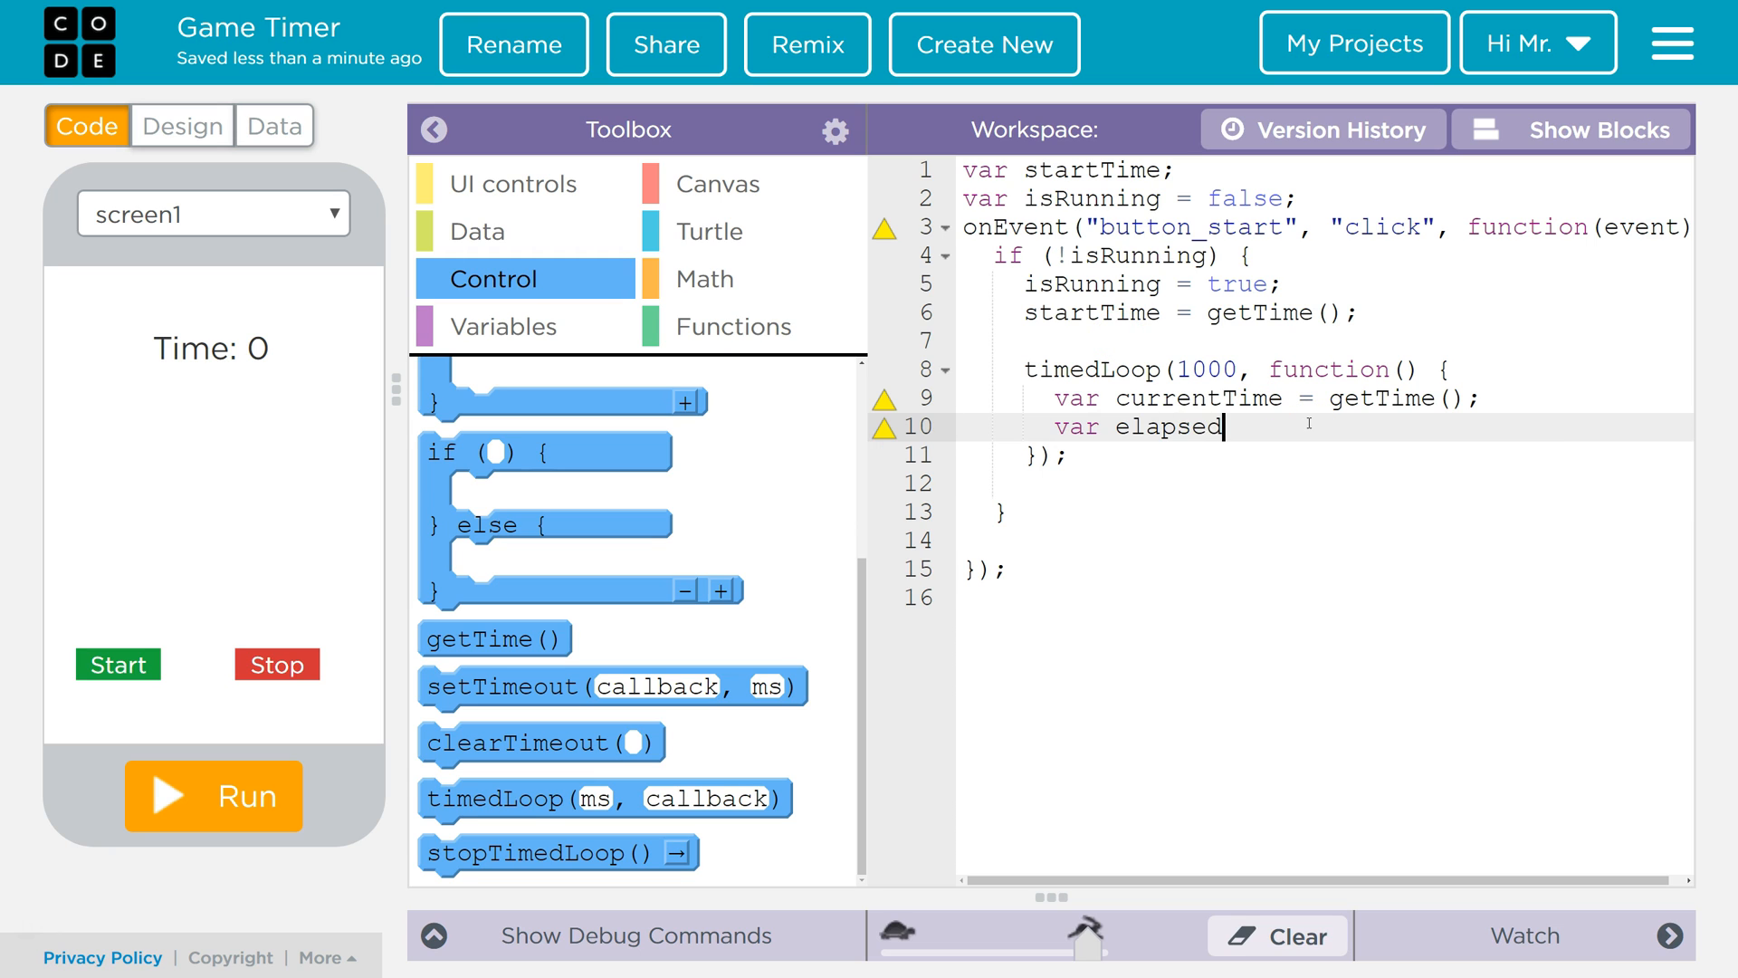
text(Time =)
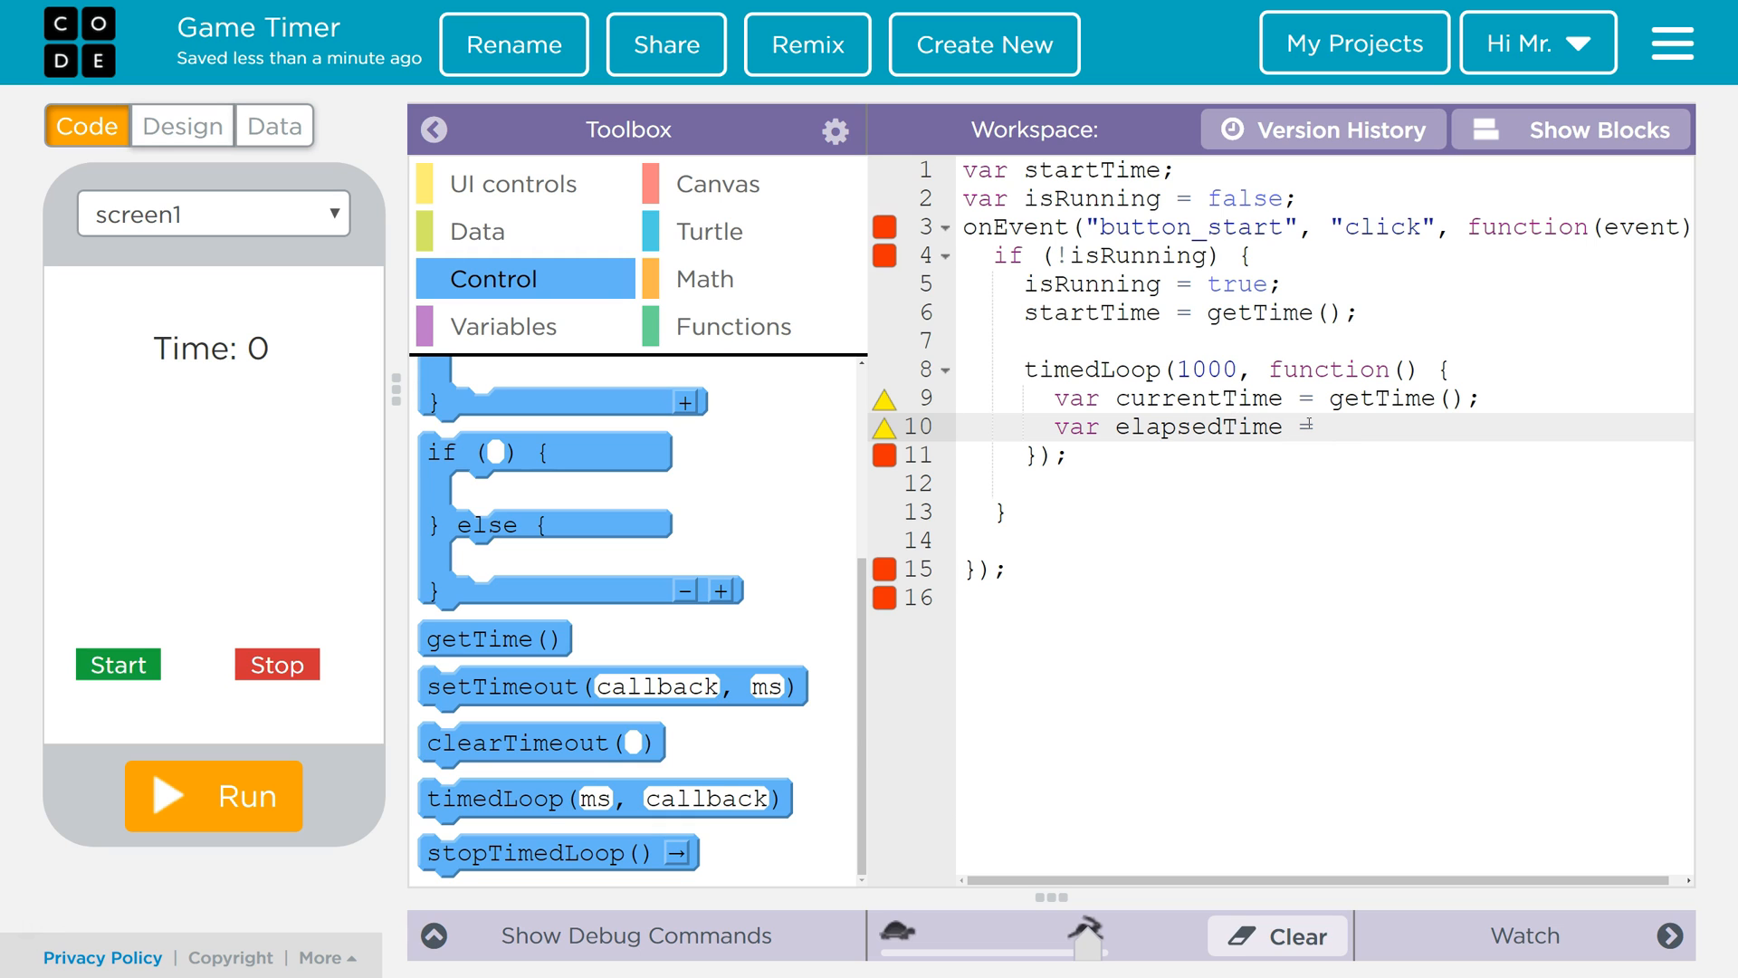
text(currentTime - startTime;)
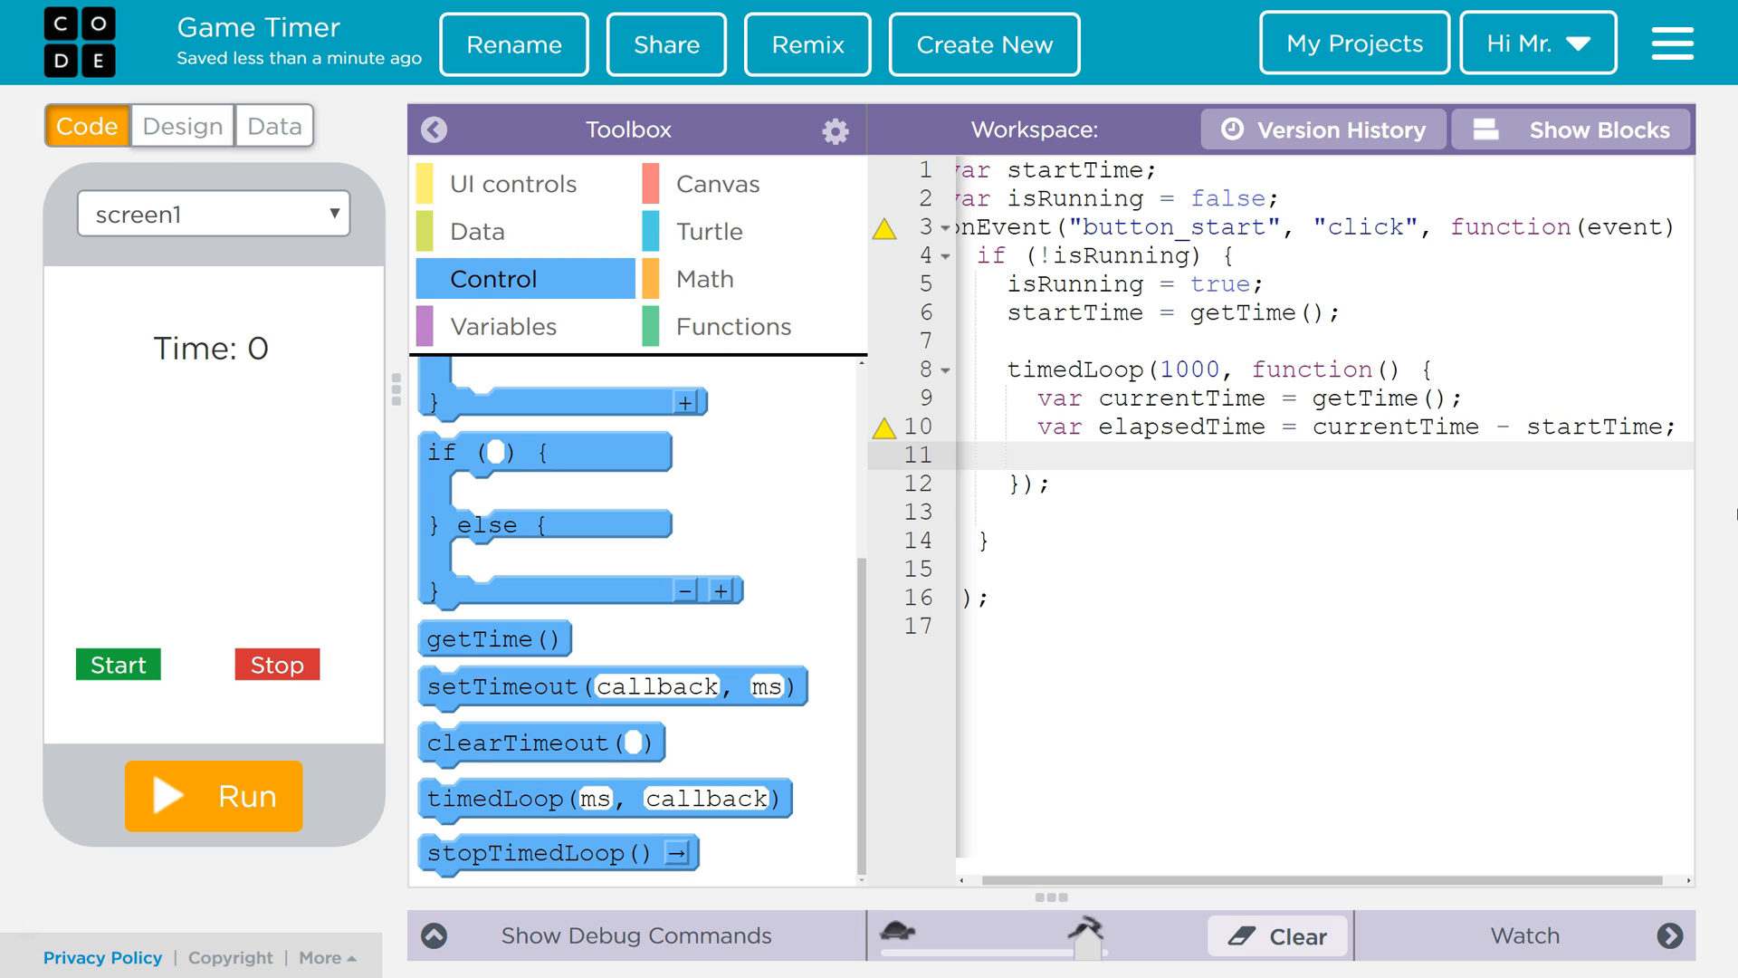
- Reassign elapsedTime = Math.round(elapsedTime/1000) inside the timed loop to get whole seconds
text(ela)
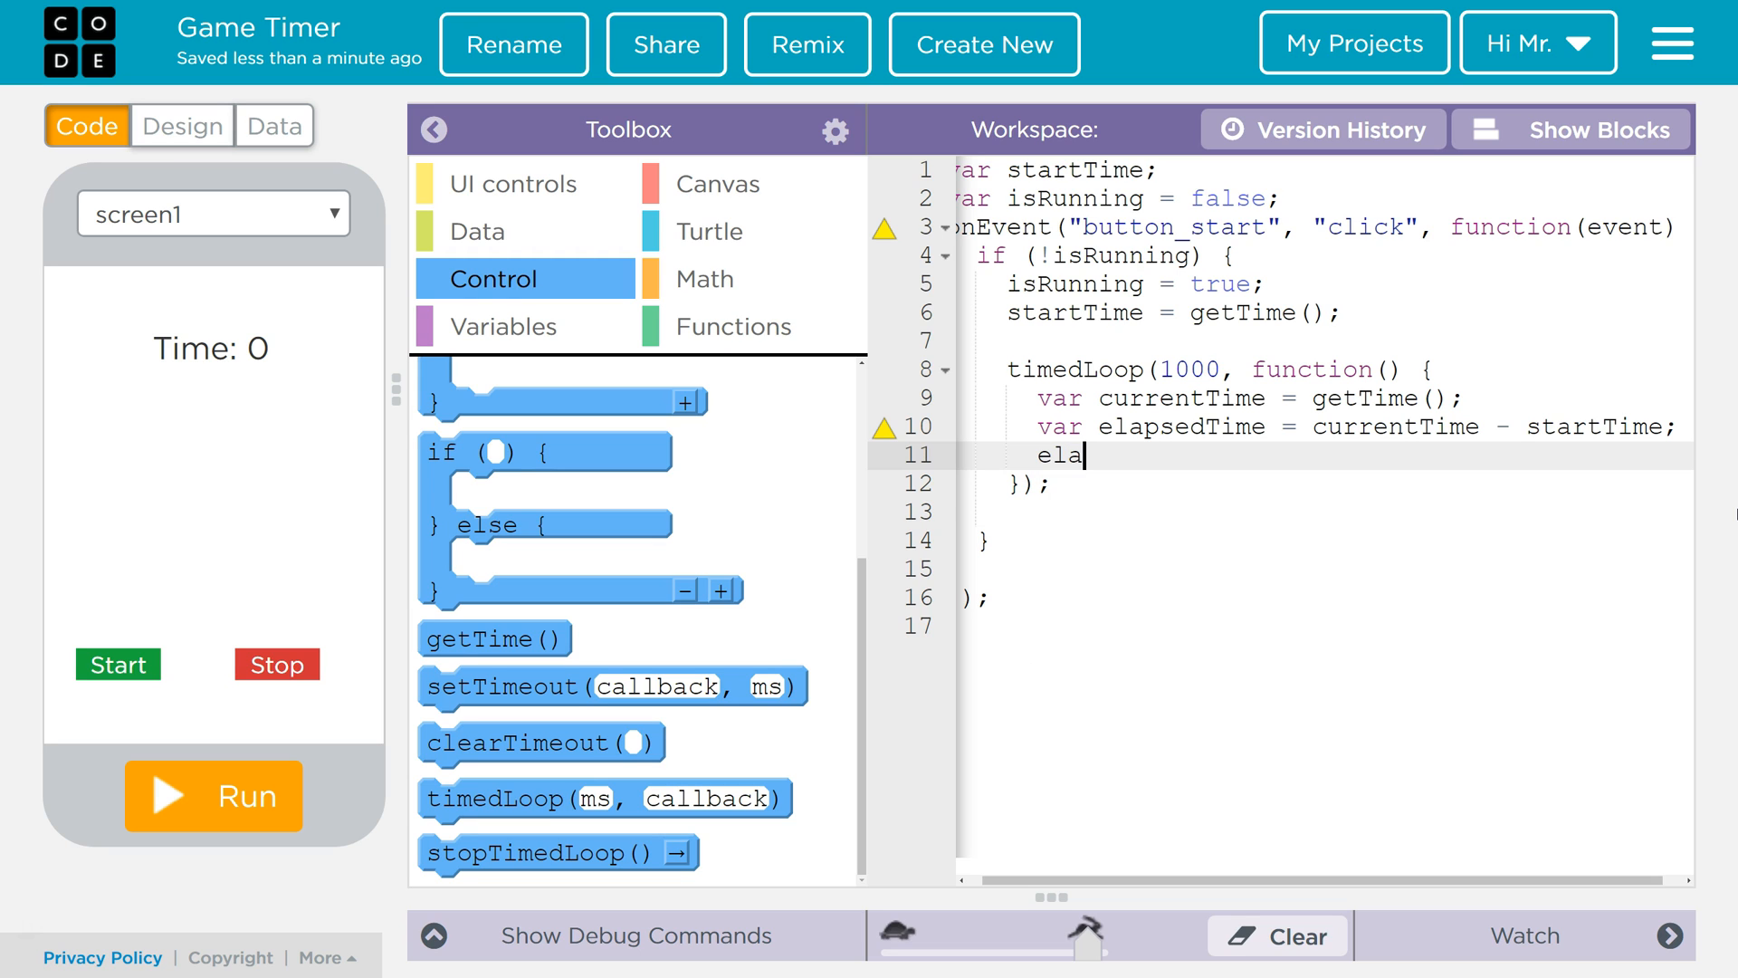
text(psedTime =)
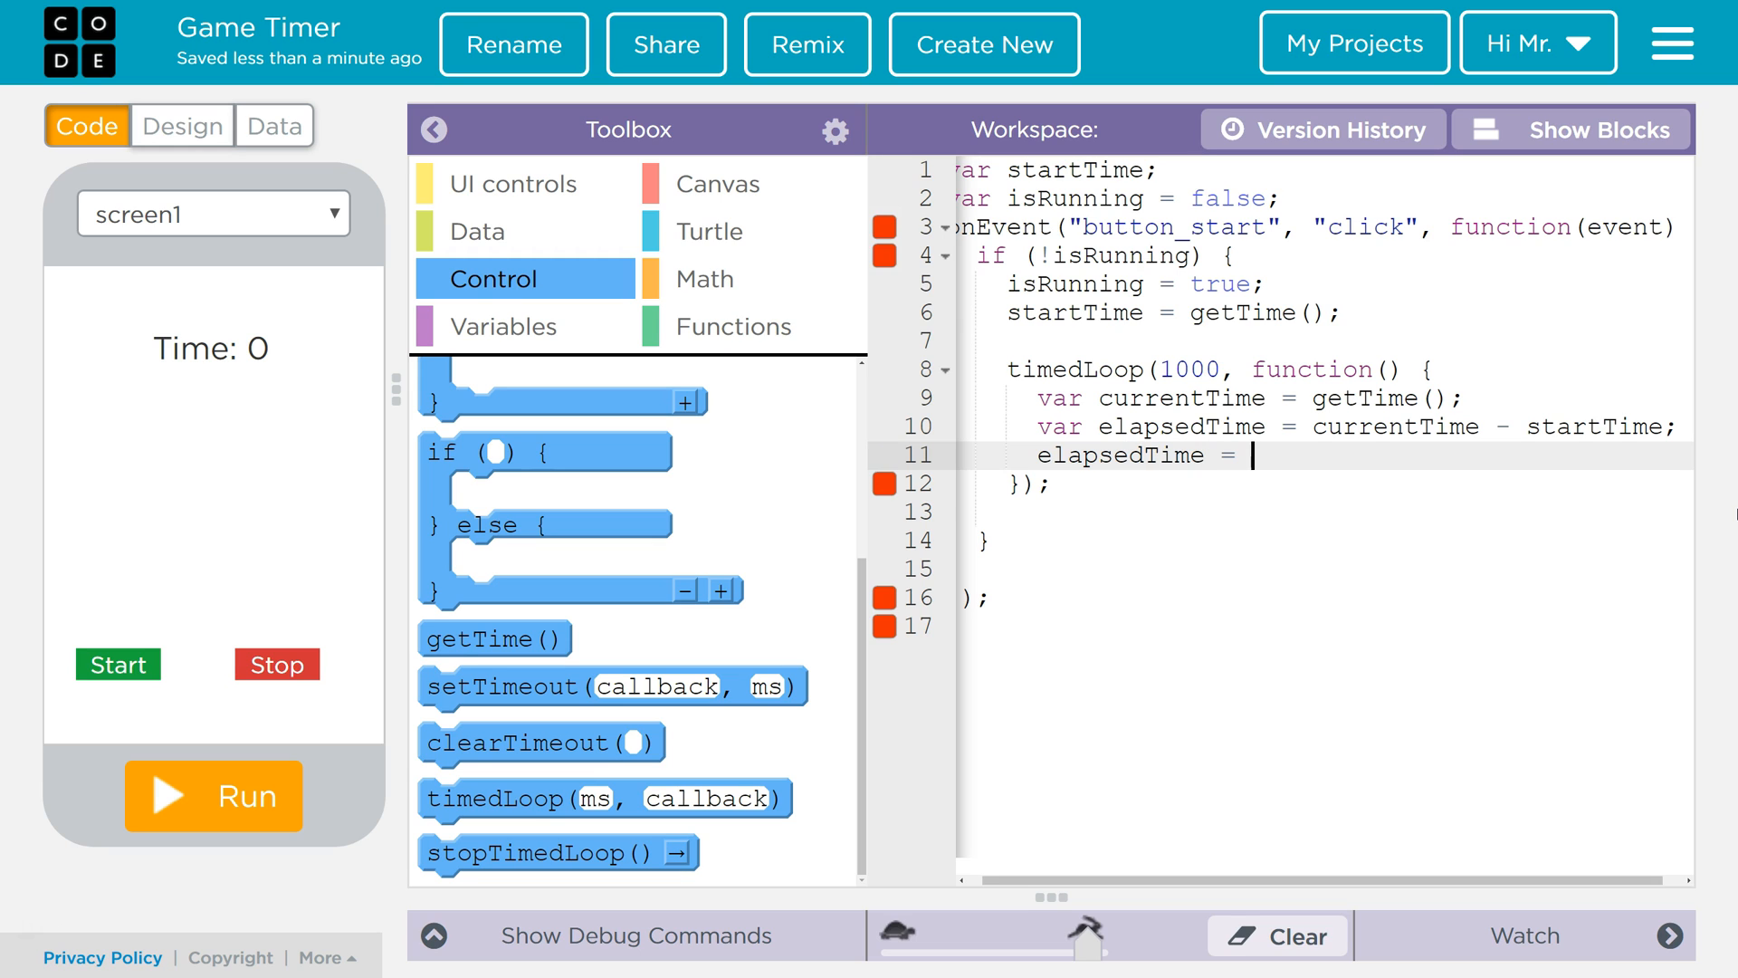
text(elapsedTime/10)
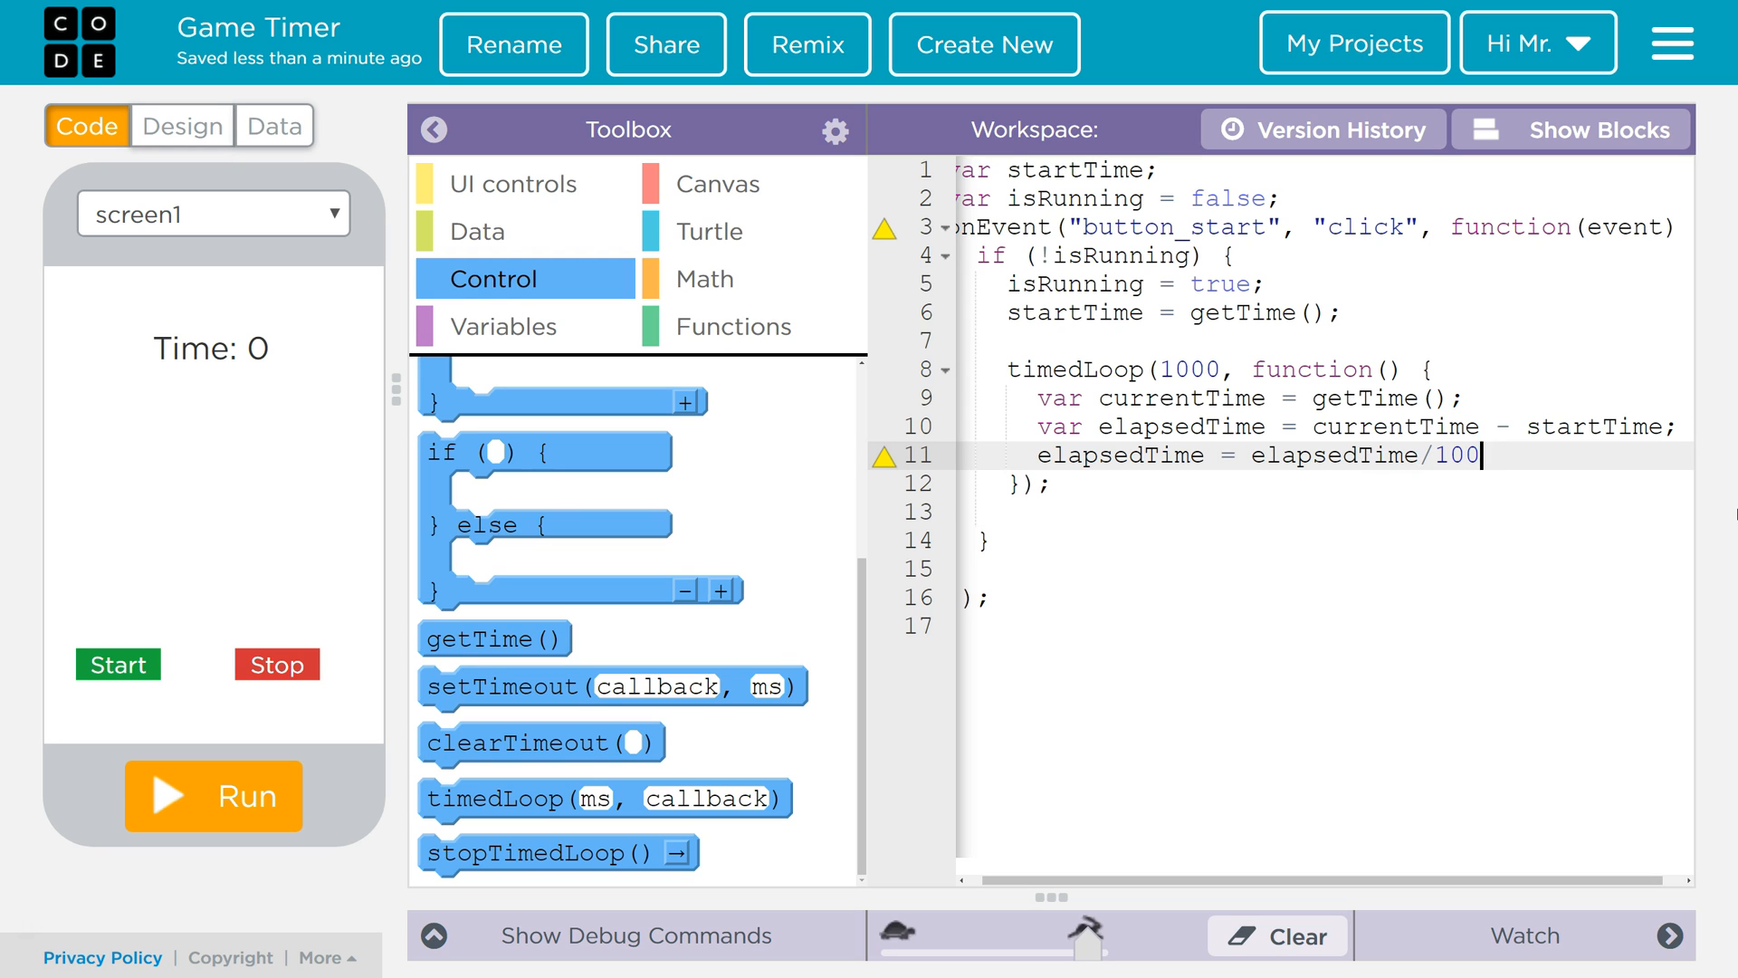
text(0)
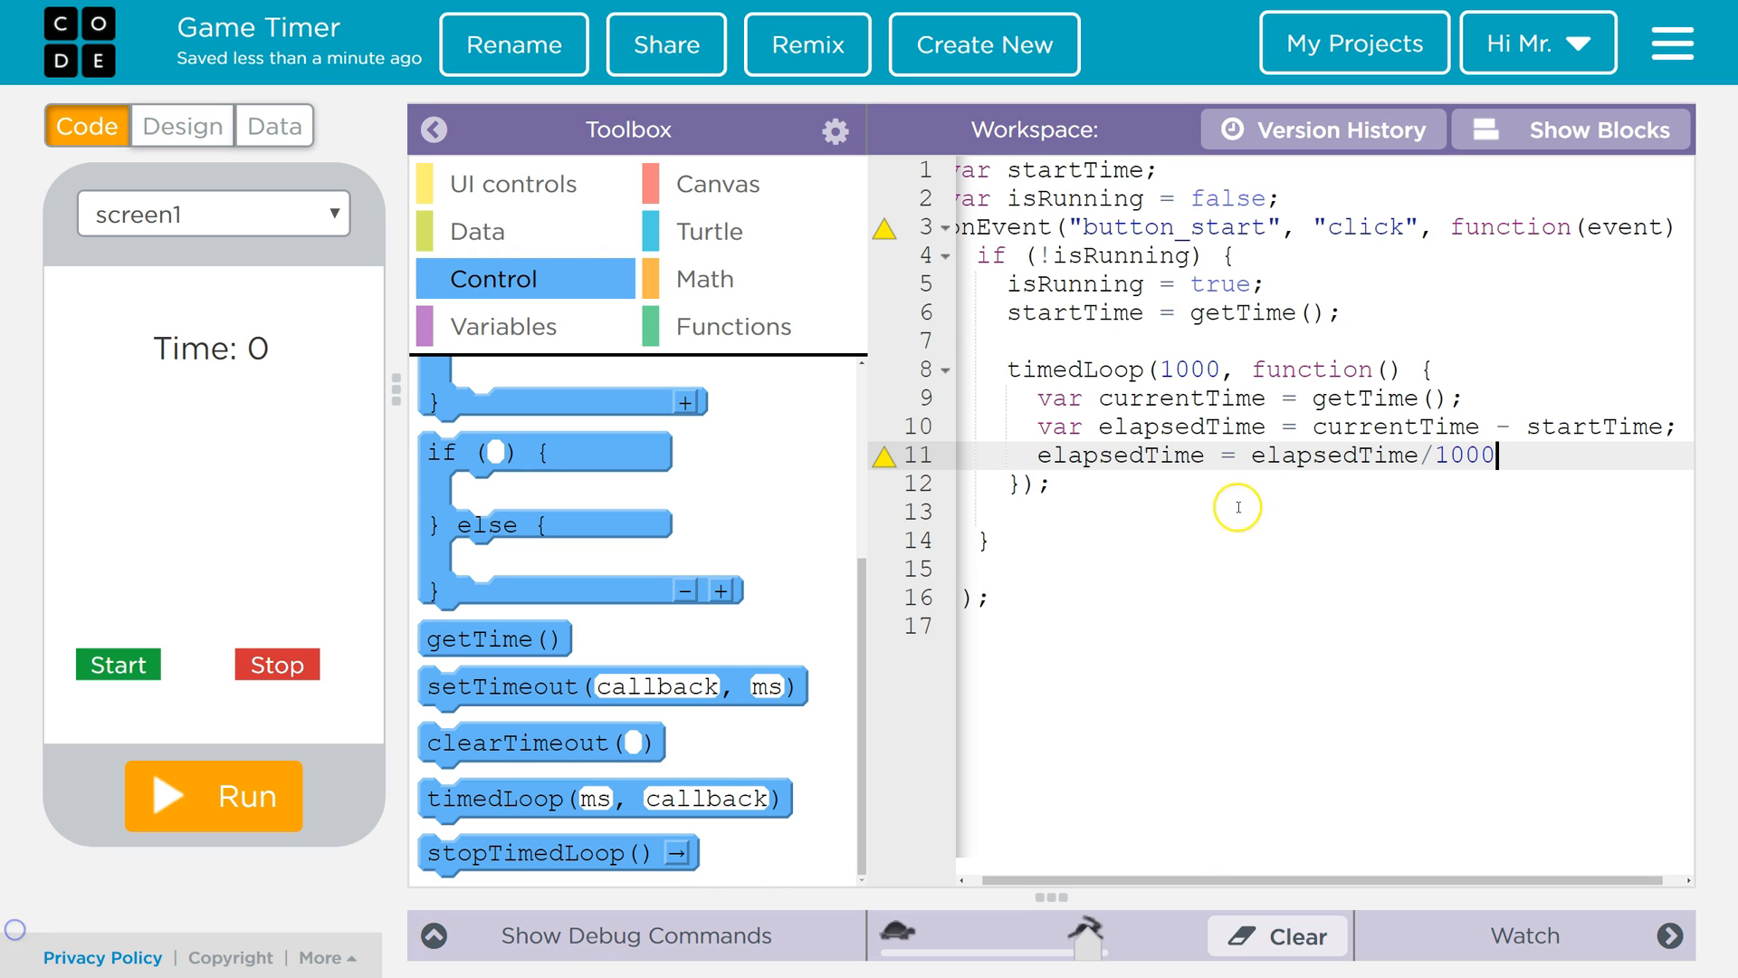
text(M)
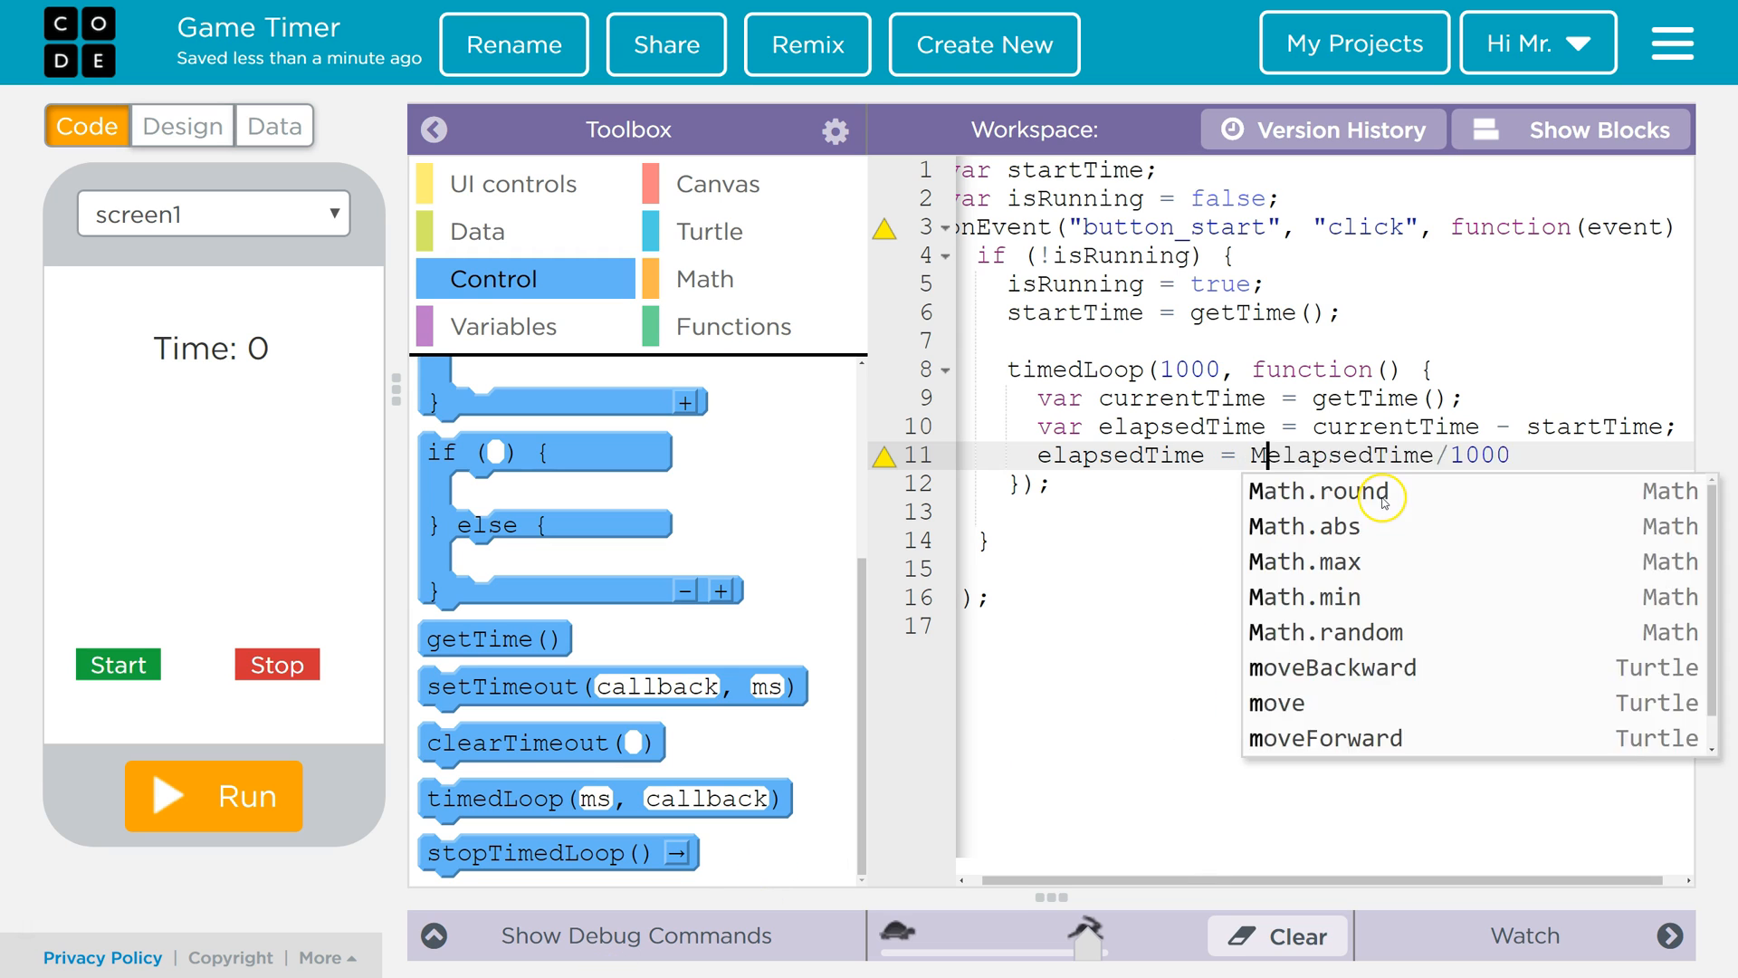
click(1318, 491)
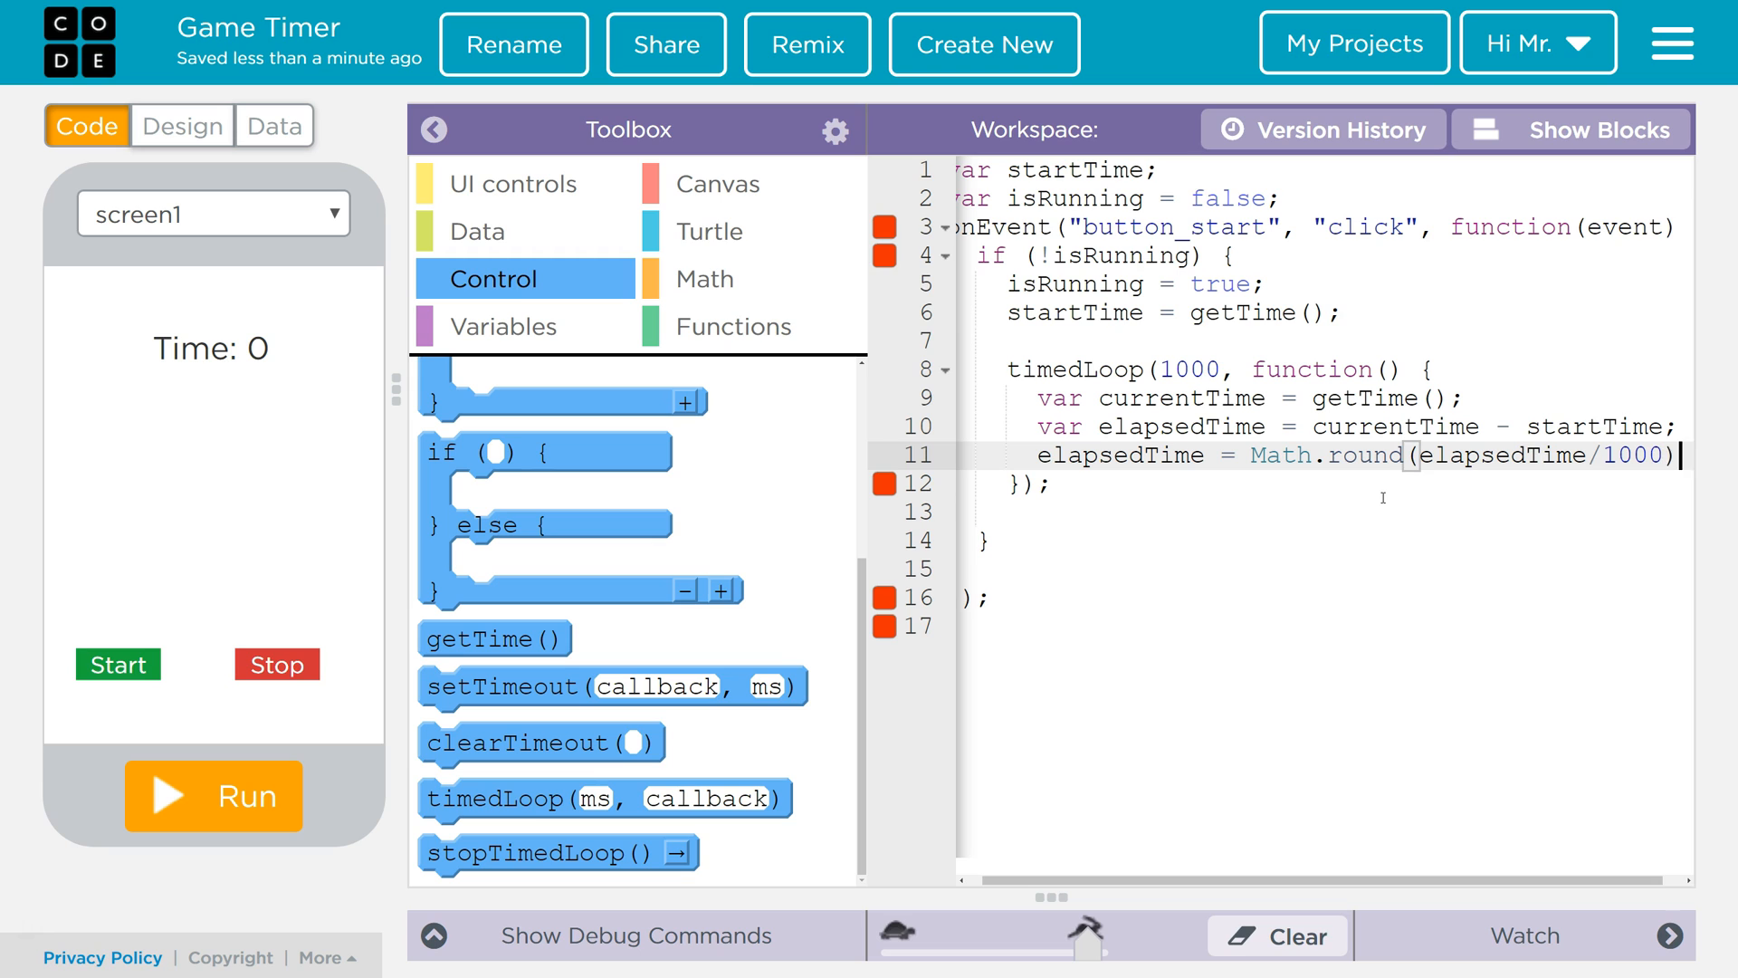
key(Backspace)
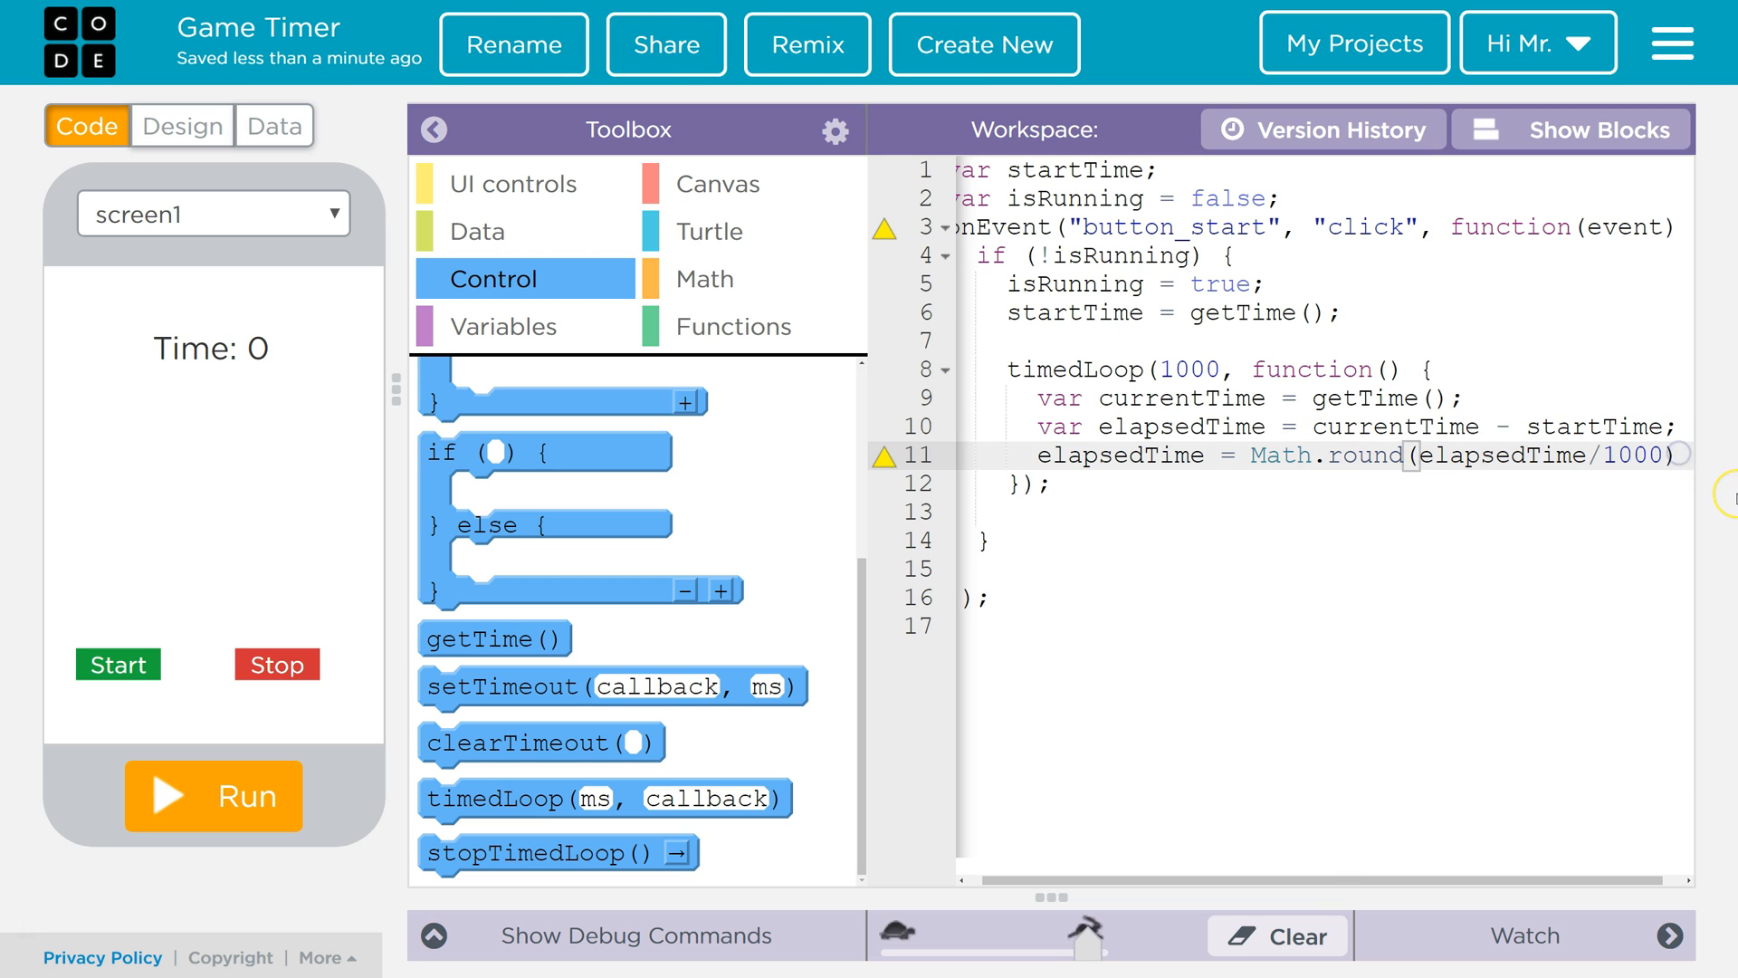
click(514, 185)
text(;)
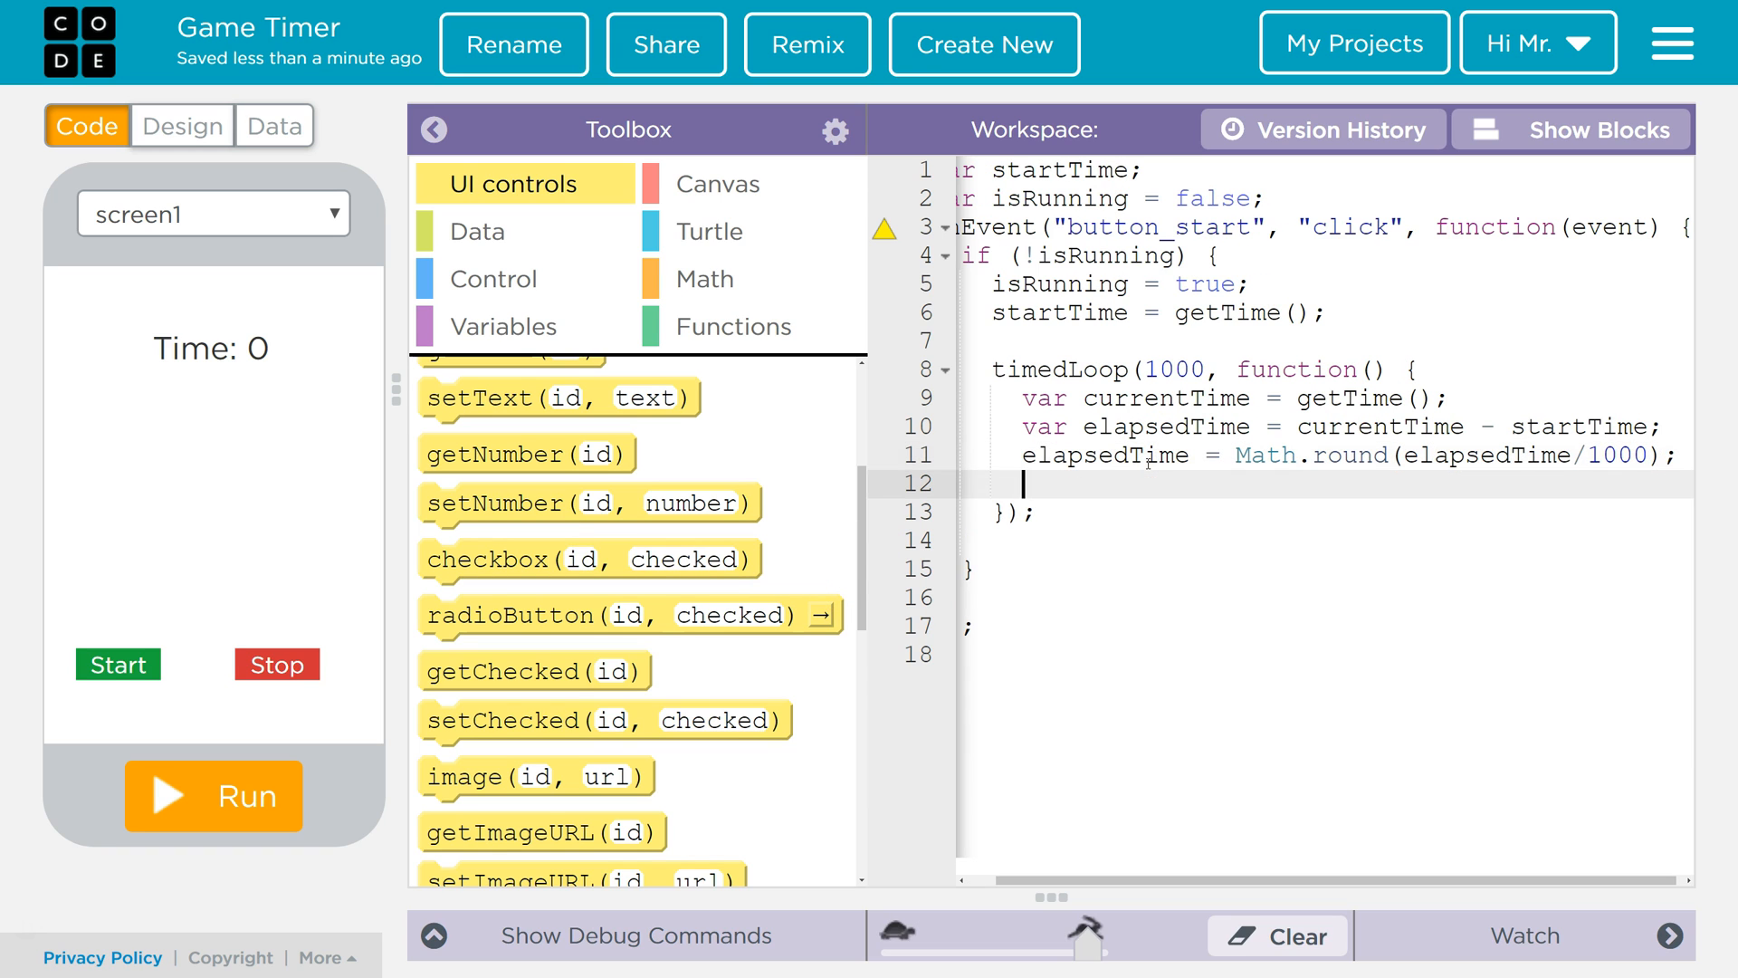
mouse_move(867, 379)
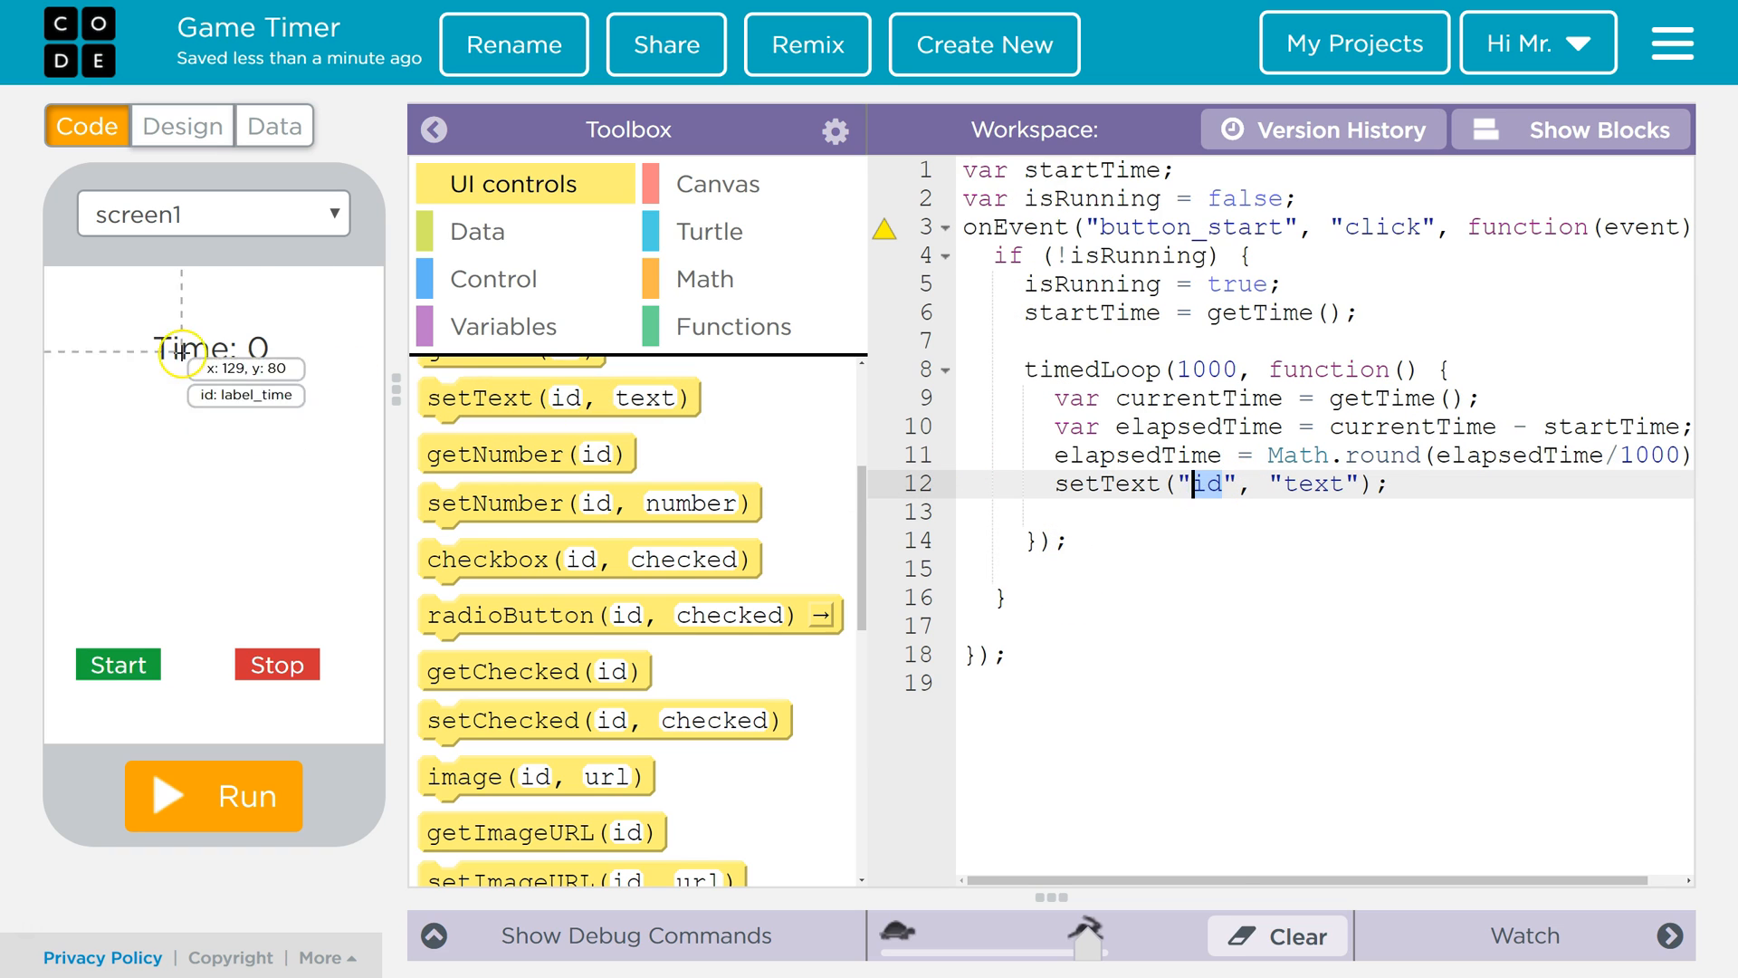
- Add setText writing "Time: " + elapsedTime to label_time inside the timed loop
text(label_time)
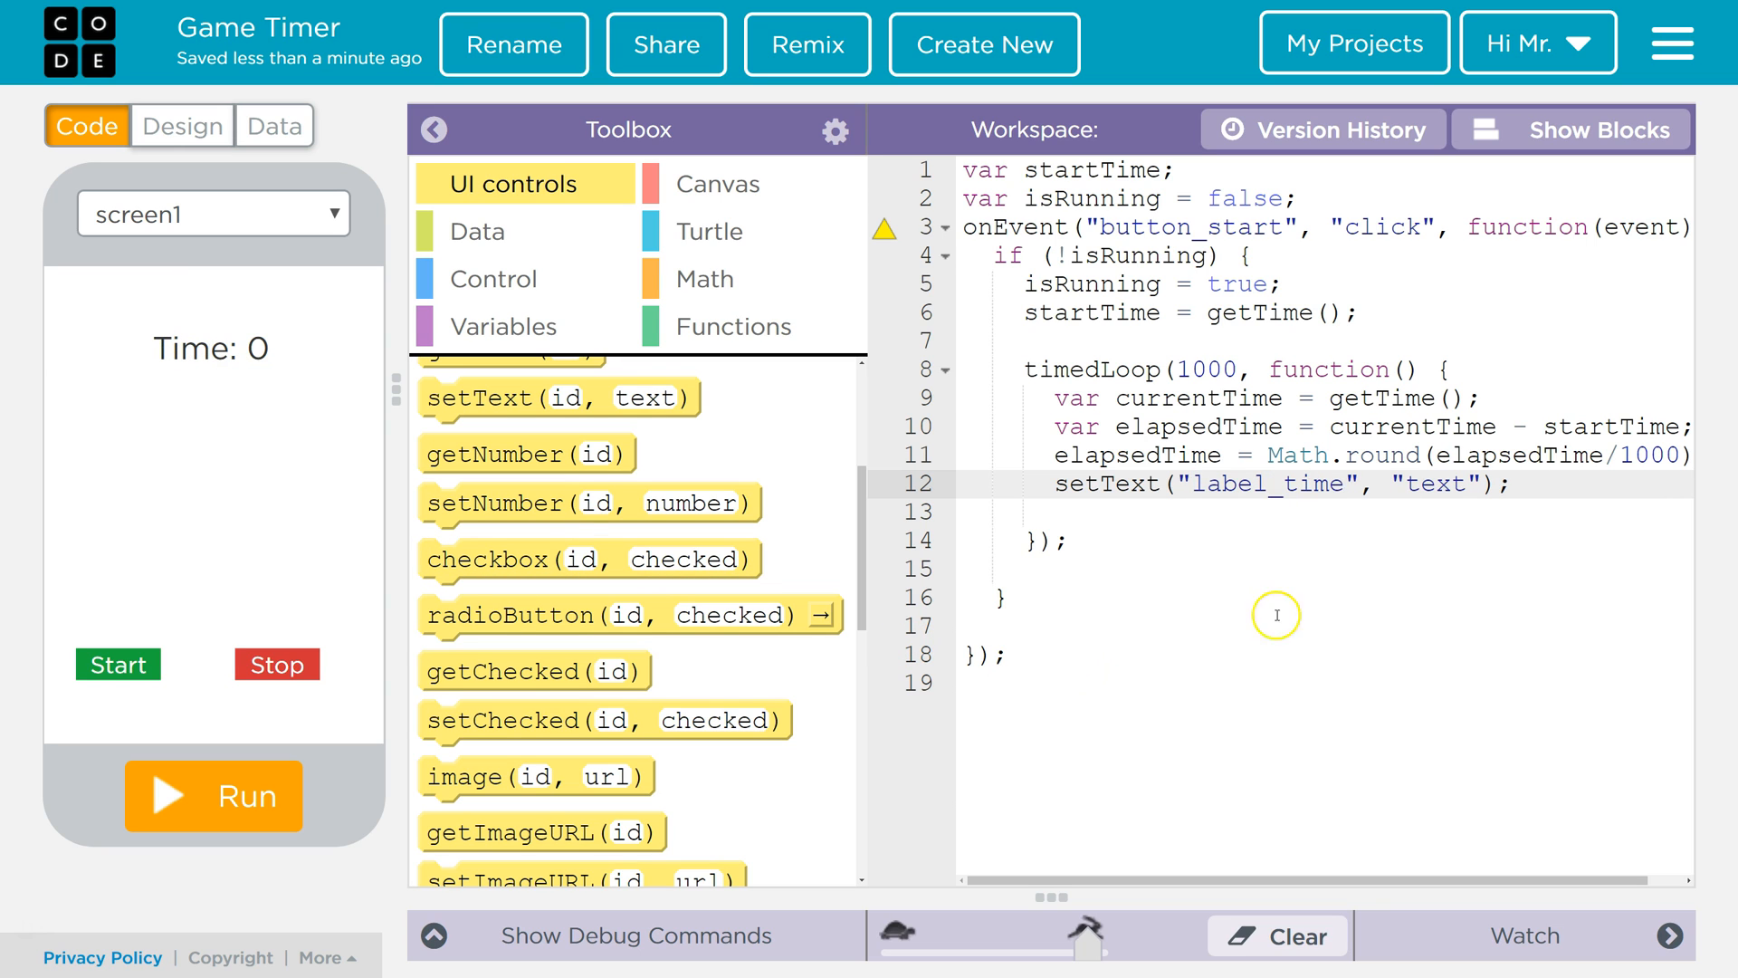
double_click(1435, 483)
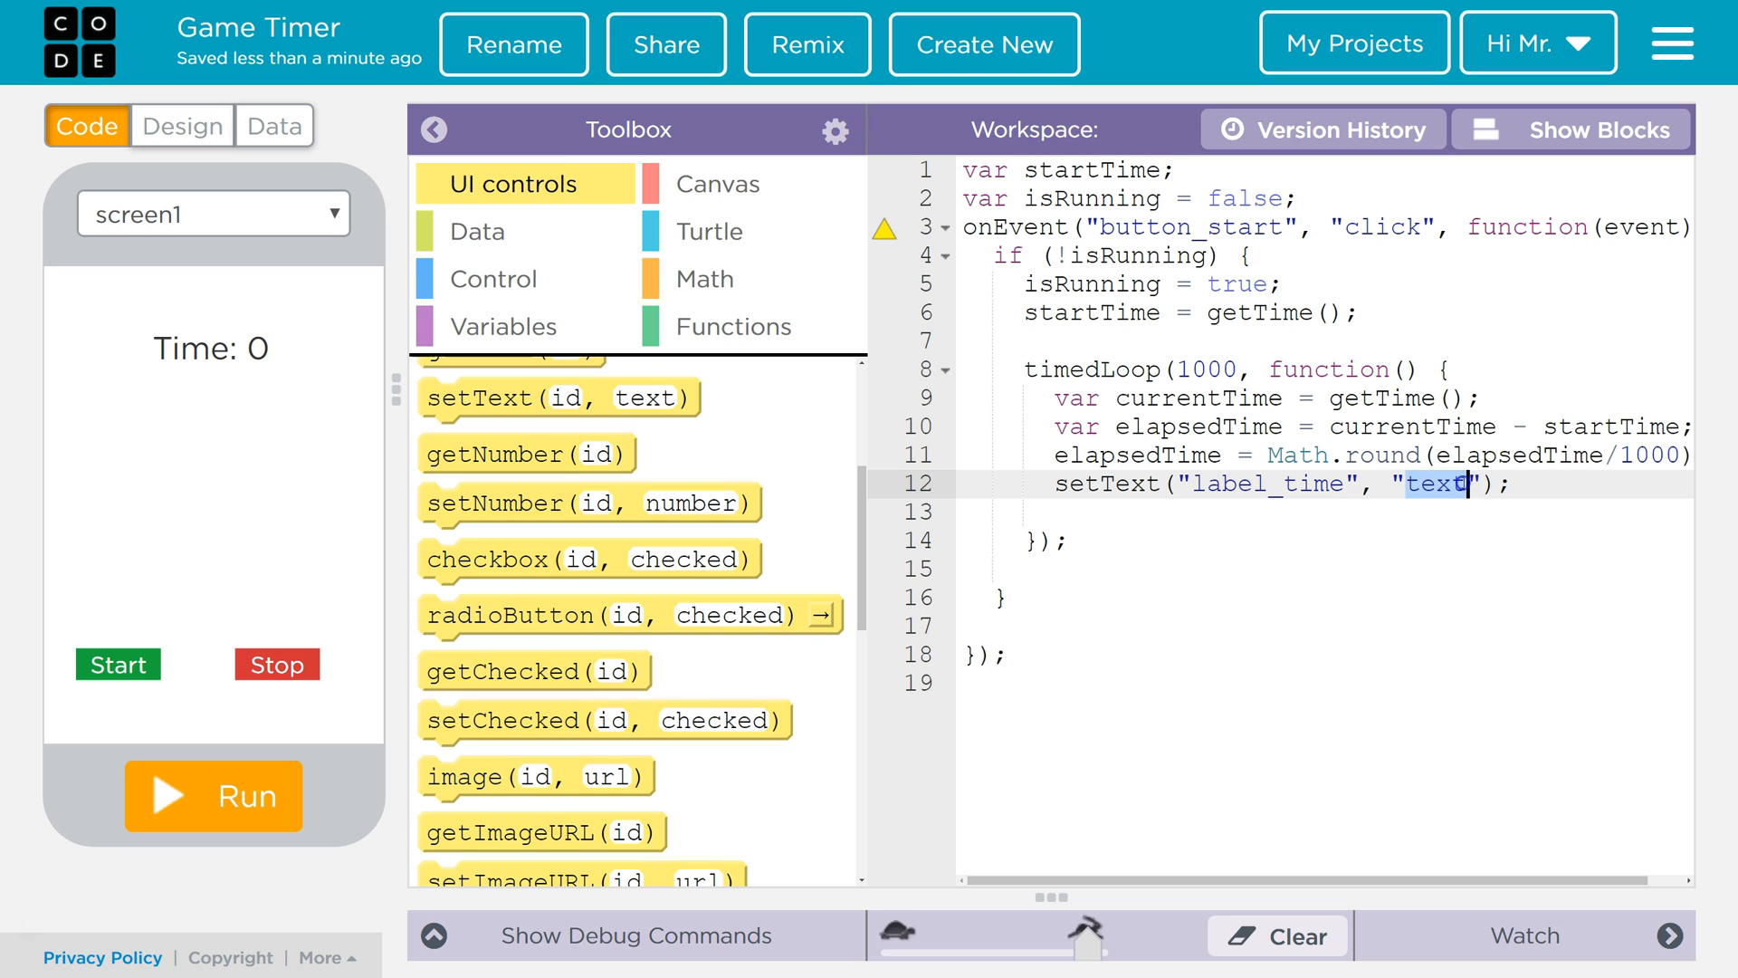
text(Time:)
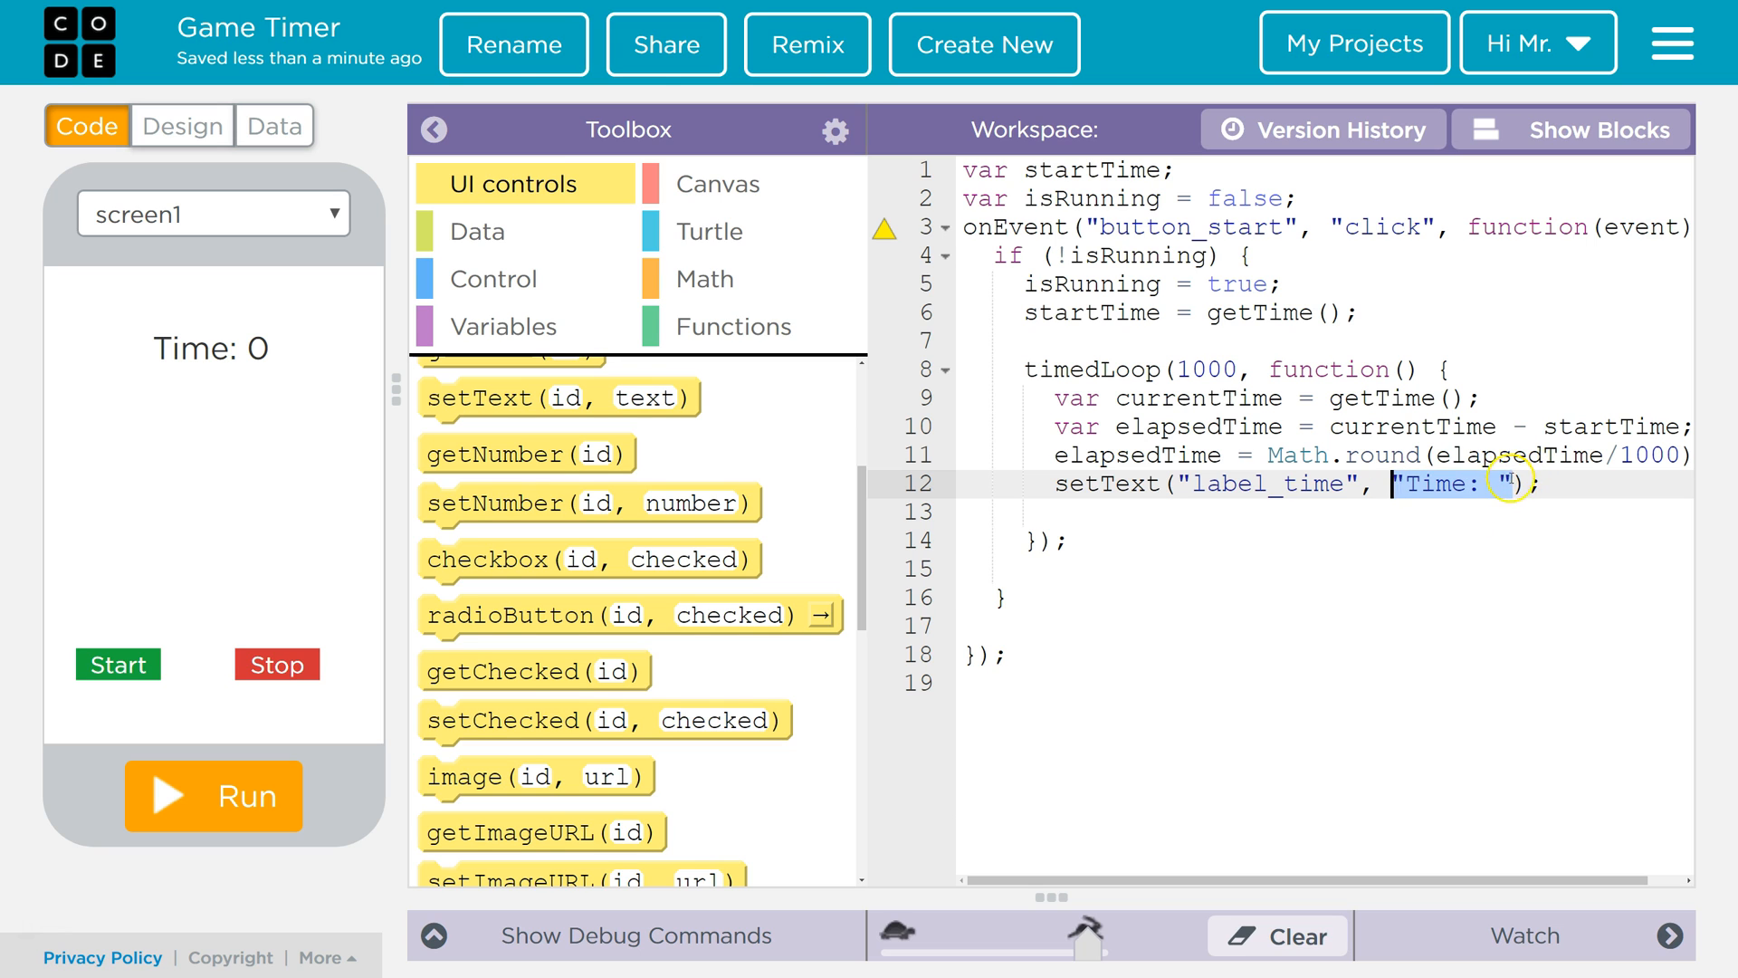
text(+)
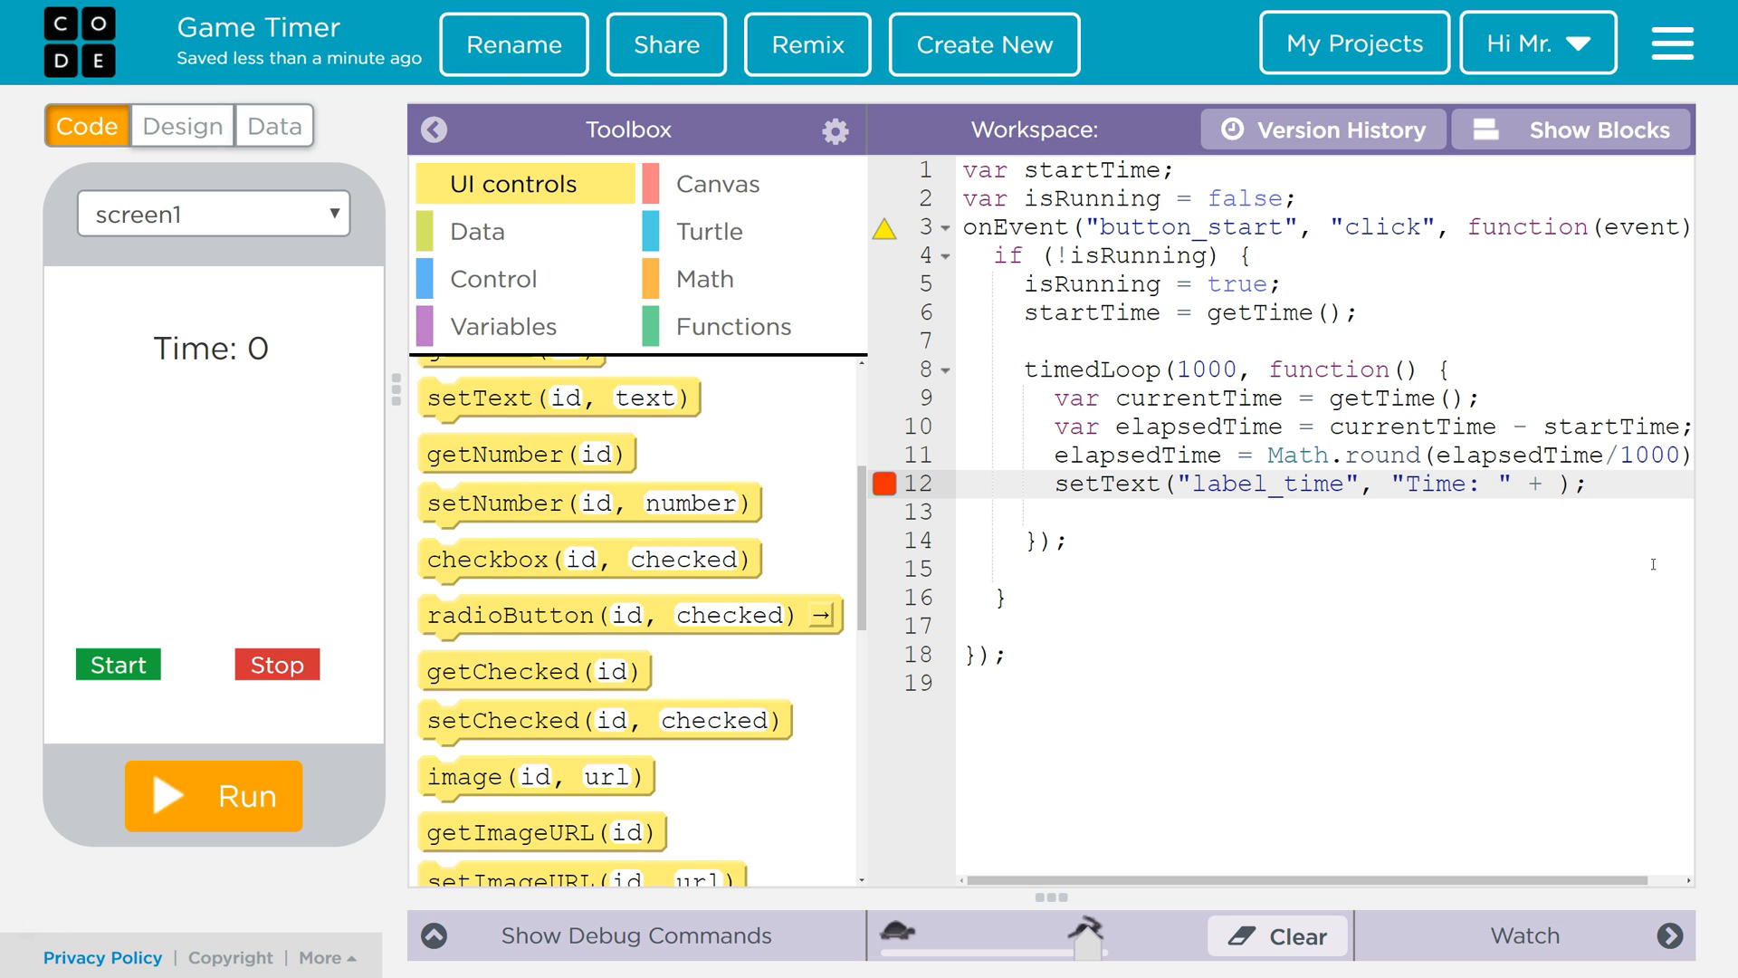
double_click(1143, 454)
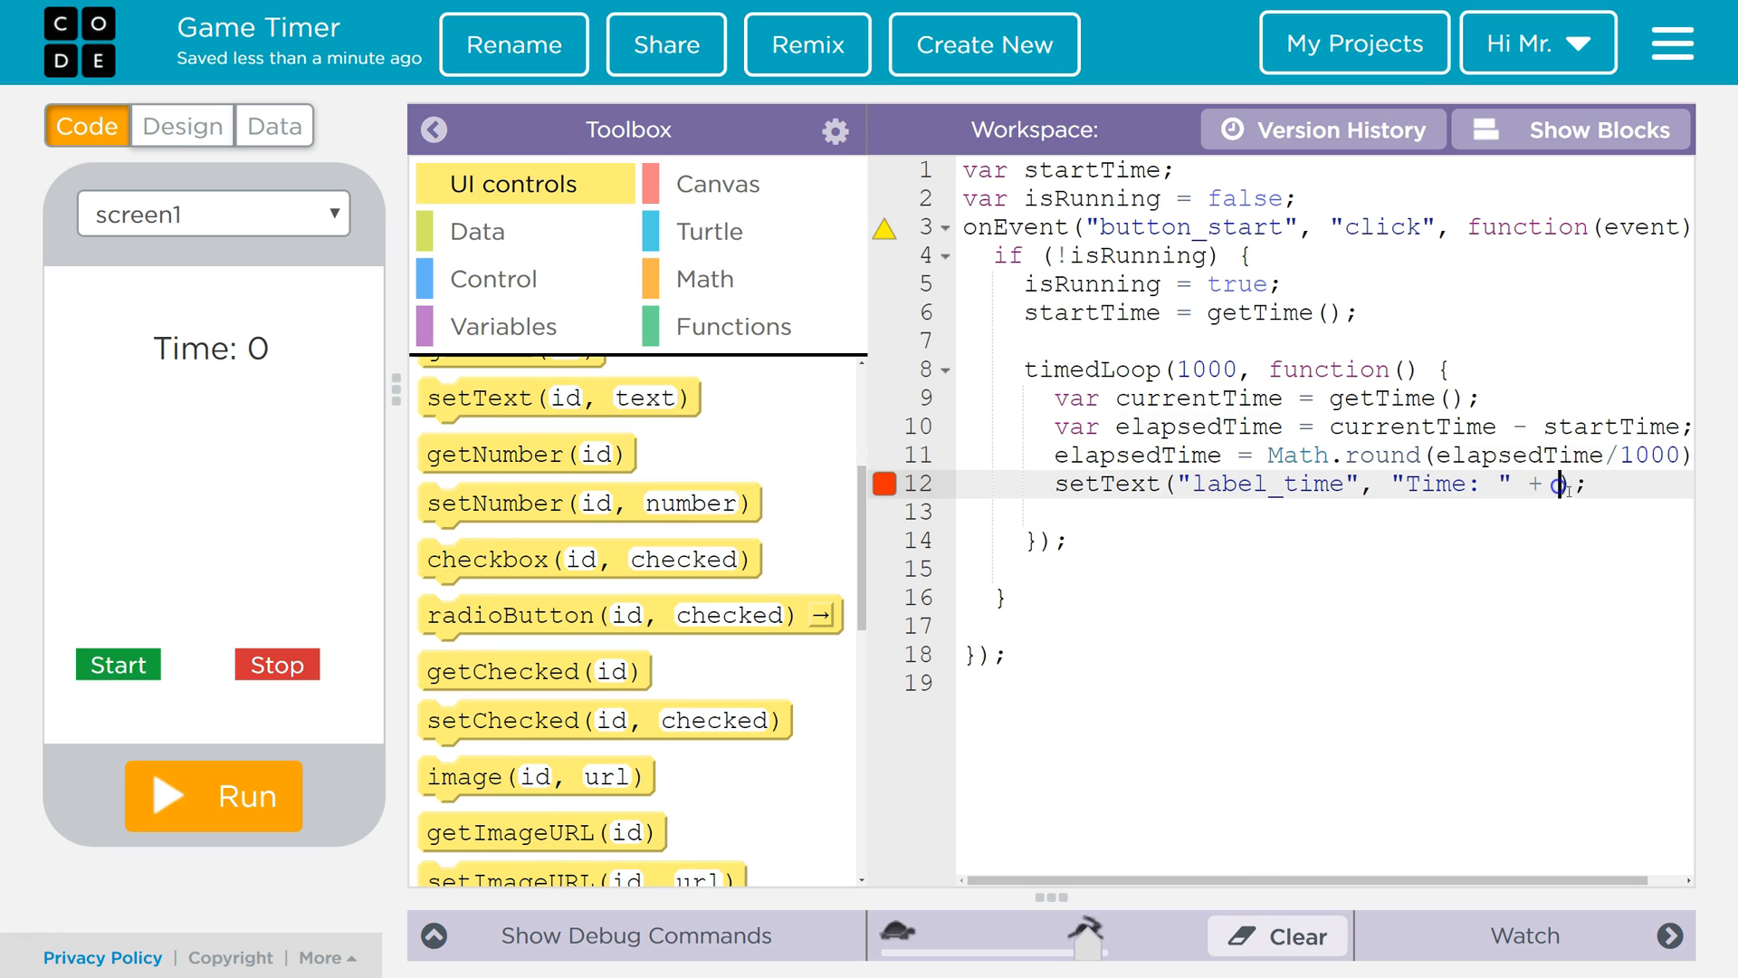
text(elapsedTime)
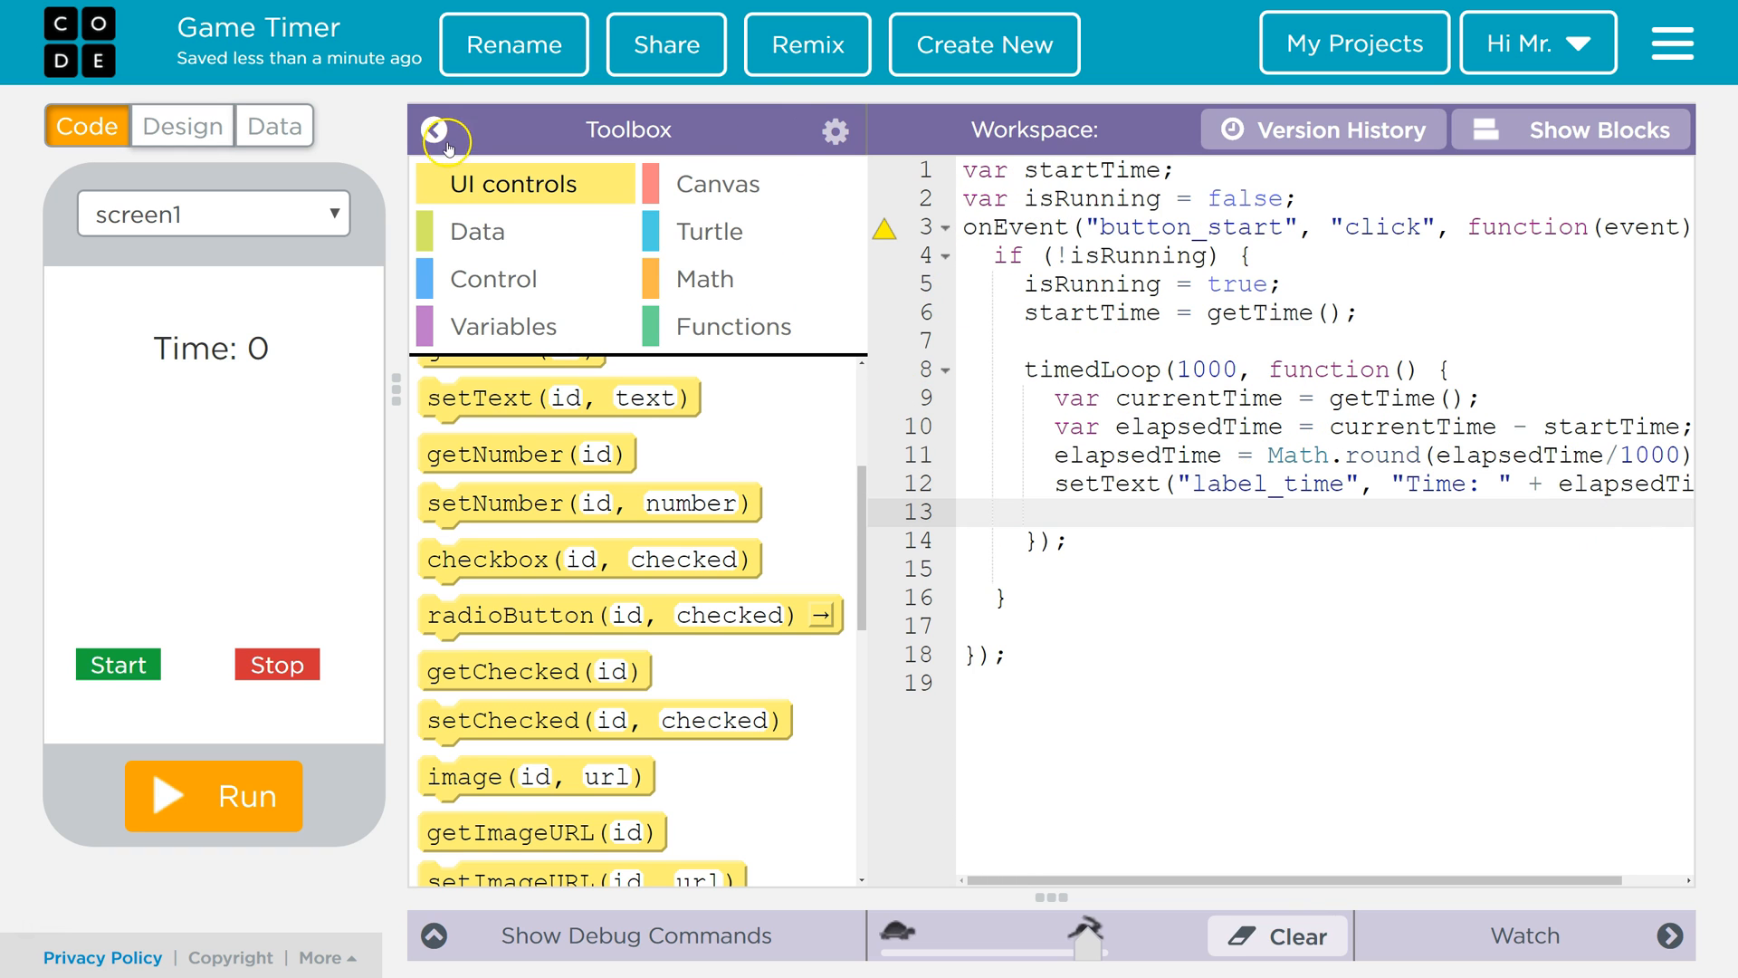
click(445, 139)
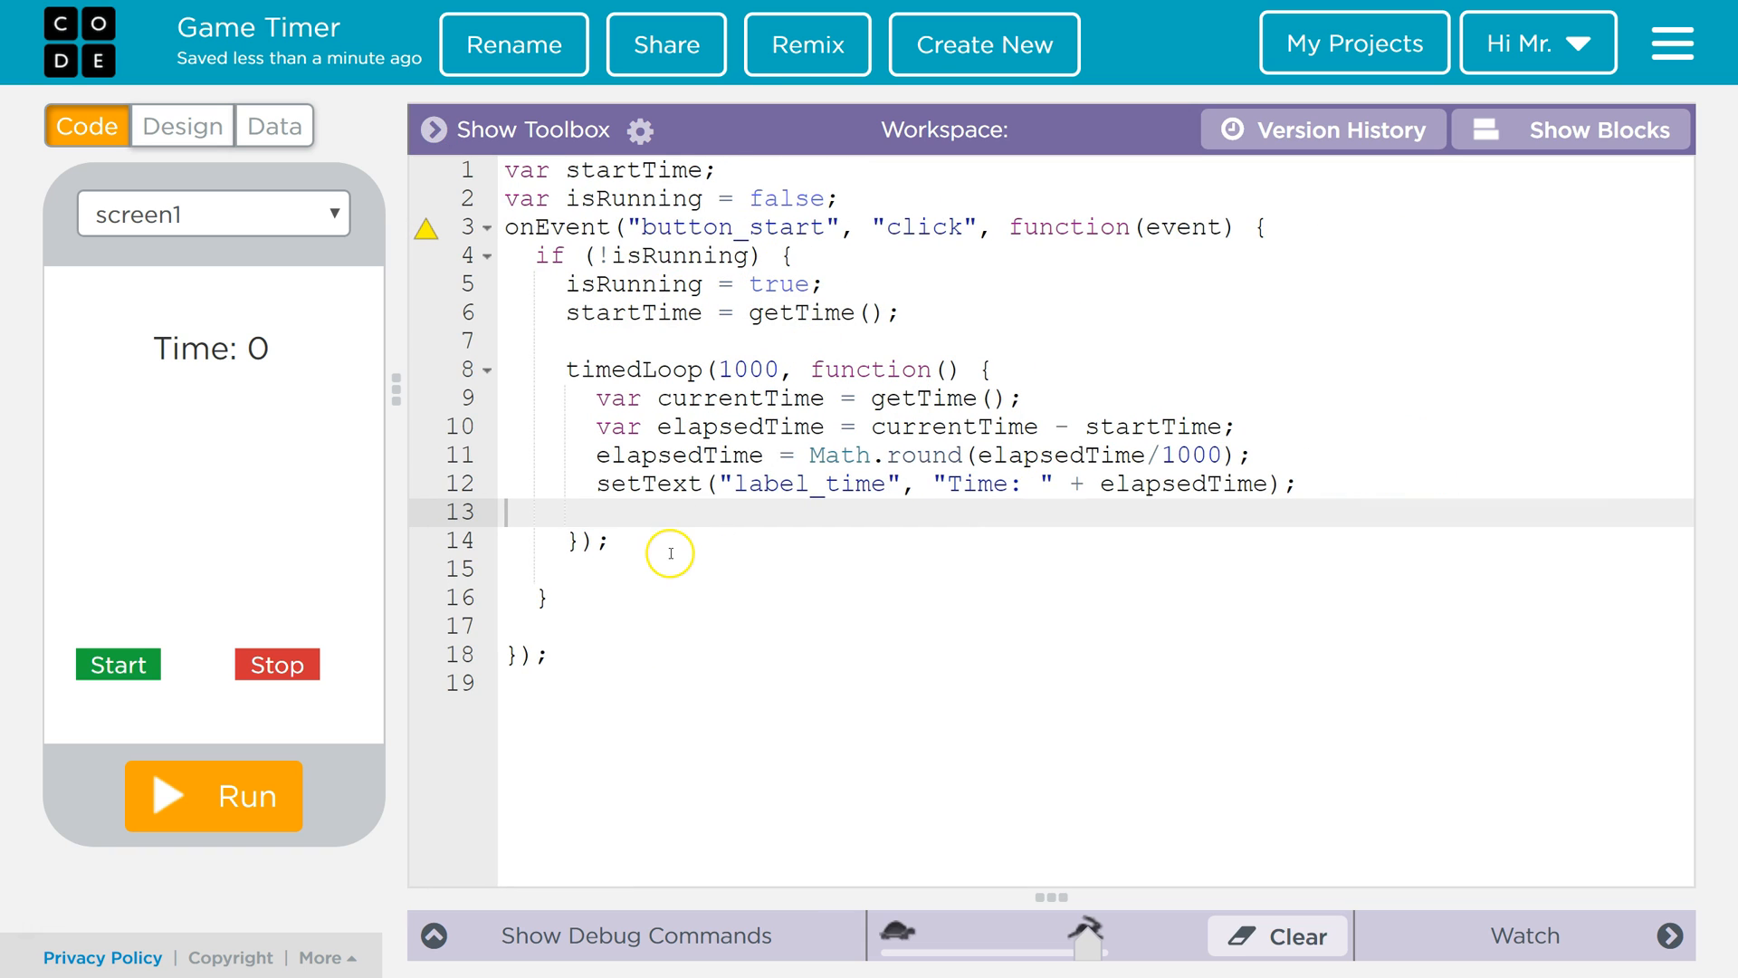
mouse_move(116, 664)
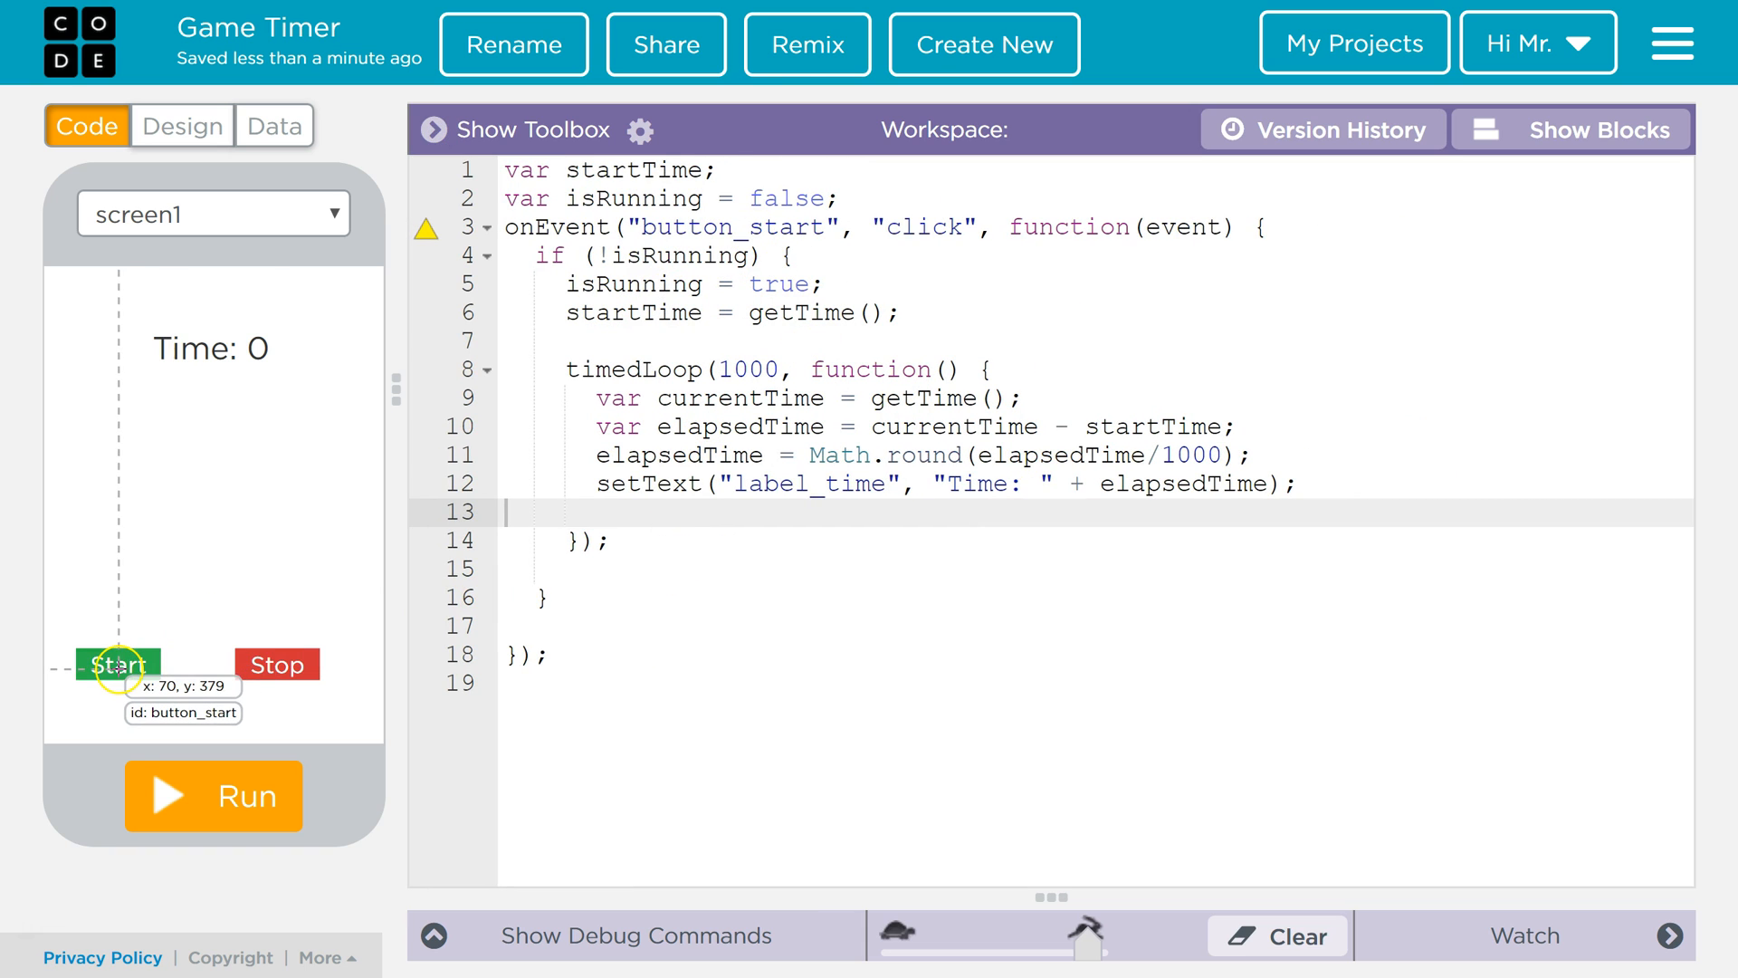
click(213, 795)
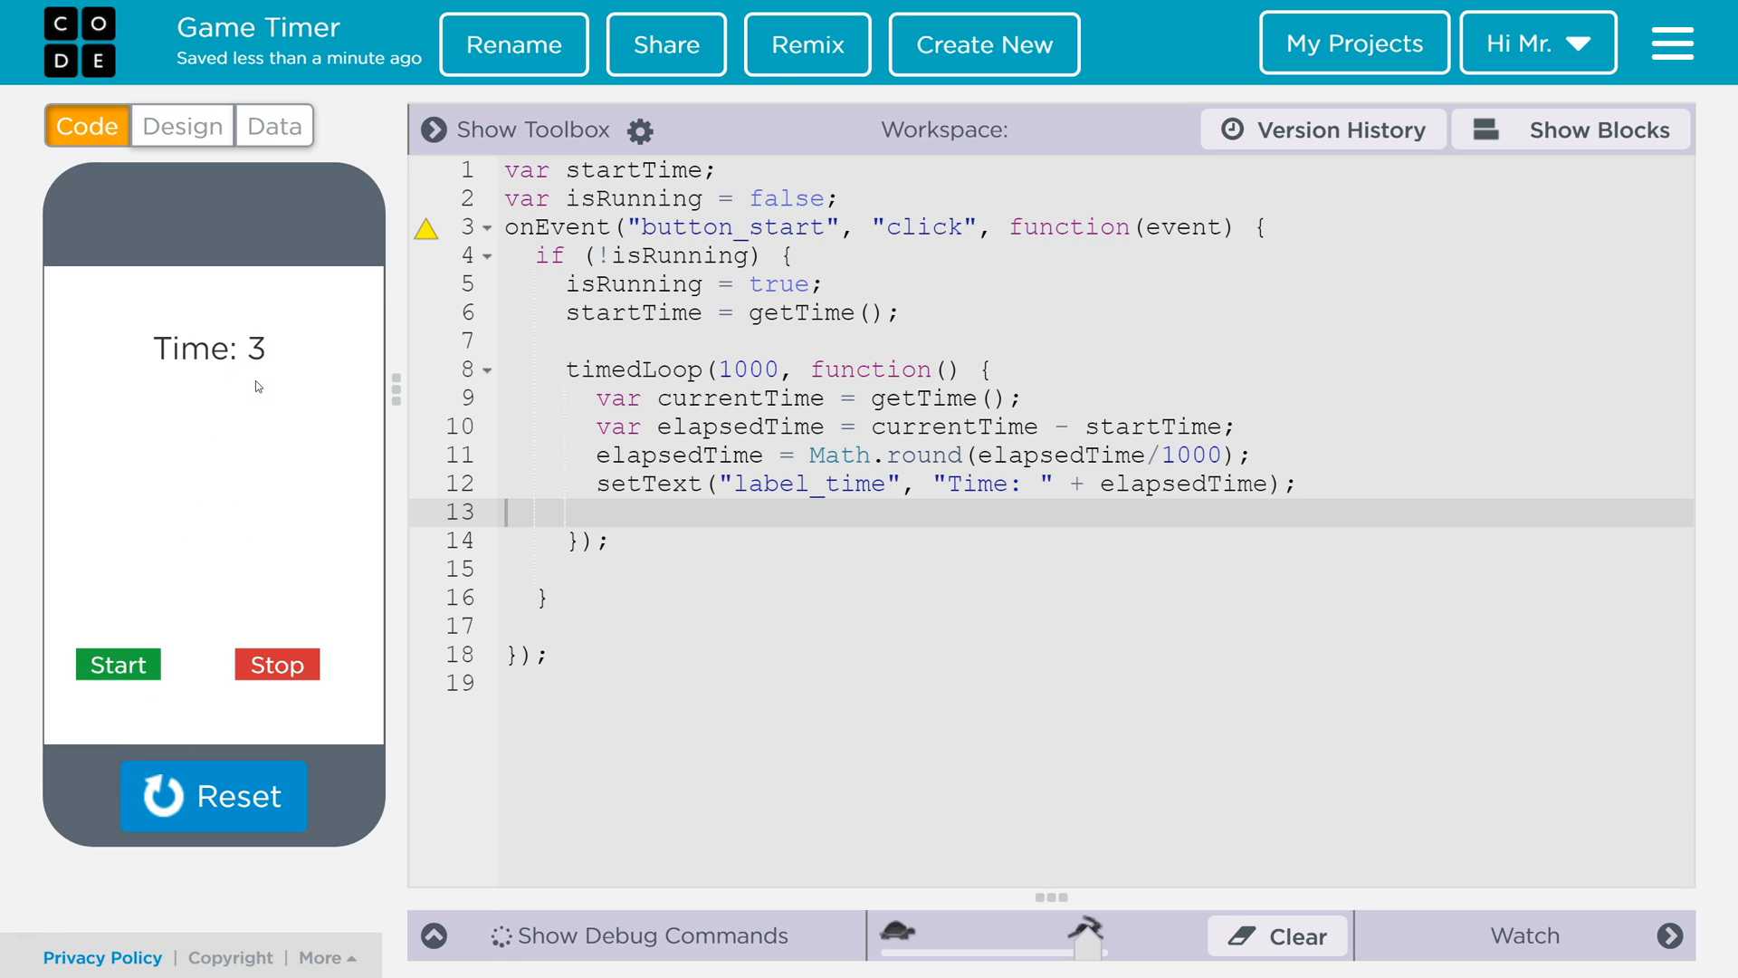
click(275, 664)
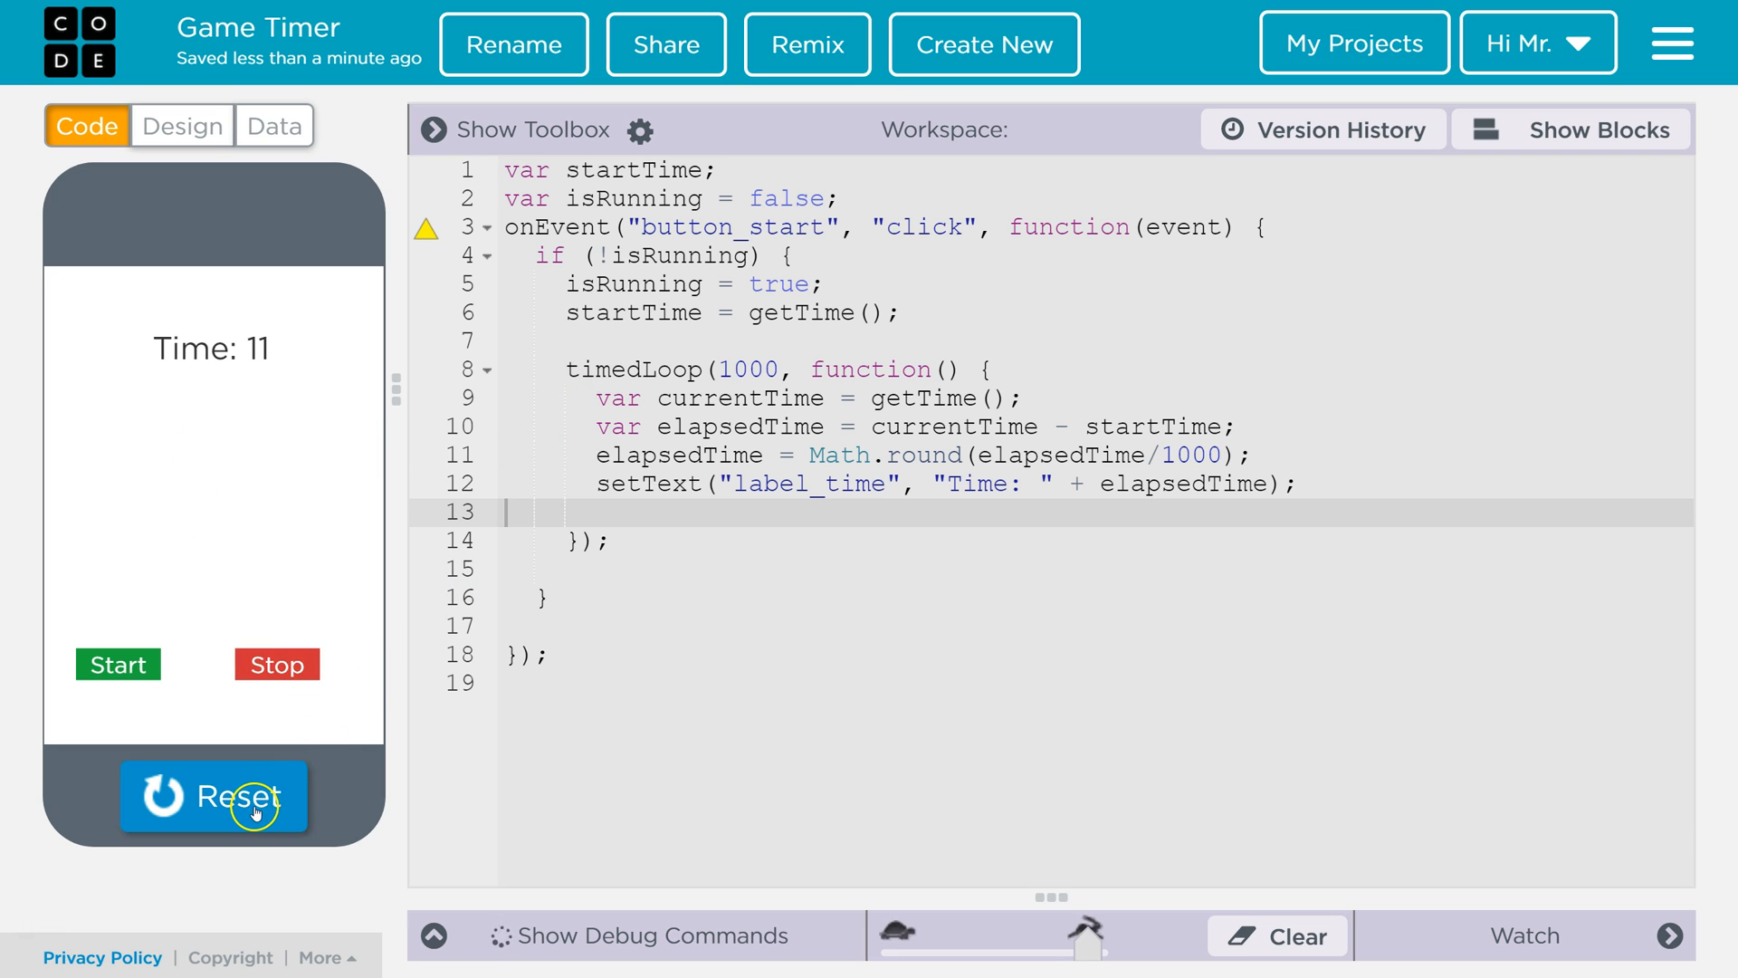
click(214, 797)
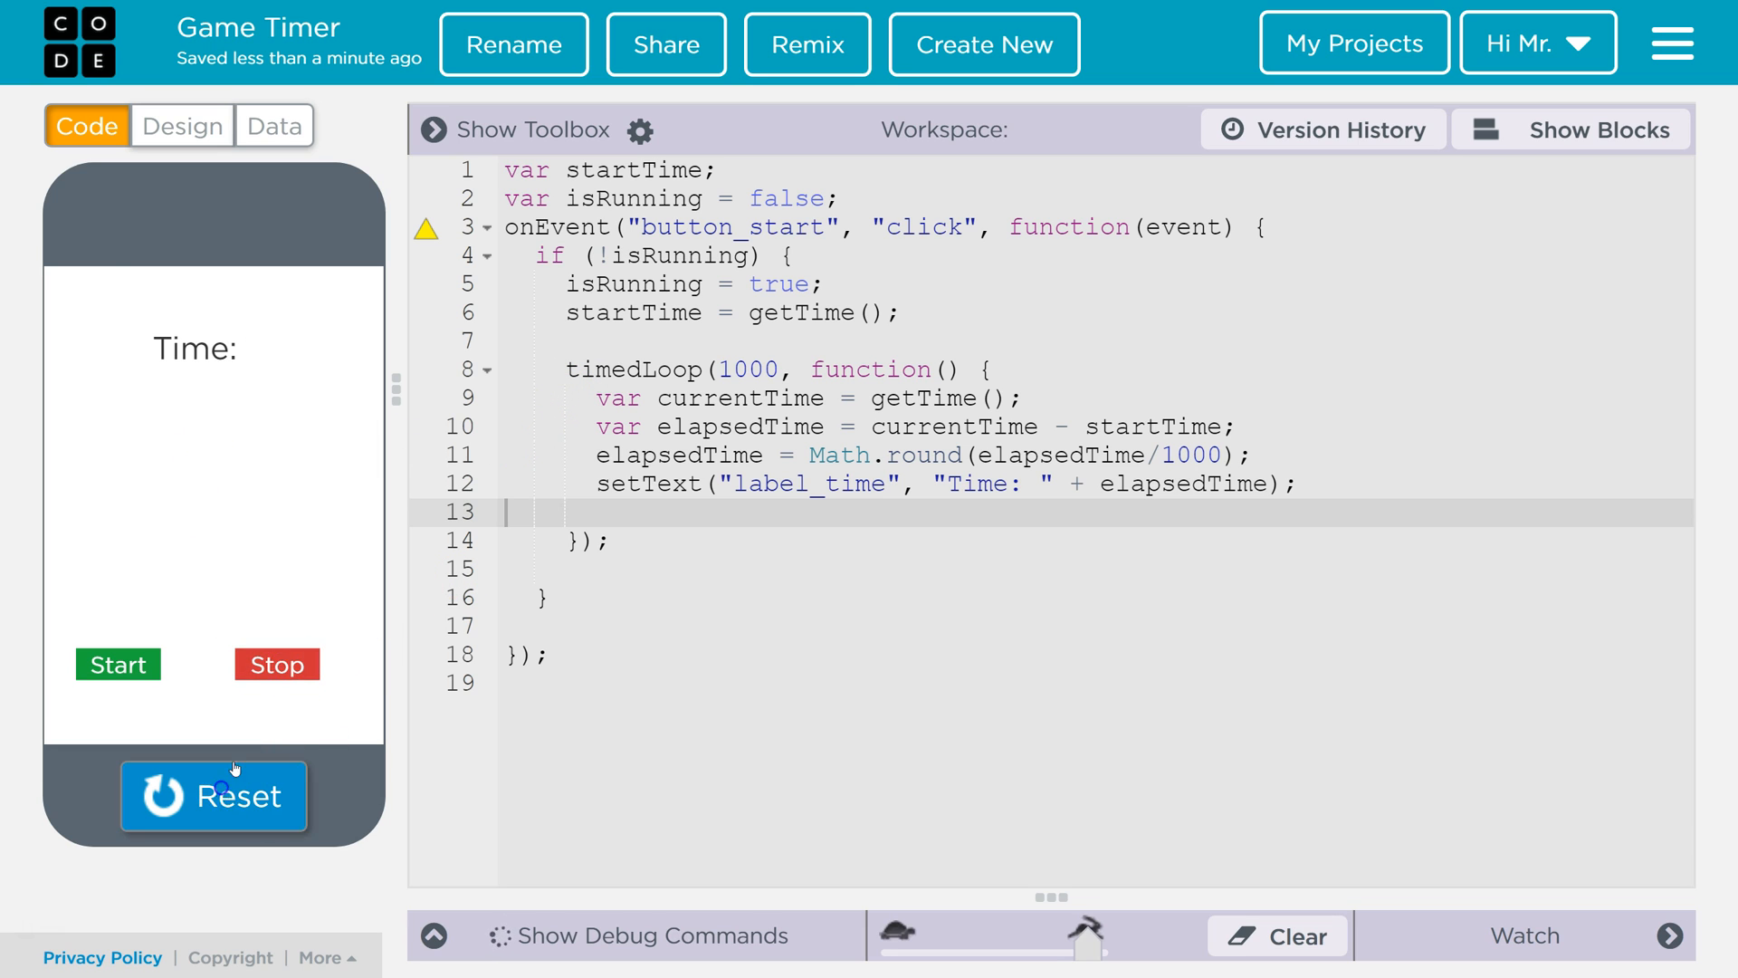
click(213, 795)
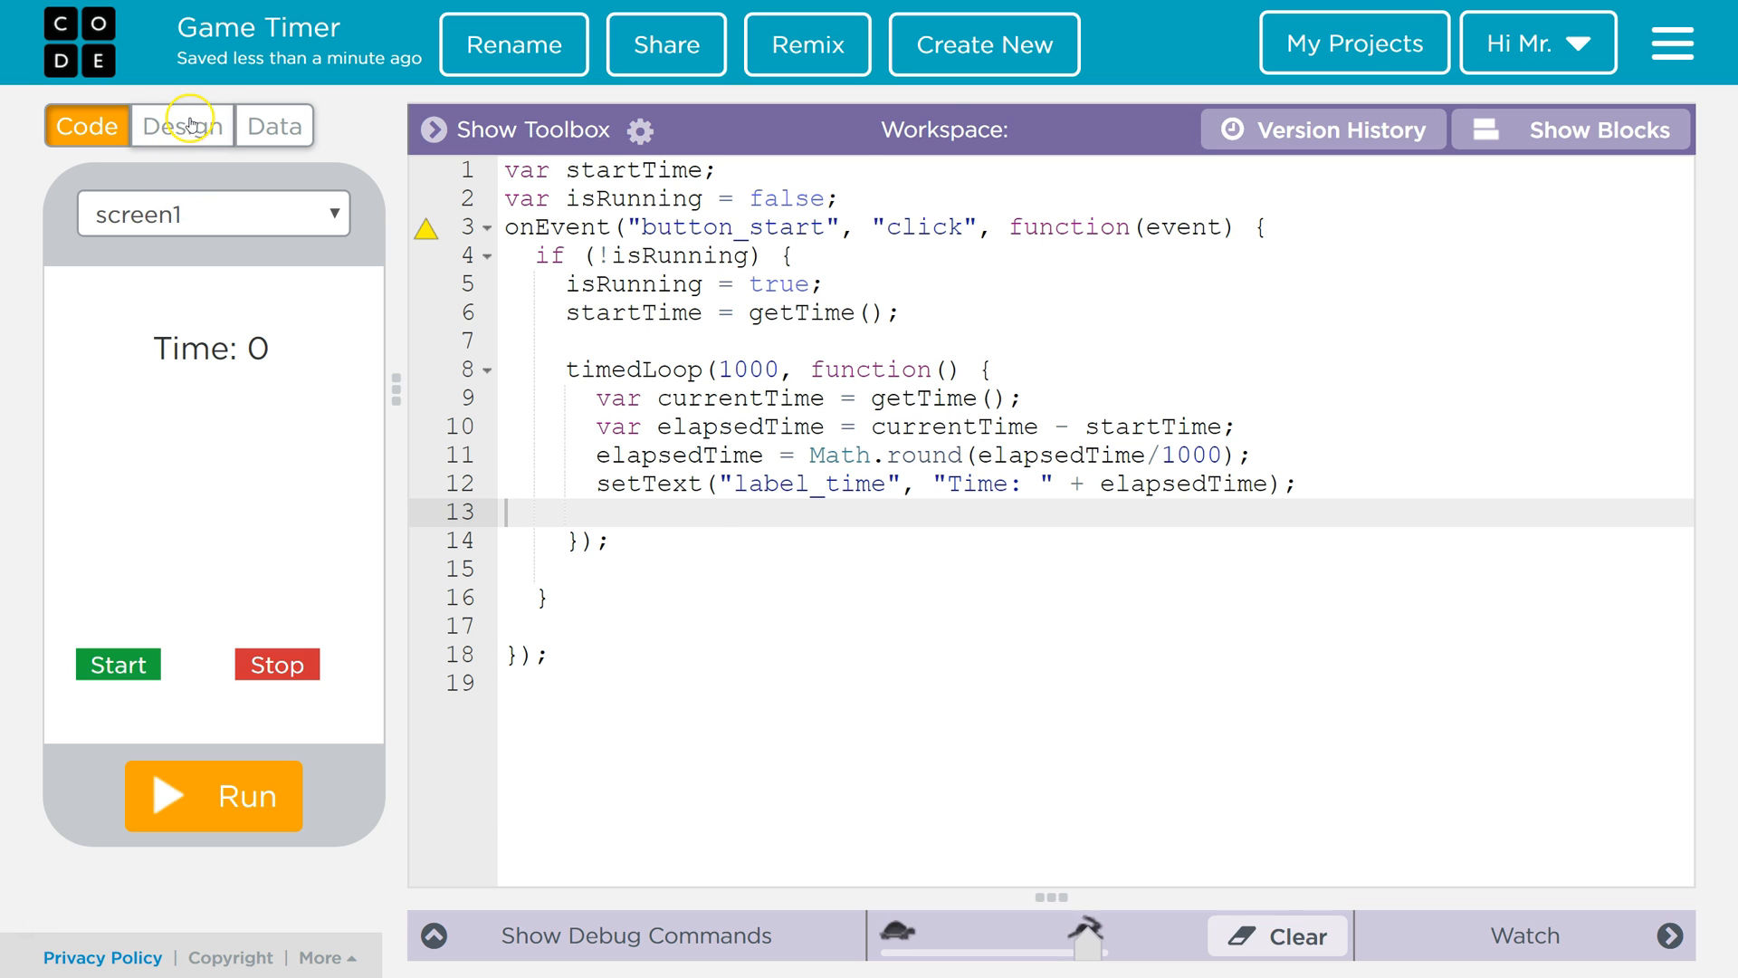
- Insert an empty click handler for button_stop from the Design view's Events panel
click(181, 124)
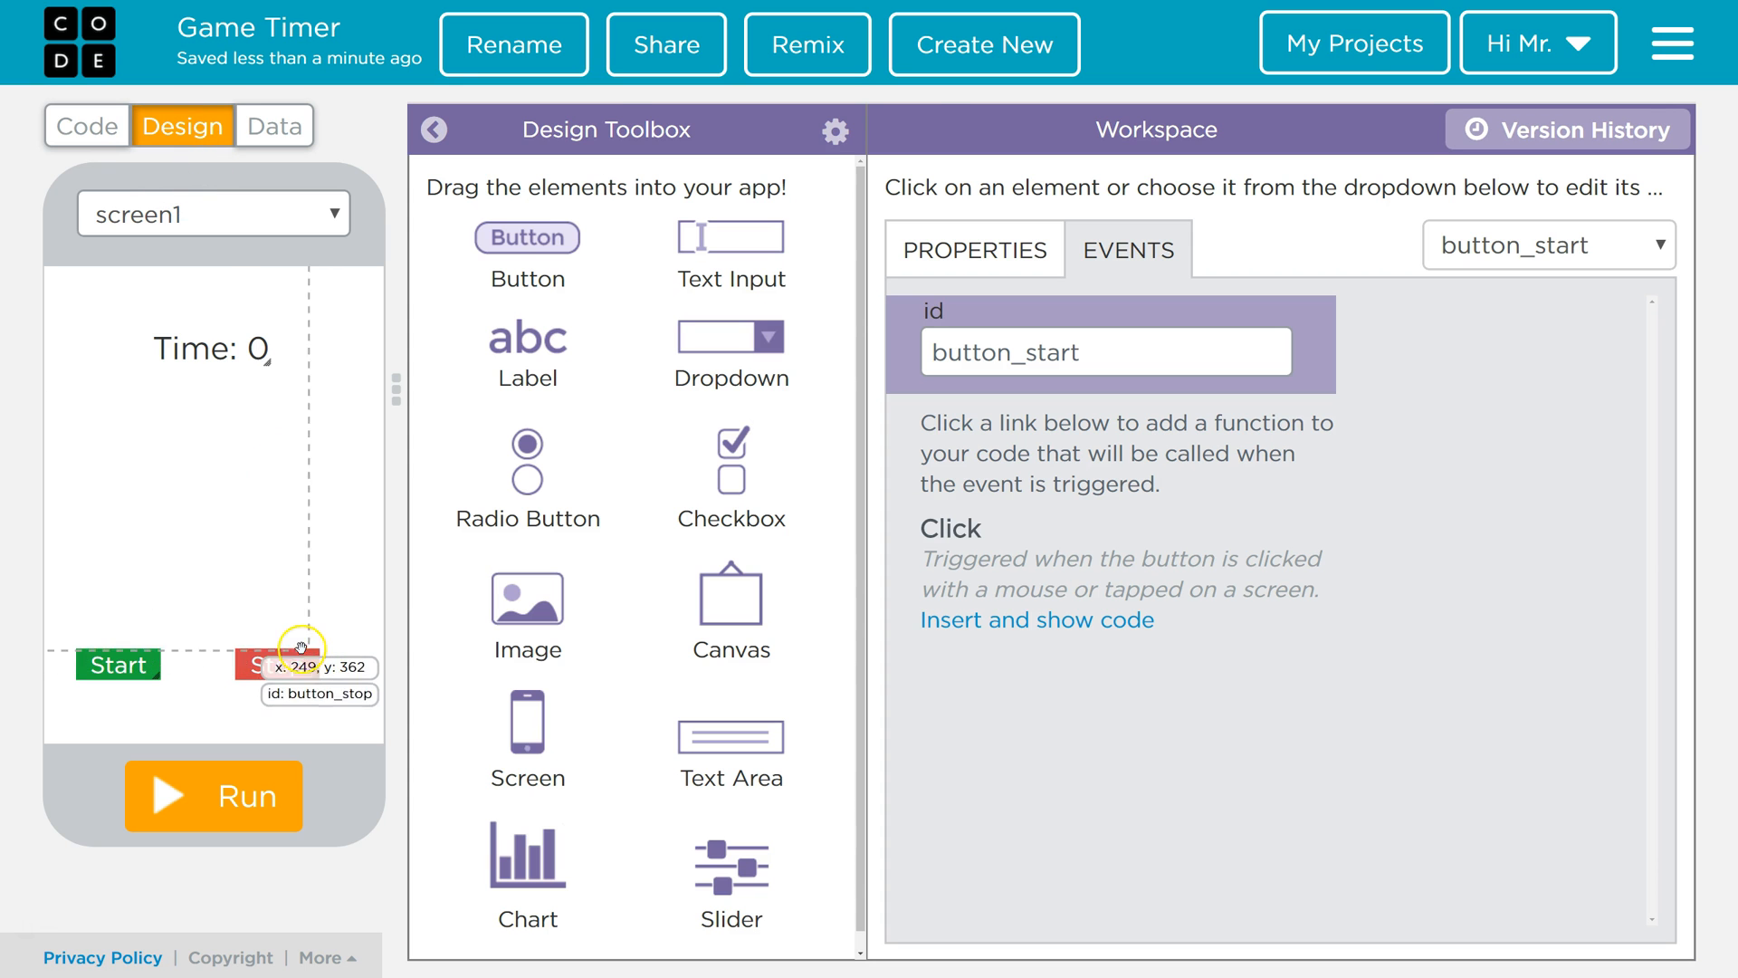
click(275, 665)
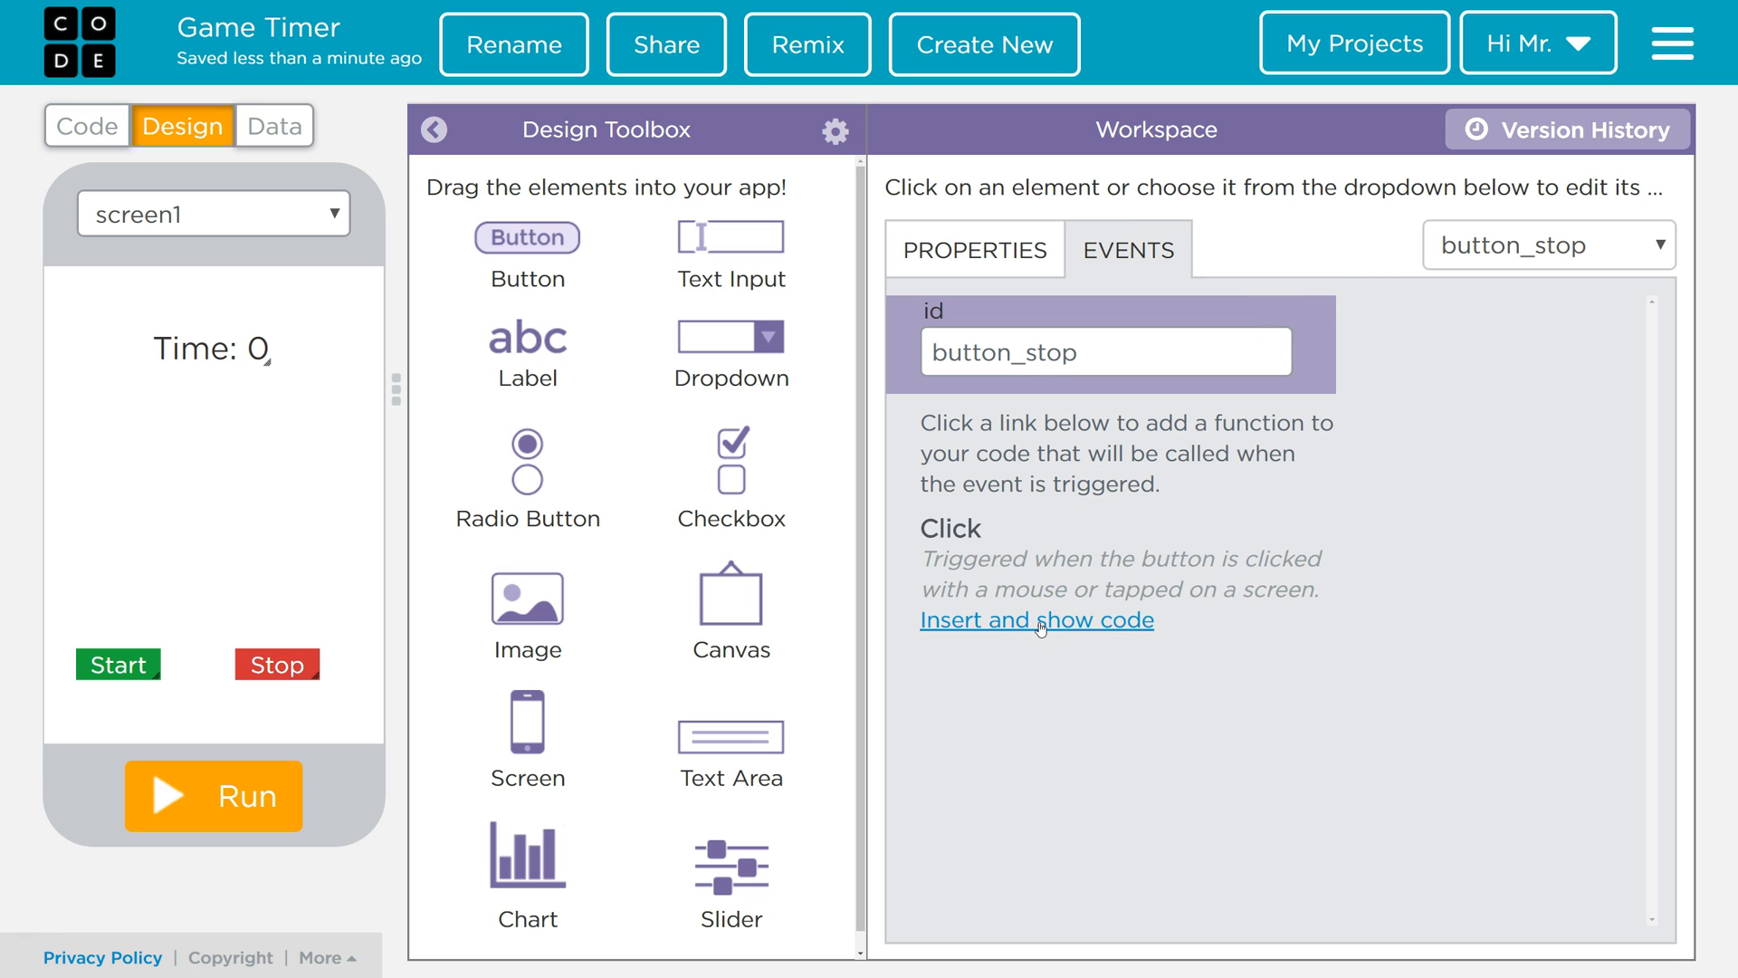
click(1036, 619)
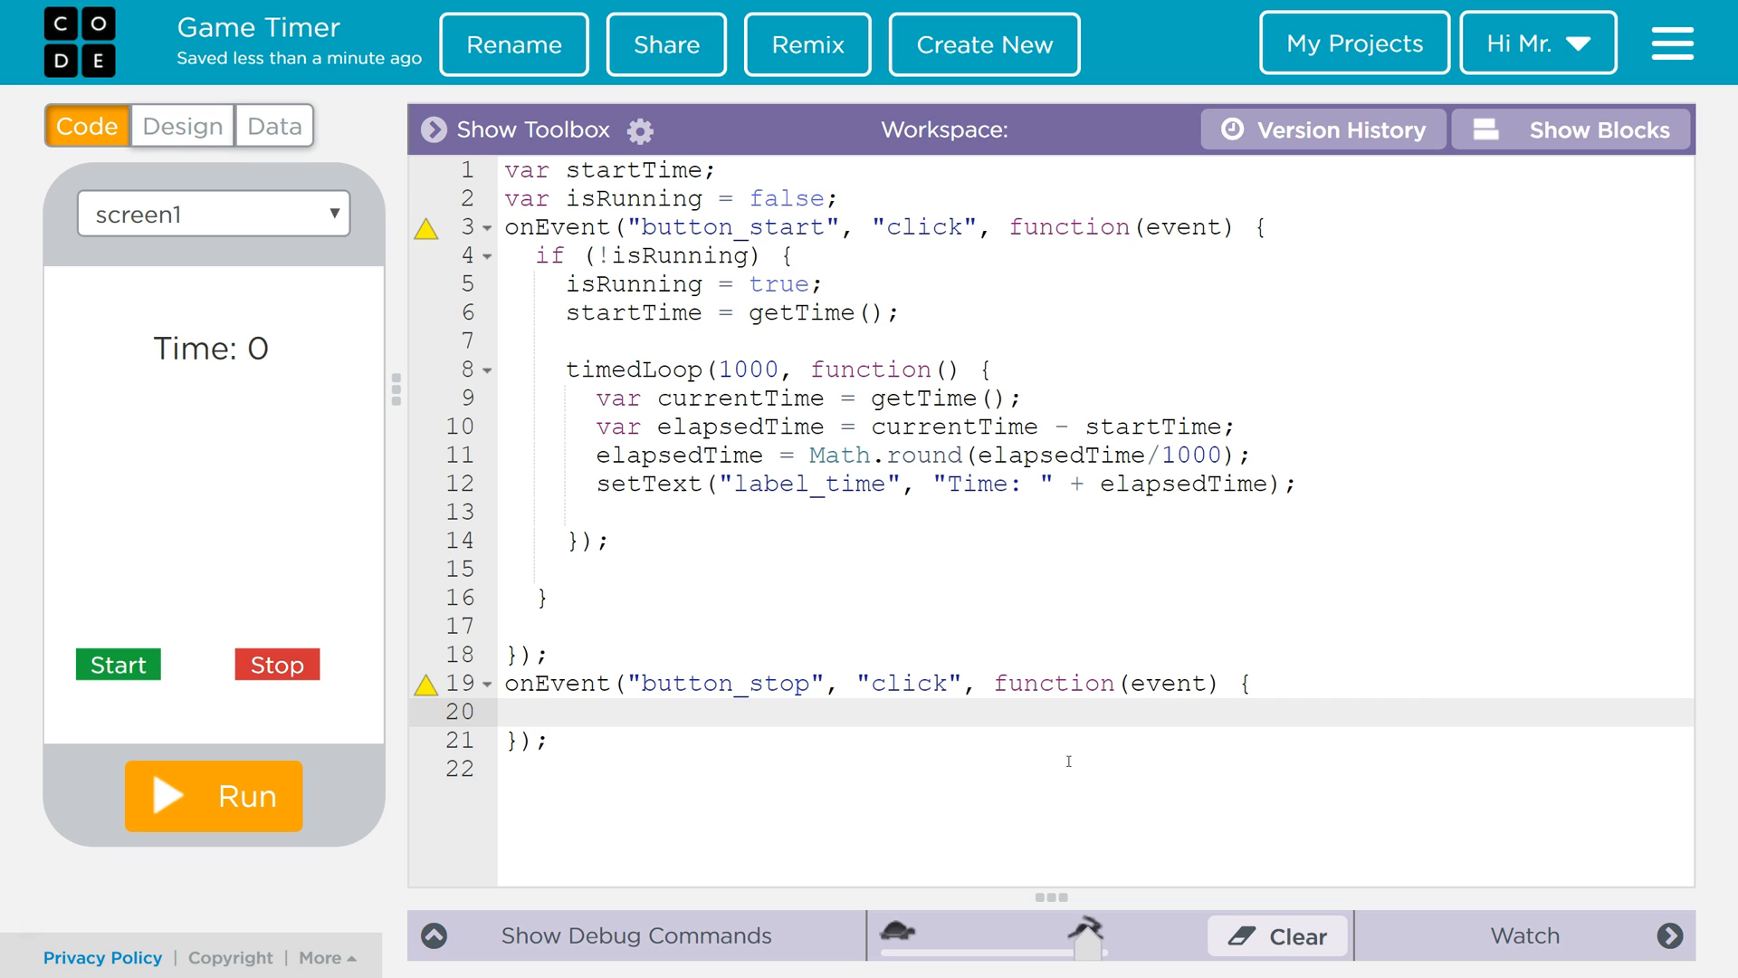
- Fill the Stop handler with isRunning = false; followed by stopTimedLoop();
text(isRu)
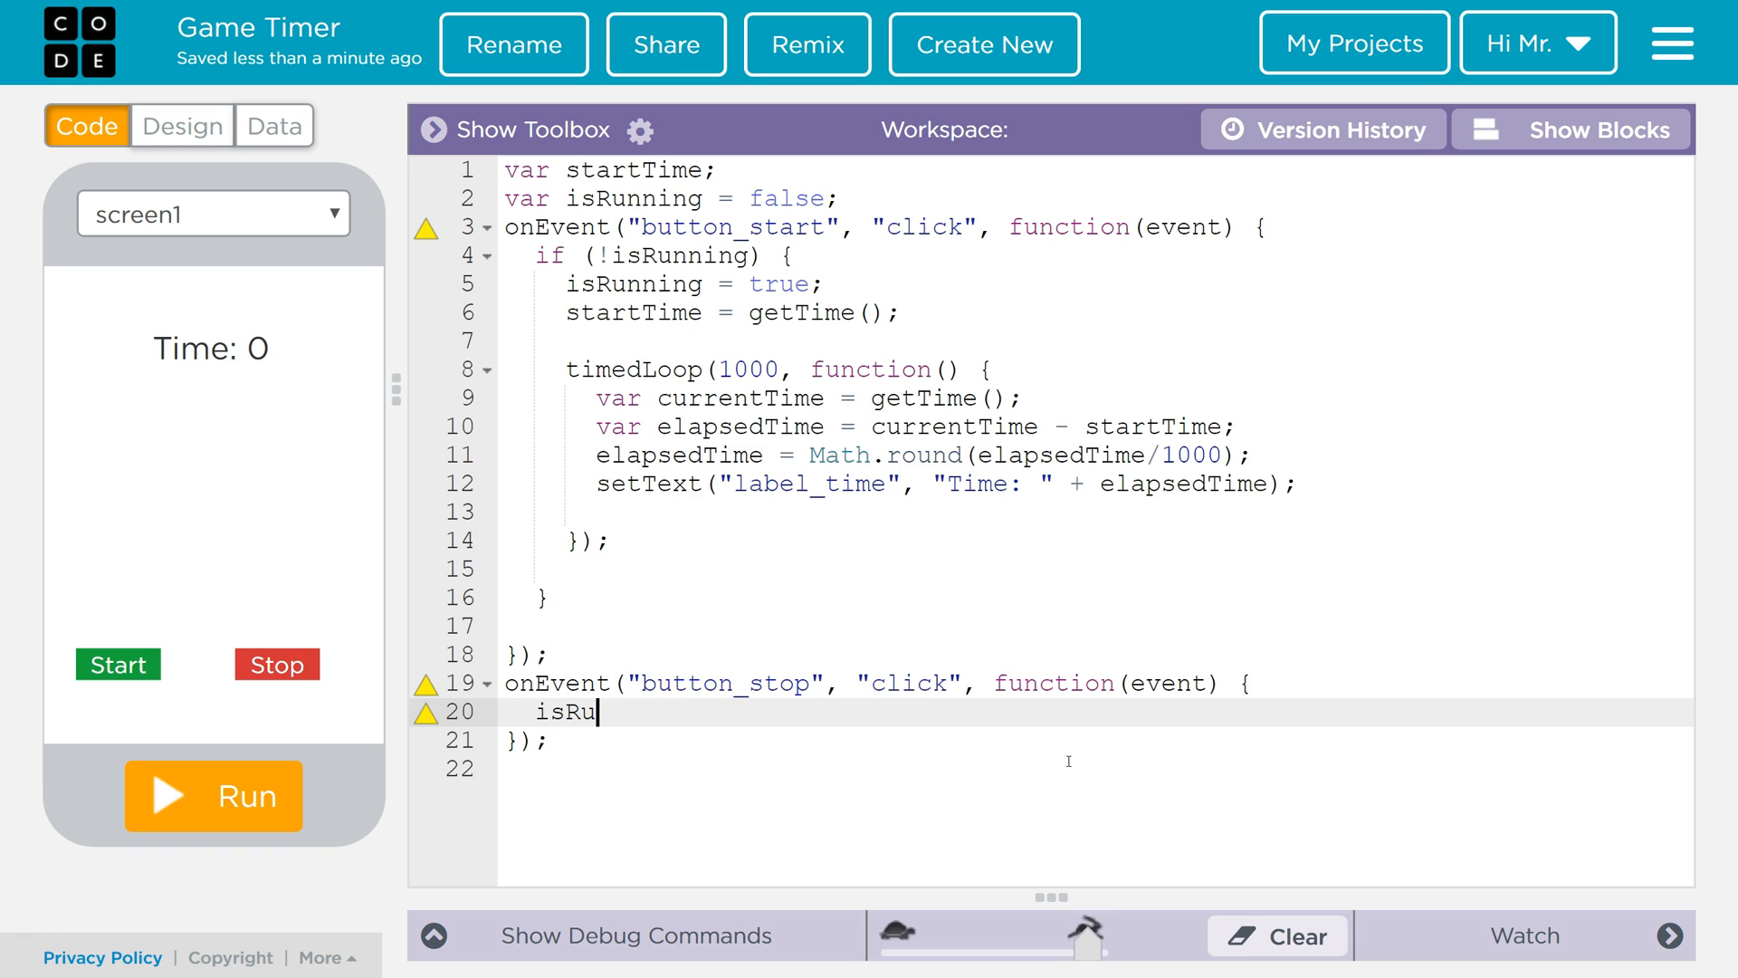
text(nning = false;)
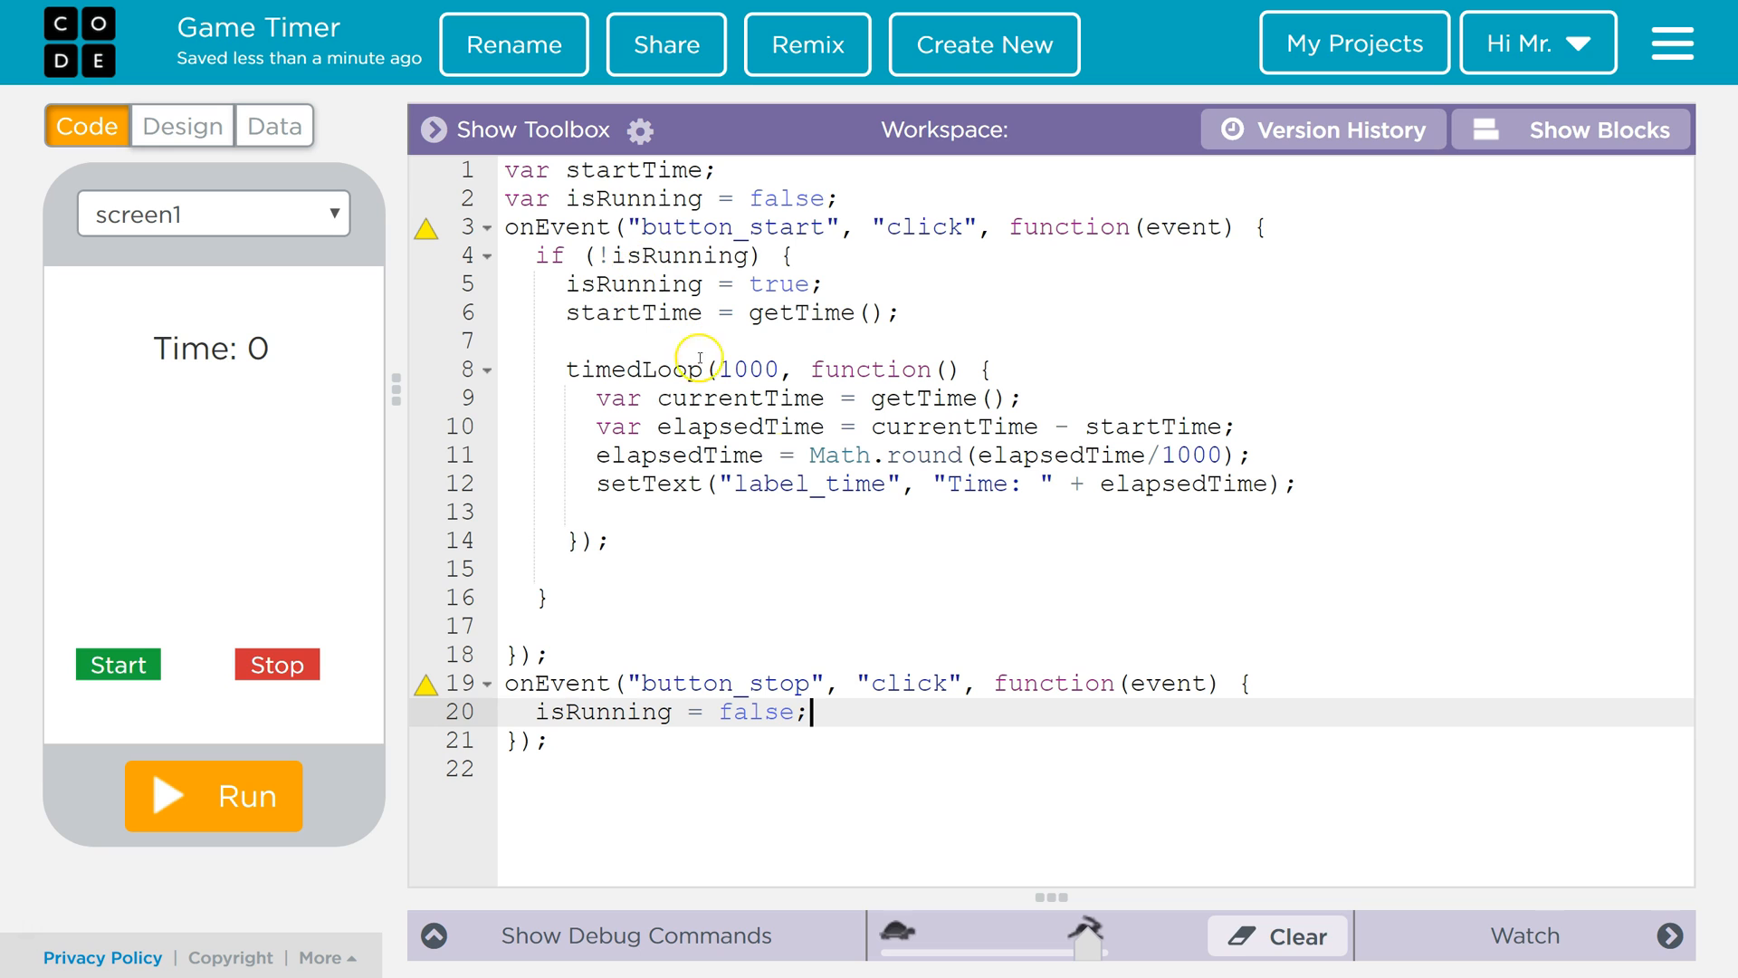
mouse_move(947, 644)
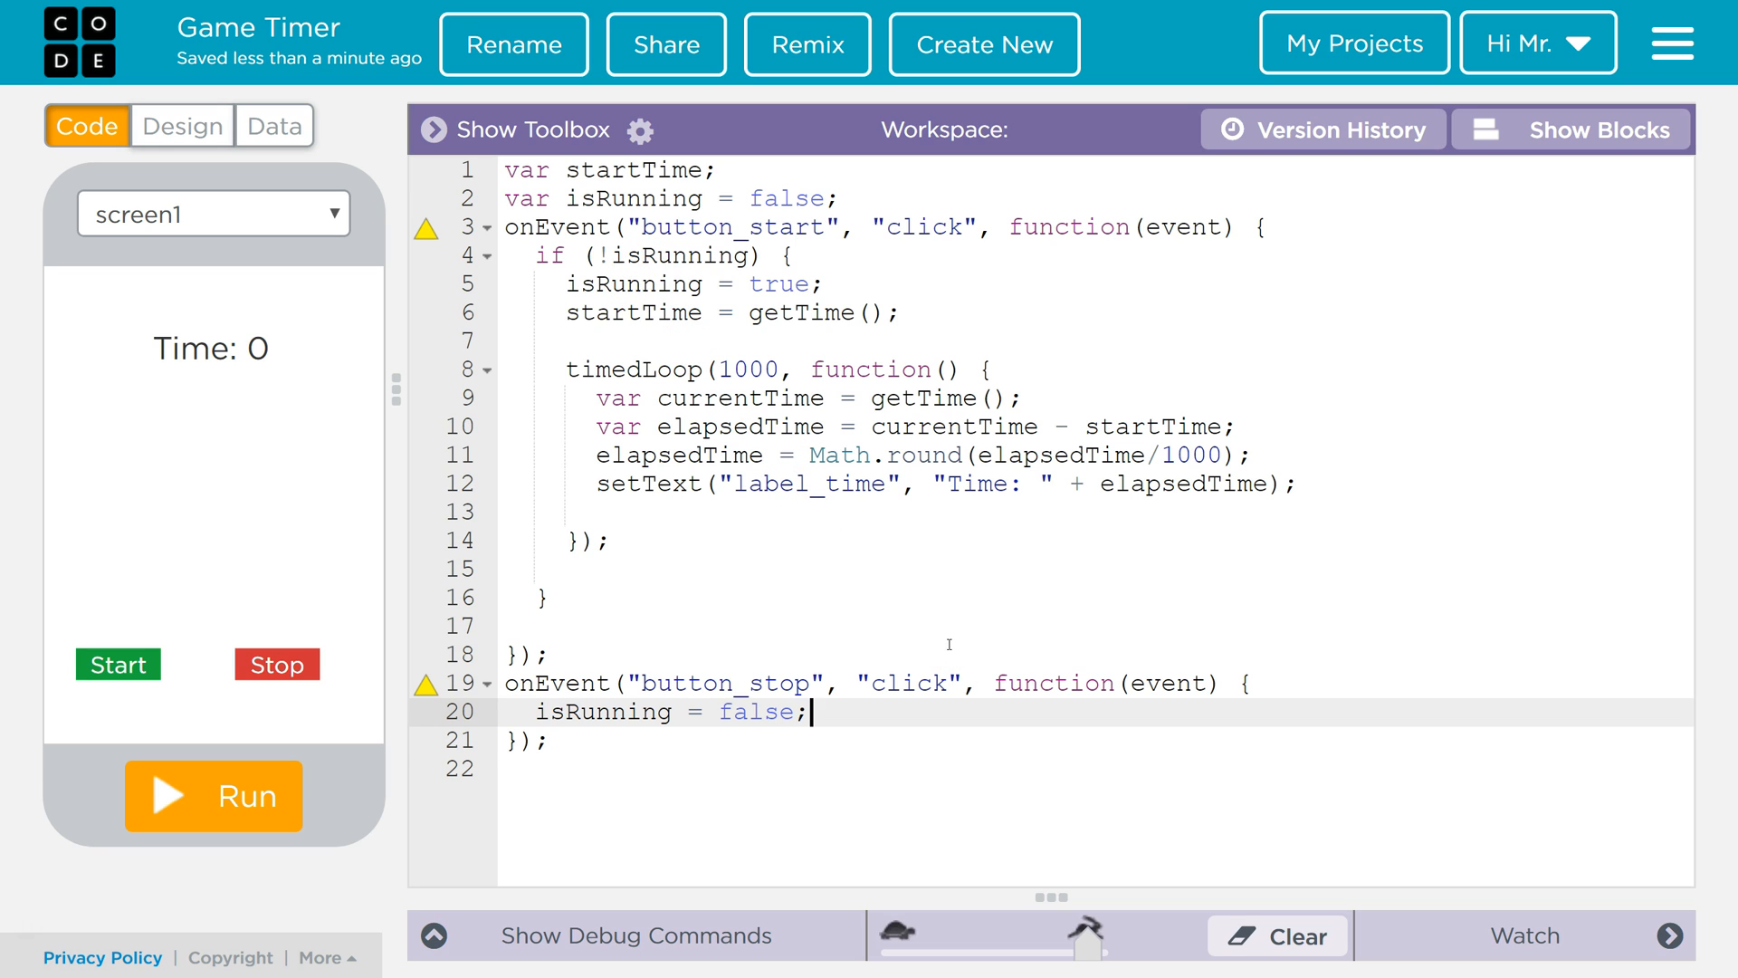
key(Enter)
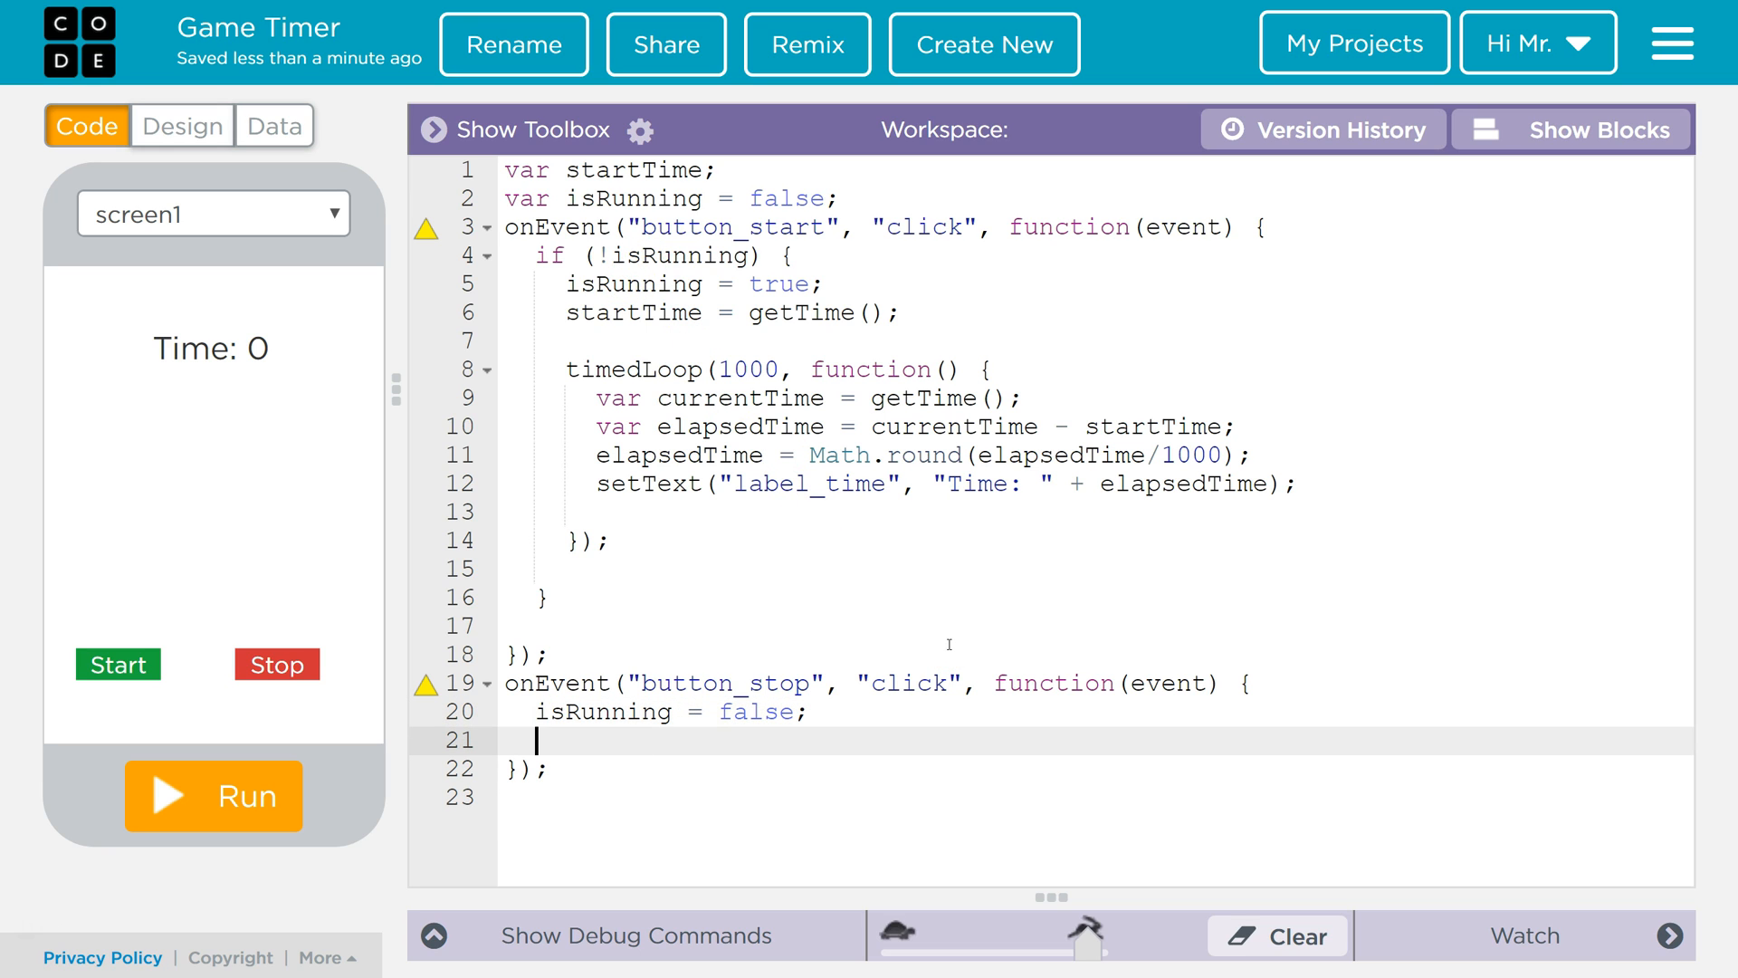
text(stop)
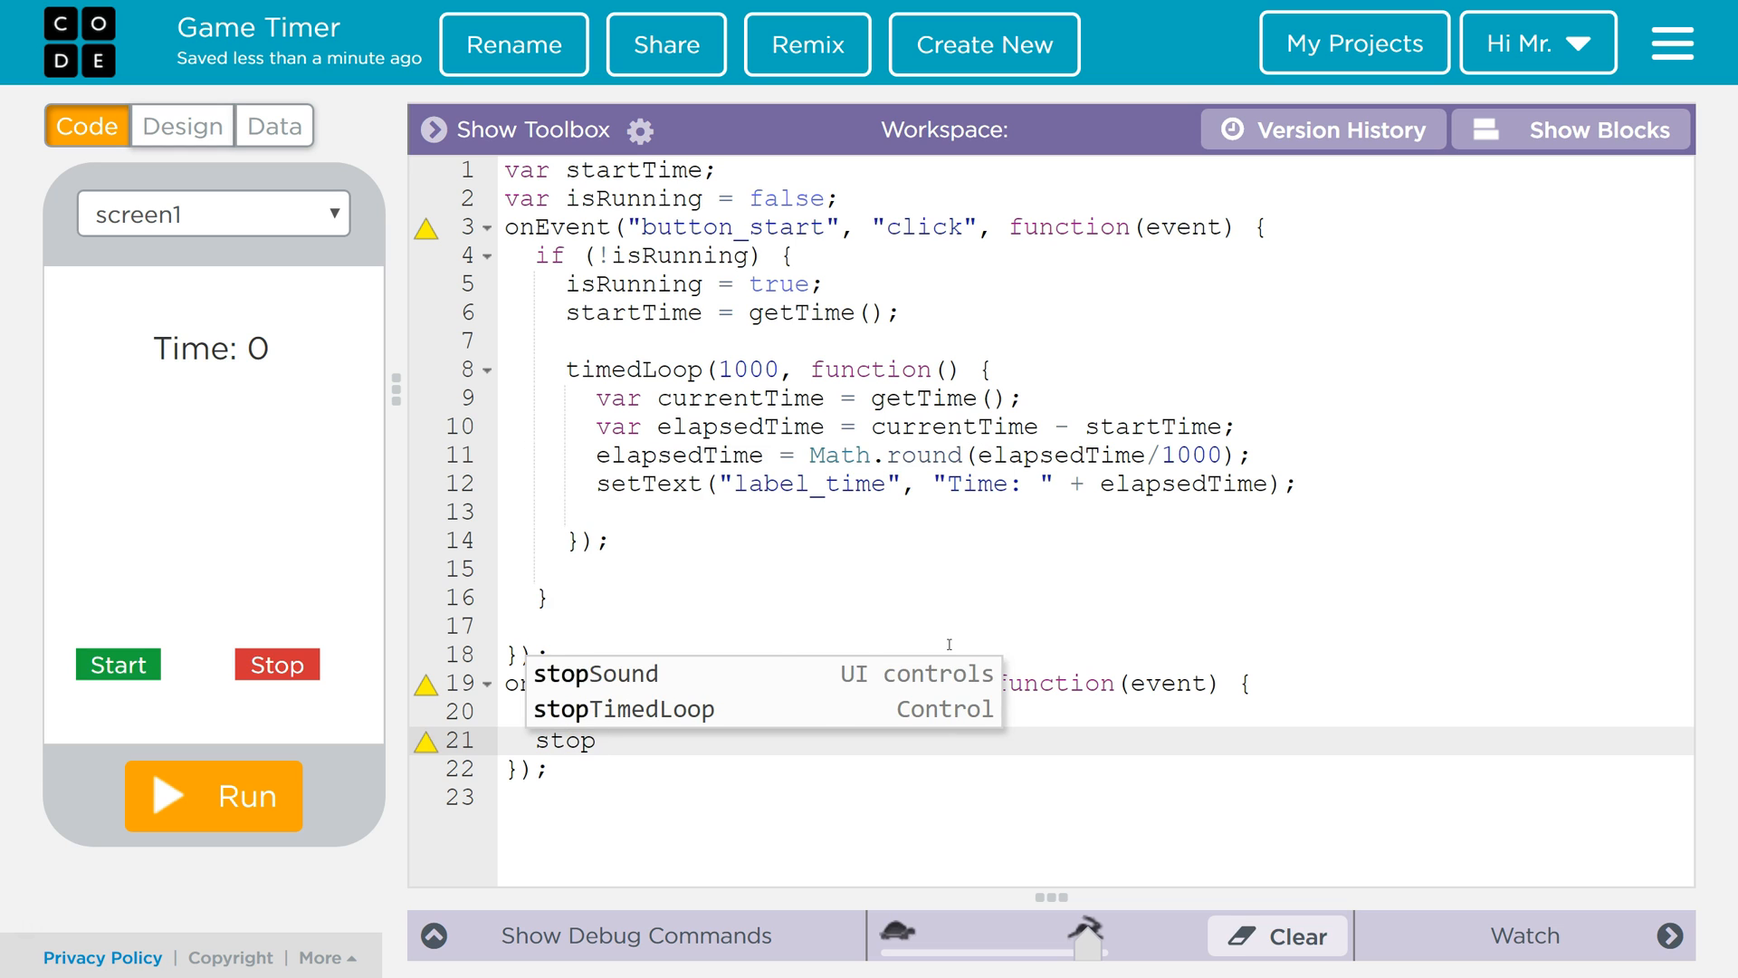
click(623, 708)
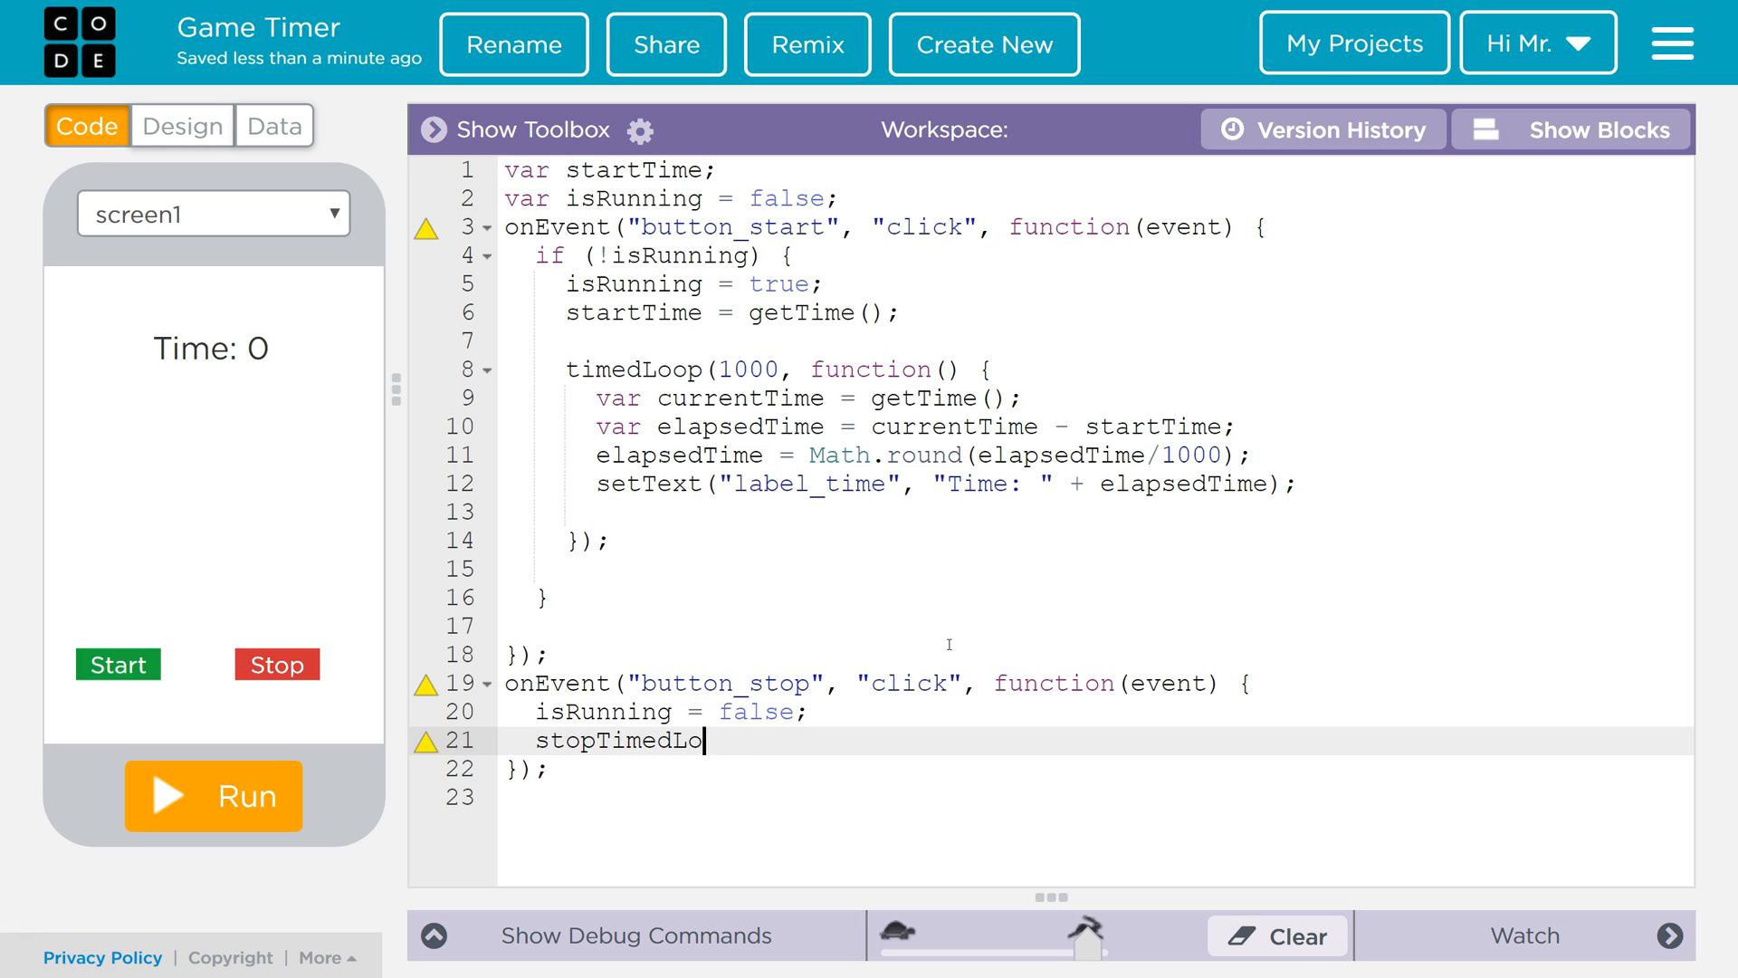
text(op();)
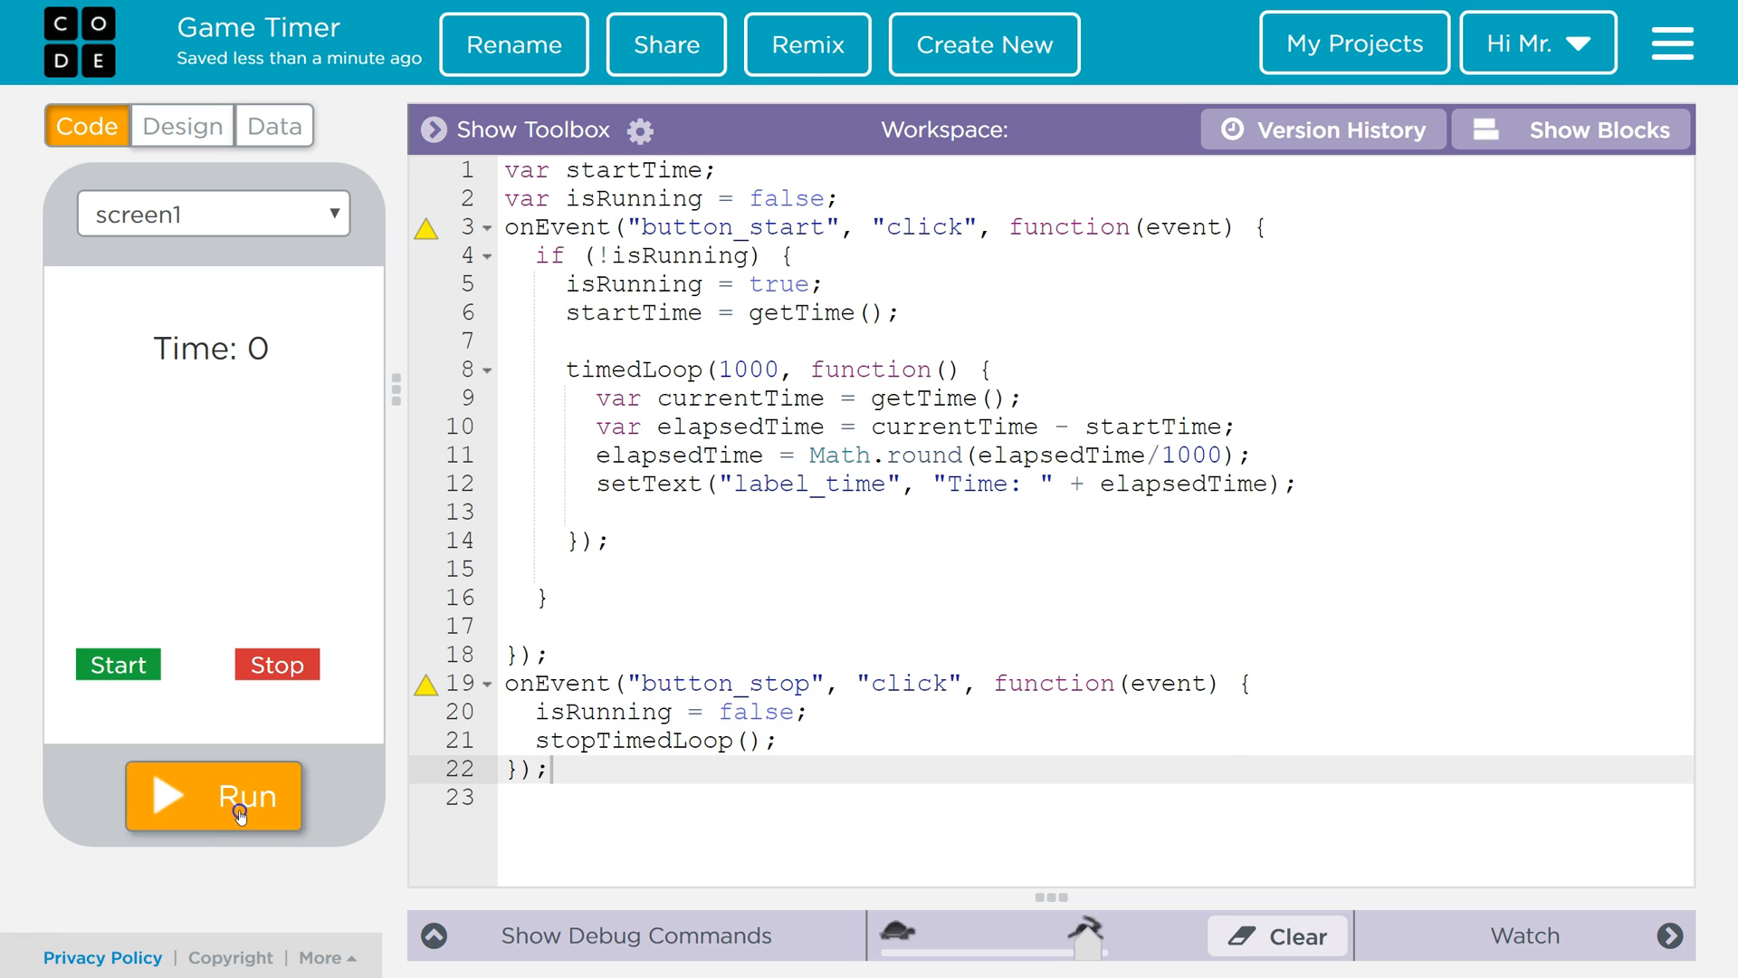
click(214, 794)
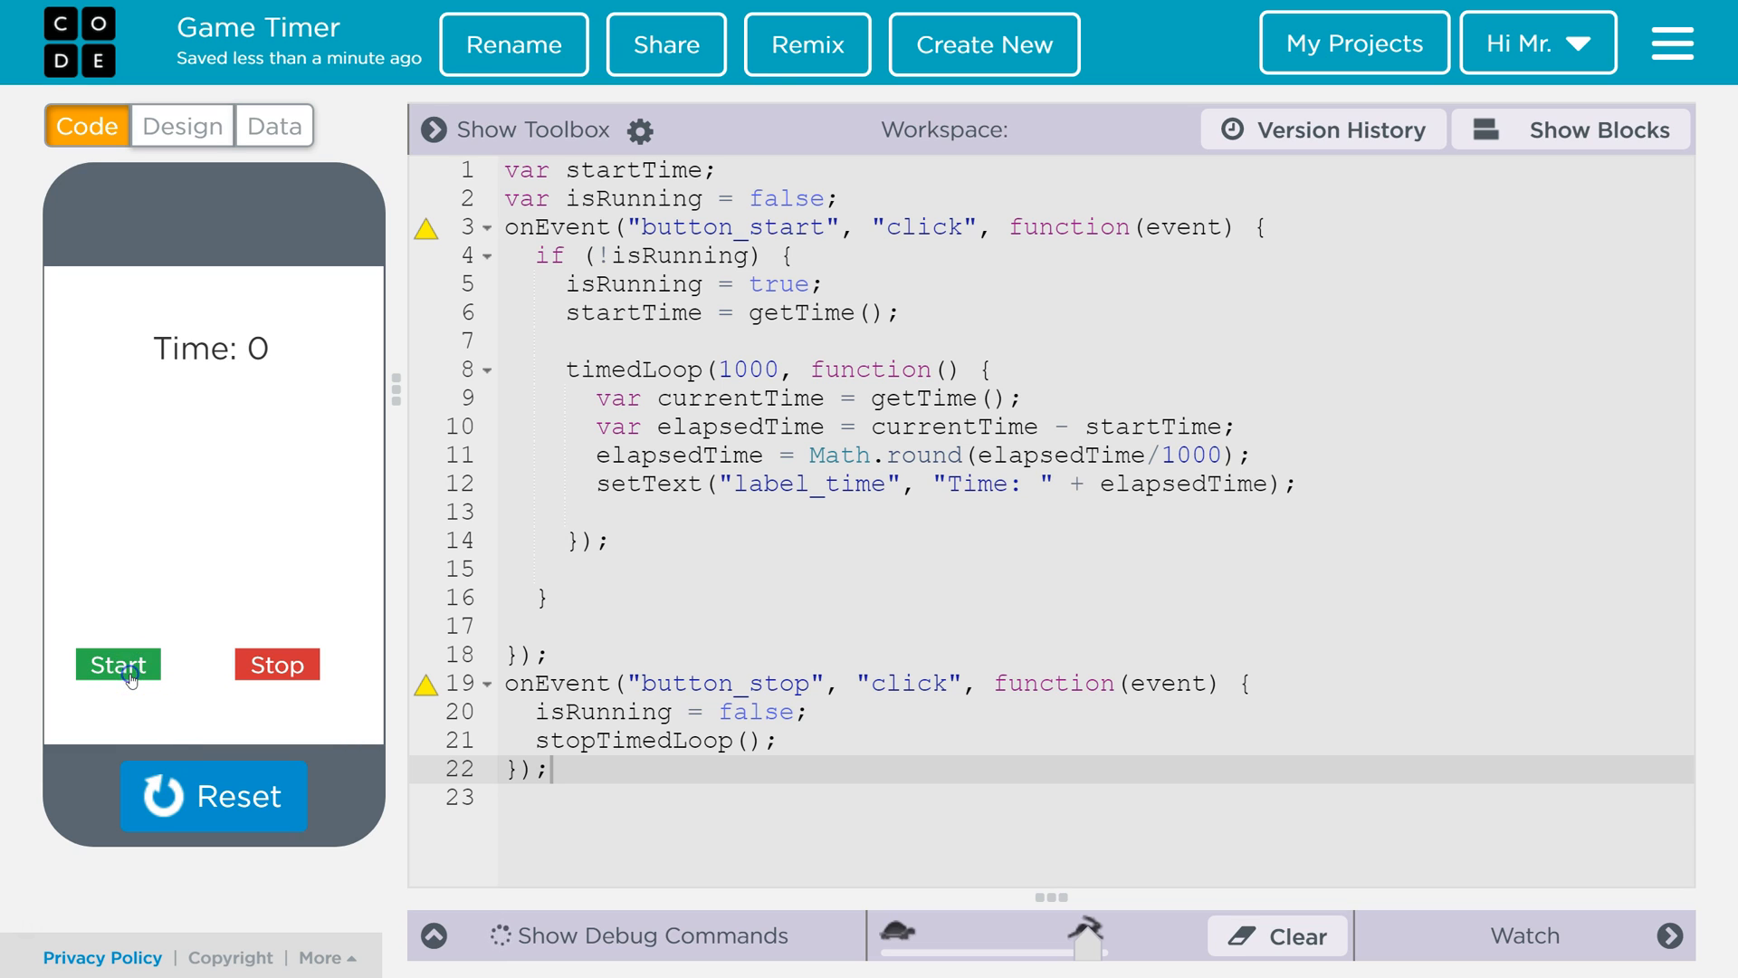
click(118, 664)
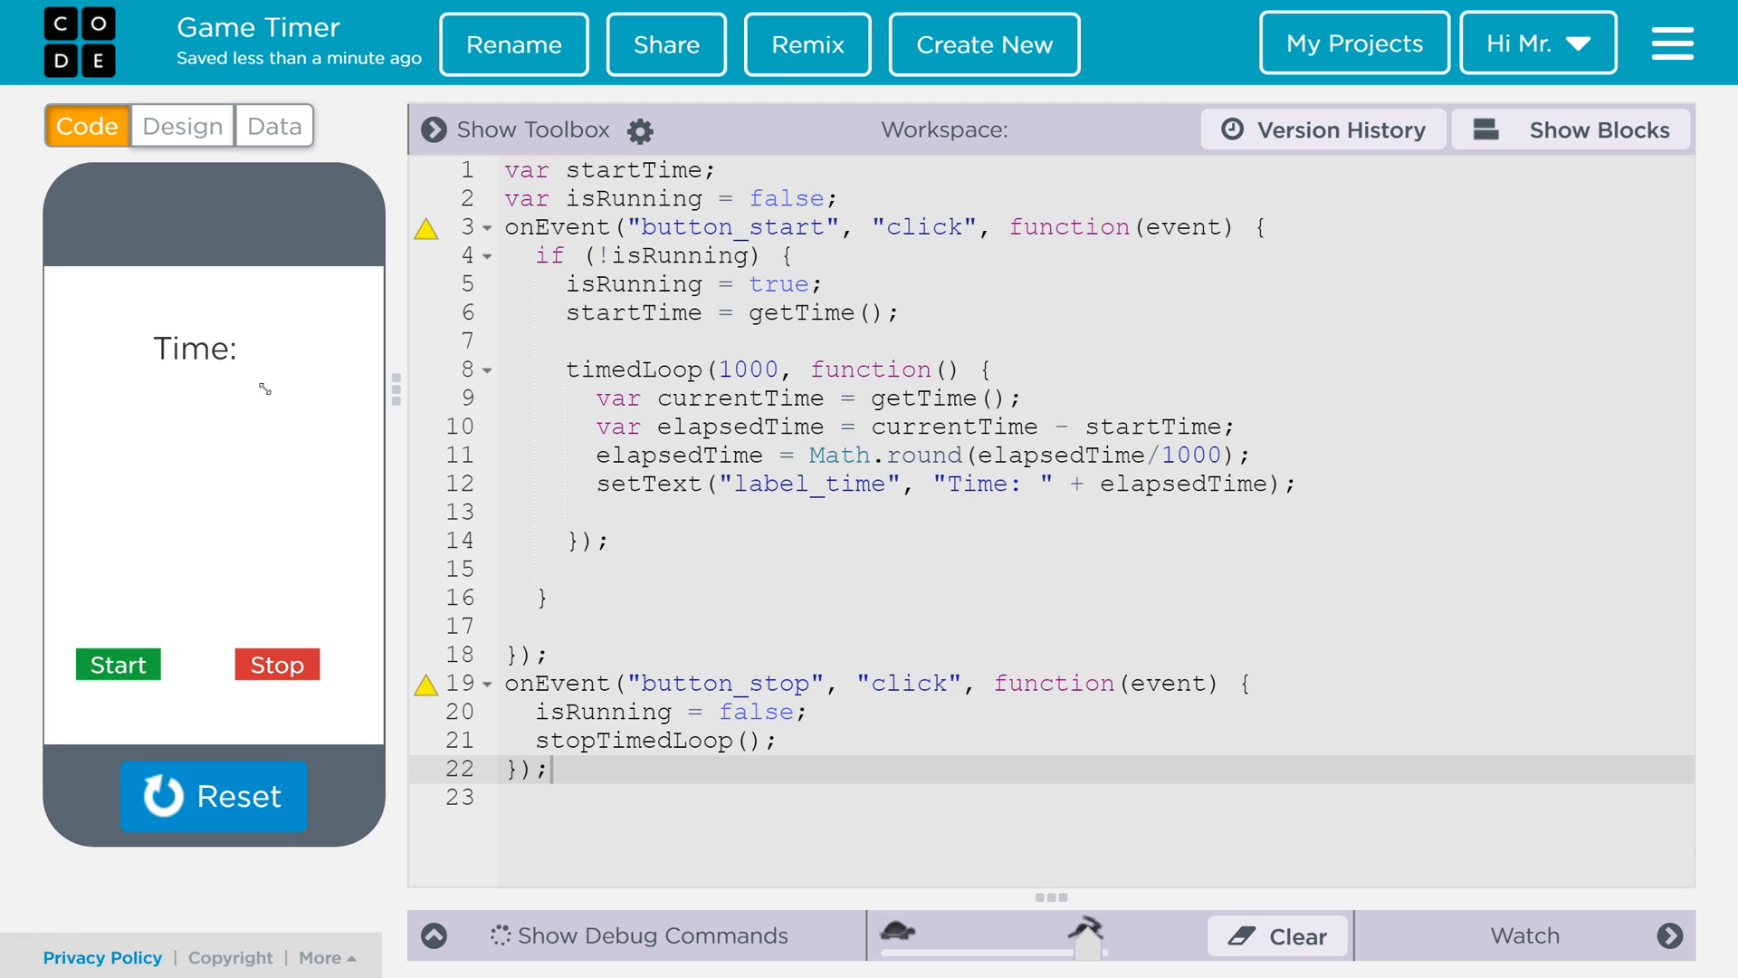
mouse_move(266, 370)
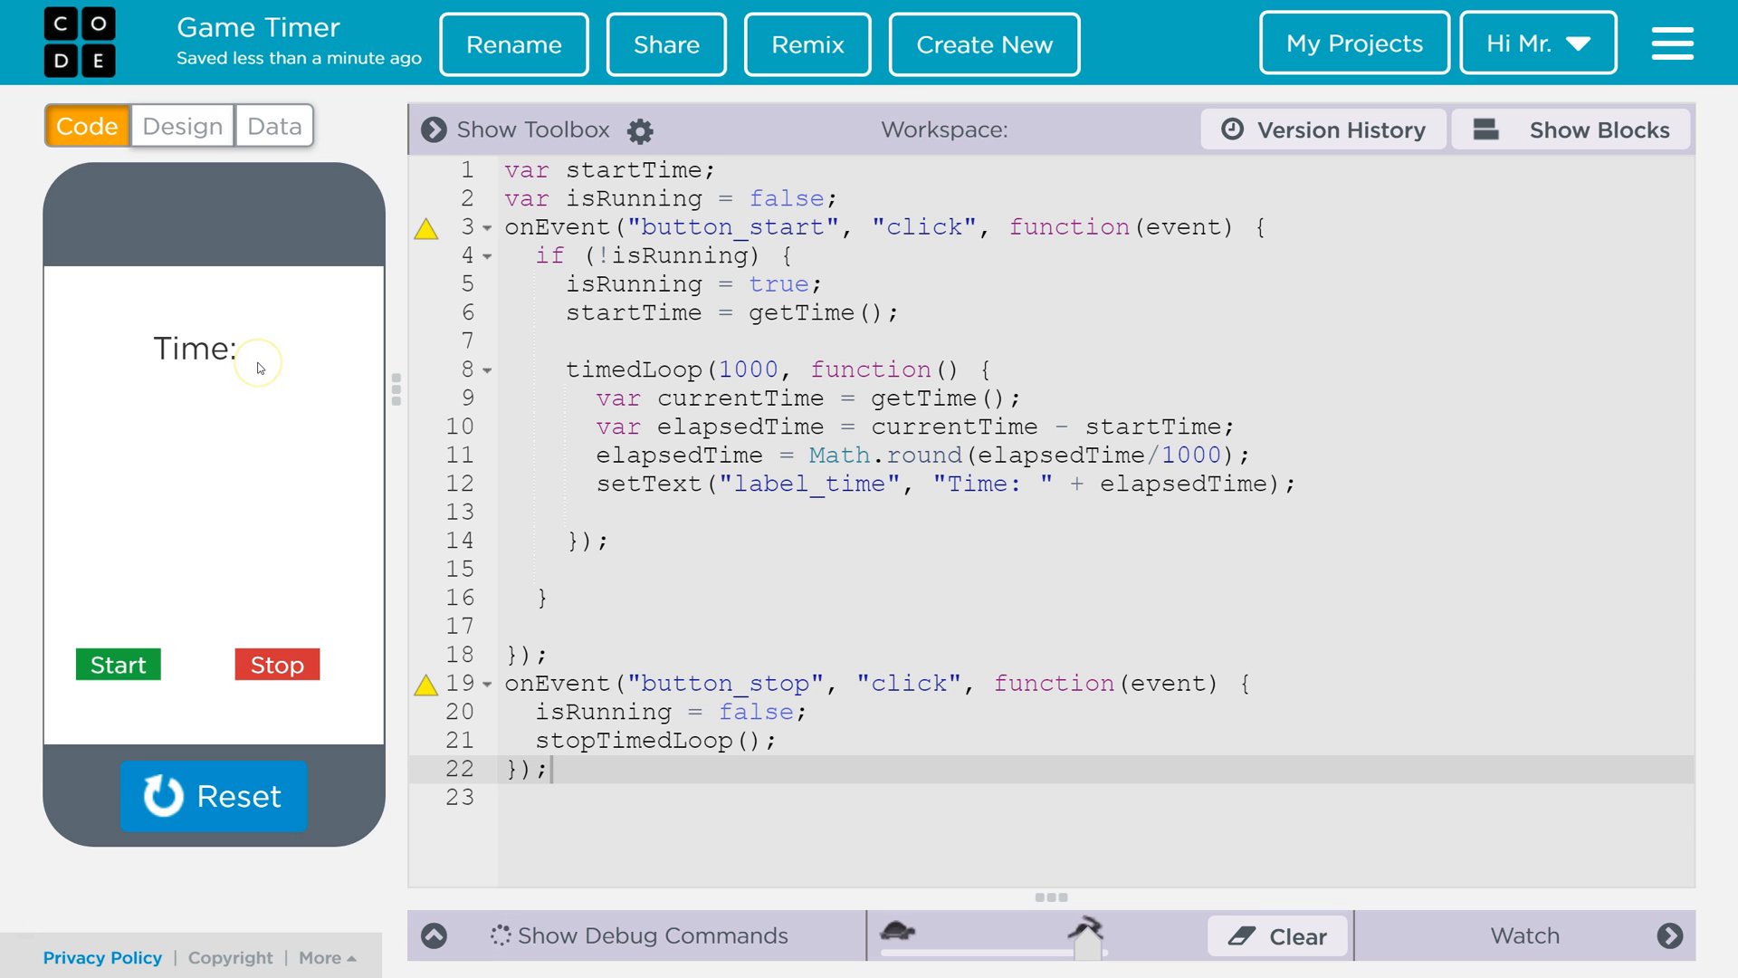
mouse_move(228, 796)
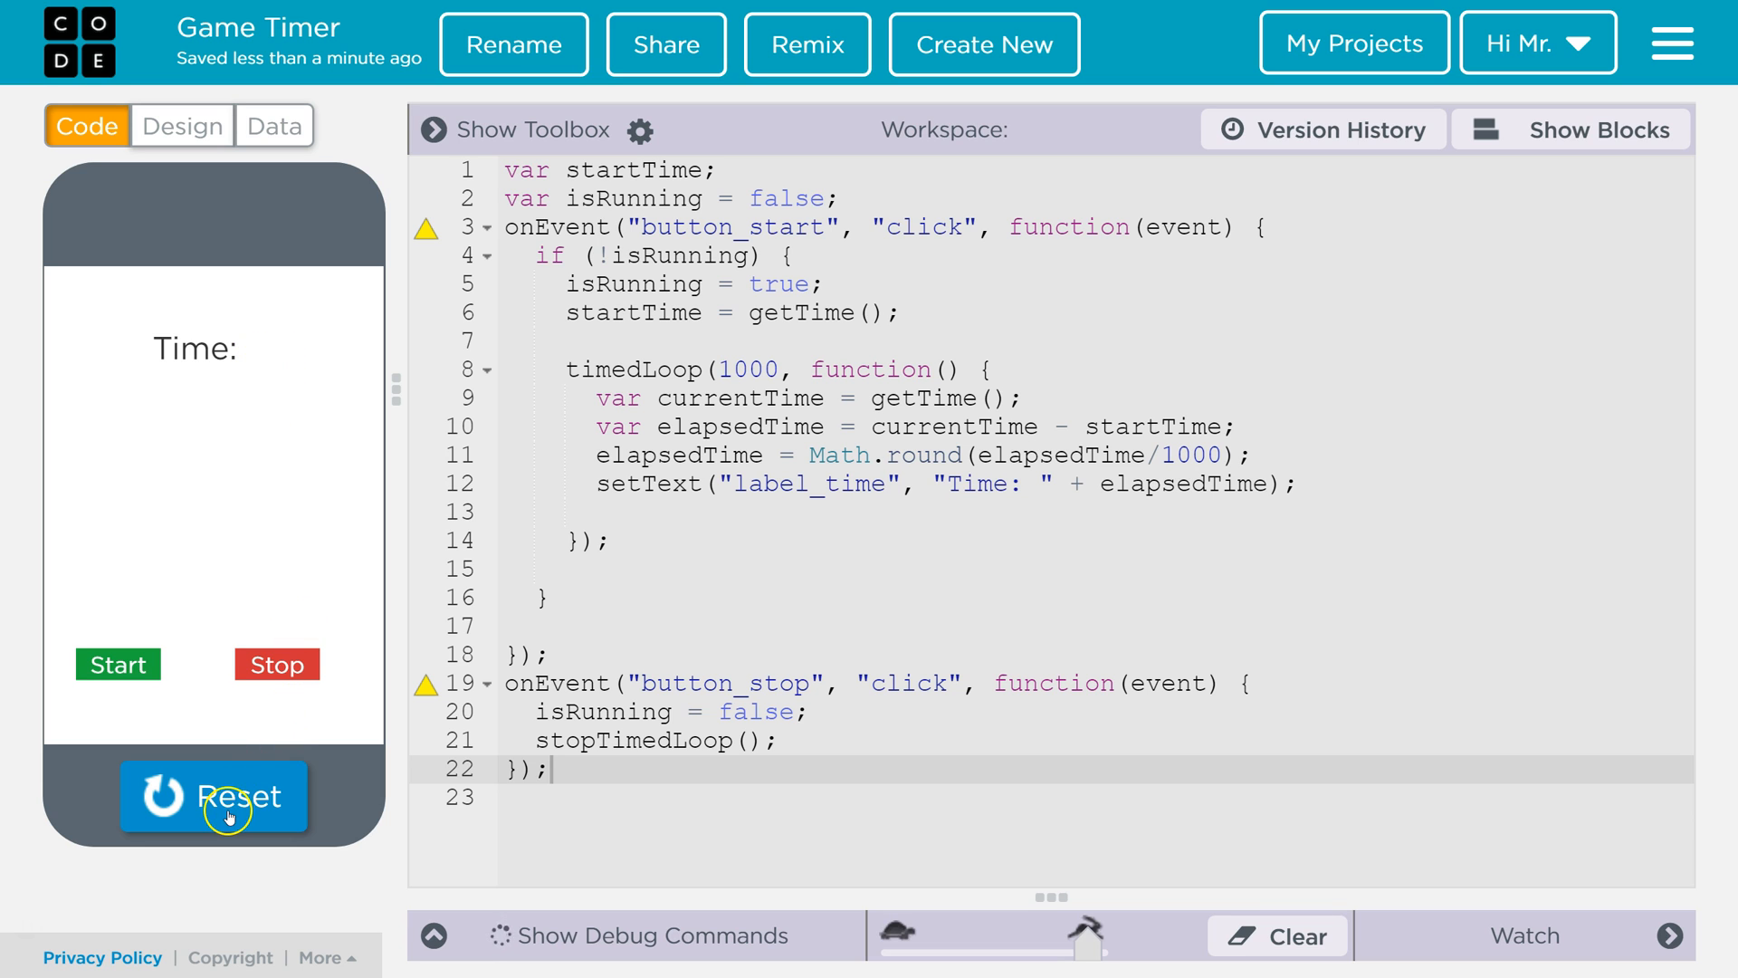
click(214, 796)
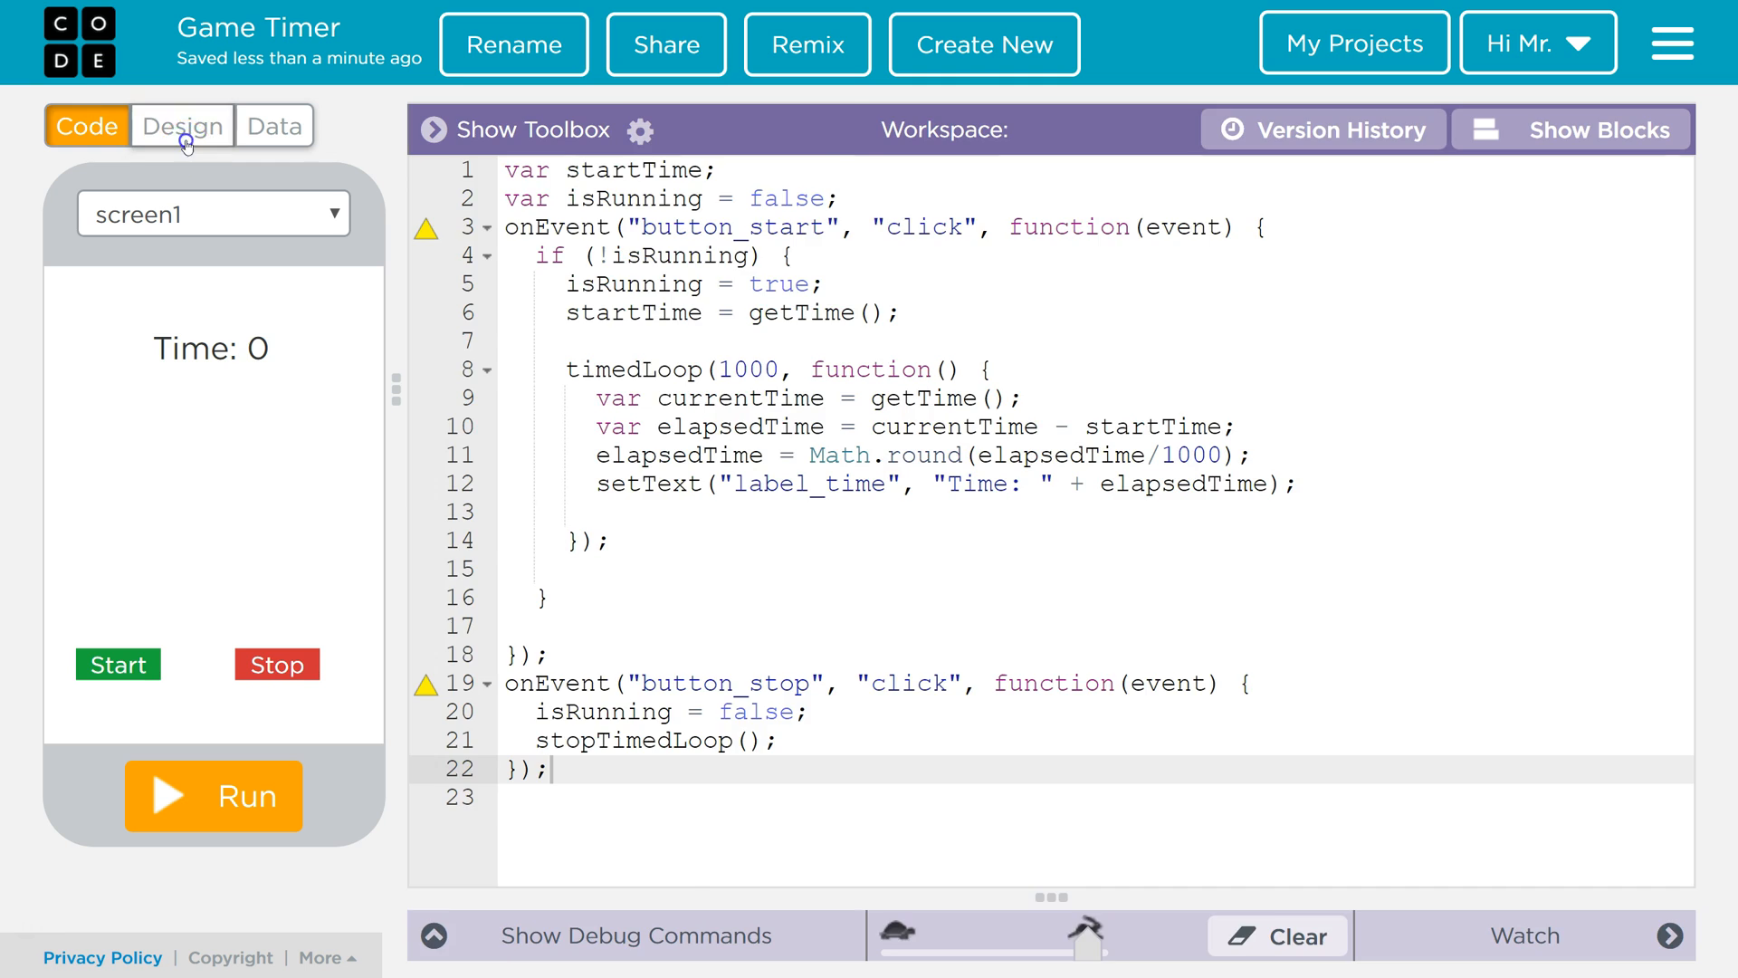
- Inspect label_time in the Design view, then run the app and start the timer
click(181, 125)
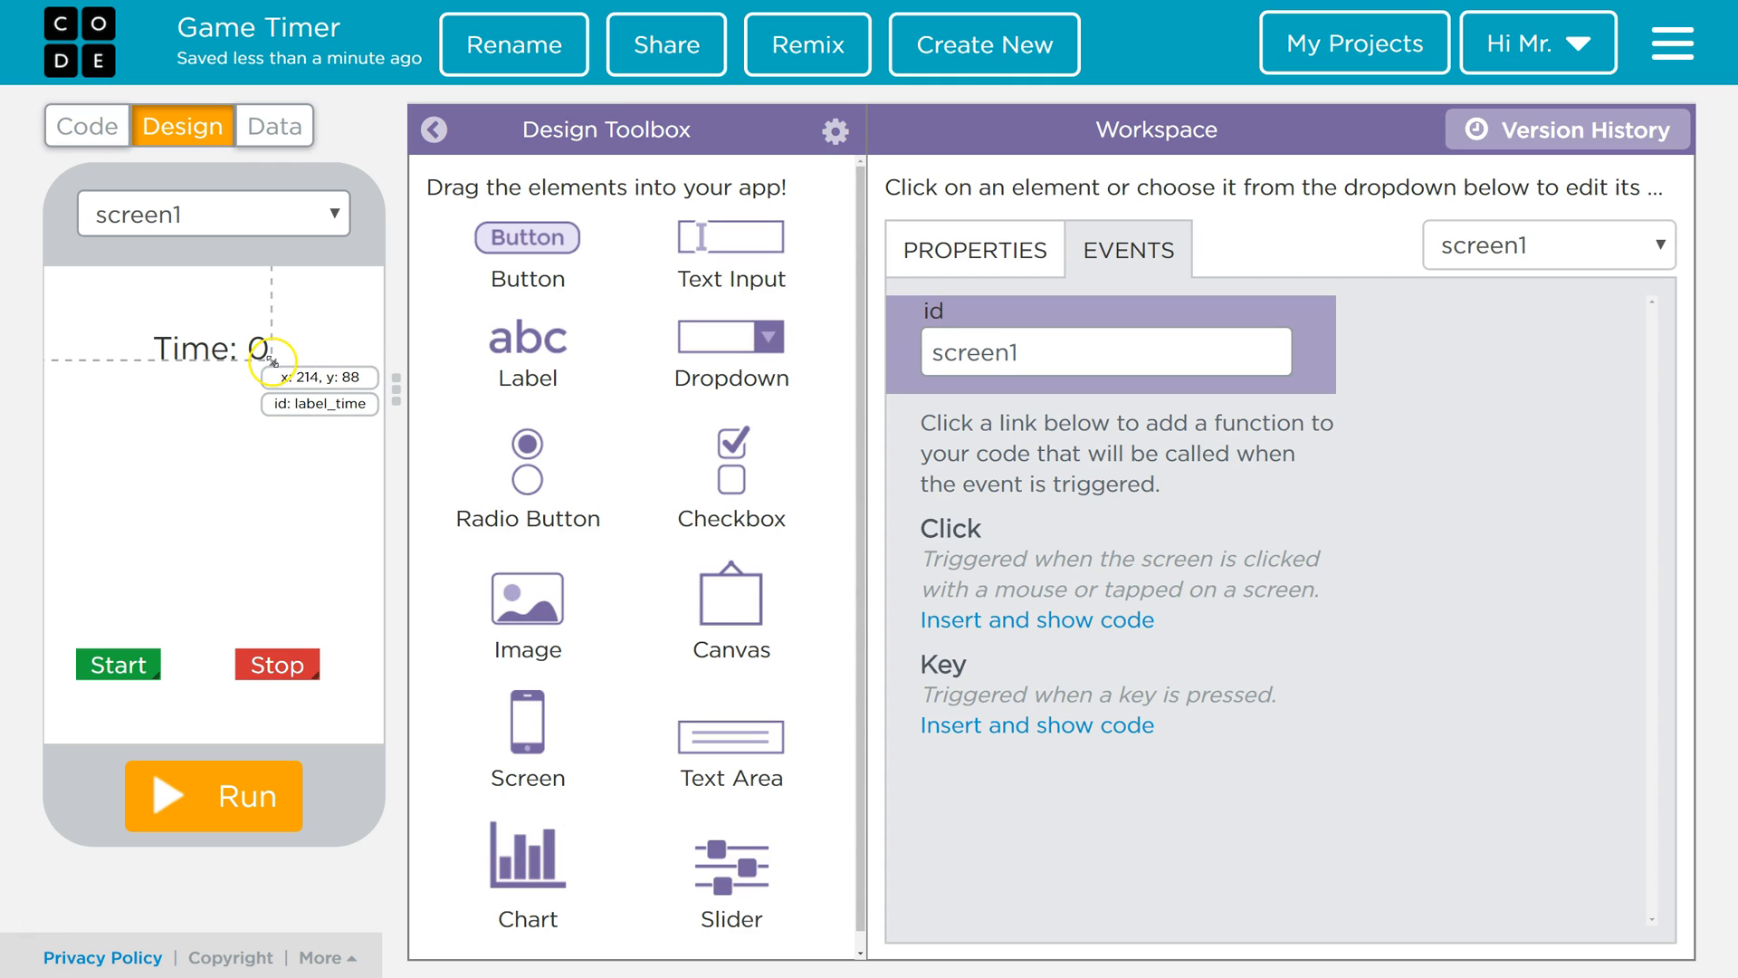
click(230, 349)
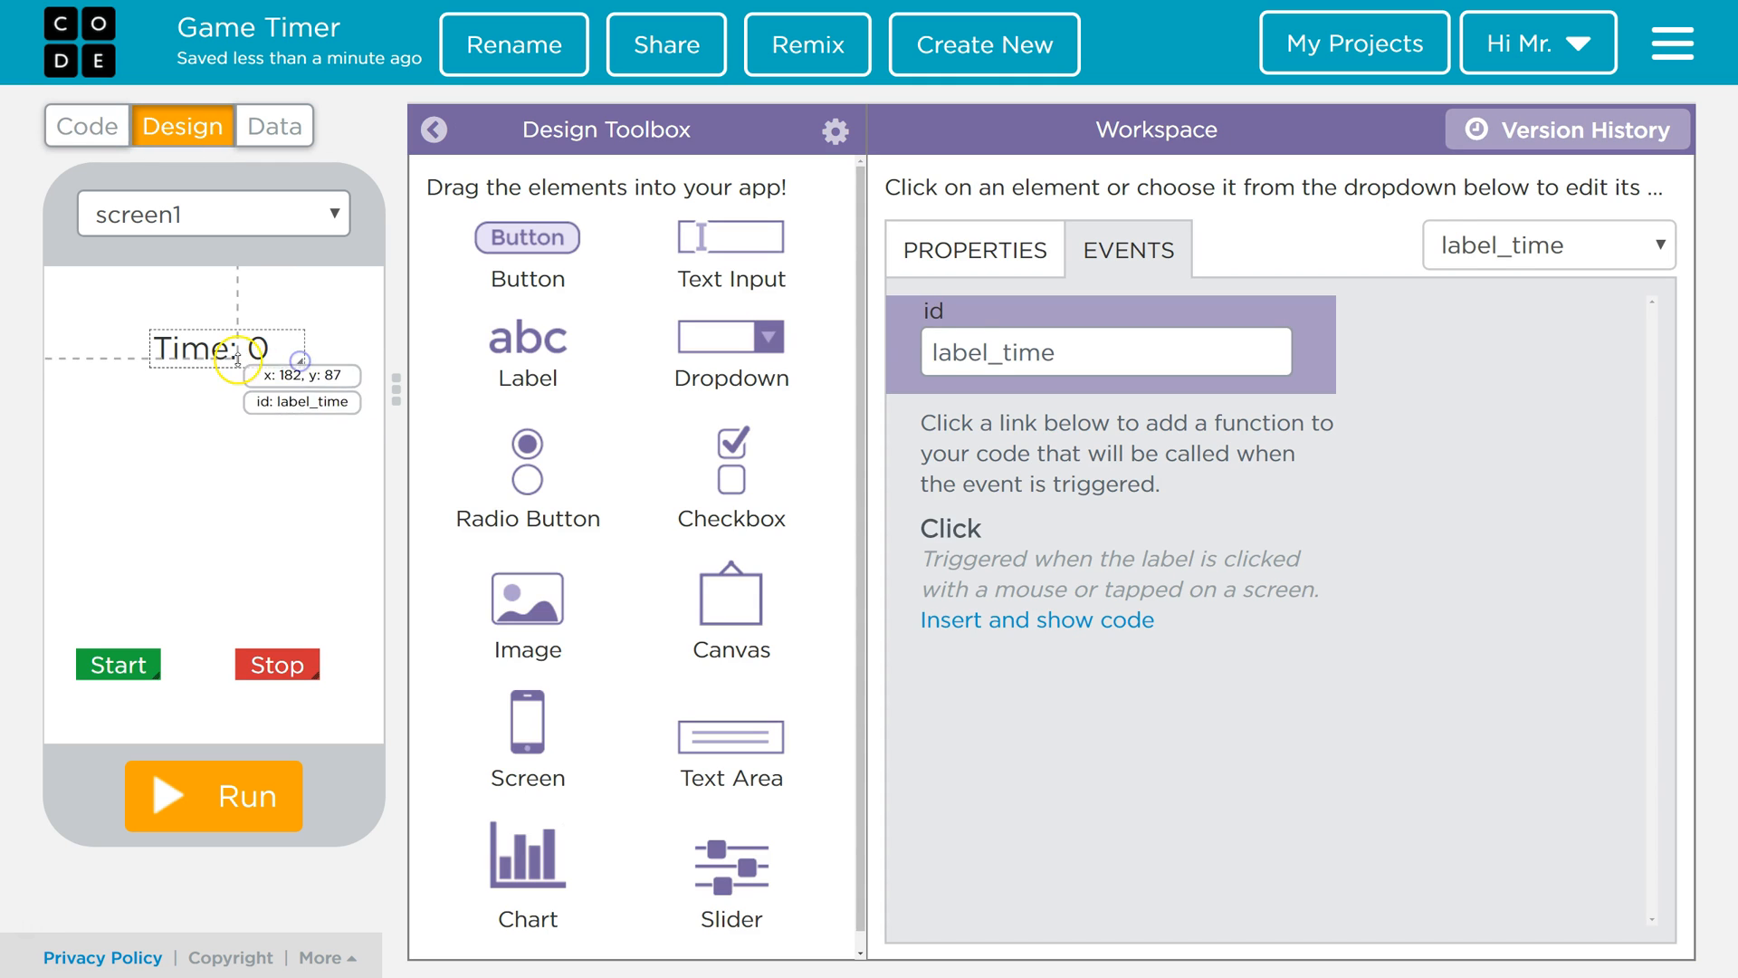
mouse_move(318, 493)
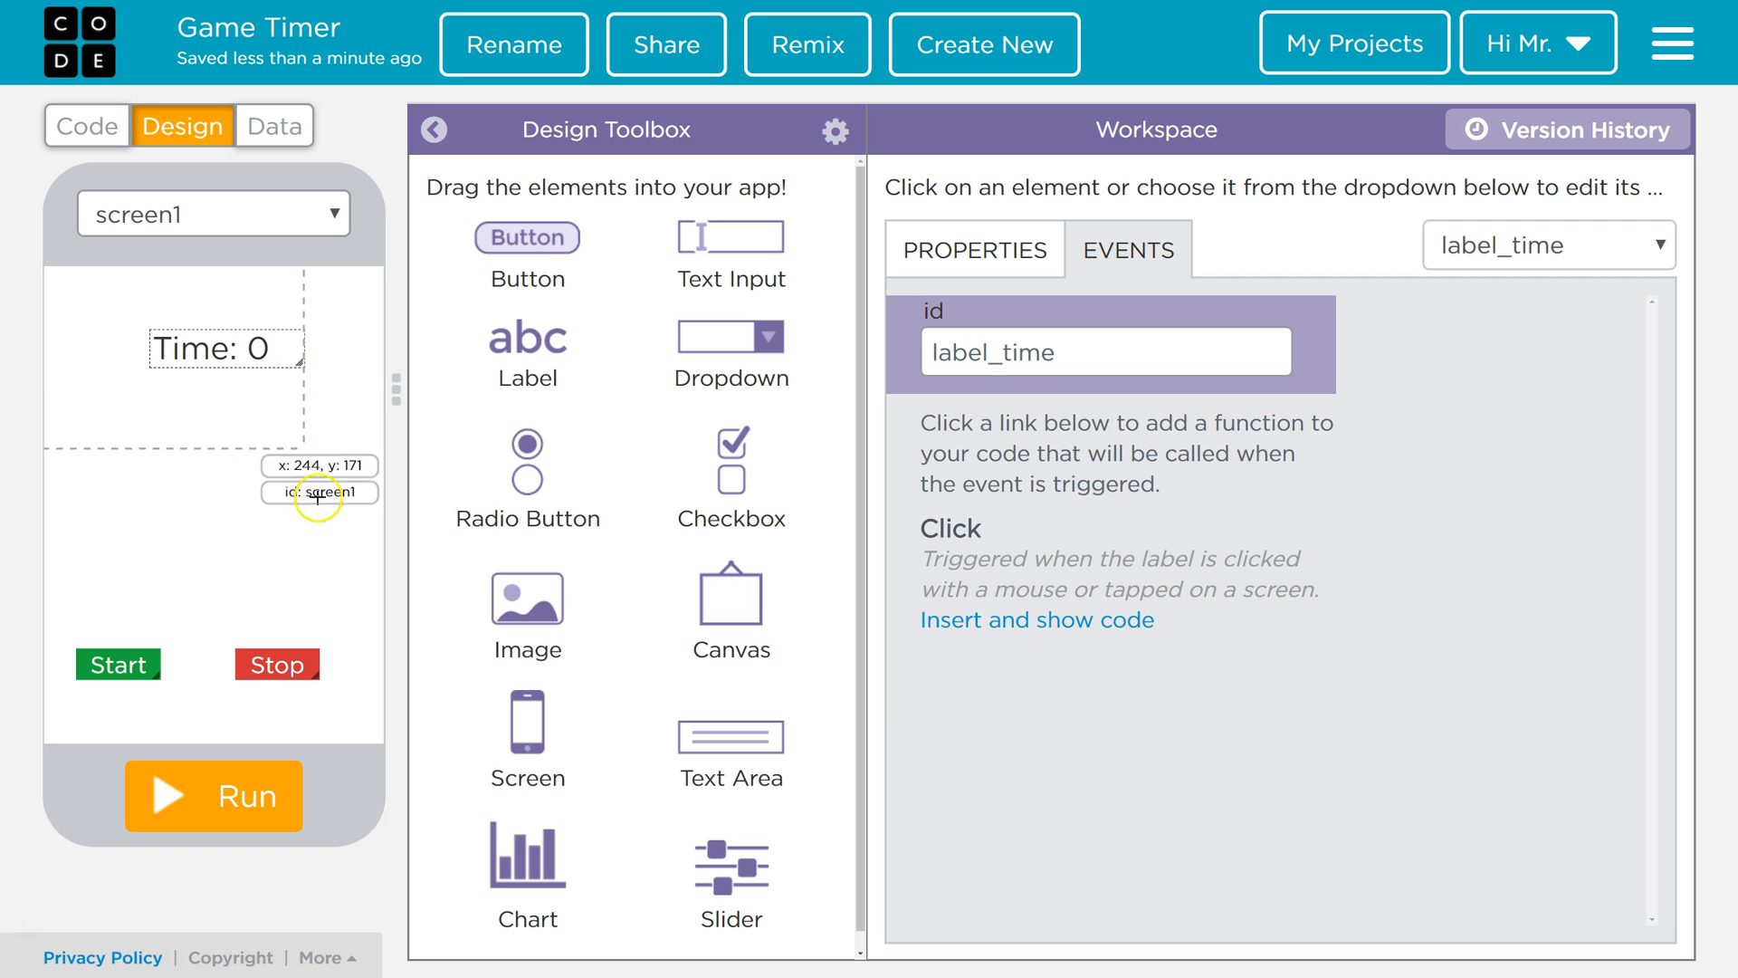
click(213, 795)
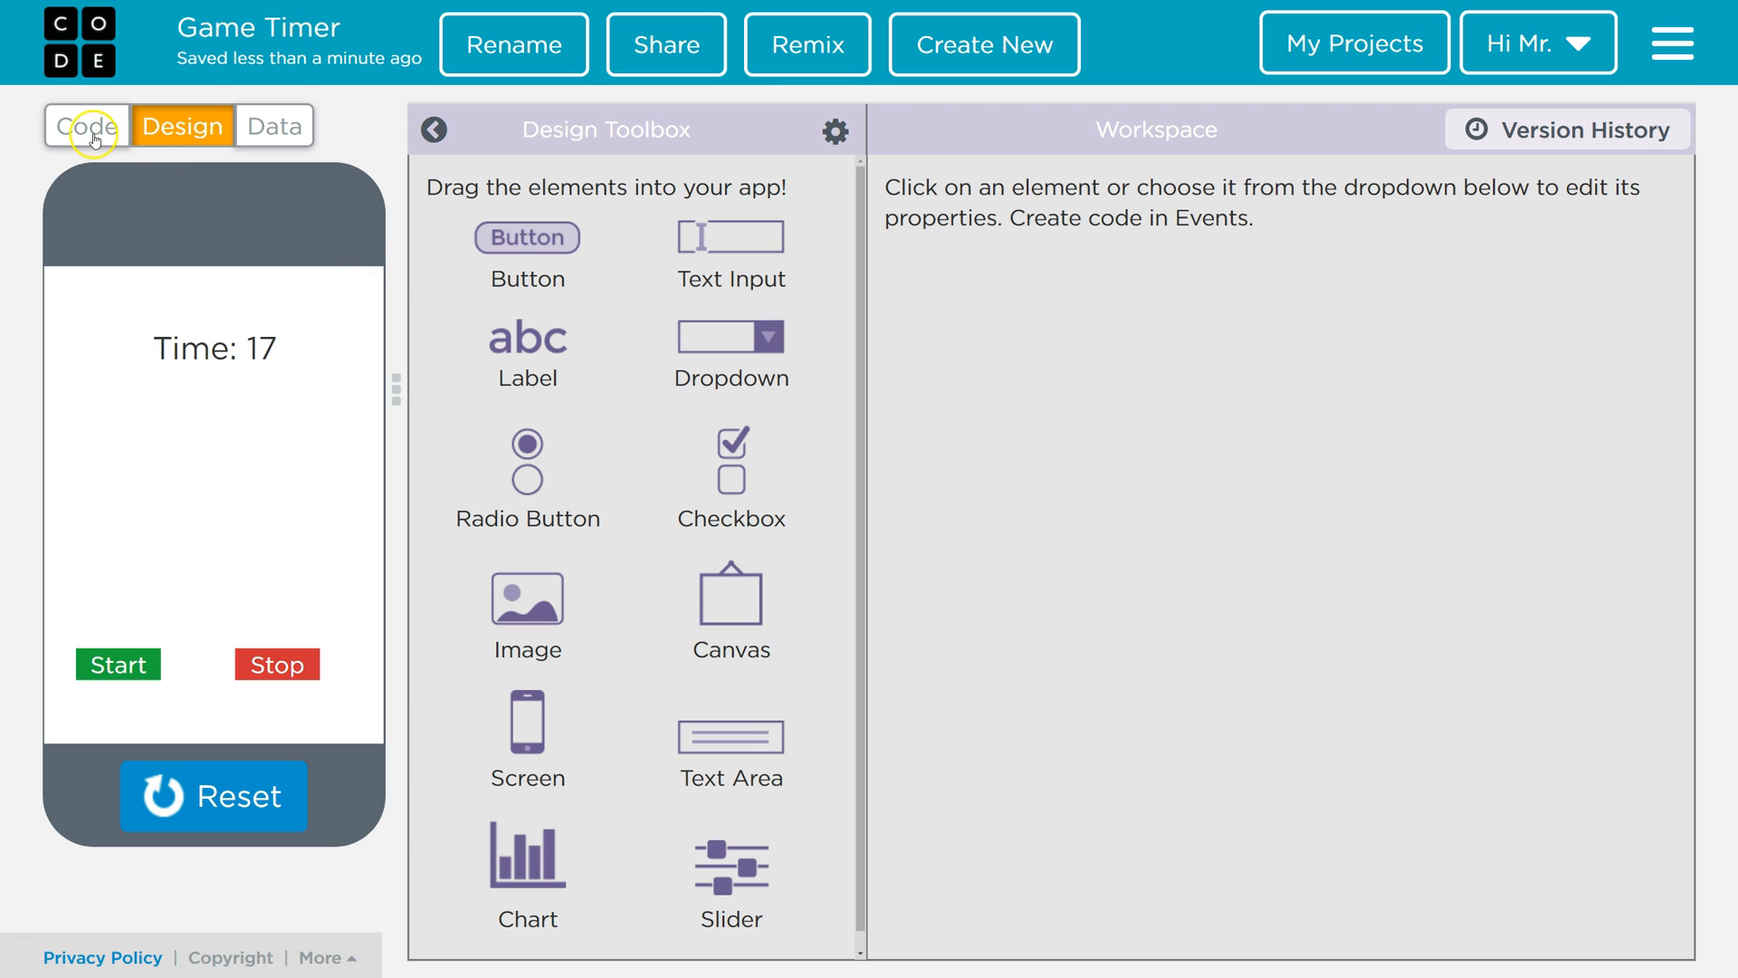
- Switch the workspace to Show Blocks while the timer keeps counting
click(85, 125)
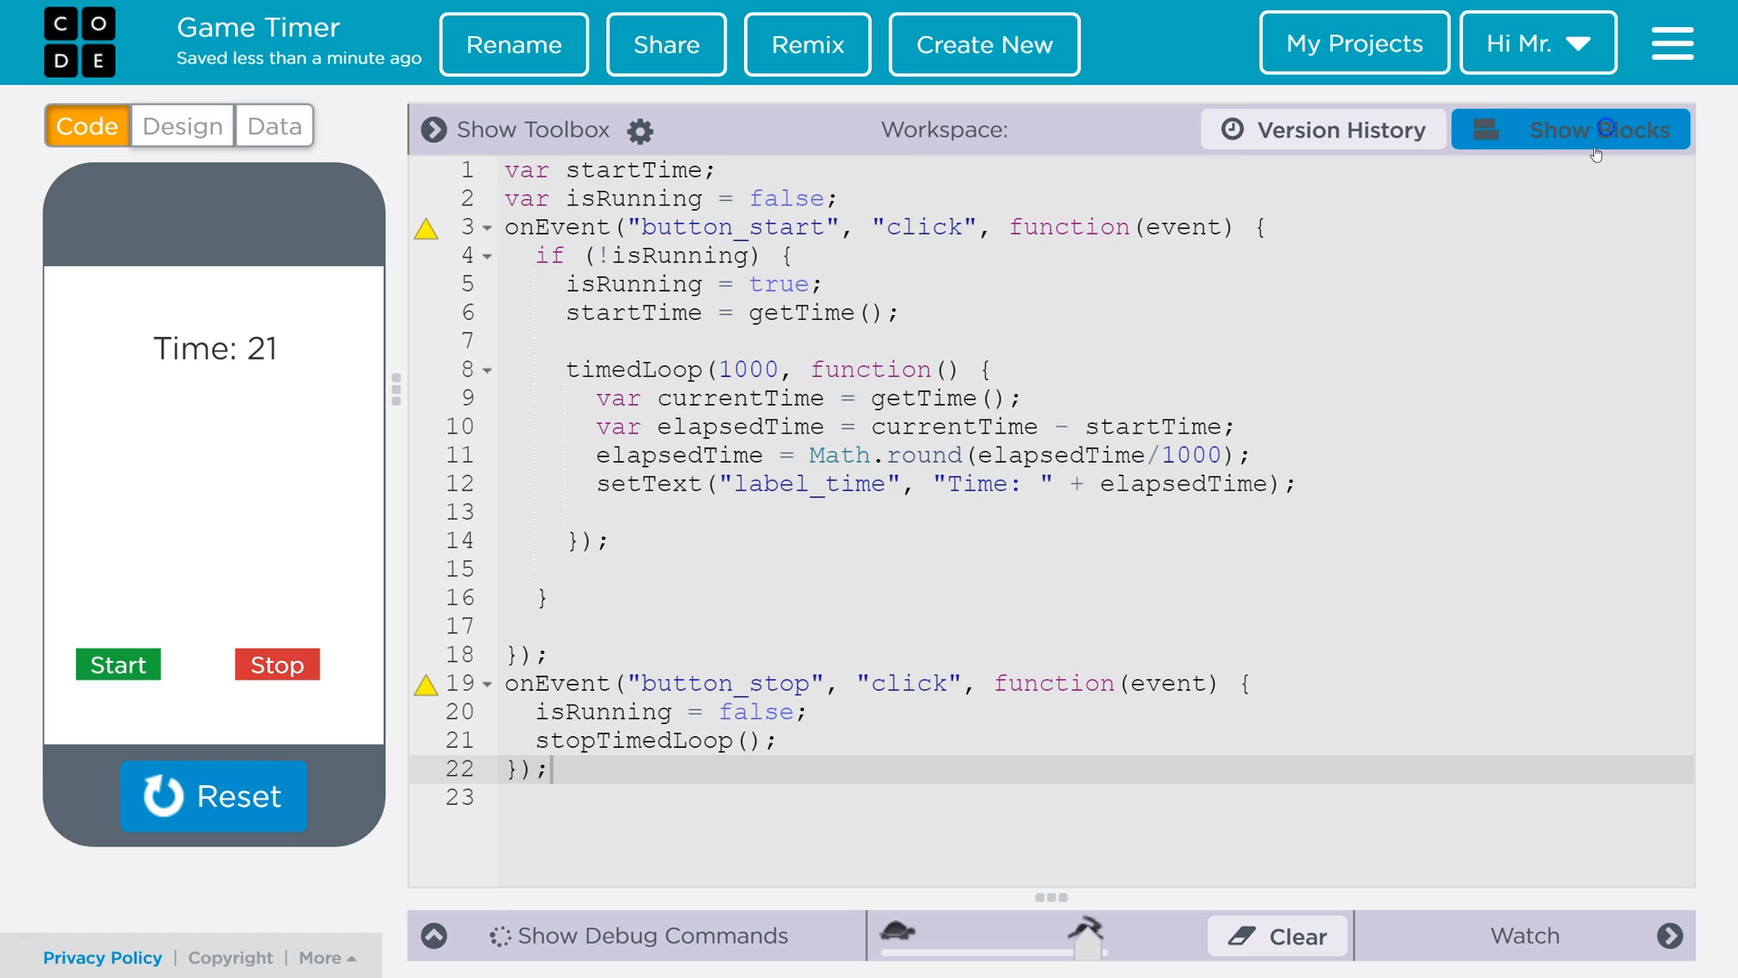
click(1569, 128)
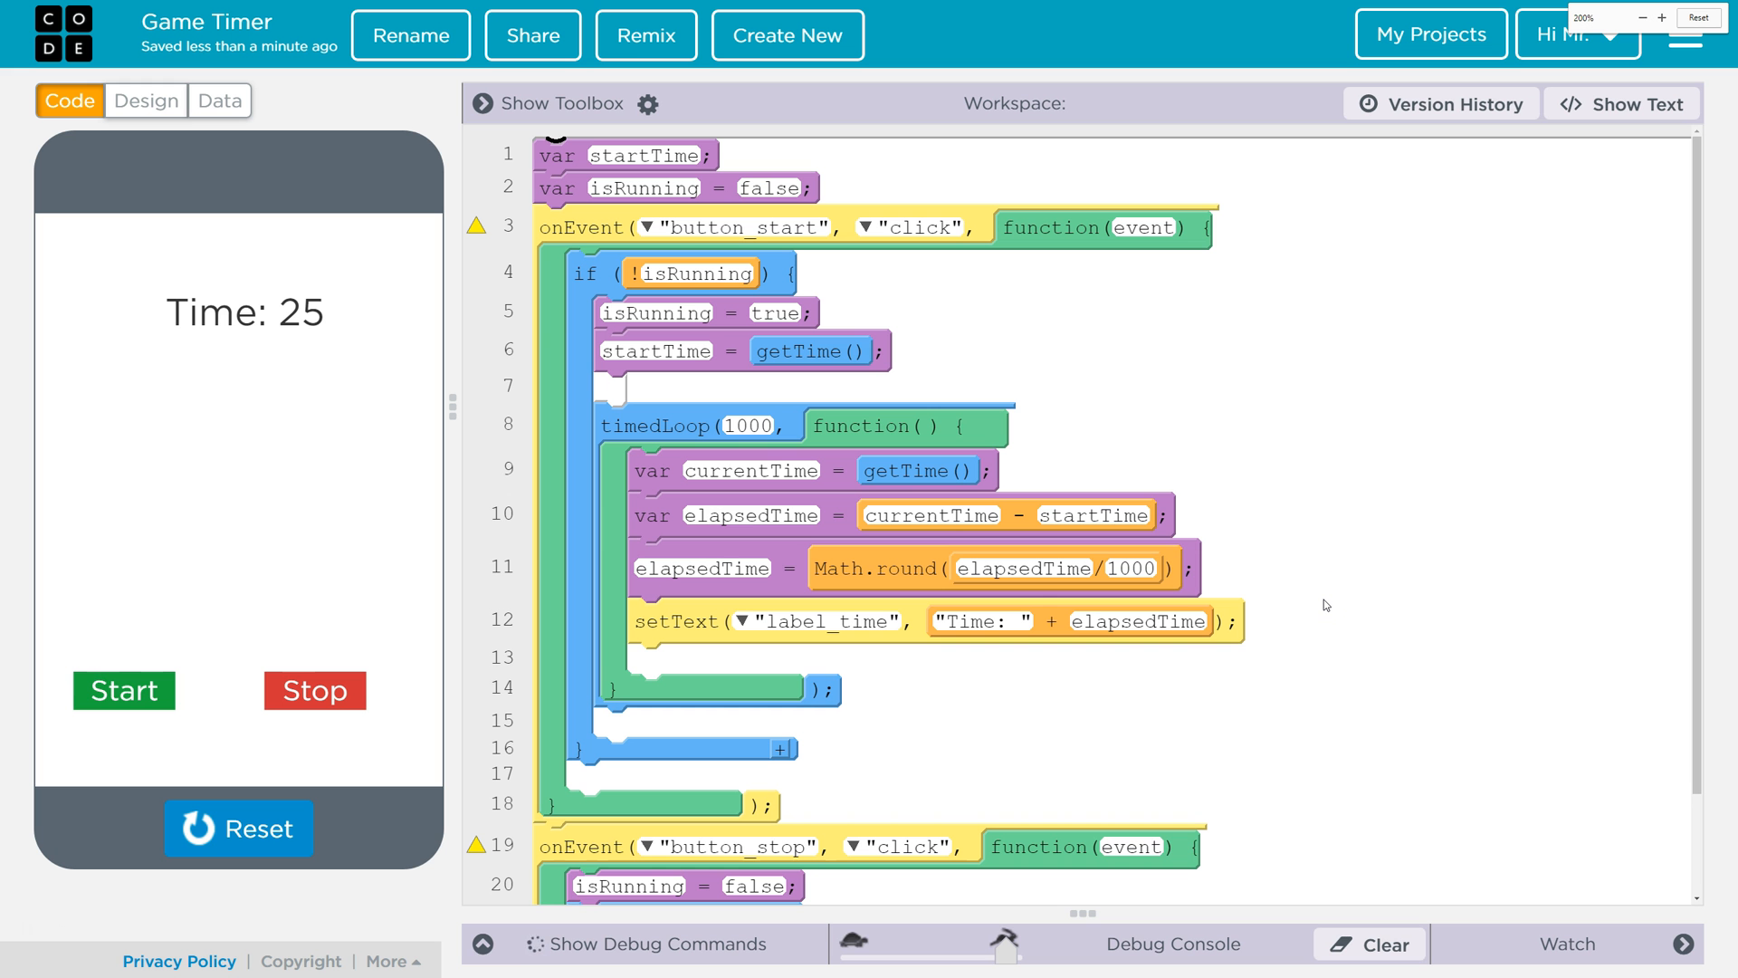
click(1644, 18)
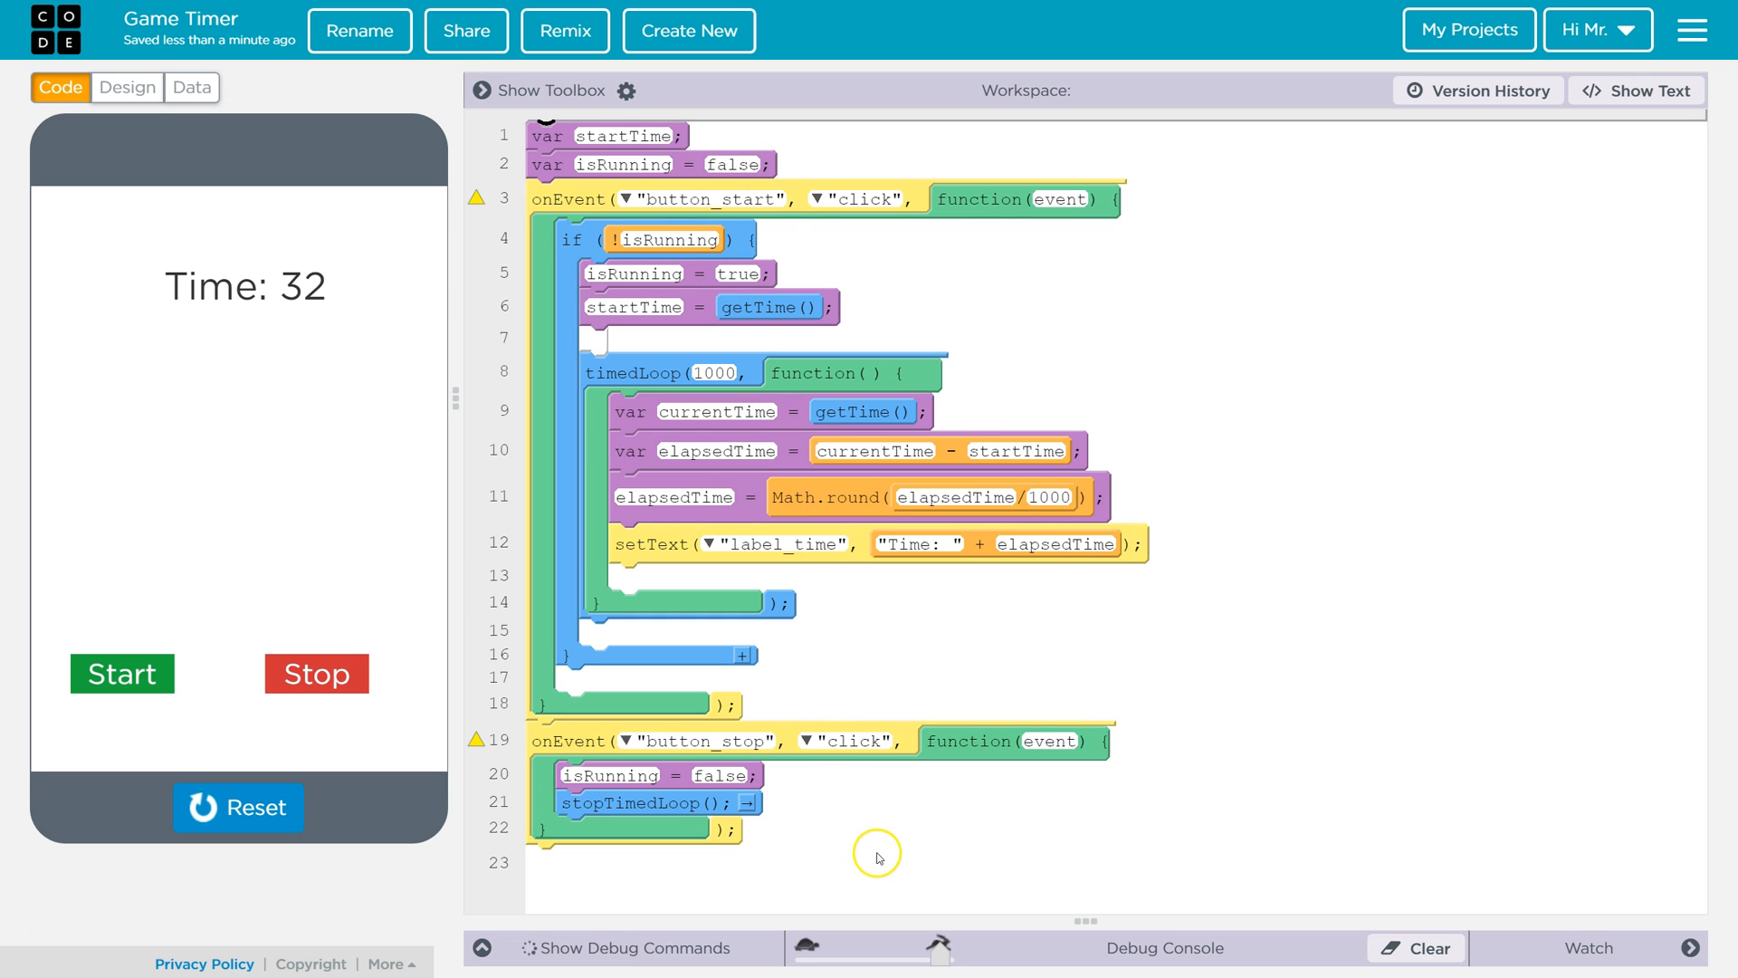
mouse_move(1430, 254)
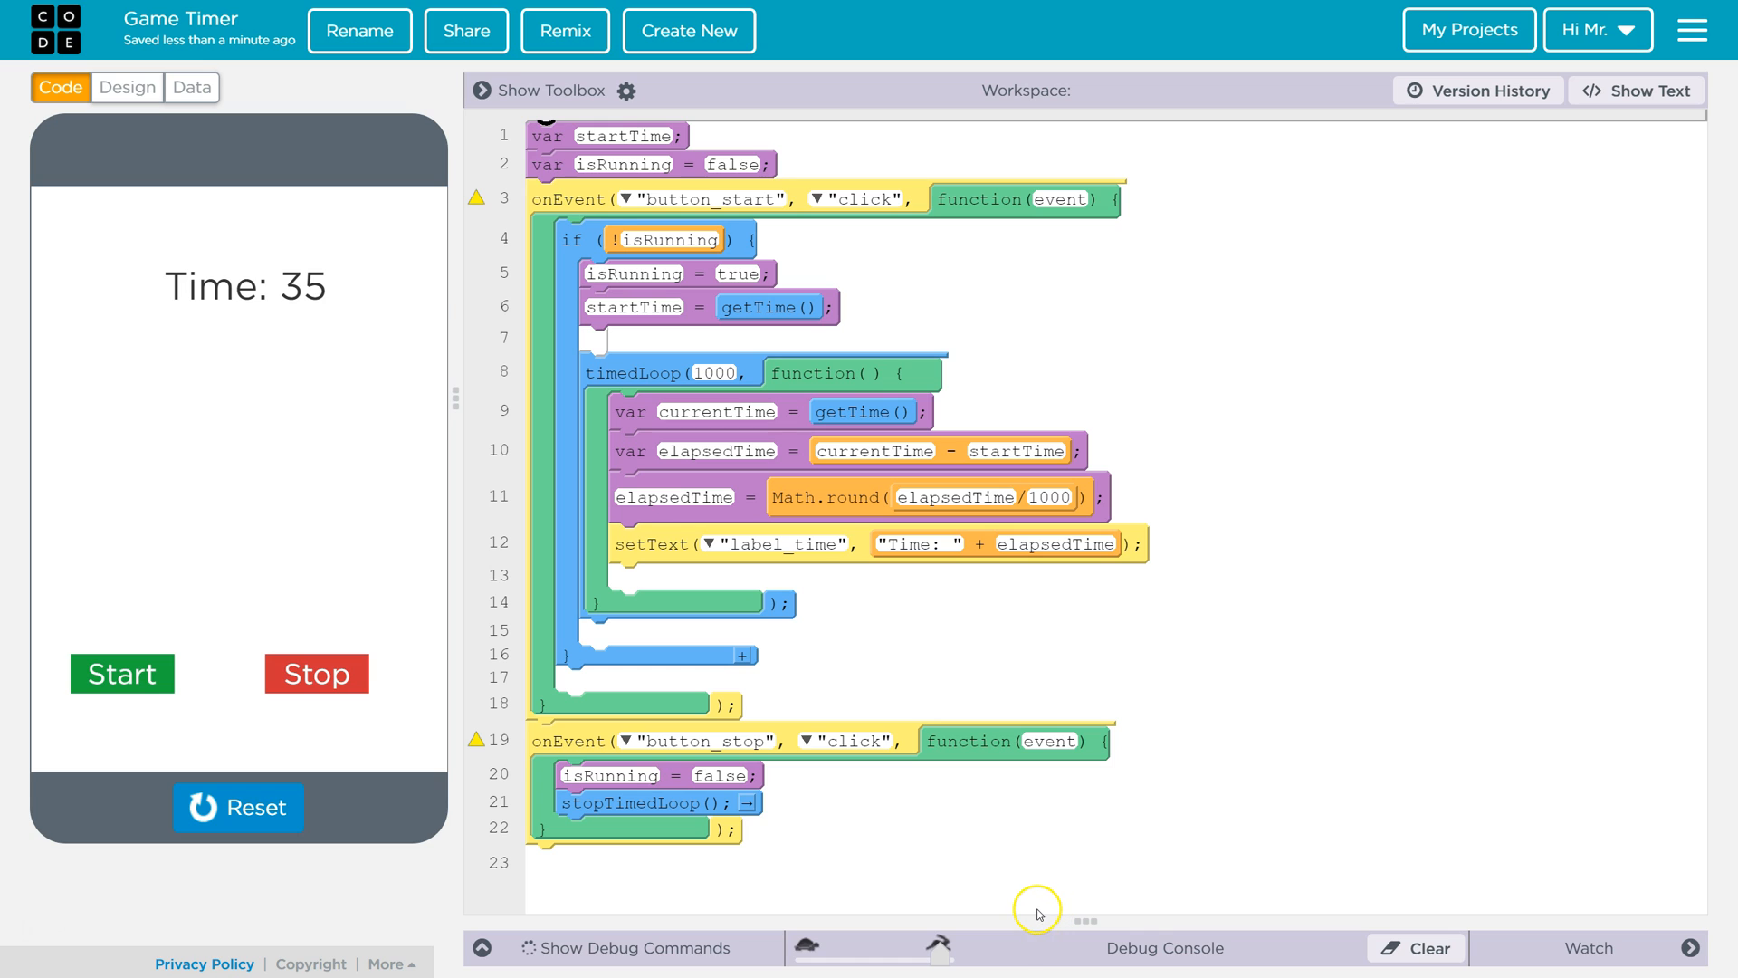
mouse_move(1039, 910)
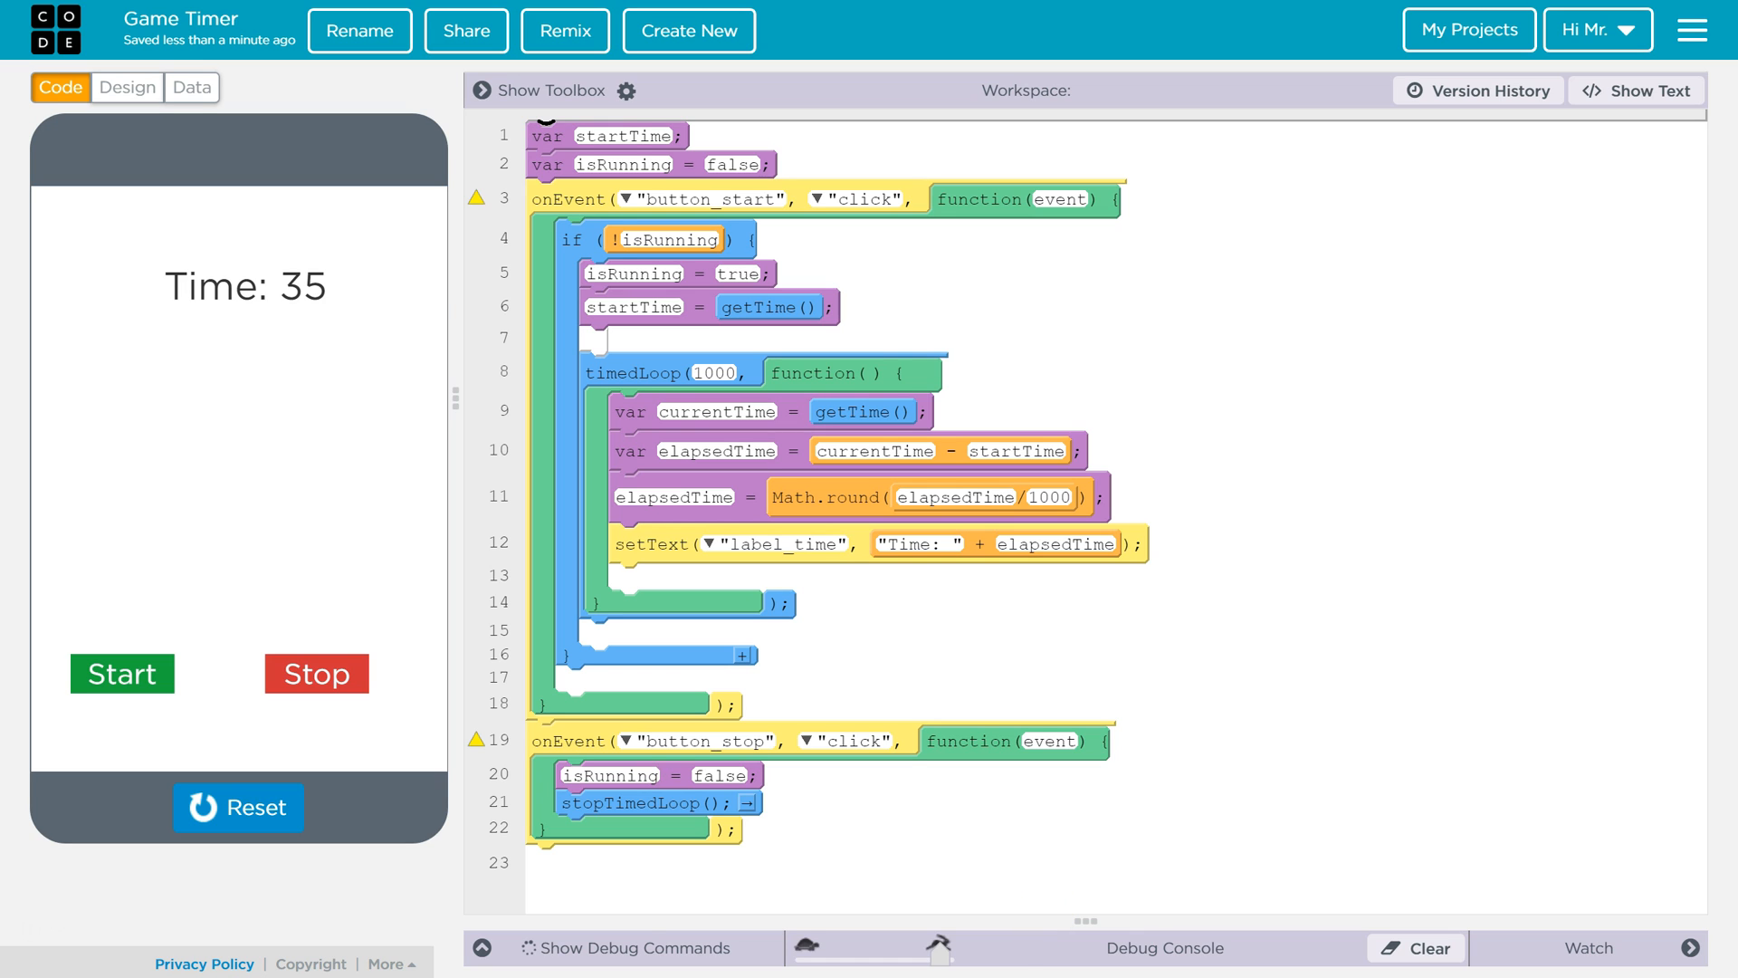